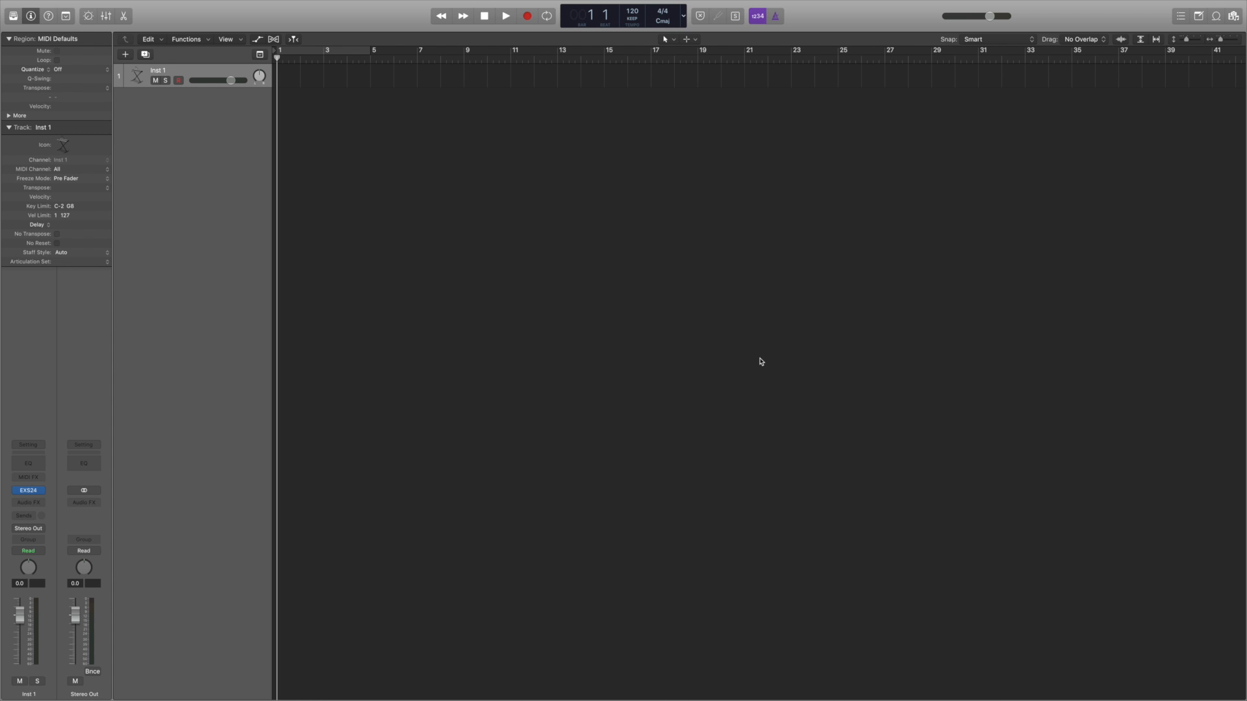
mouse_move(616, 326)
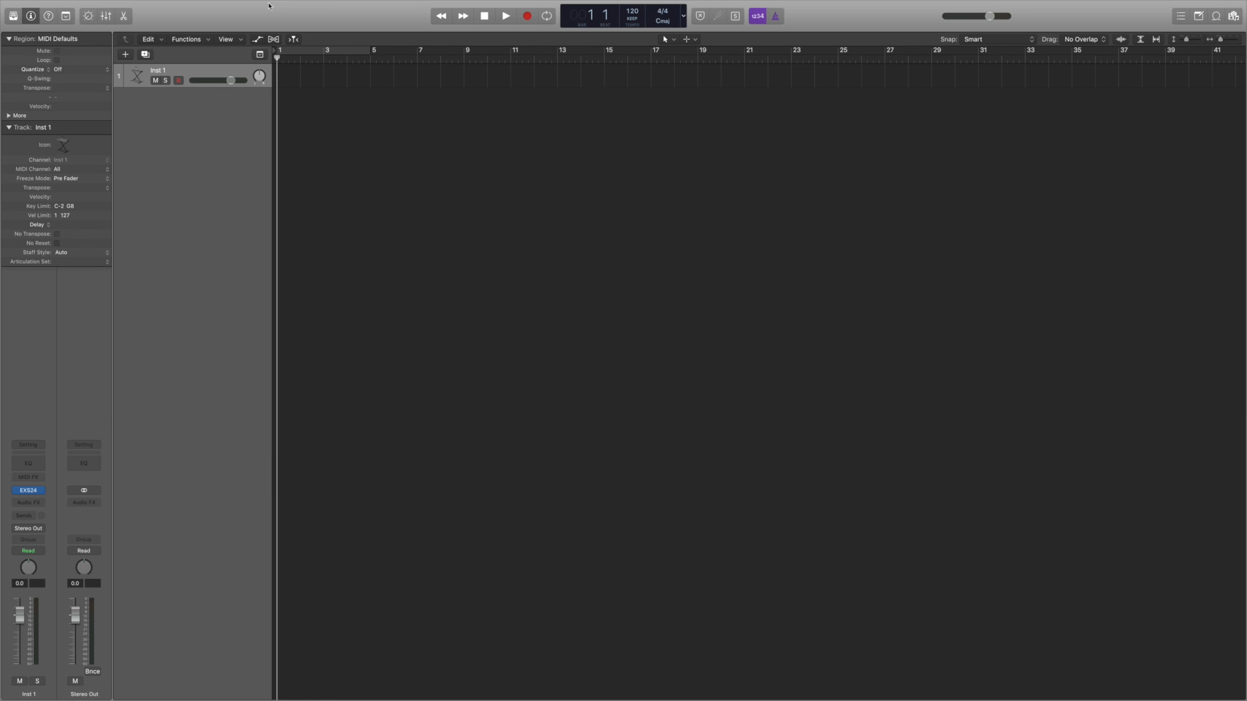
- Turn on Show Advanced Tools and check every Additional Options group in Advanced preferences
left_click(152, 10)
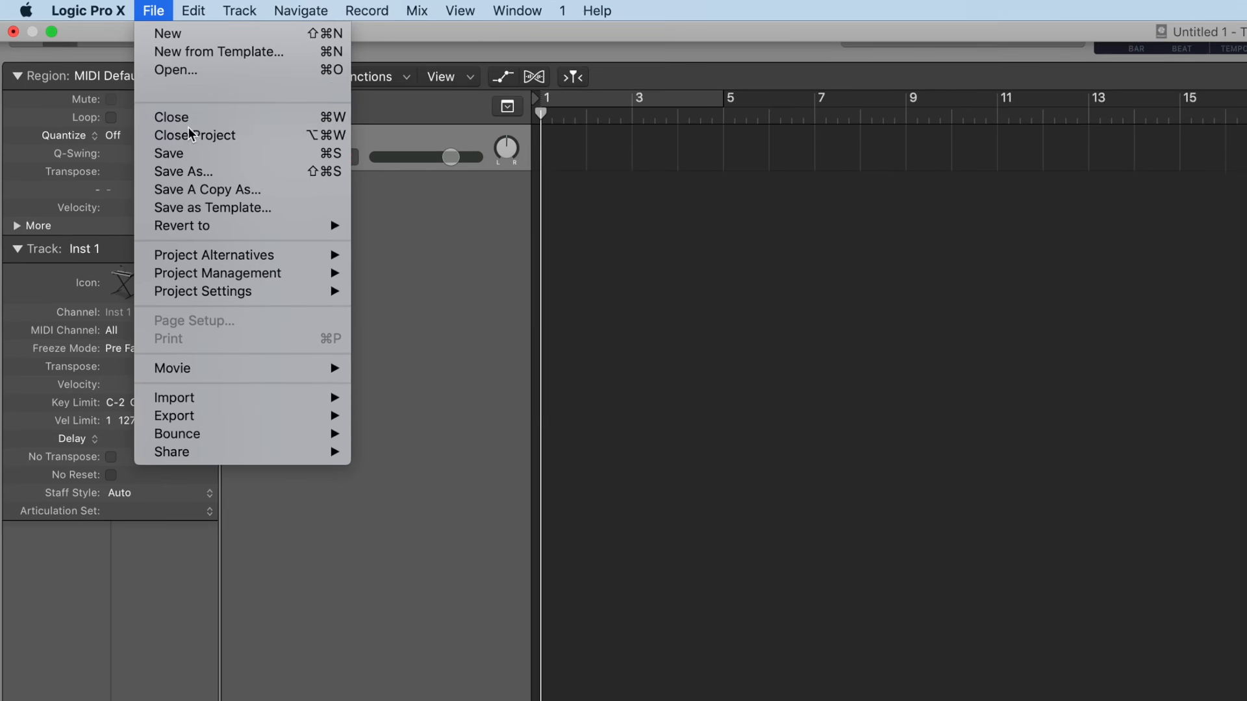
left_click(89, 10)
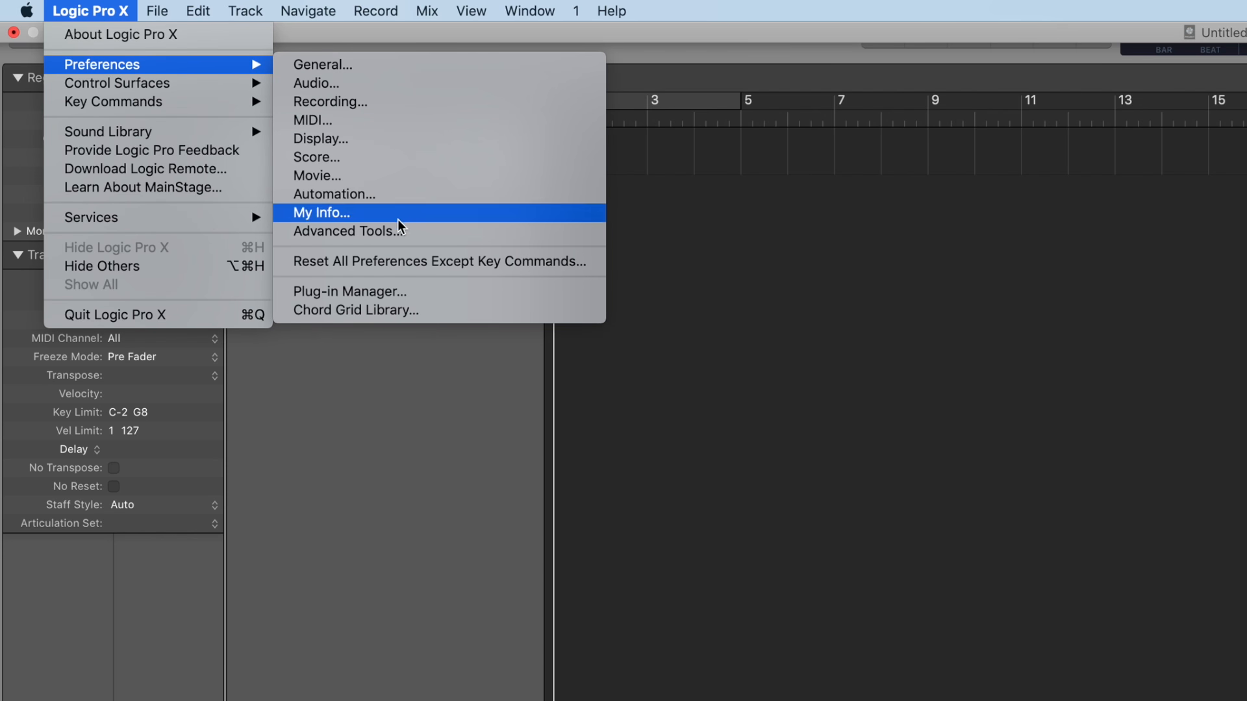
left_click(346, 231)
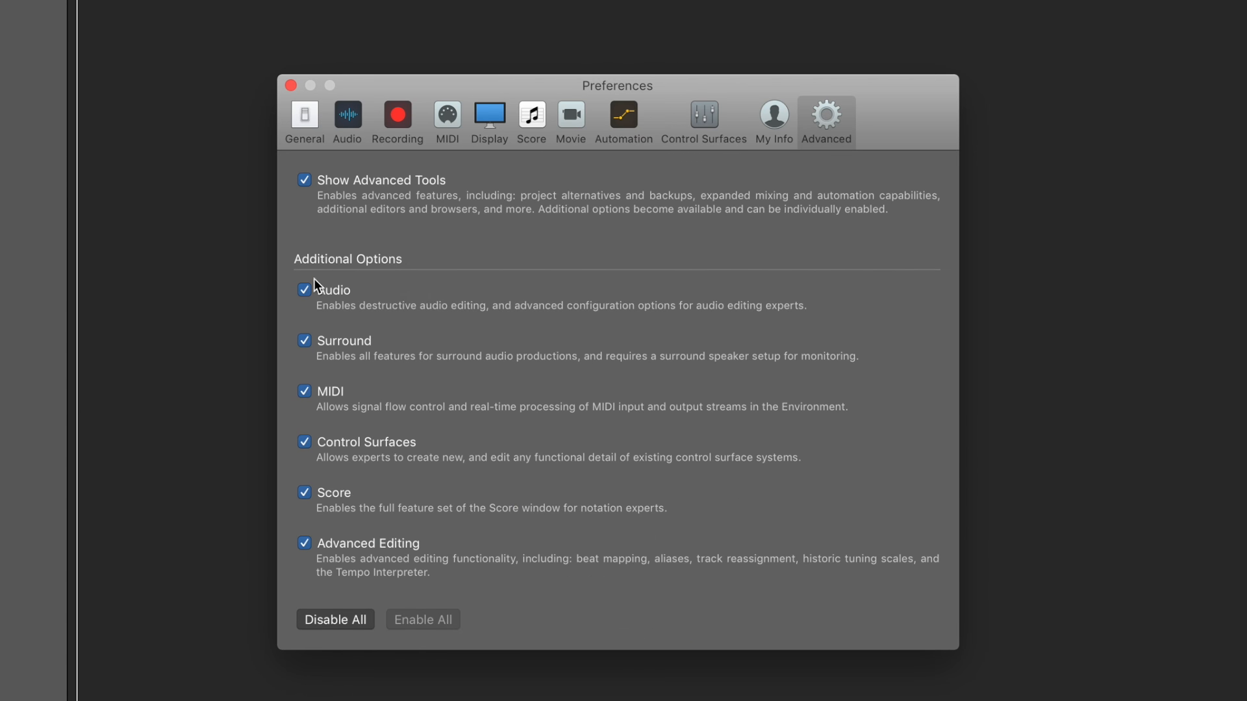
left_click(305, 180)
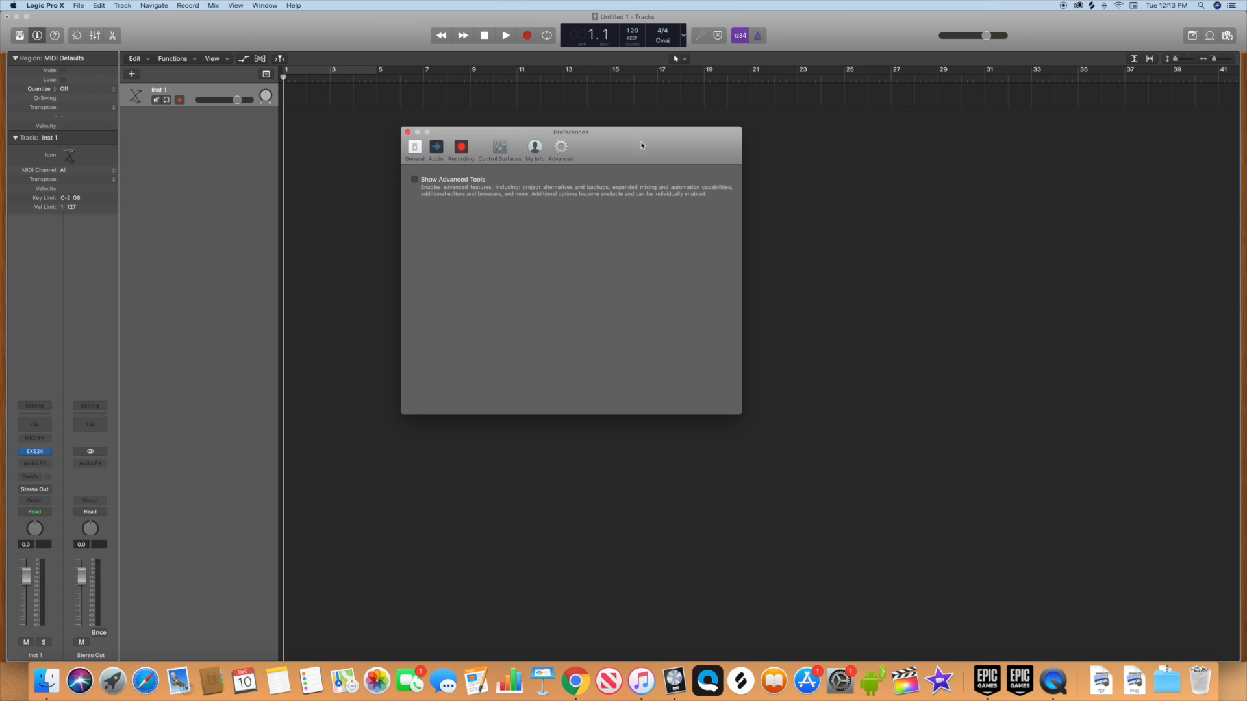
left_click(414, 180)
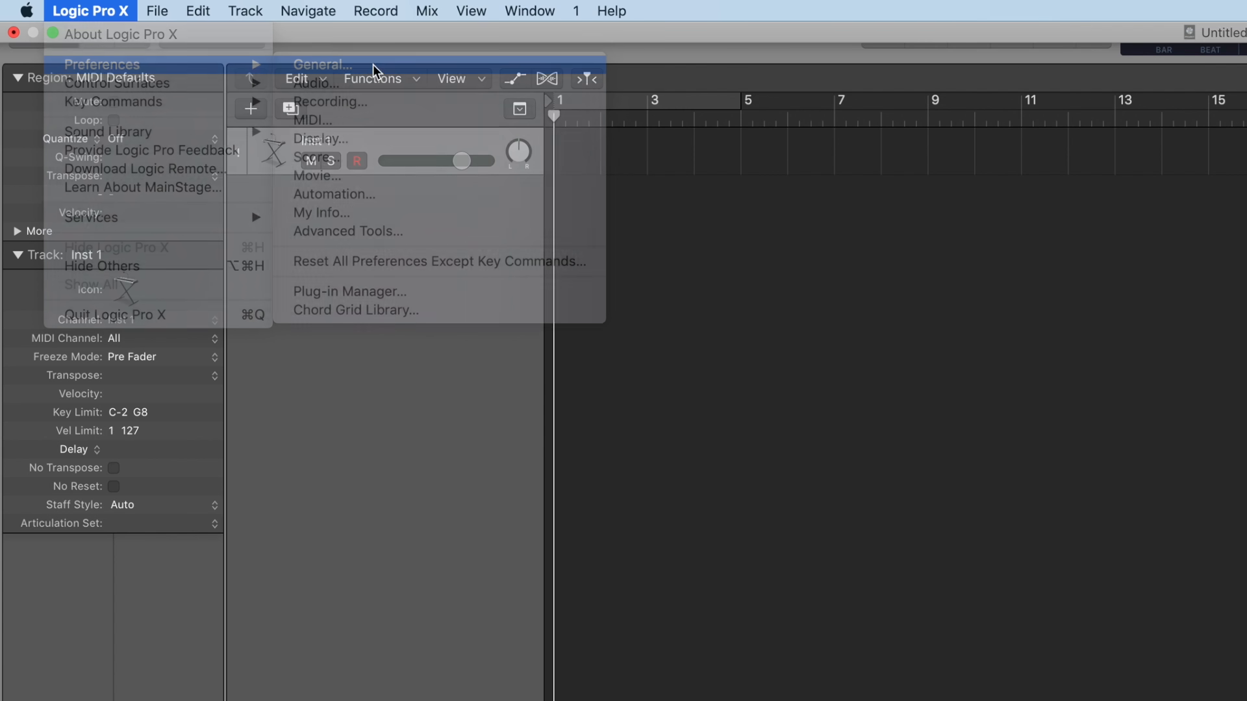
- Confirm Scarlett 2i2 USB as output and input device with a 128-sample I/O buffer
left_click(322, 64)
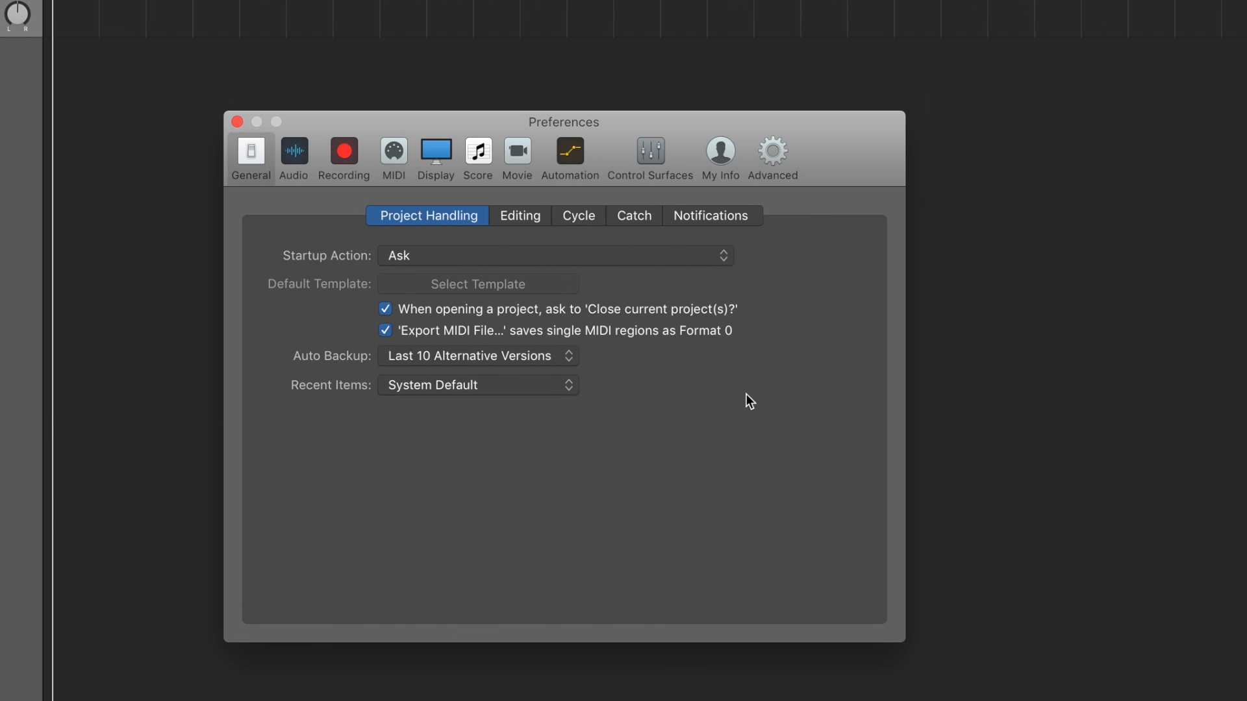
mouse_move(587, 373)
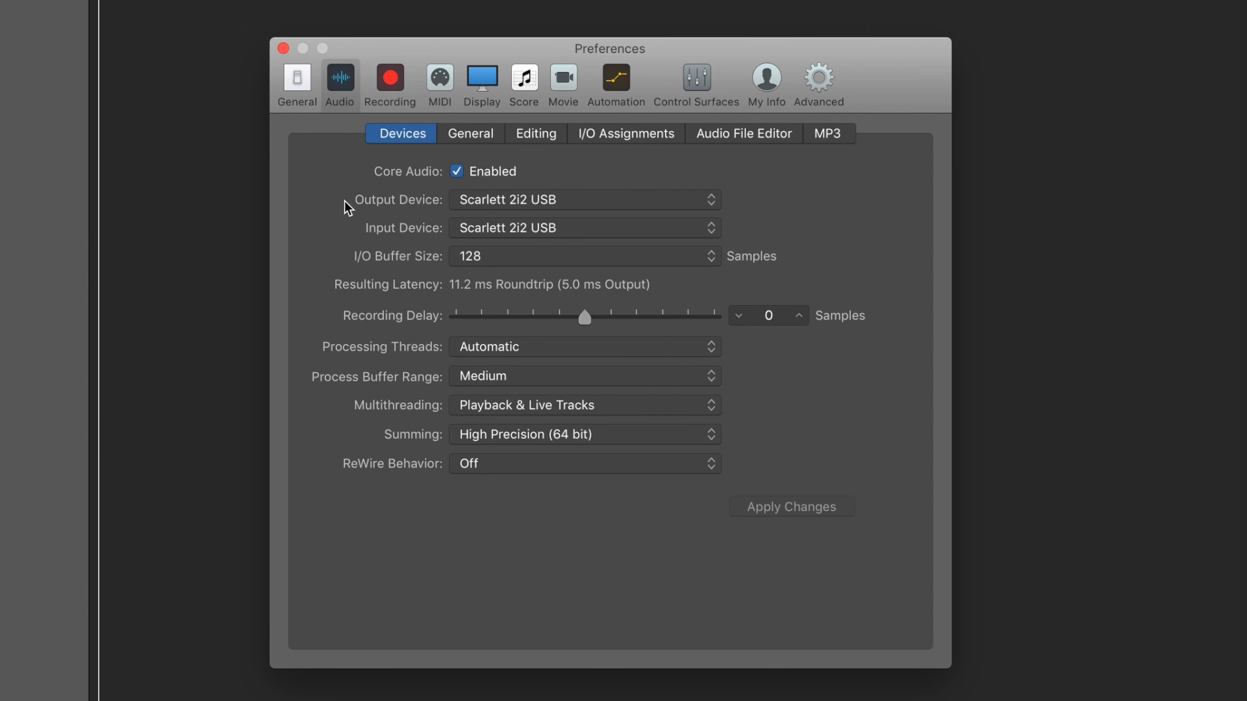
mouse_move(428, 234)
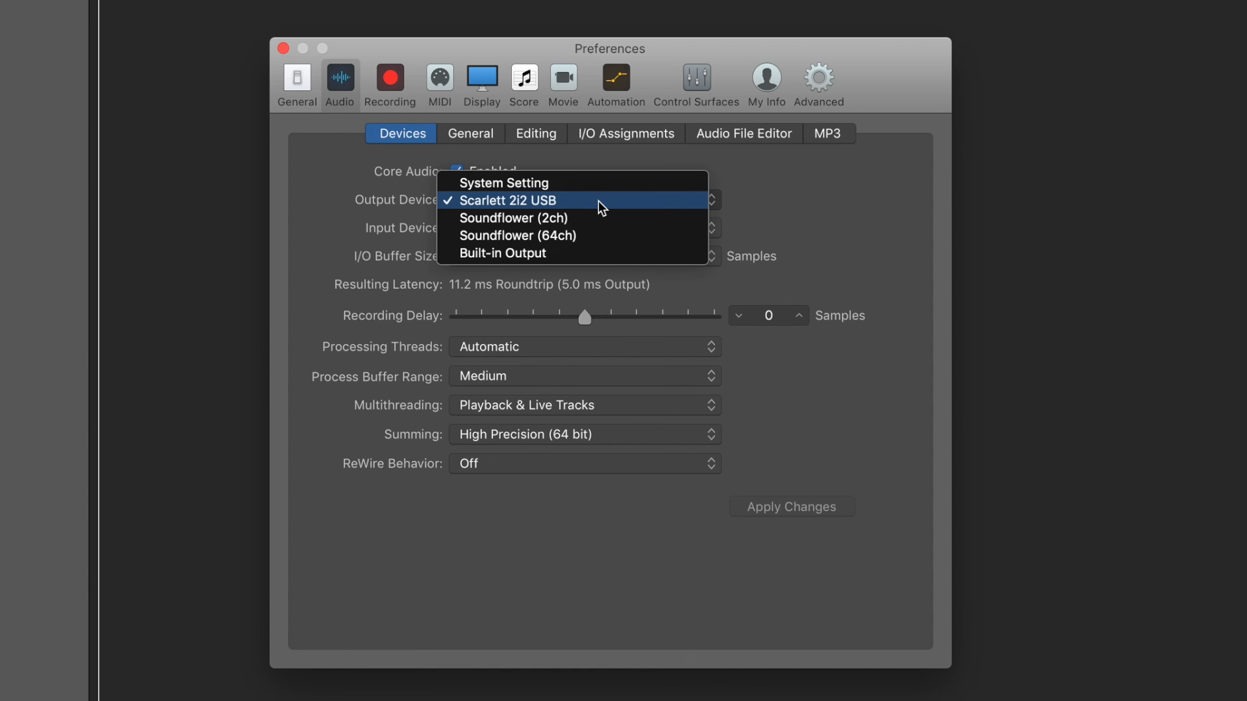
left_click(511, 200)
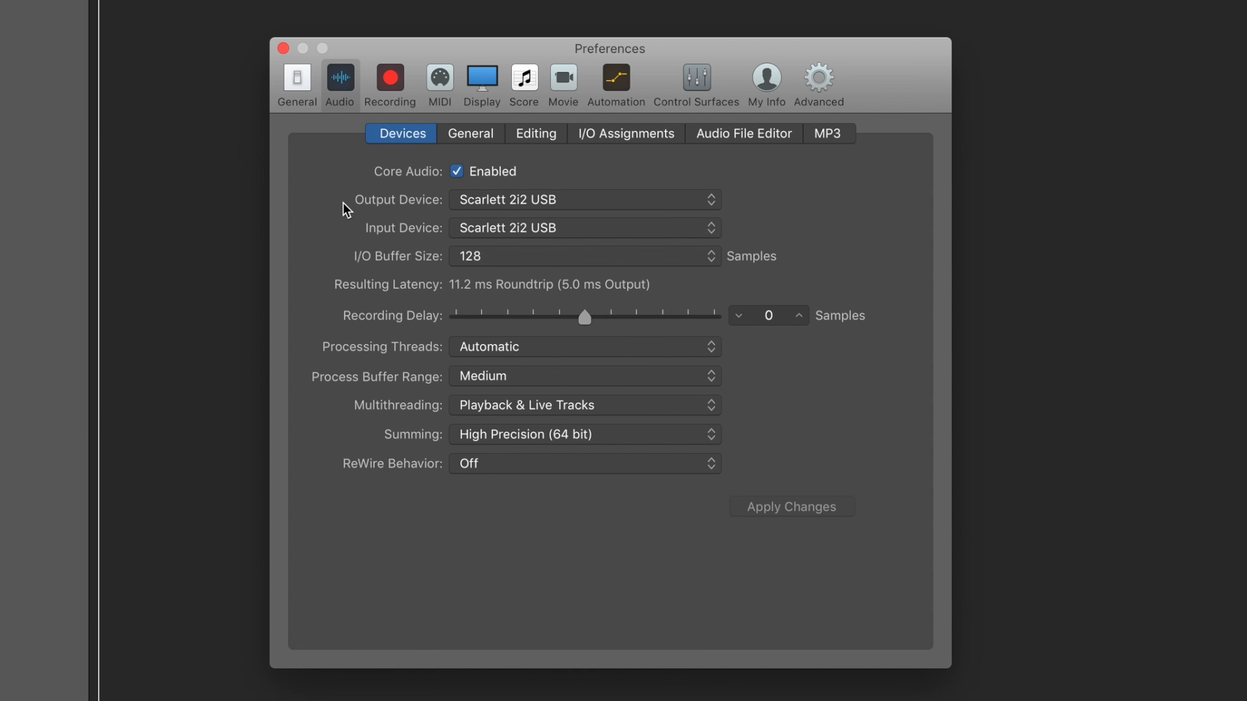
mouse_move(402, 239)
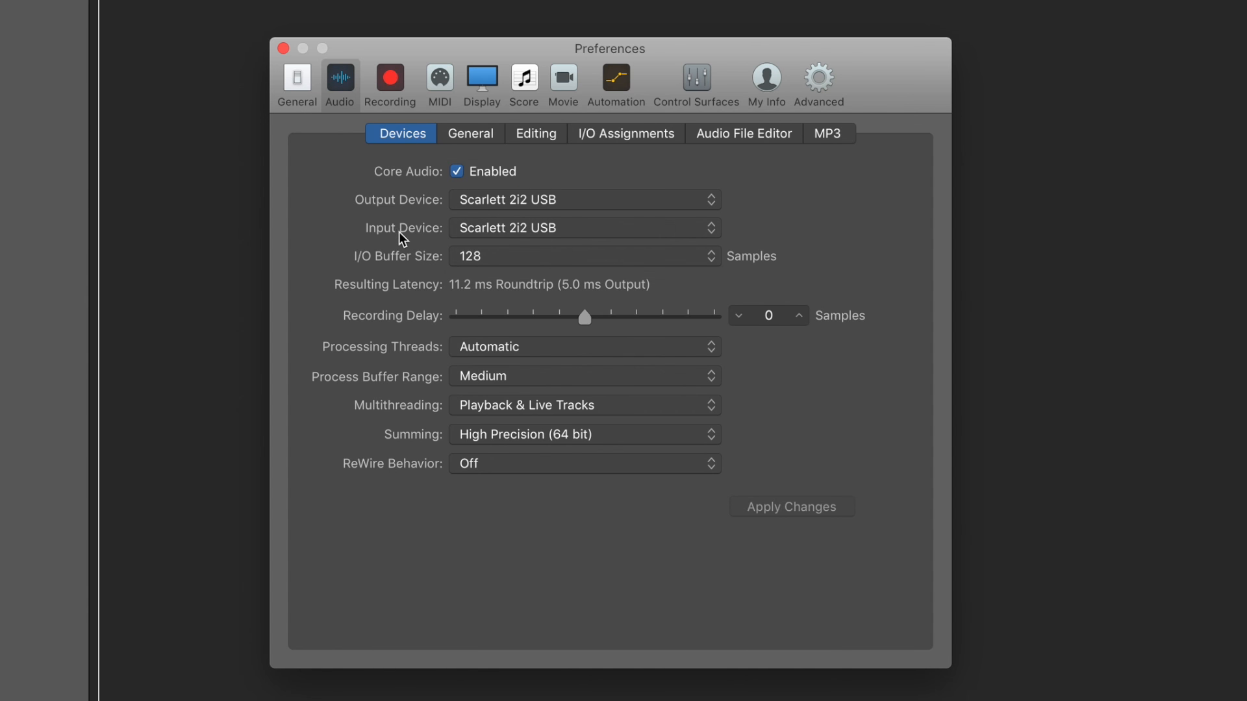
left_click(585, 228)
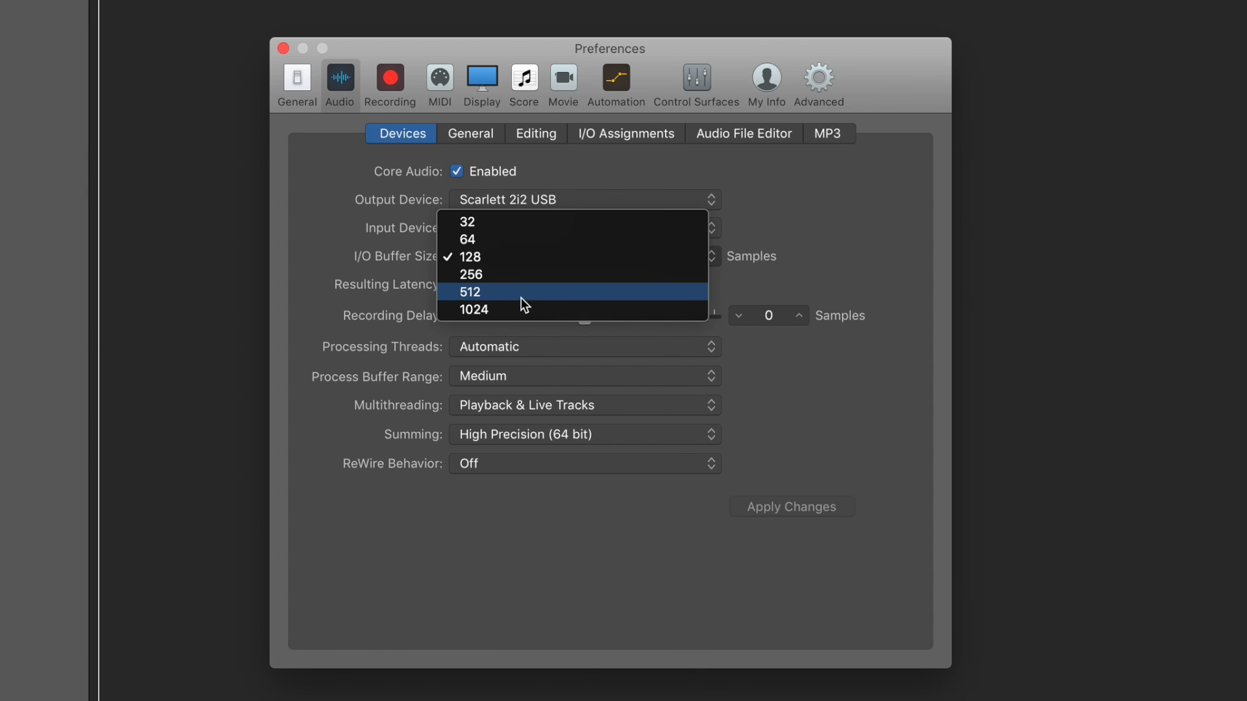
- Check that Keystation 49es Ports 1 and 2 are enabled under MIDI Inputs
left_click(443, 88)
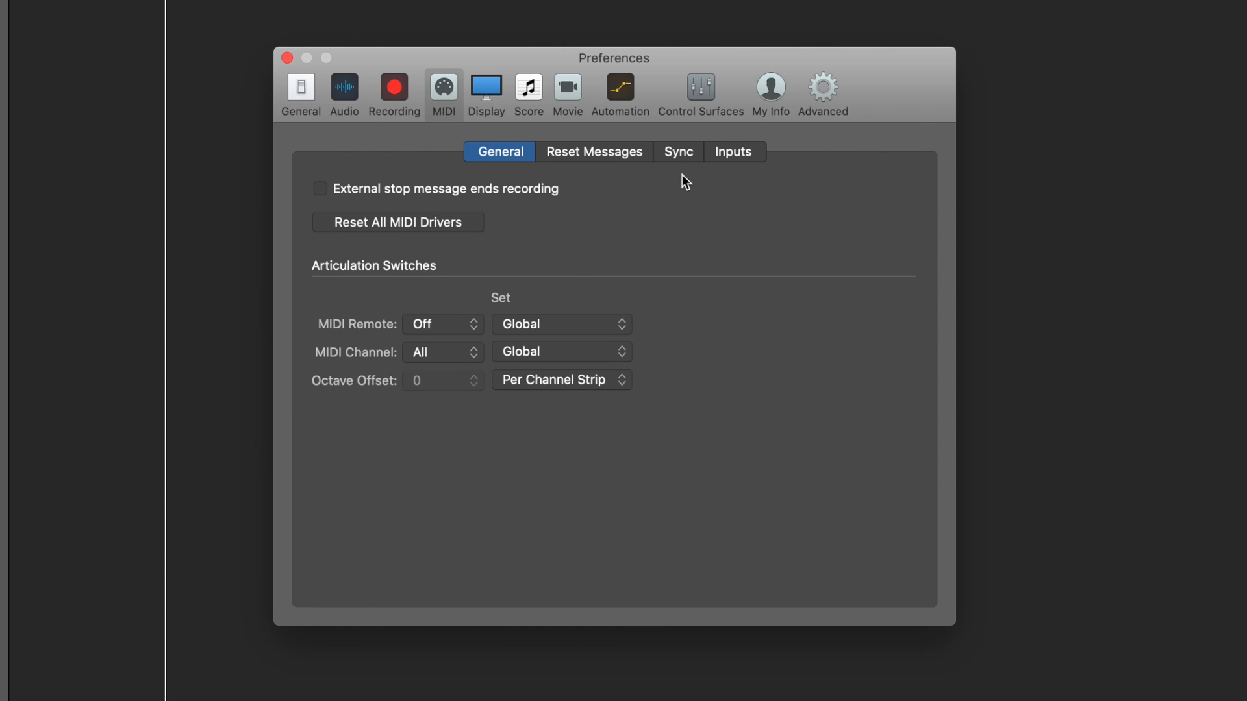
mouse_move(678, 191)
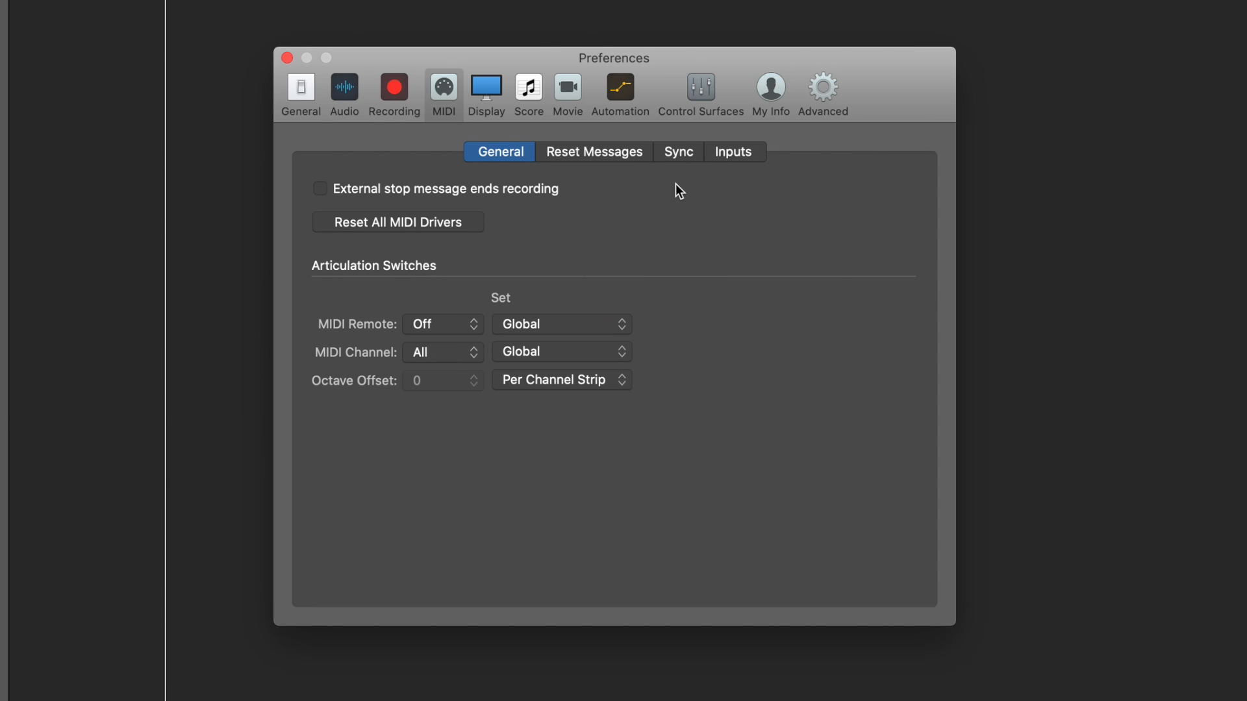
left_click(732, 152)
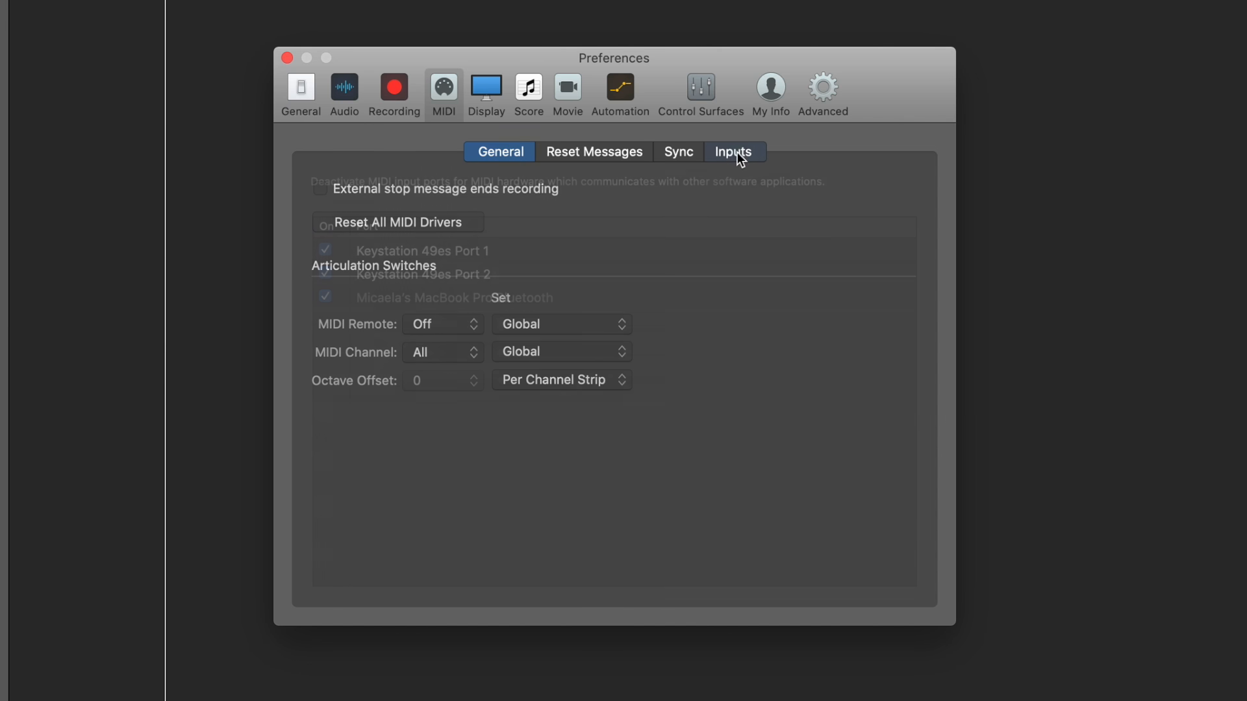
left_click(732, 152)
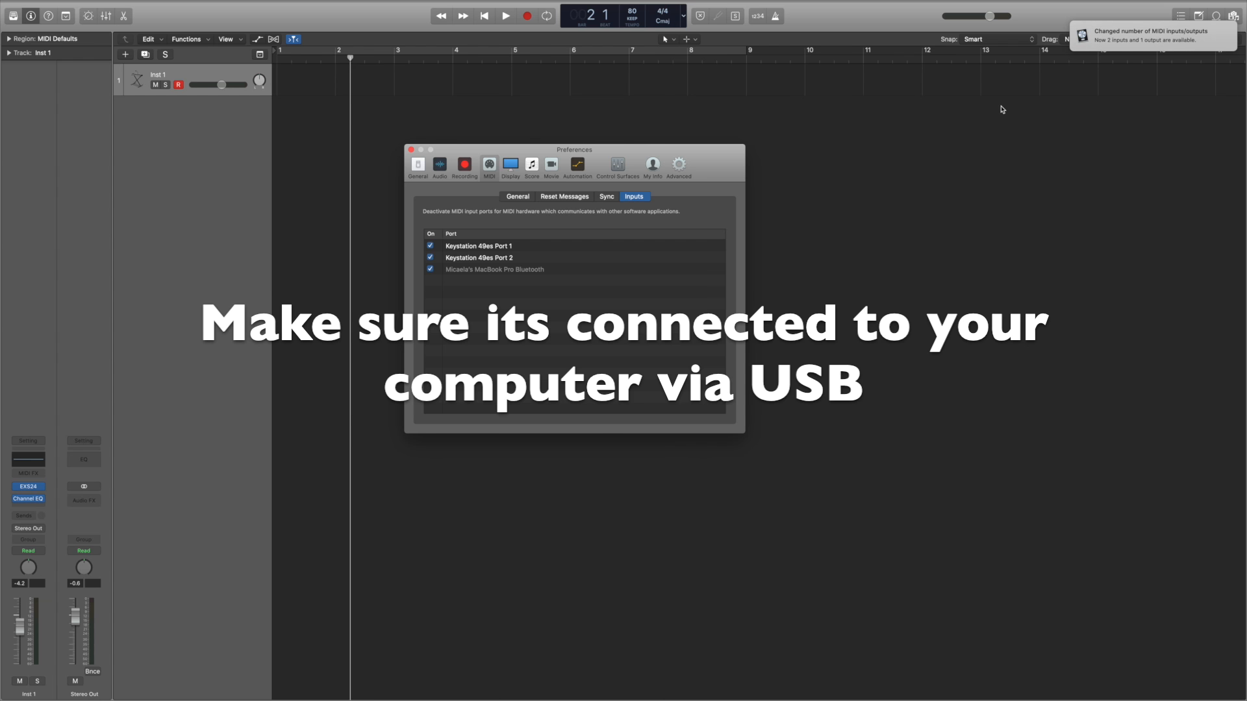
mouse_move(1173, 65)
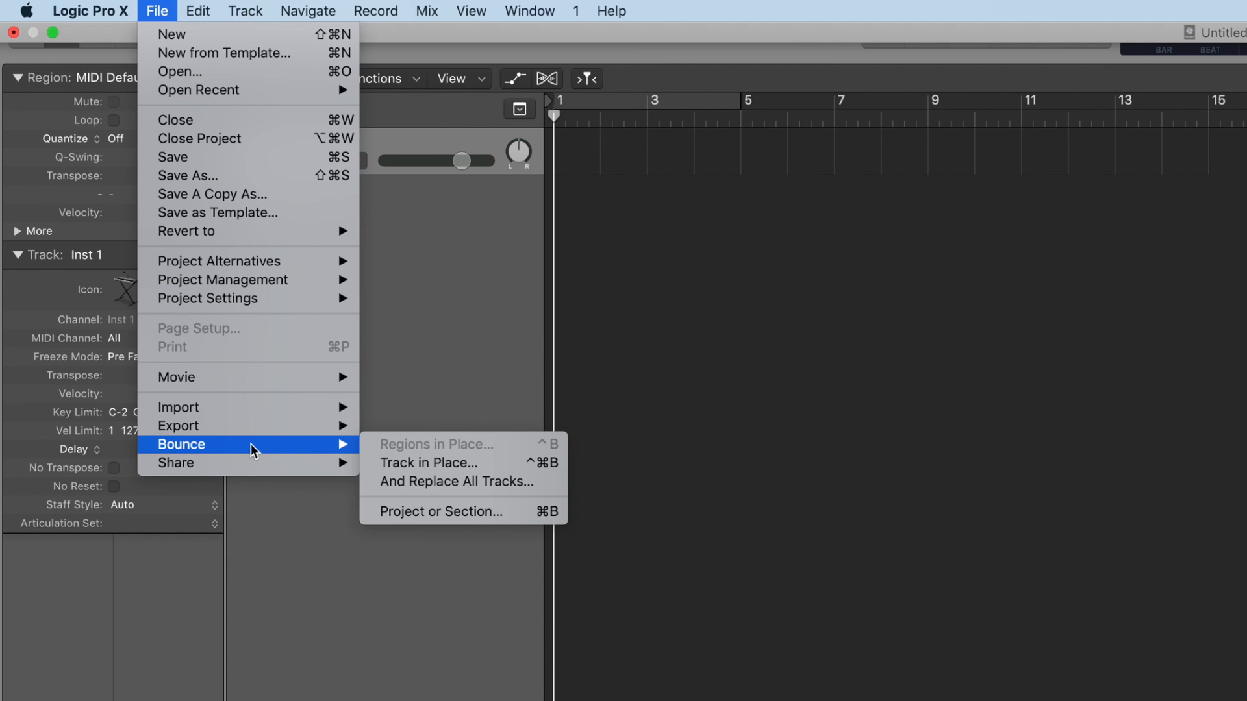
mouse_move(180, 425)
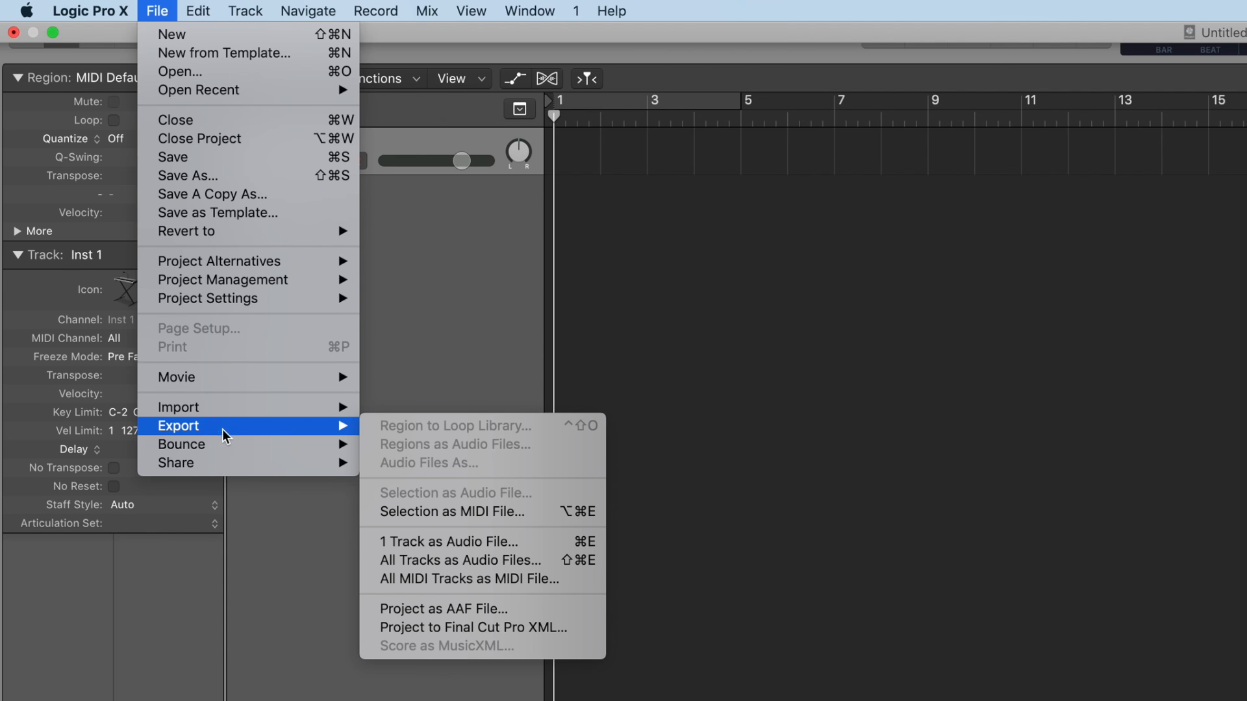
mouse_move(181, 443)
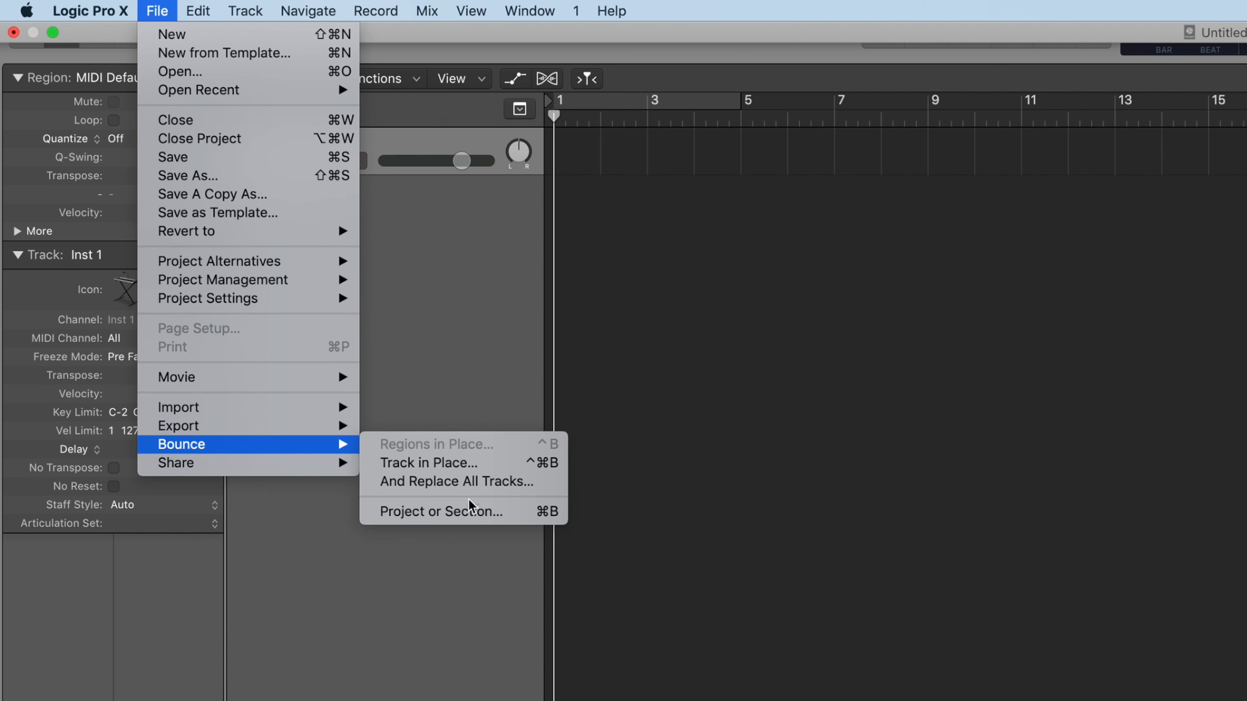
mouse_move(438, 511)
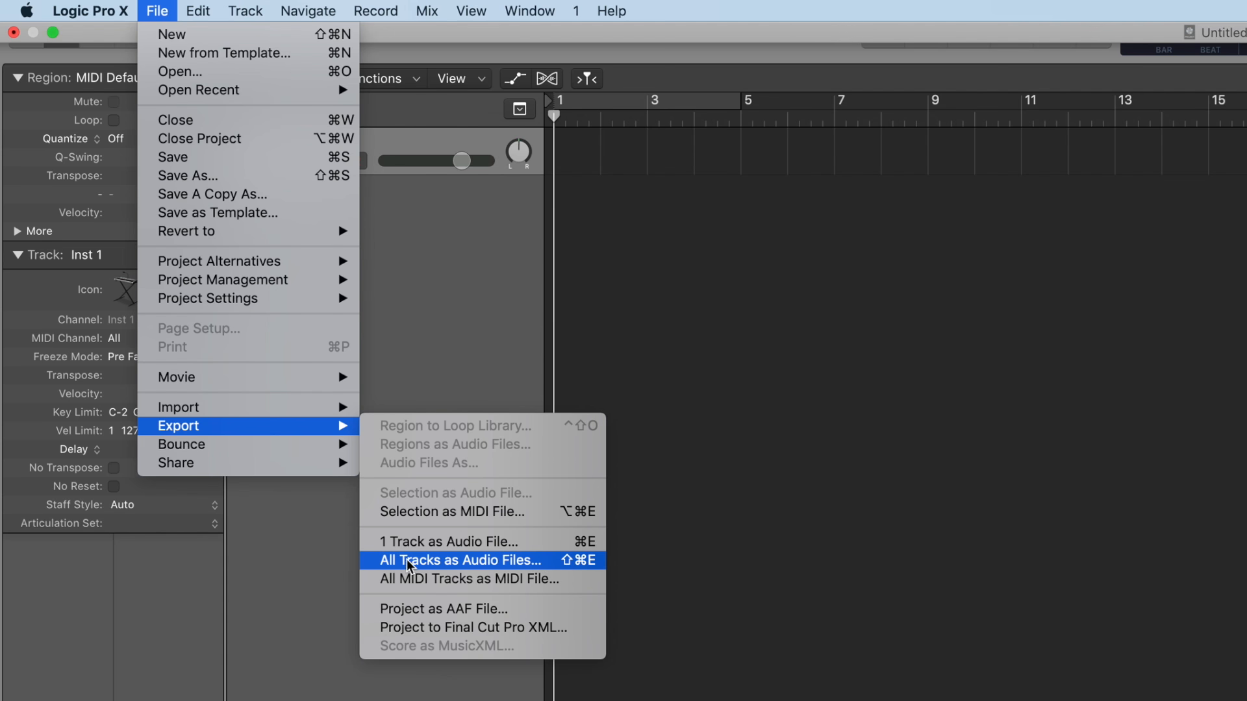
mouse_move(577, 572)
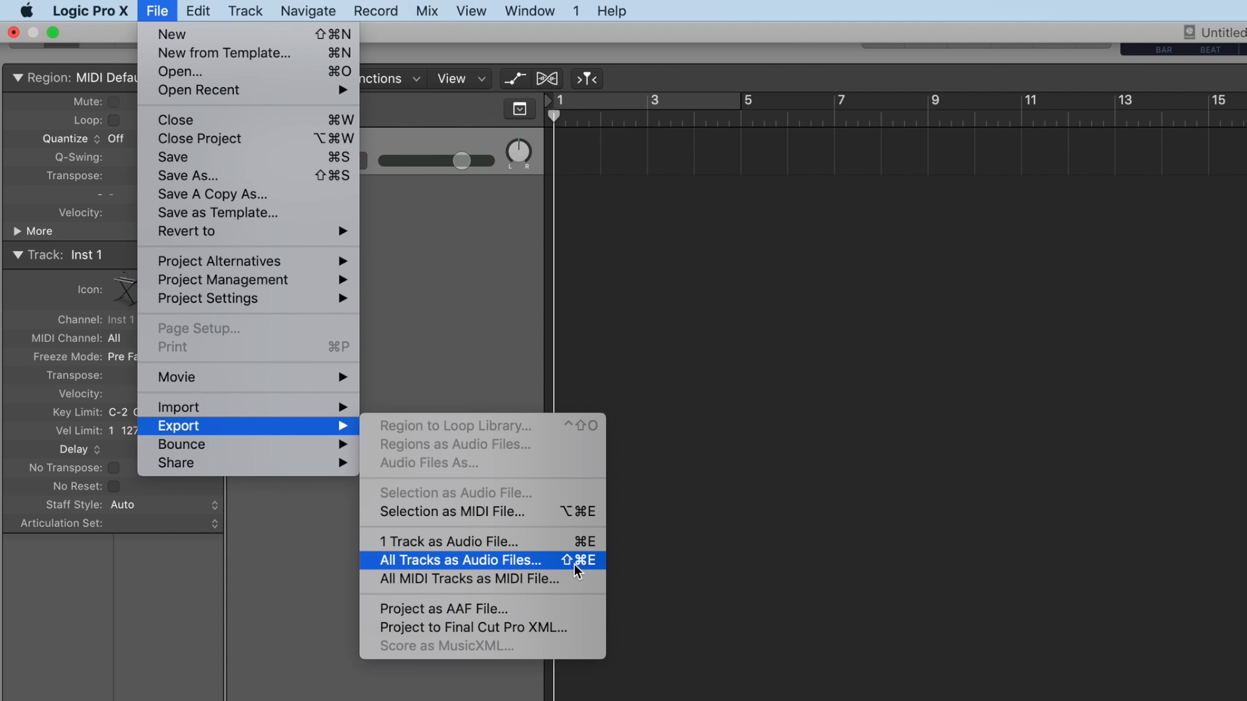
left_click(245, 11)
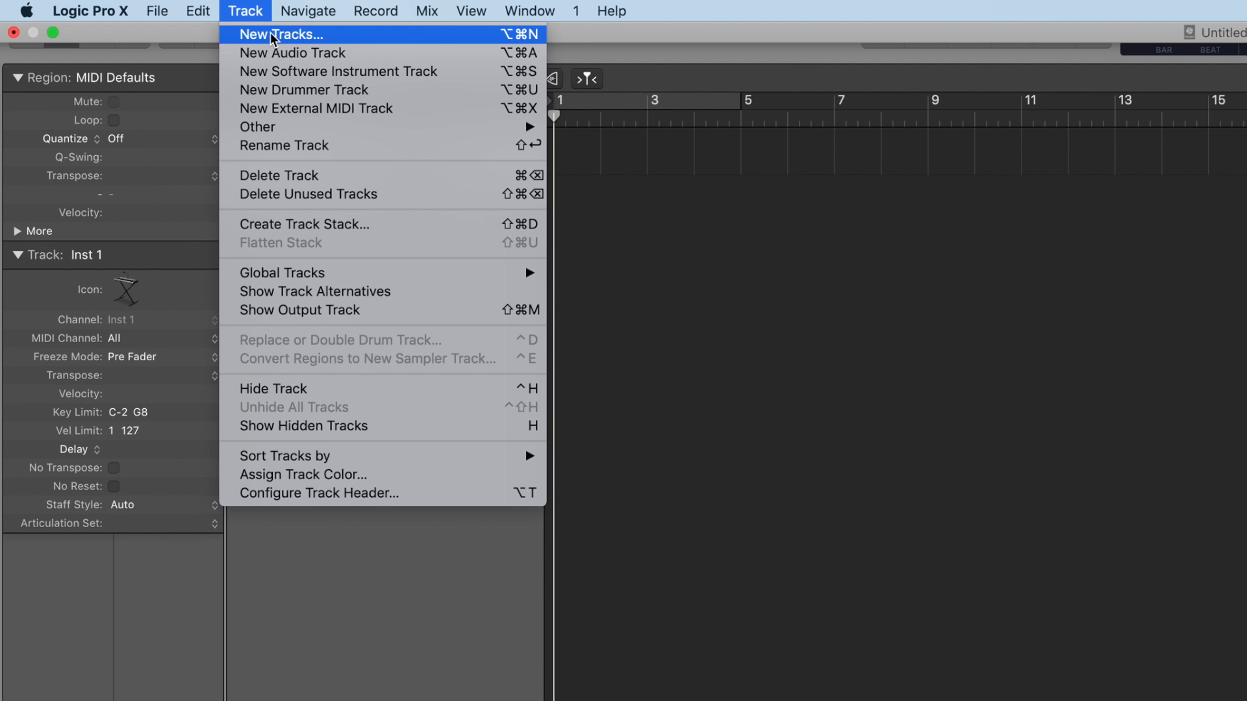
mouse_move(291, 53)
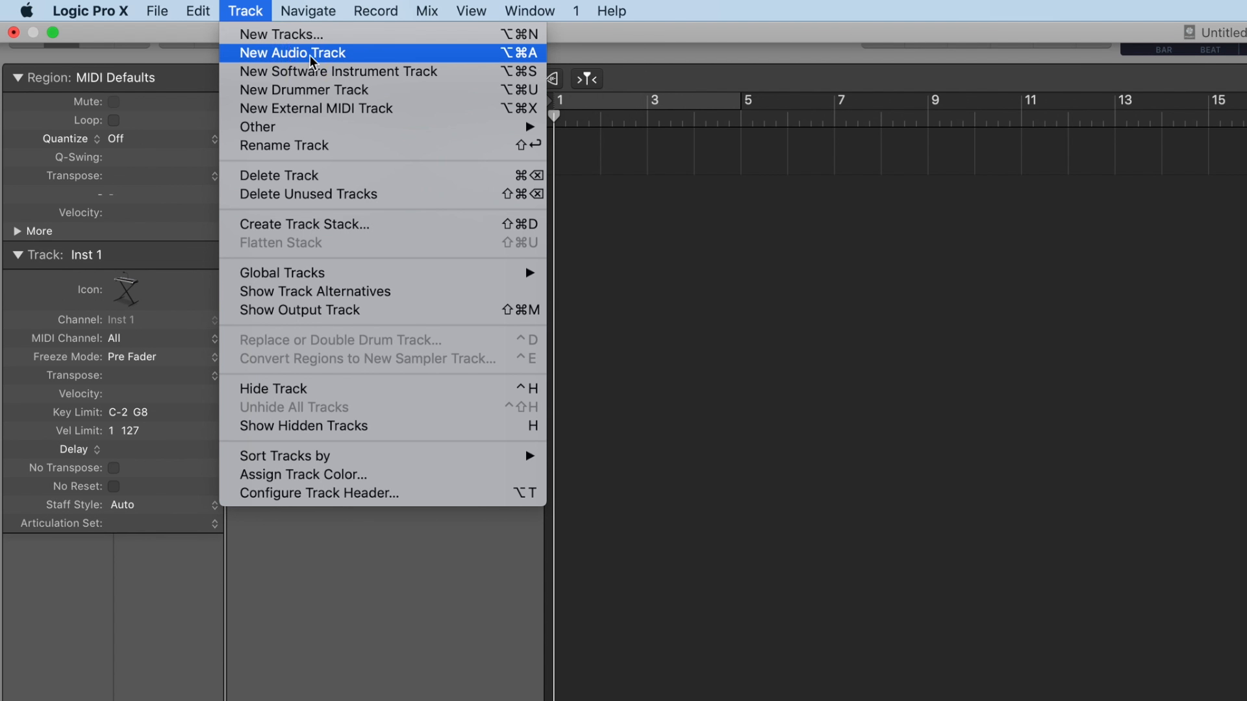
mouse_move(340, 71)
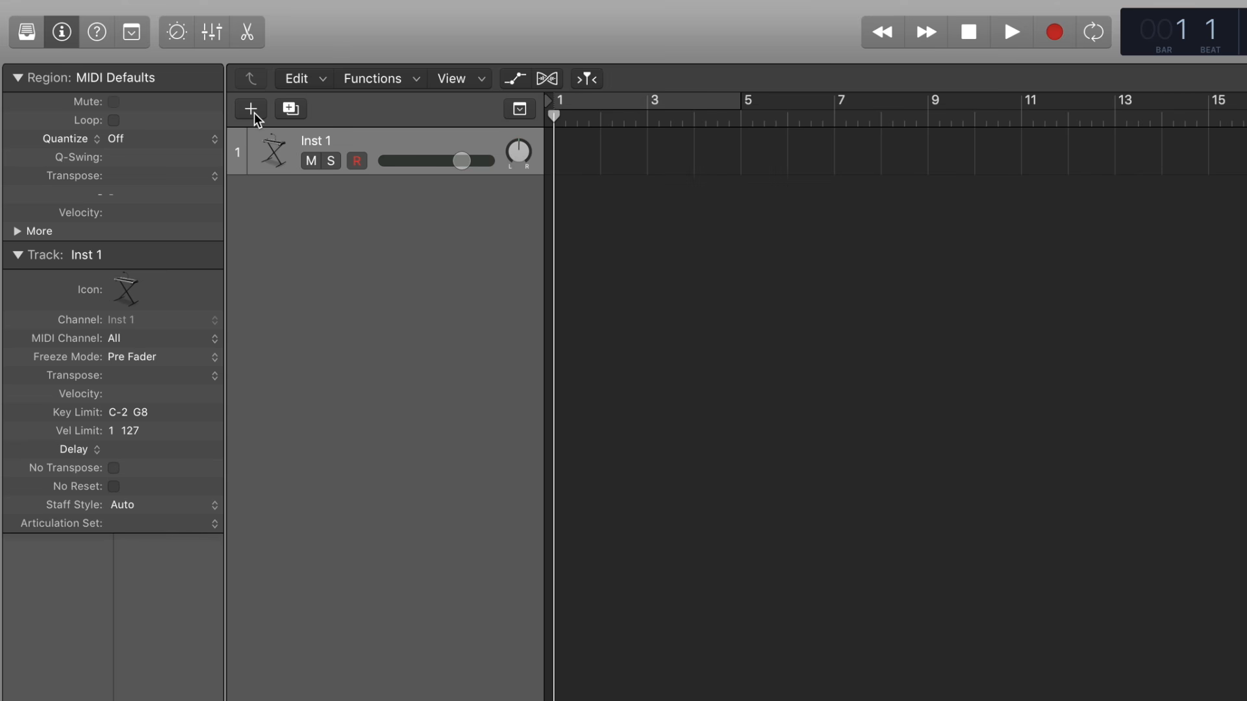
- Create one new Software Instrument track with EXS24 (Sampler), named Inst 2
left_click(250, 110)
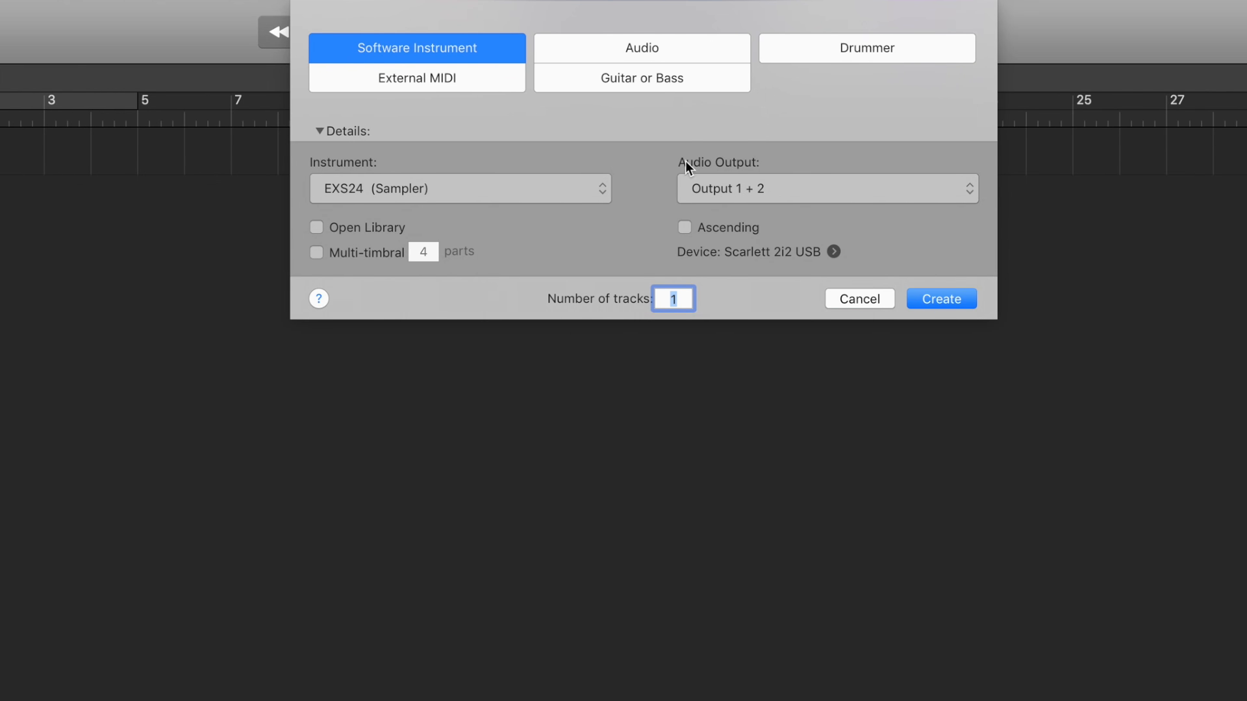
mouse_move(554, 189)
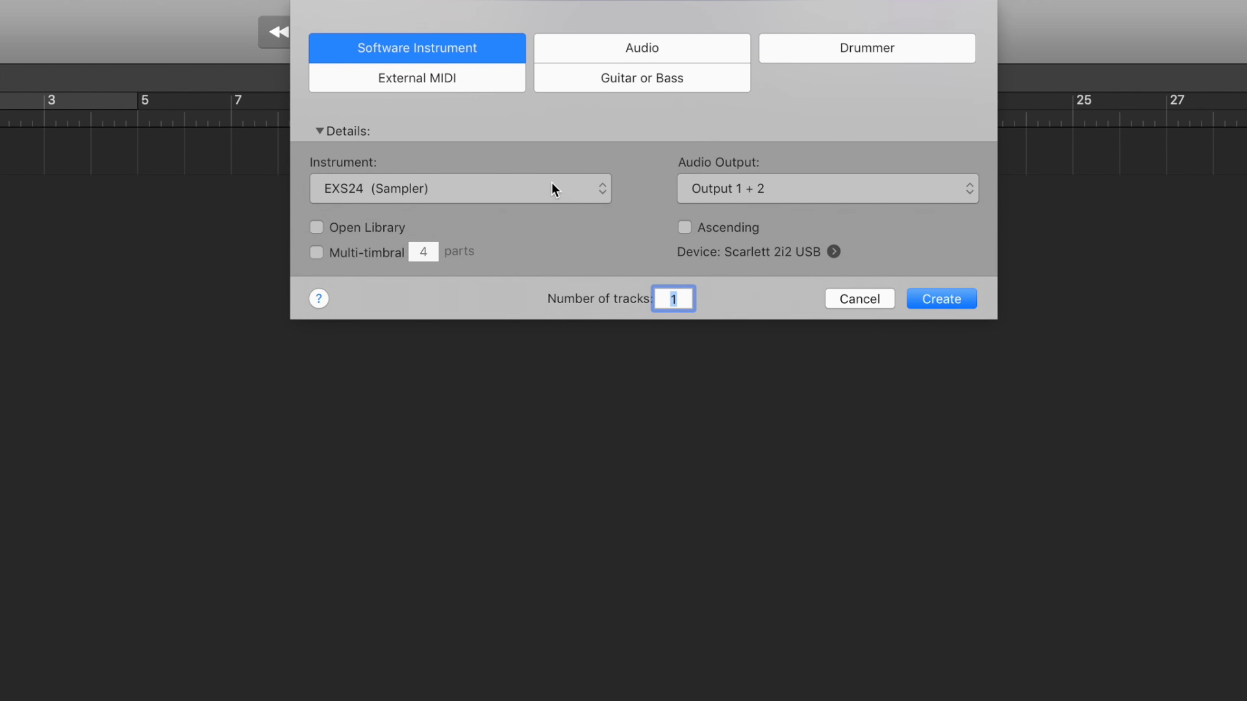
mouse_move(469, 177)
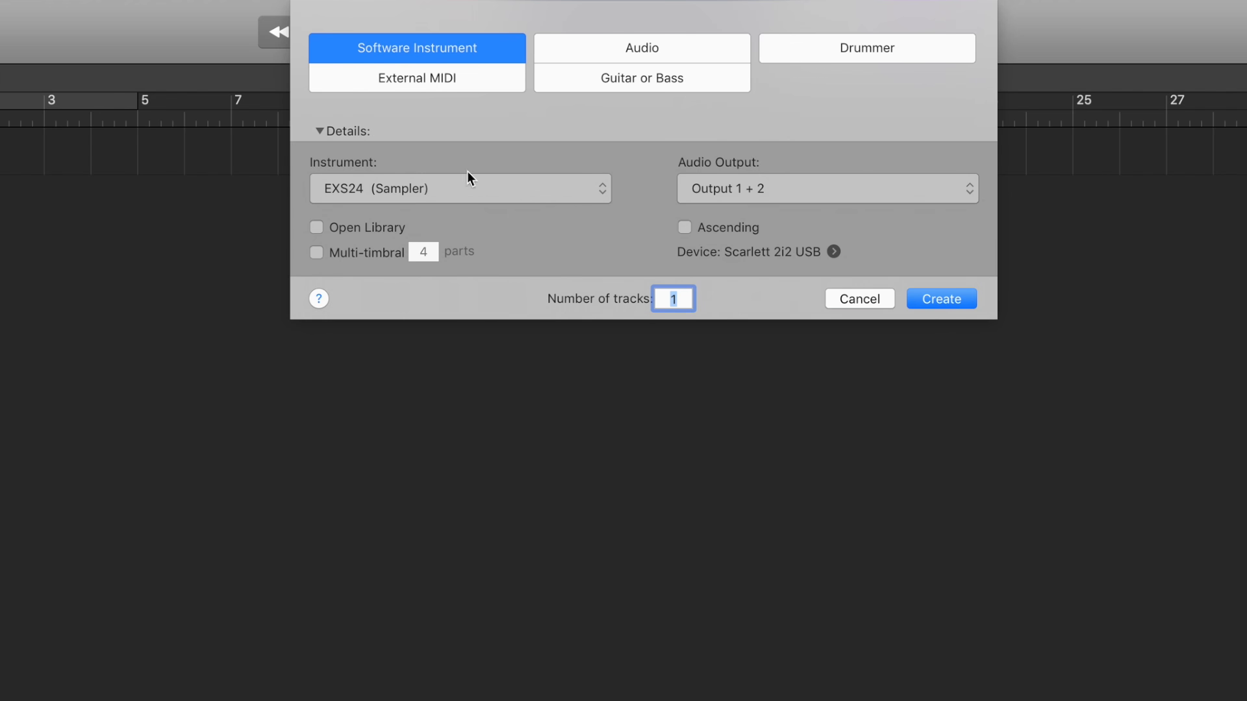
left_click(460, 188)
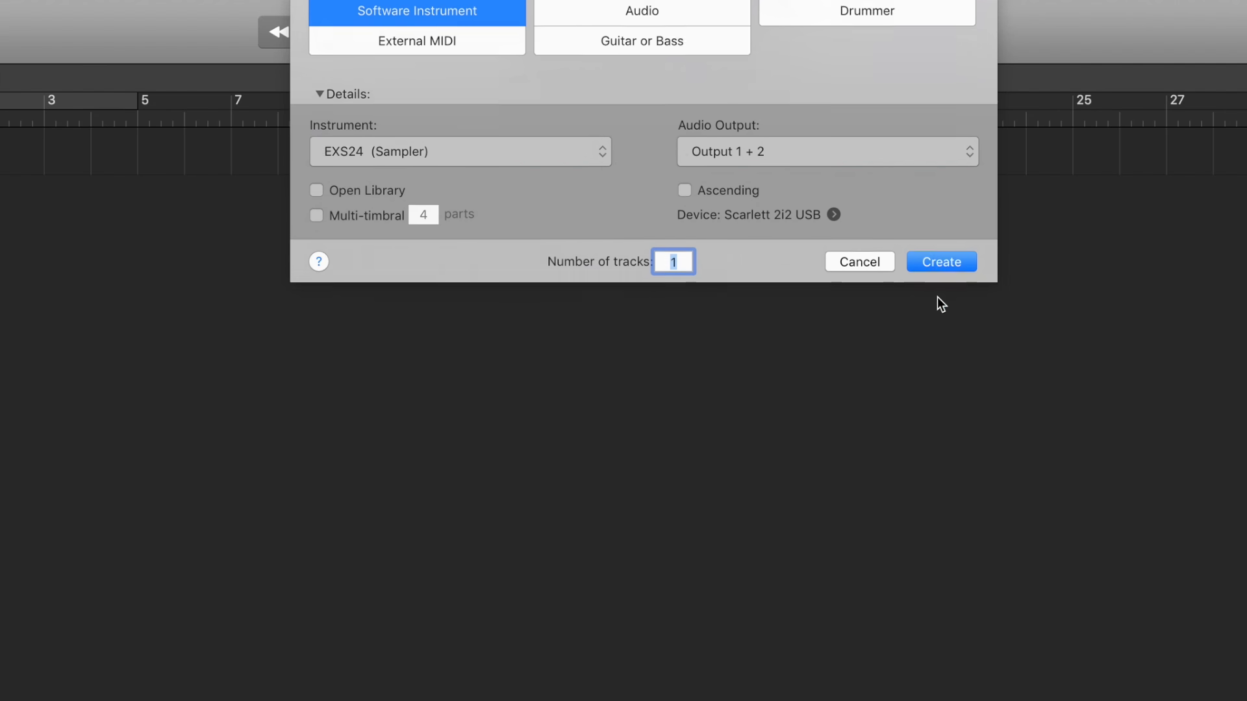
left_click(941, 262)
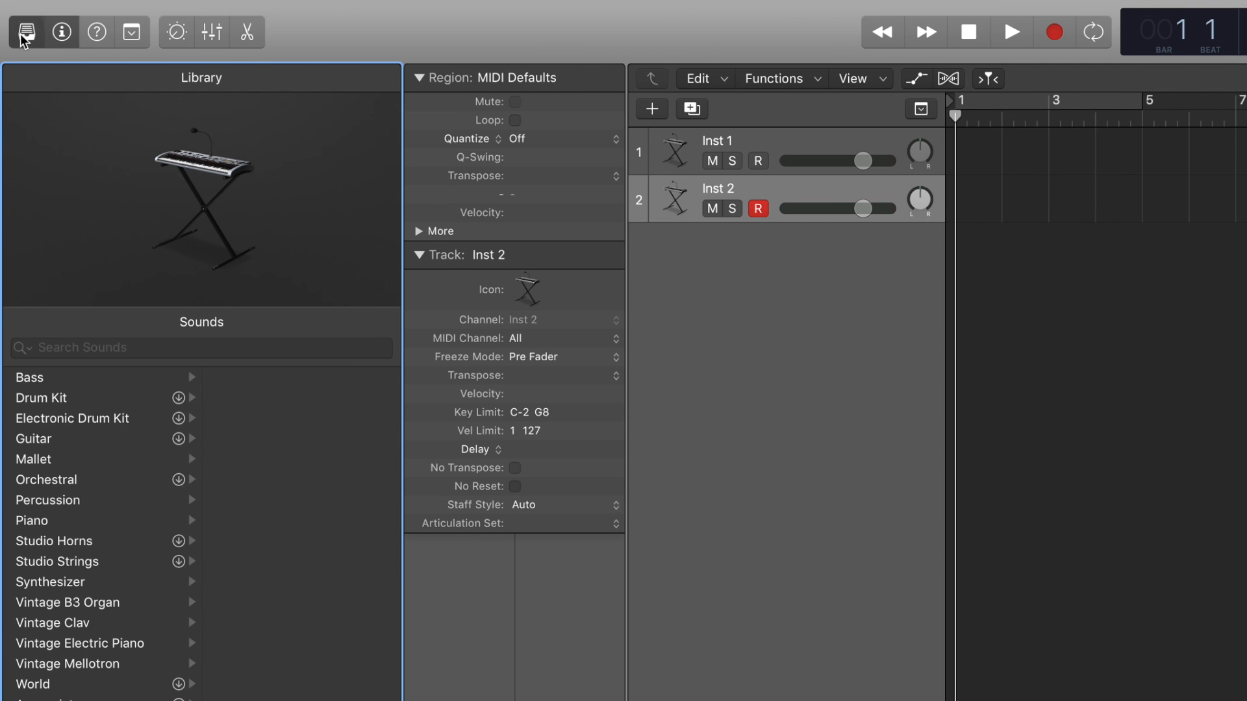
- Load the Vintage Clav > Koto Clone patch onto Inst 2 from the Library
left_click(57, 561)
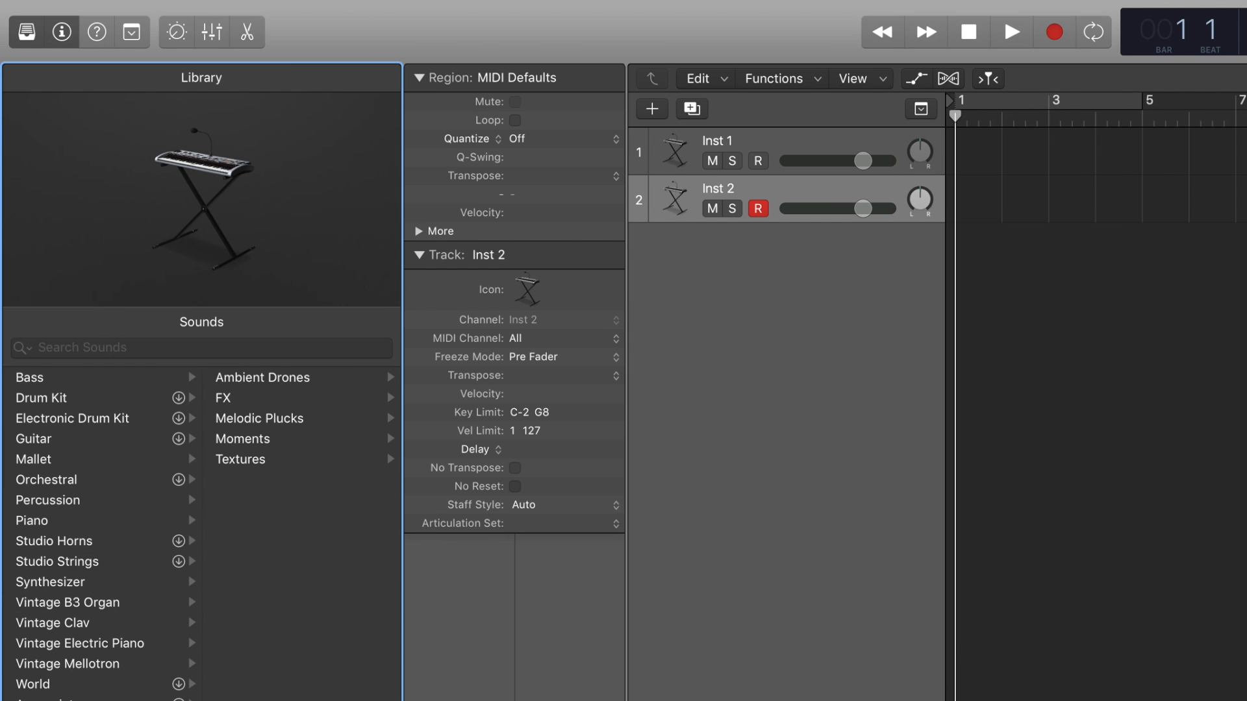
left_click(53, 626)
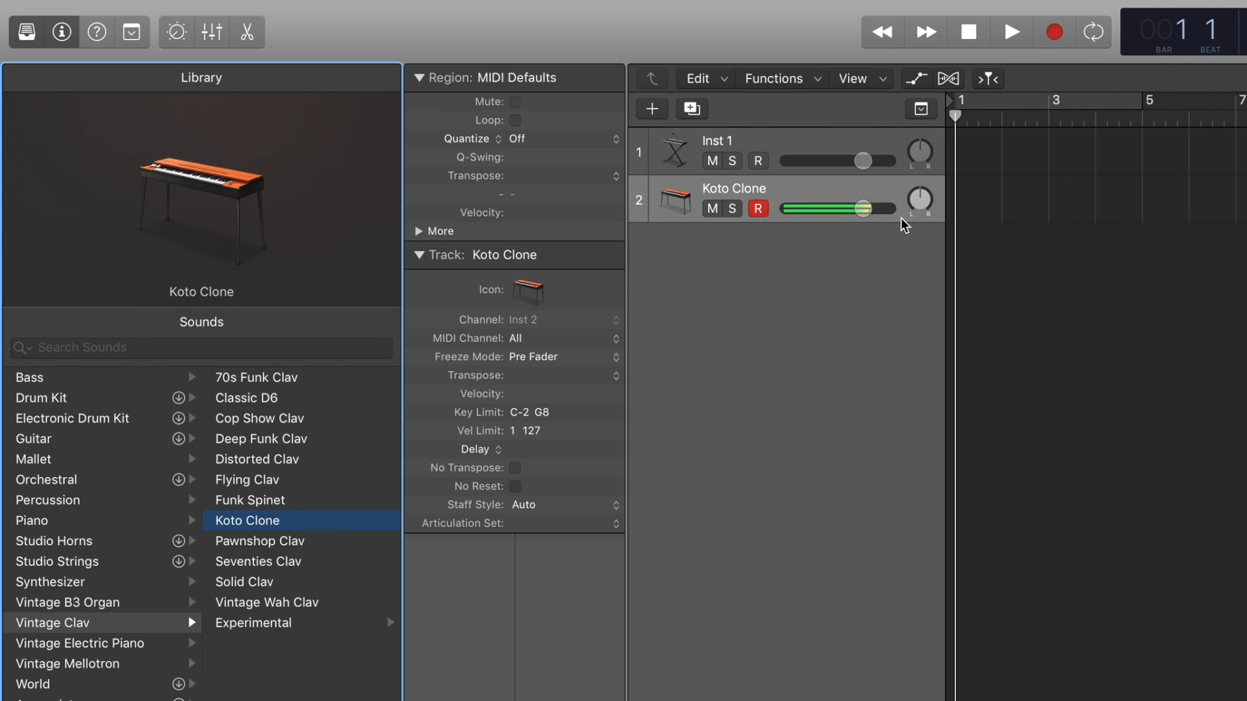
left_click(96, 32)
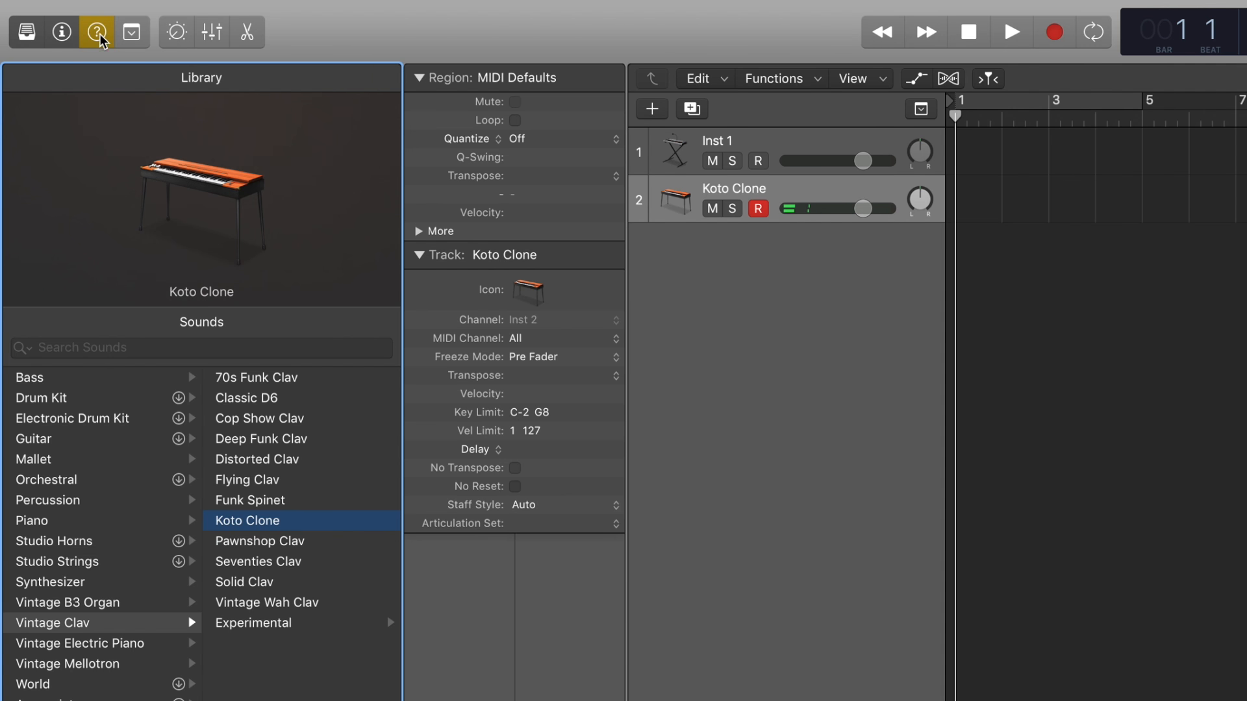
- Toggle Quick Help tips on and off, then hide the Library panel
left_click(96, 31)
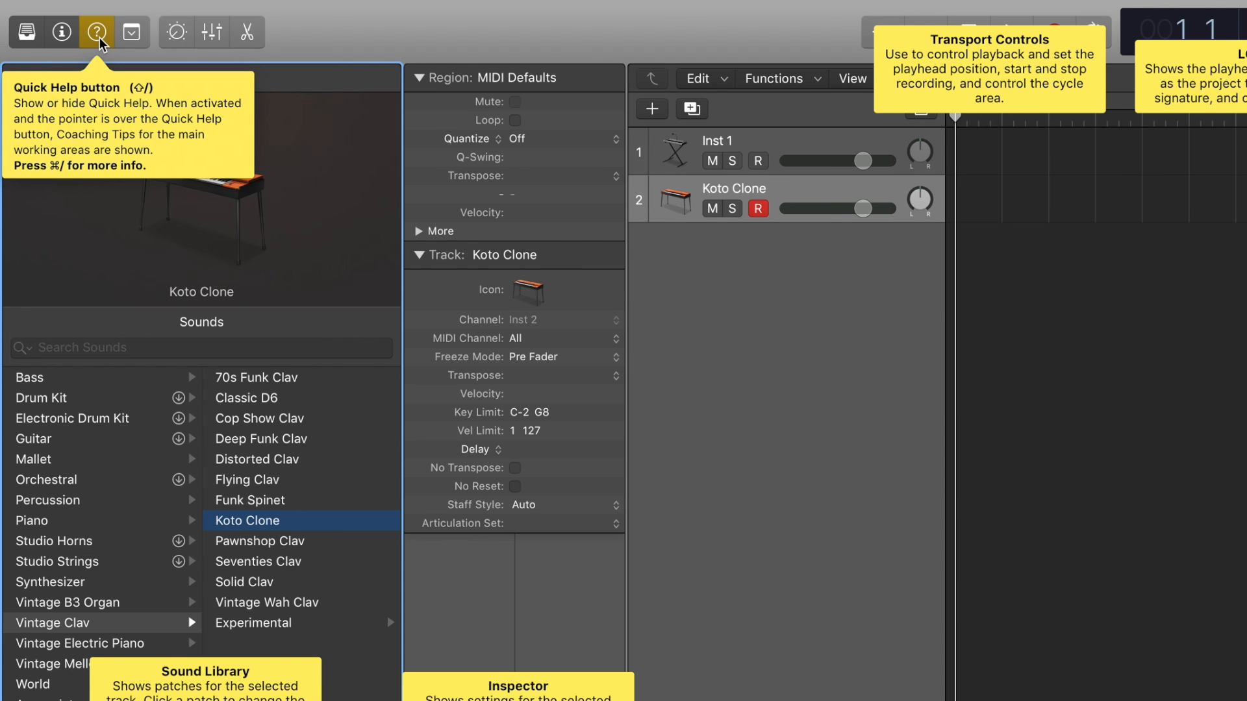
mouse_move(104, 39)
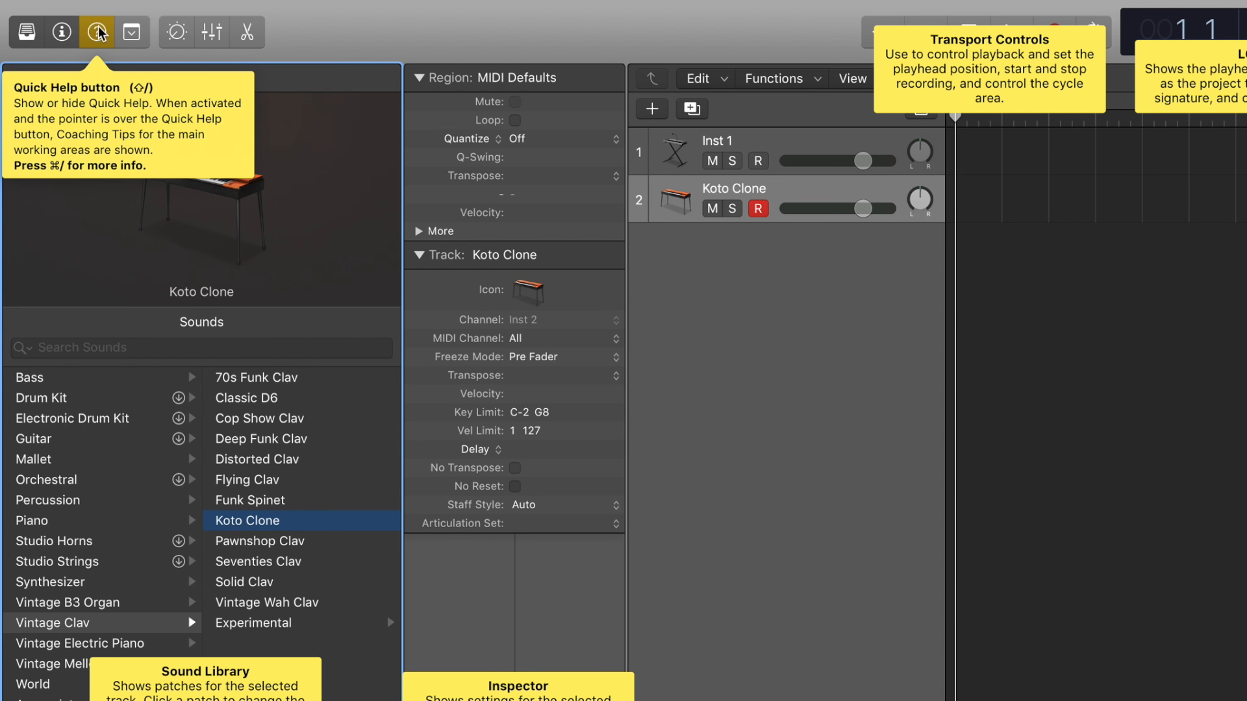
mouse_move(748, 157)
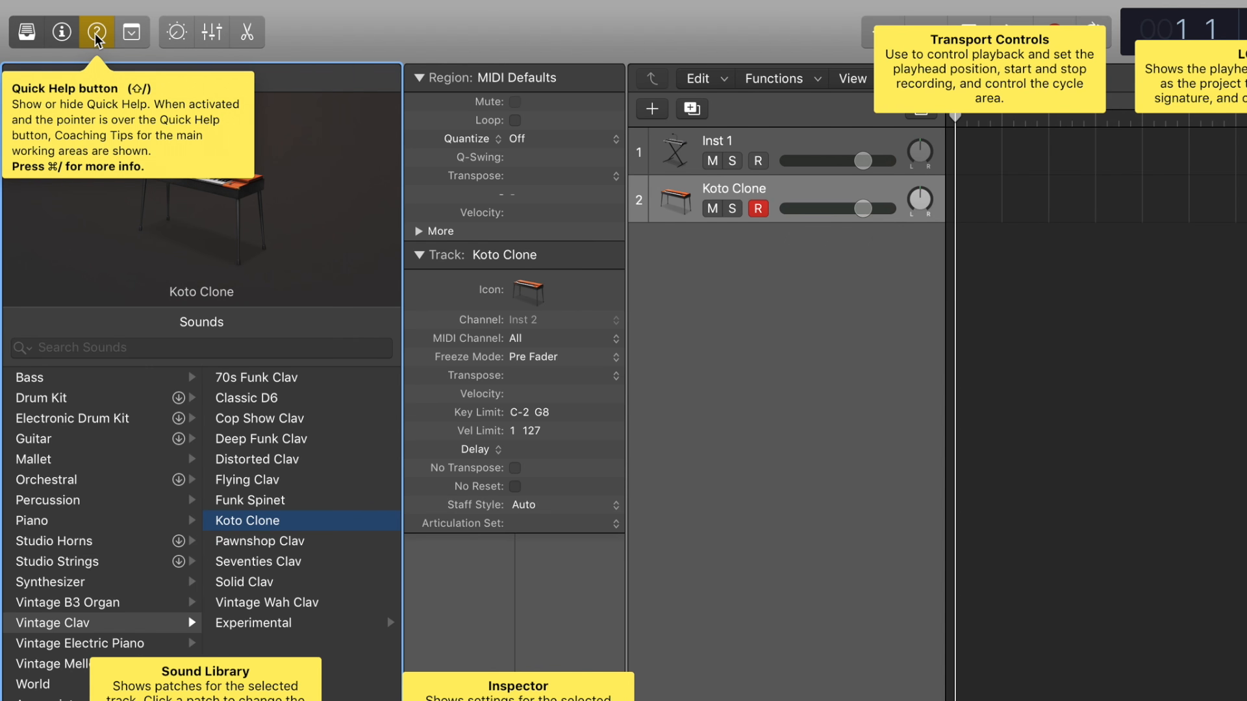
left_click(96, 32)
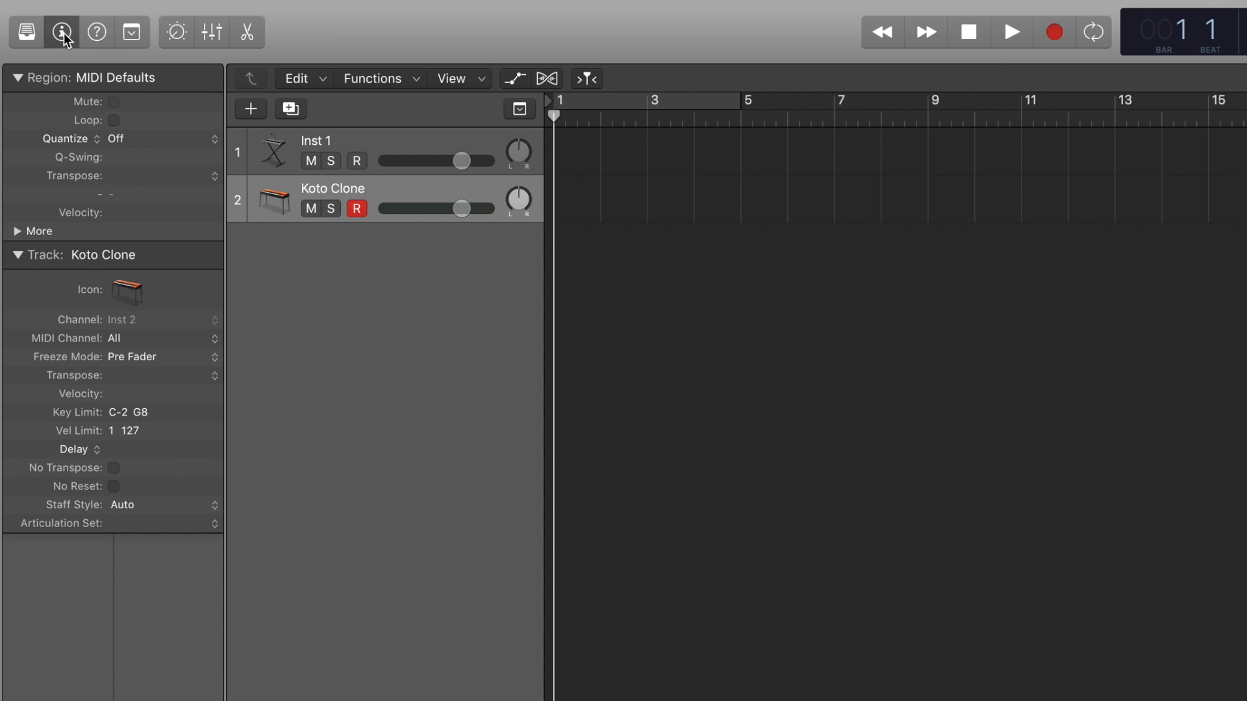
mouse_move(132, 104)
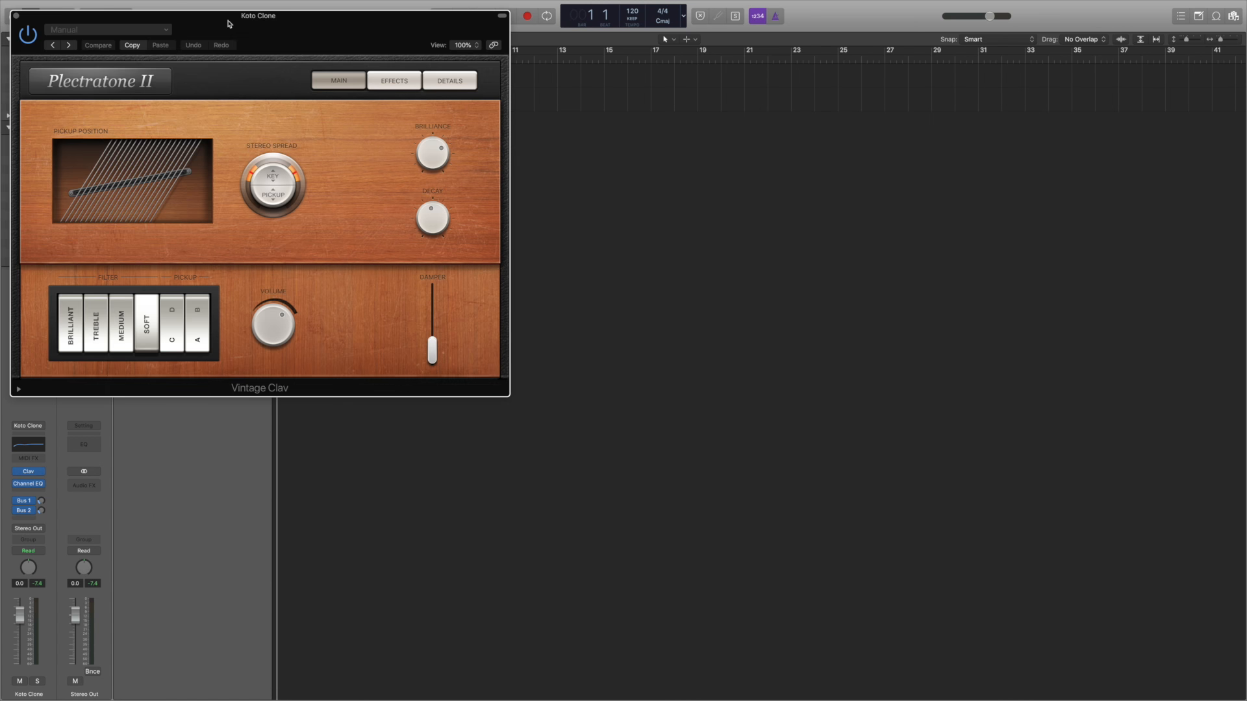
- Show the Vintage Clav plug-in window for the Koto Clone track
left_click(14, 15)
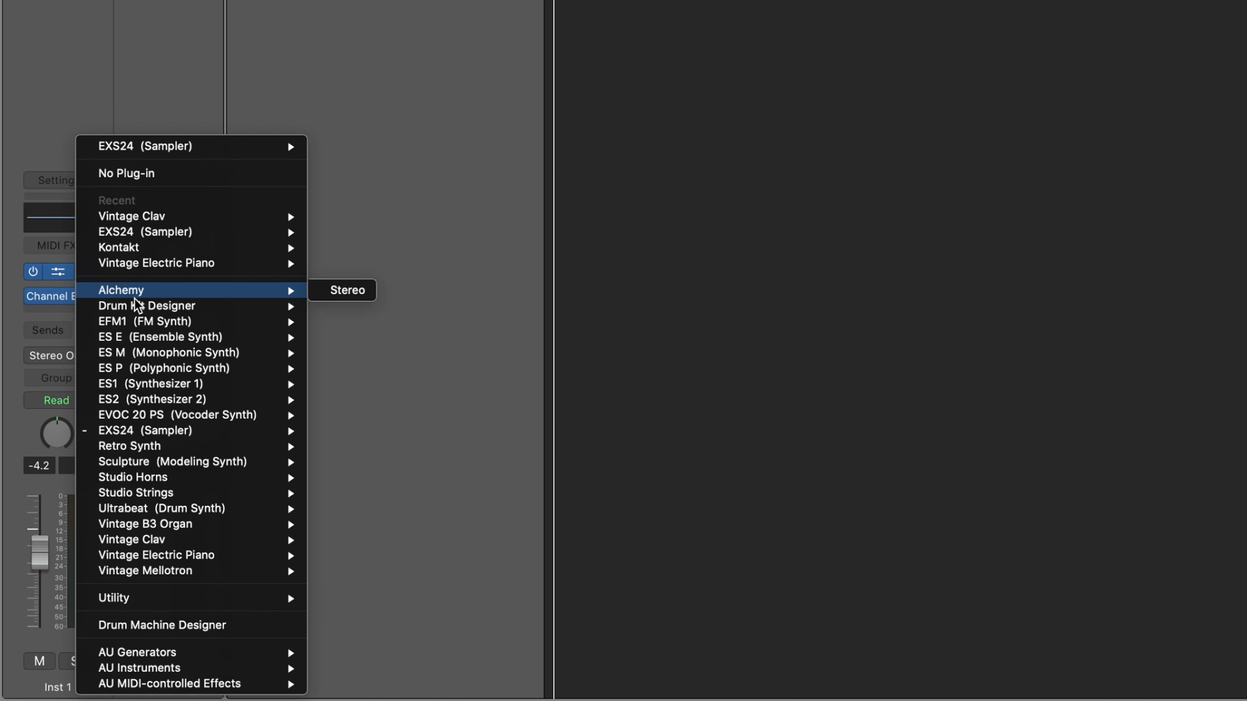
mouse_move(163, 300)
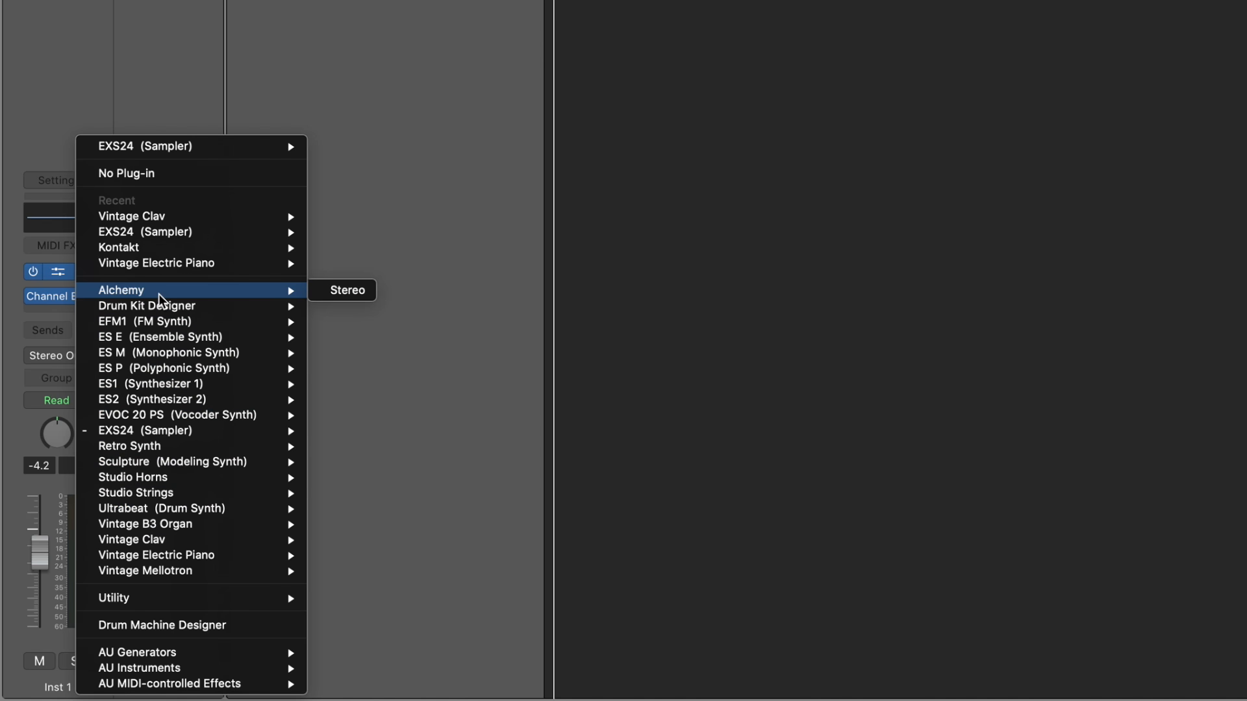
mouse_move(357, 300)
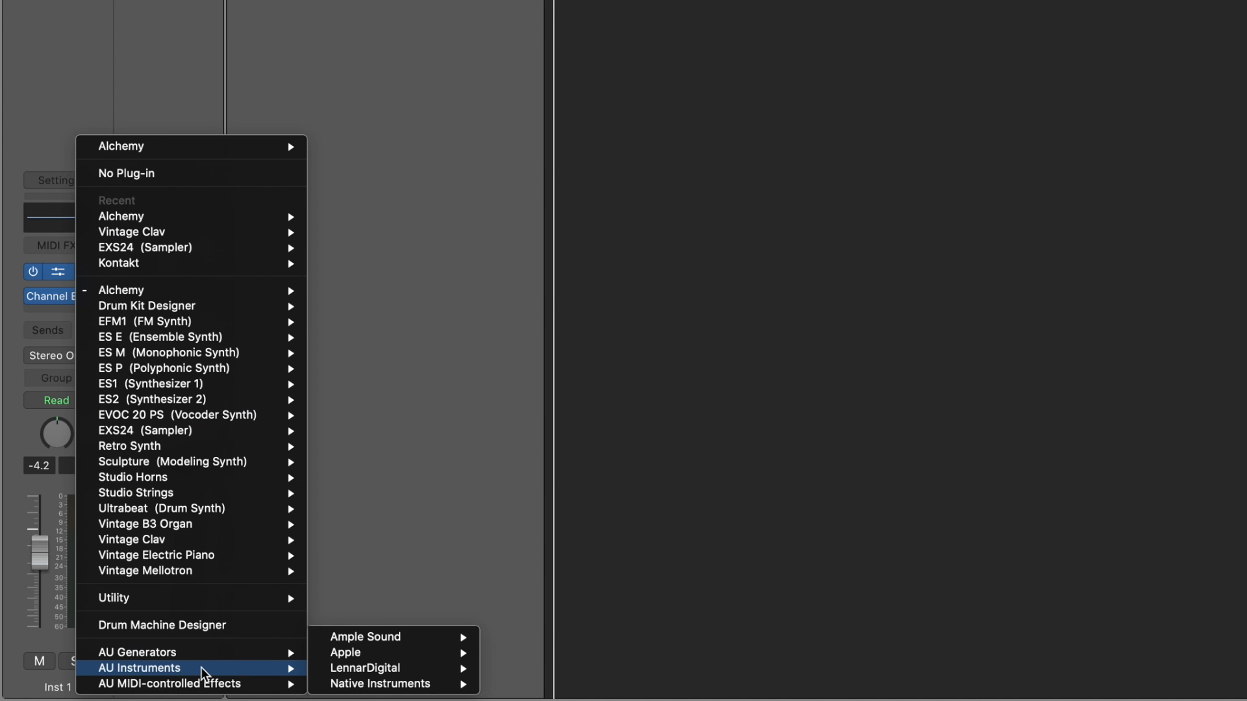
mouse_move(119, 677)
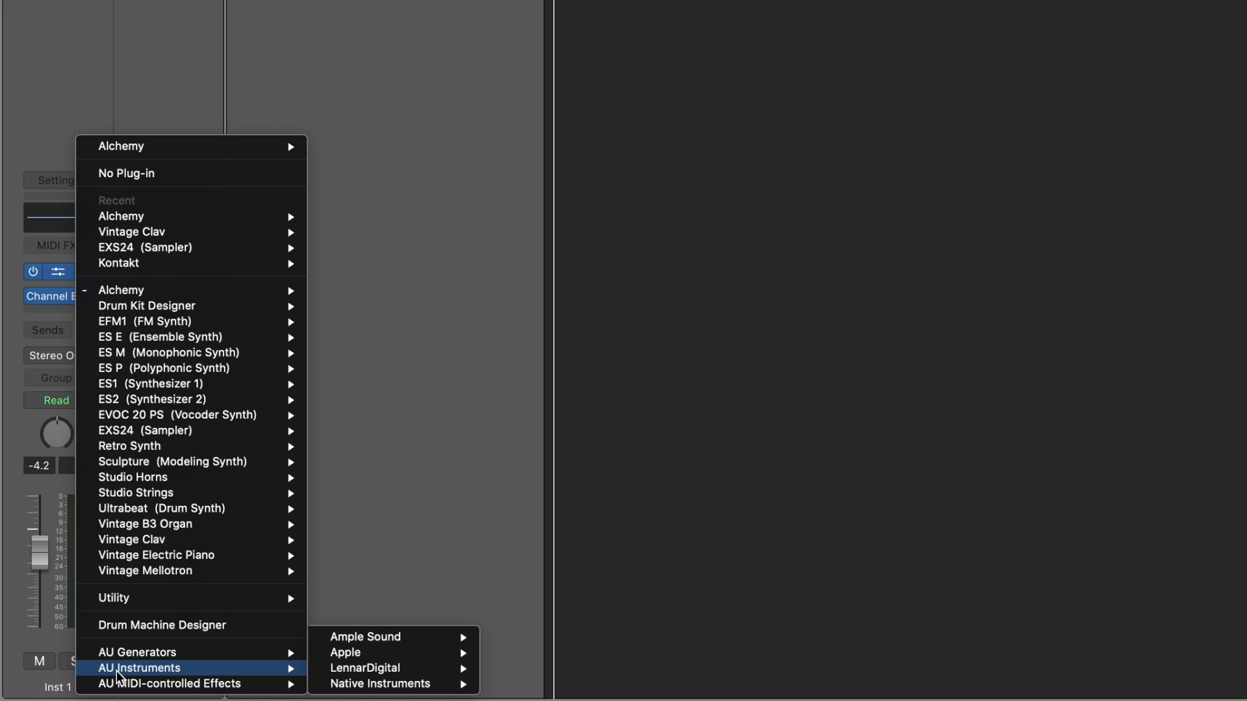
mouse_move(379, 683)
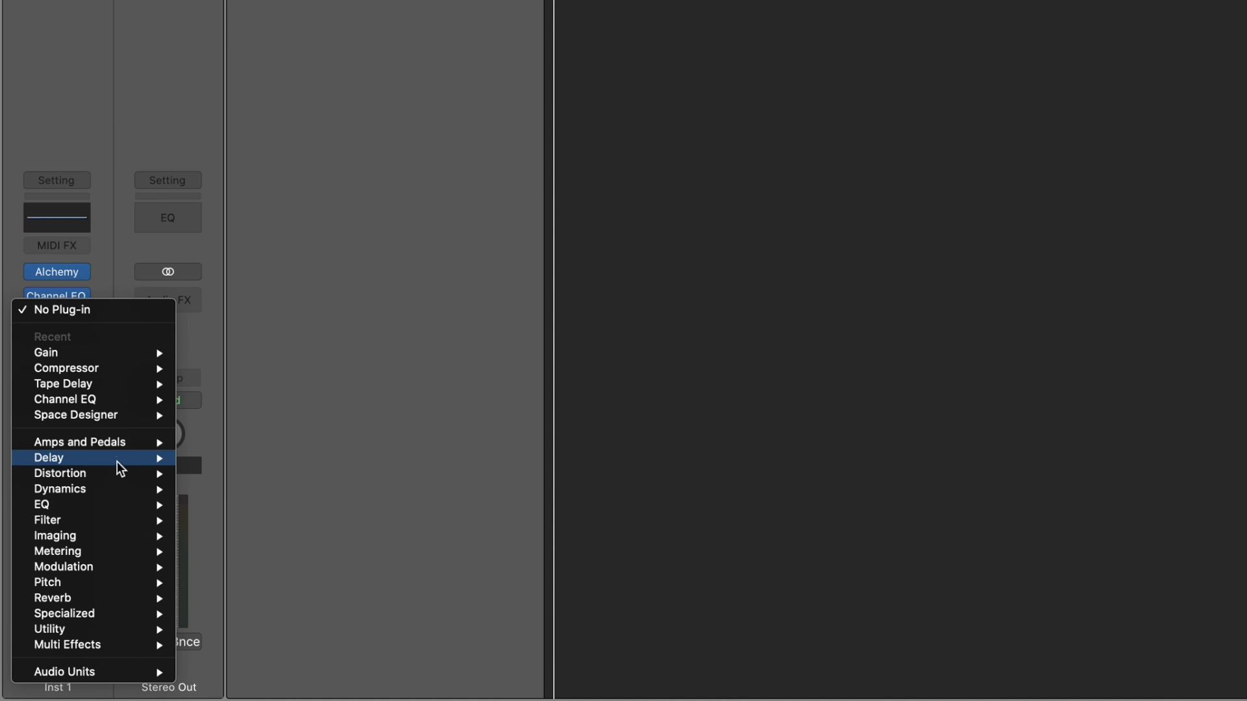
mouse_move(60, 488)
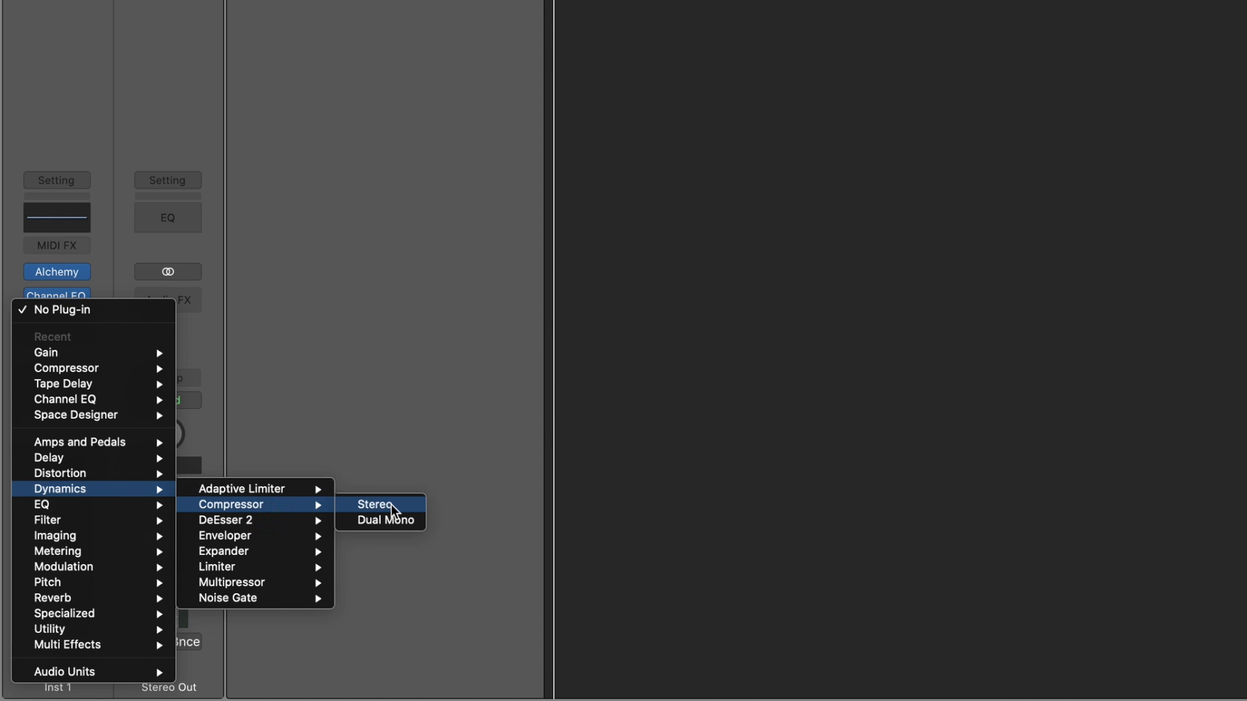
mouse_move(80, 598)
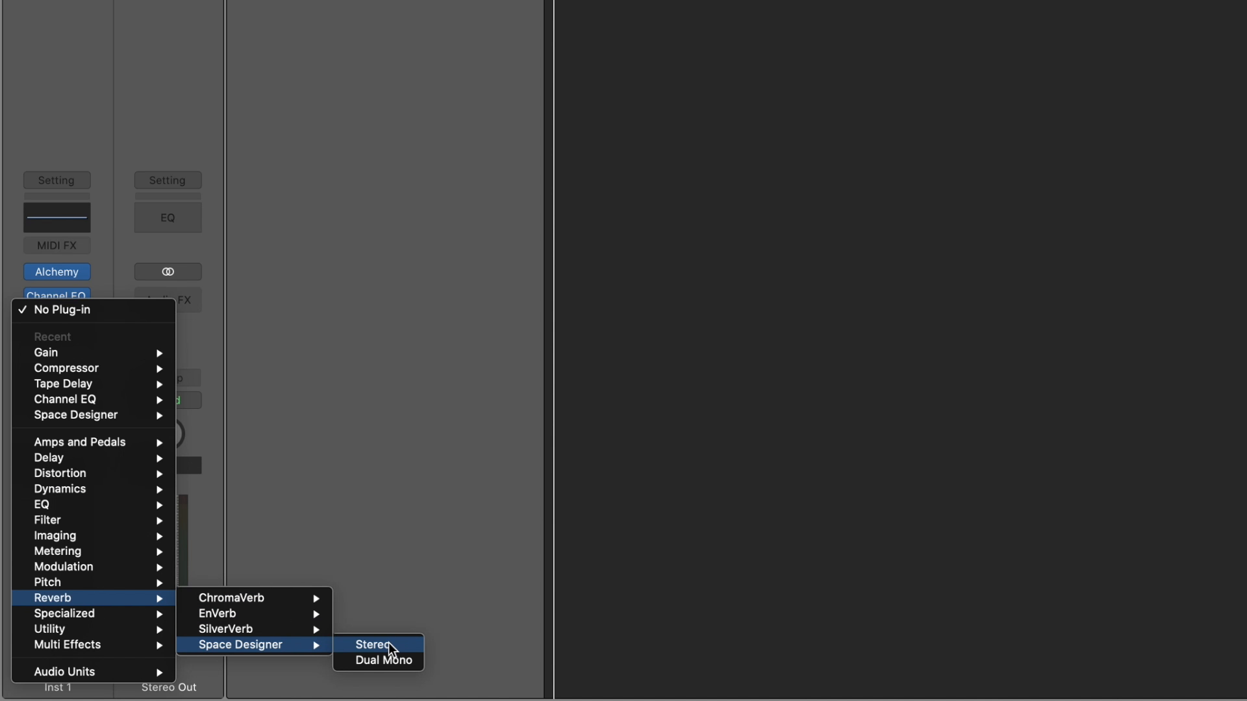
- Add Space Designer Stereo reverb to Inst 1 and show the editing command toolbar
left_click(372, 645)
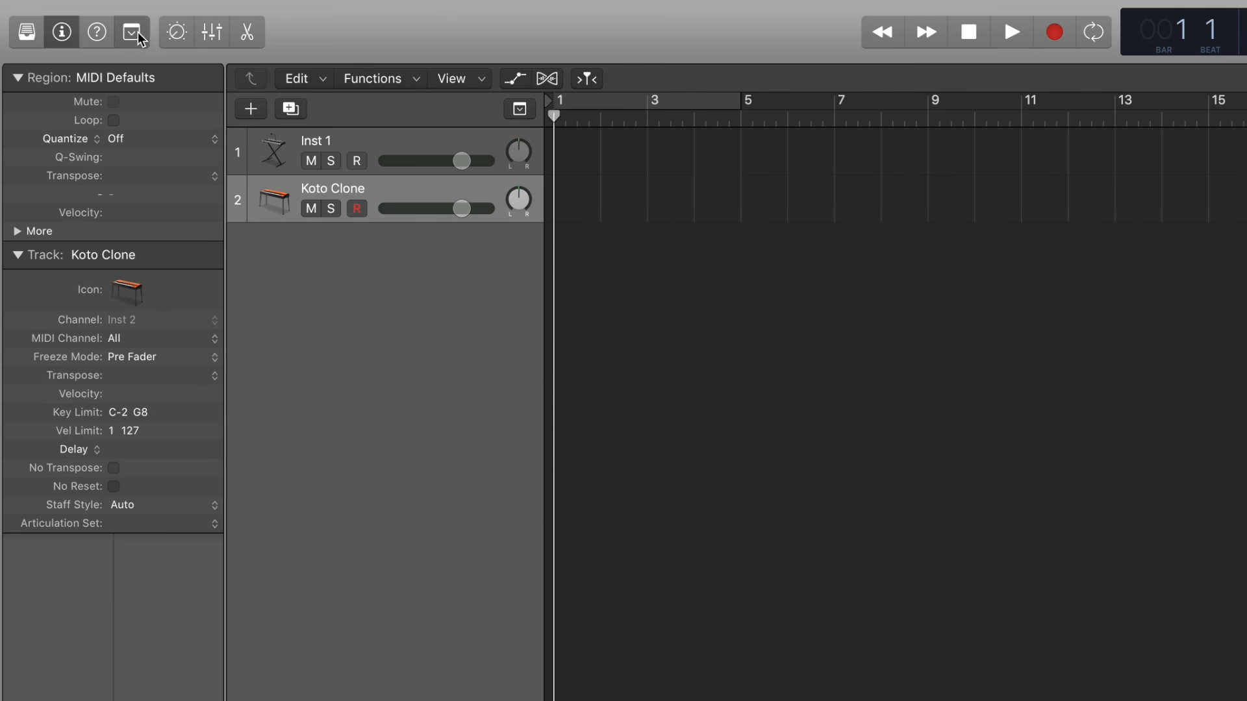
left_click(131, 32)
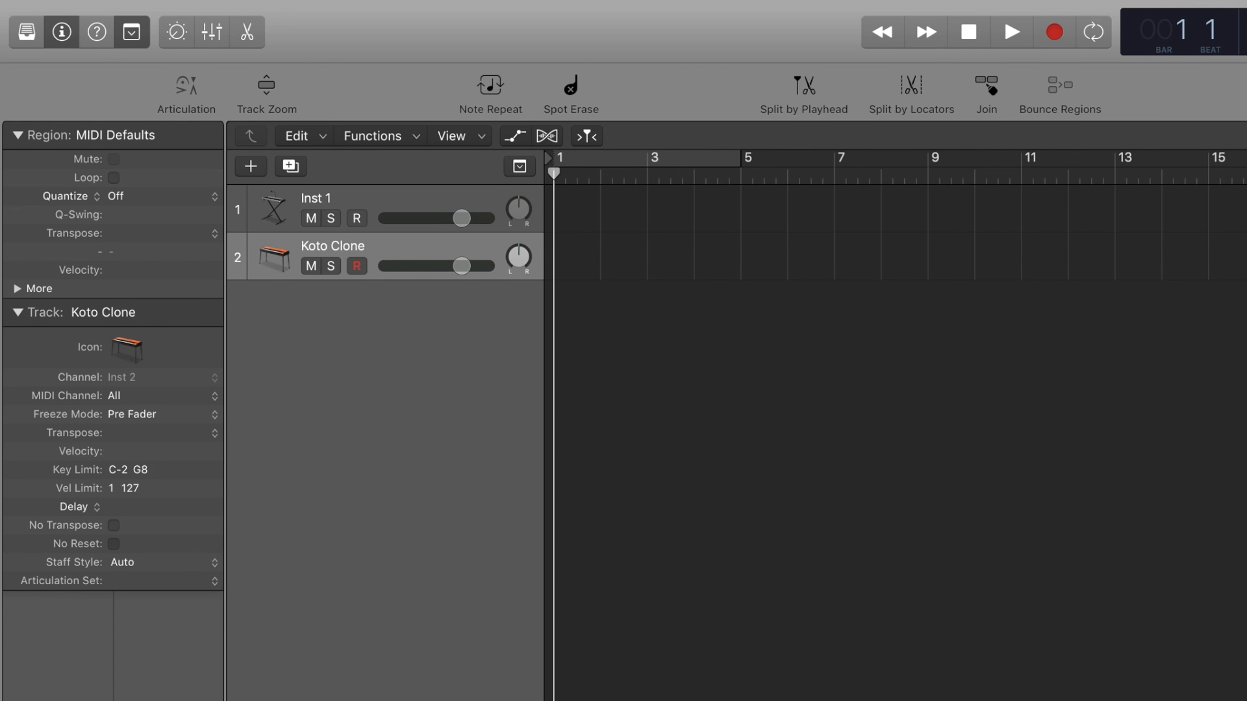
mouse_move(847, 101)
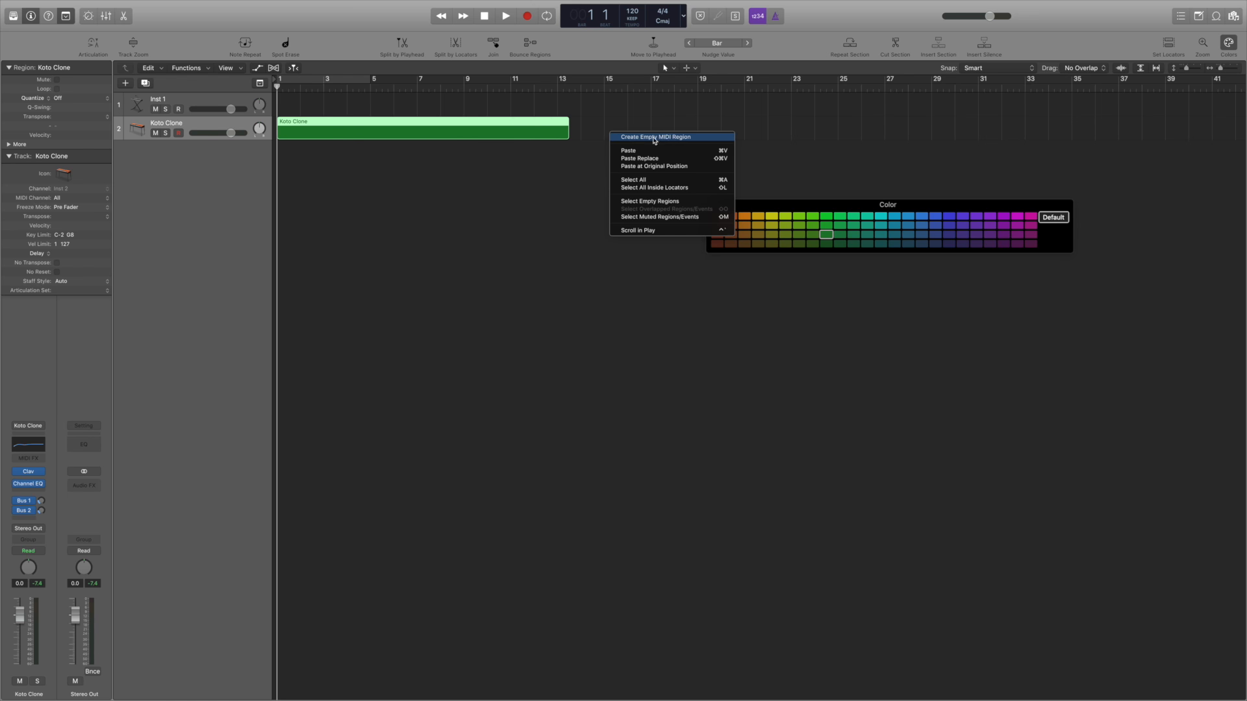
- Colour the empty Koto Clone MIDI region blue, then orange, then yellow-green
left_click(489, 139)
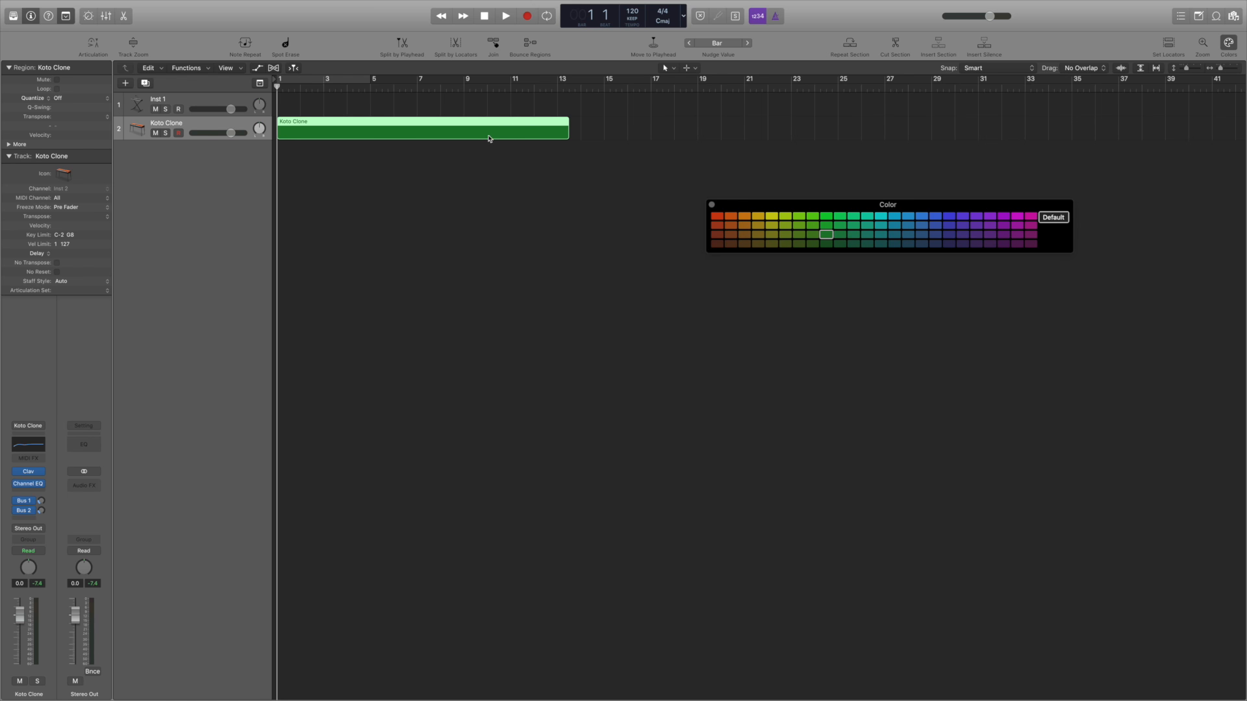
left_click(948, 216)
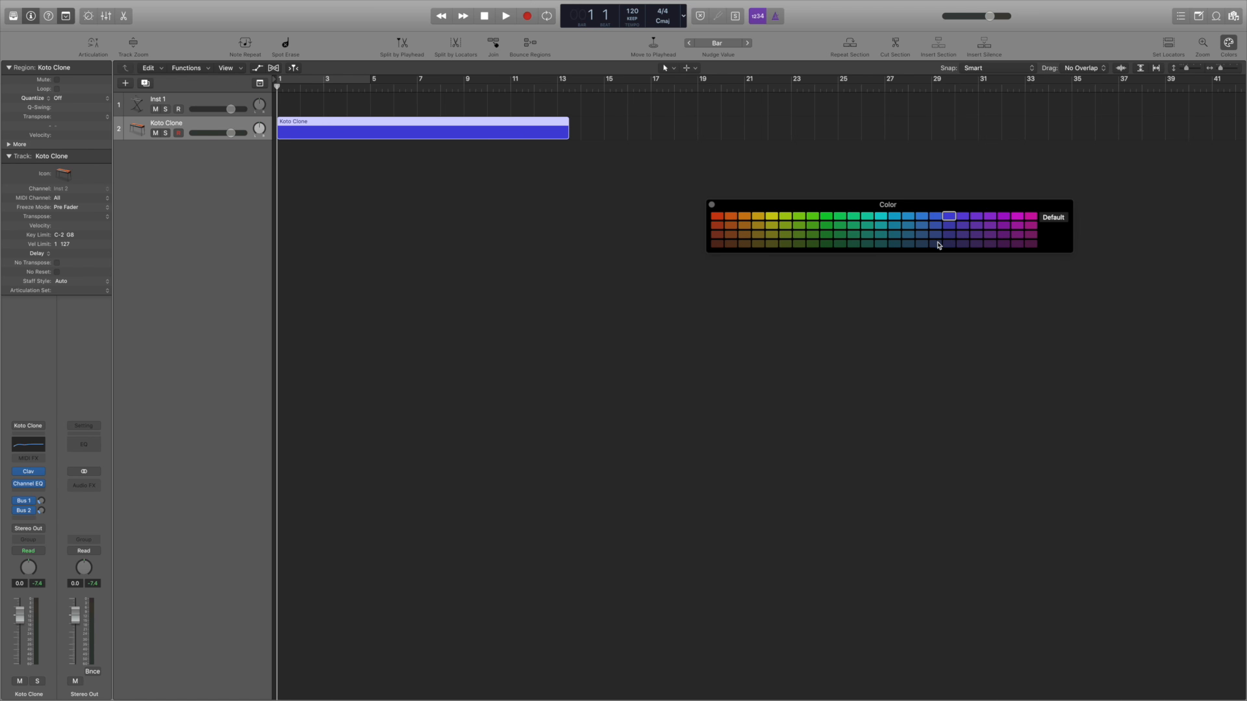
left_click(730, 225)
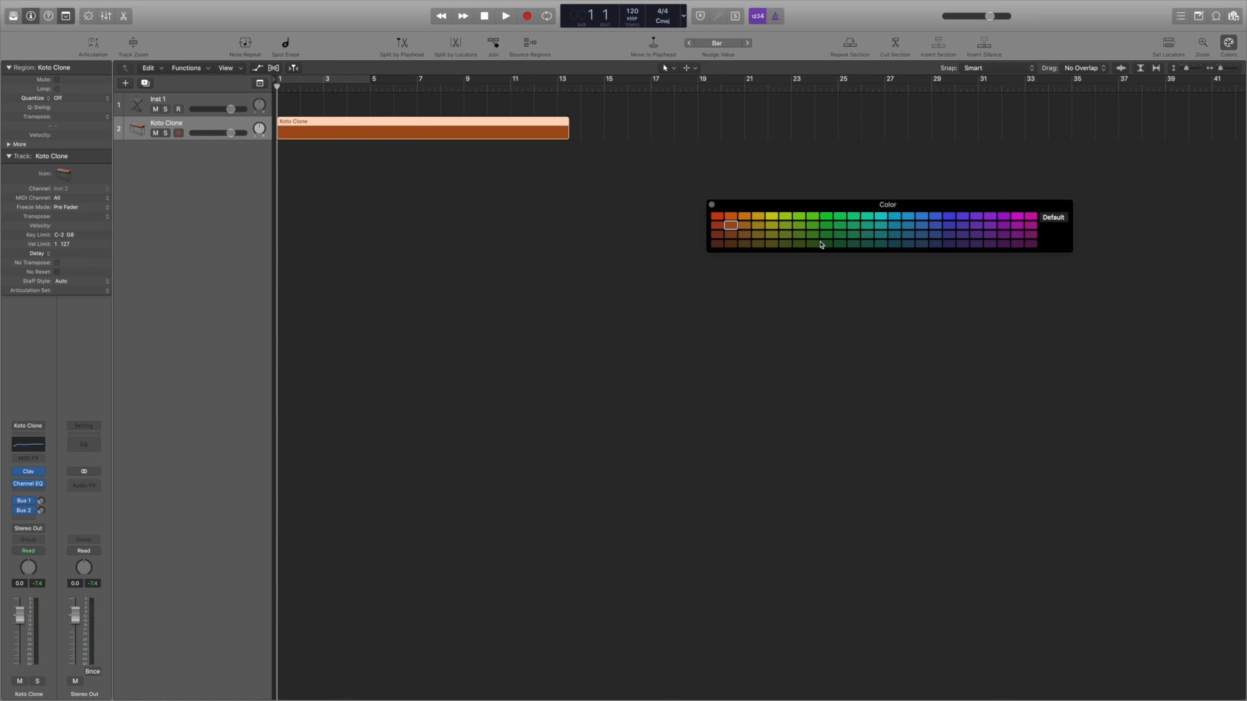
left_click(786, 216)
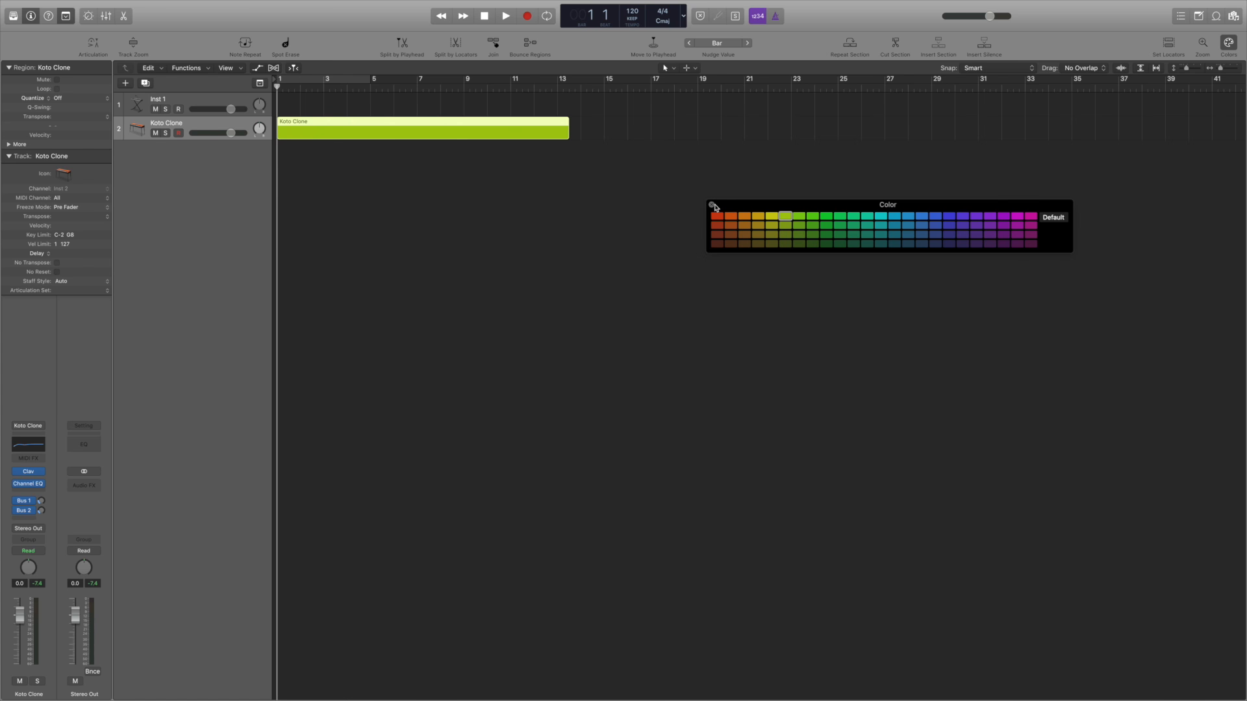
- Close the Color window, then open and close Koto Clone's Channel EQ from Smart Controls
left_click(87, 15)
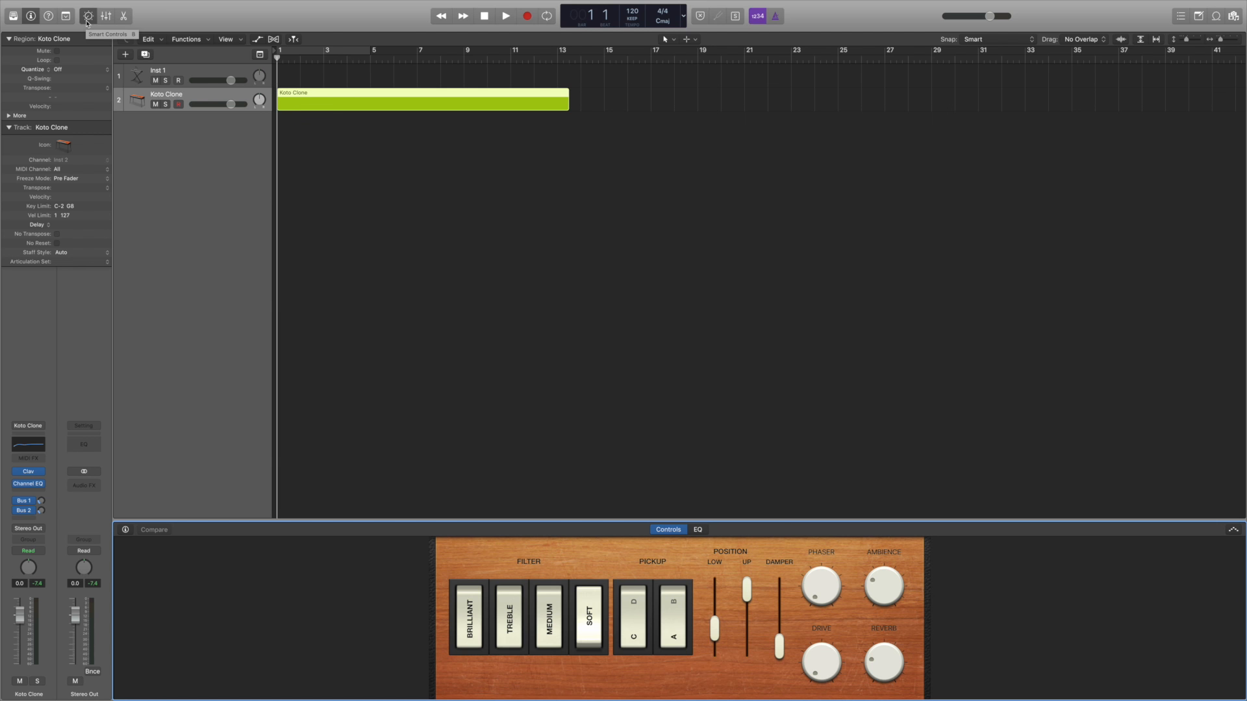
left_click(697, 530)
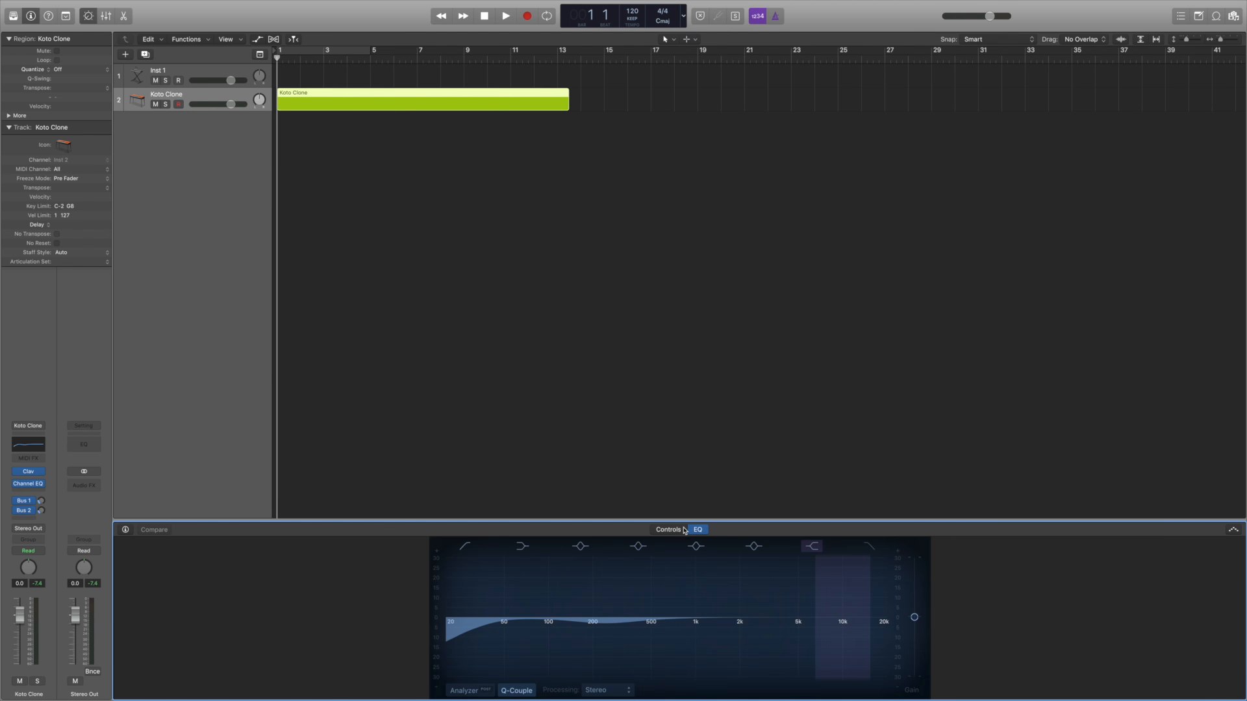
left_click(668, 530)
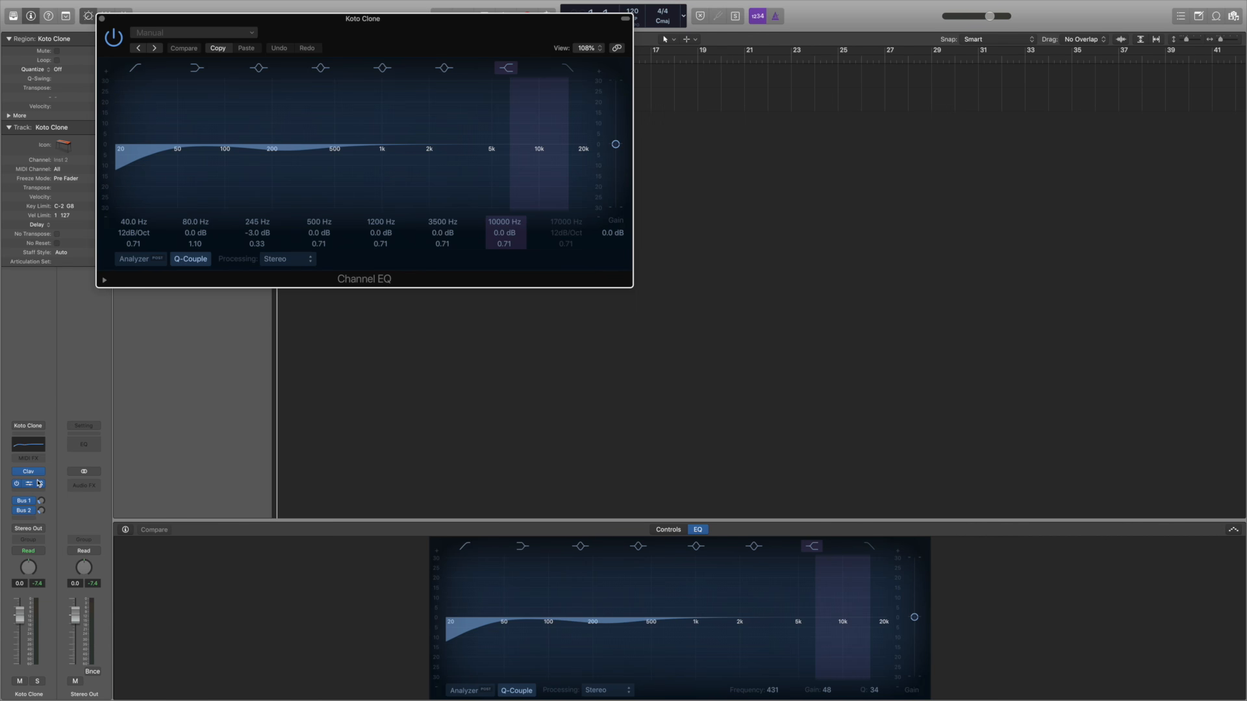
left_click(625, 18)
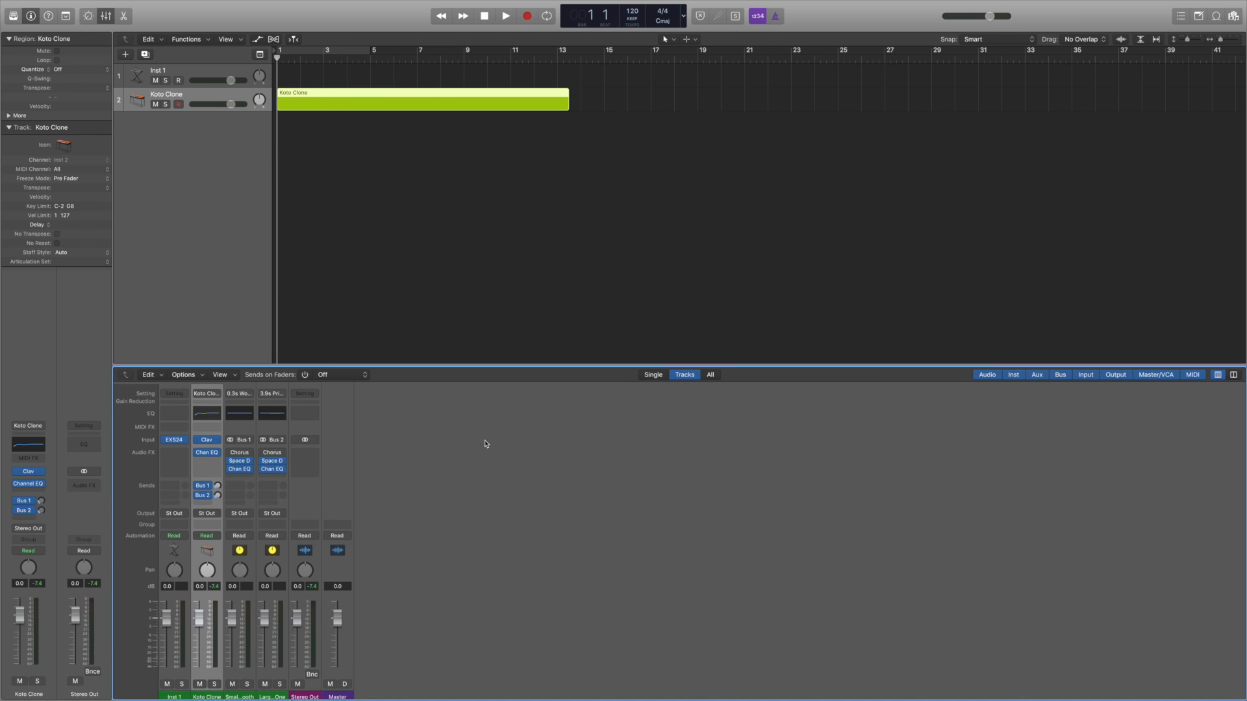
key("x")
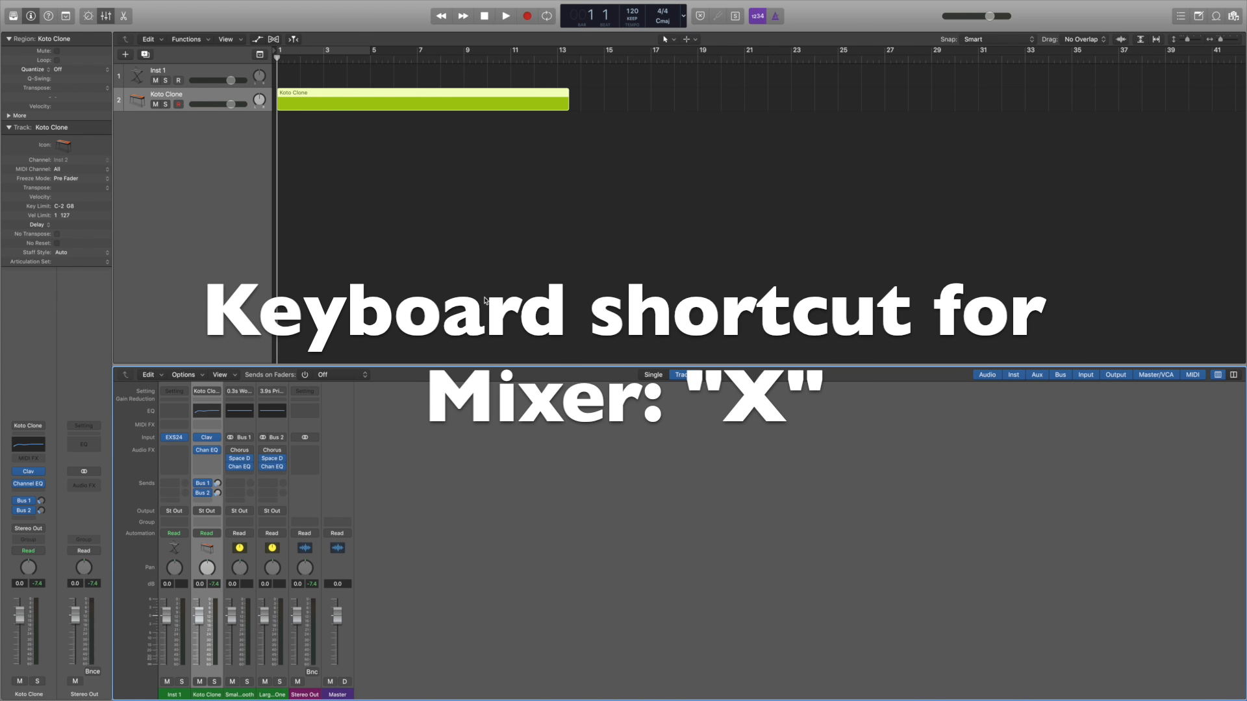
key("x")
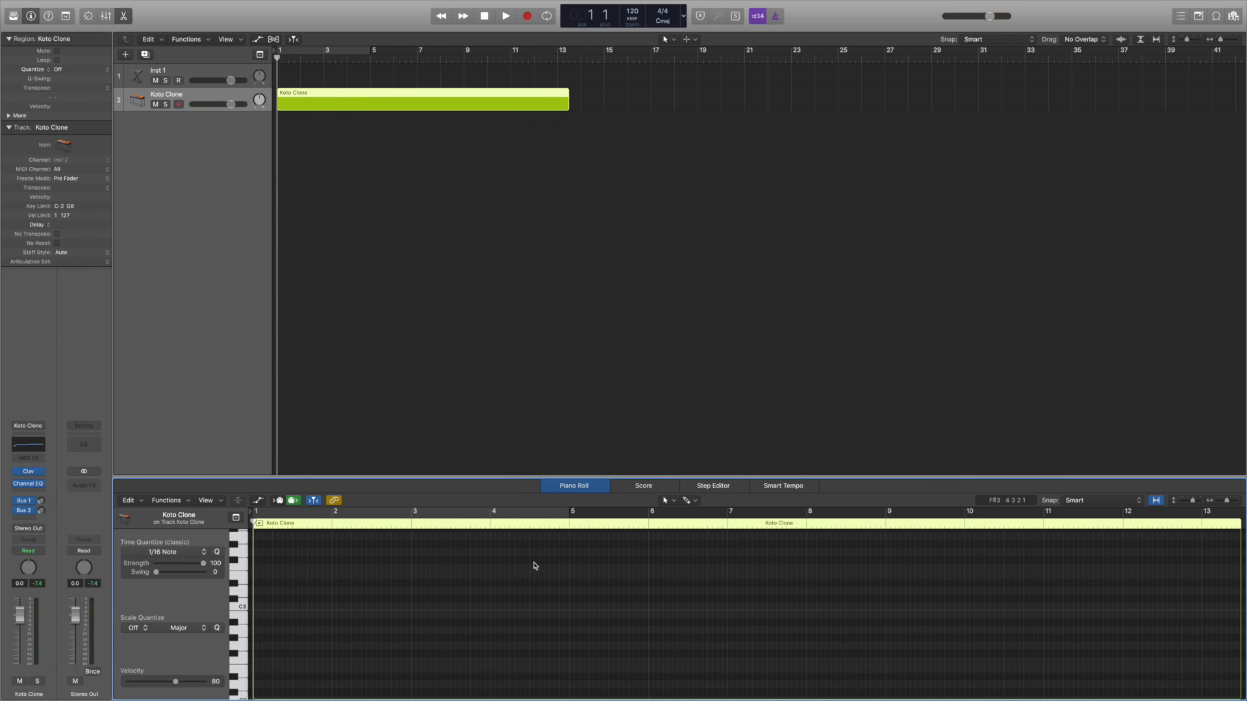
- Open the Koto Clone region in the note editor and add a note near C3 in bar 1
key("p")
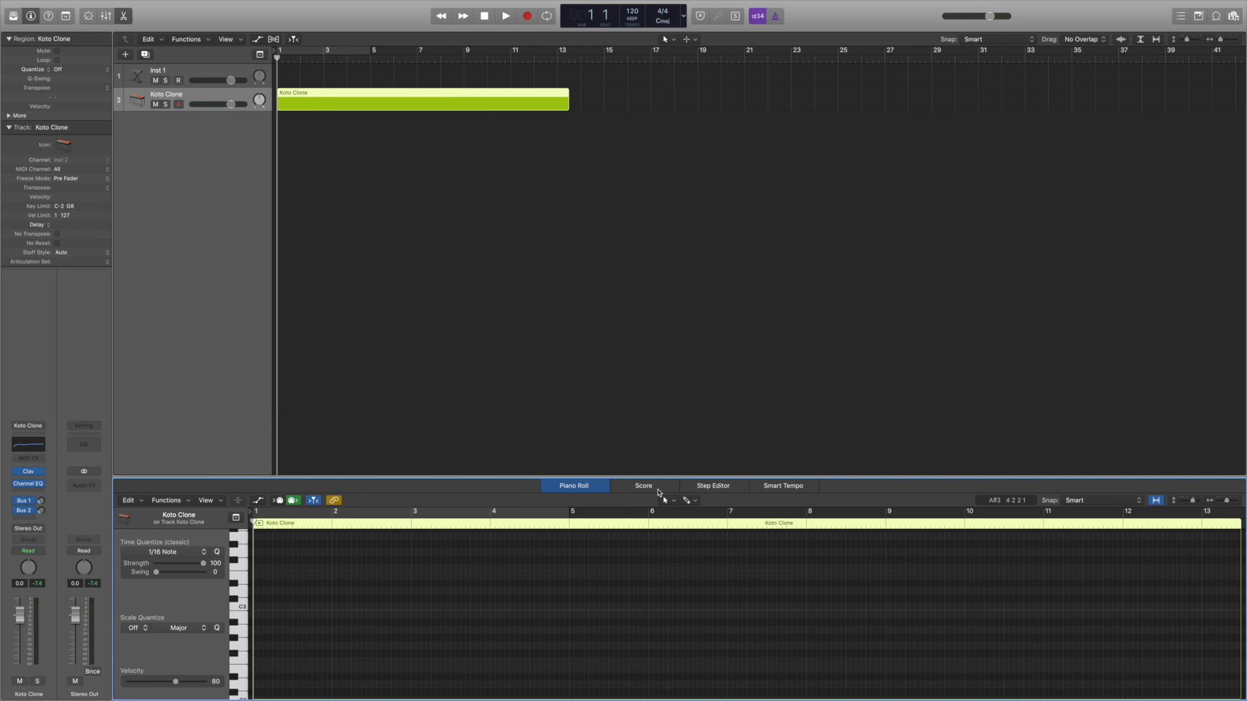
mouse_move(269, 601)
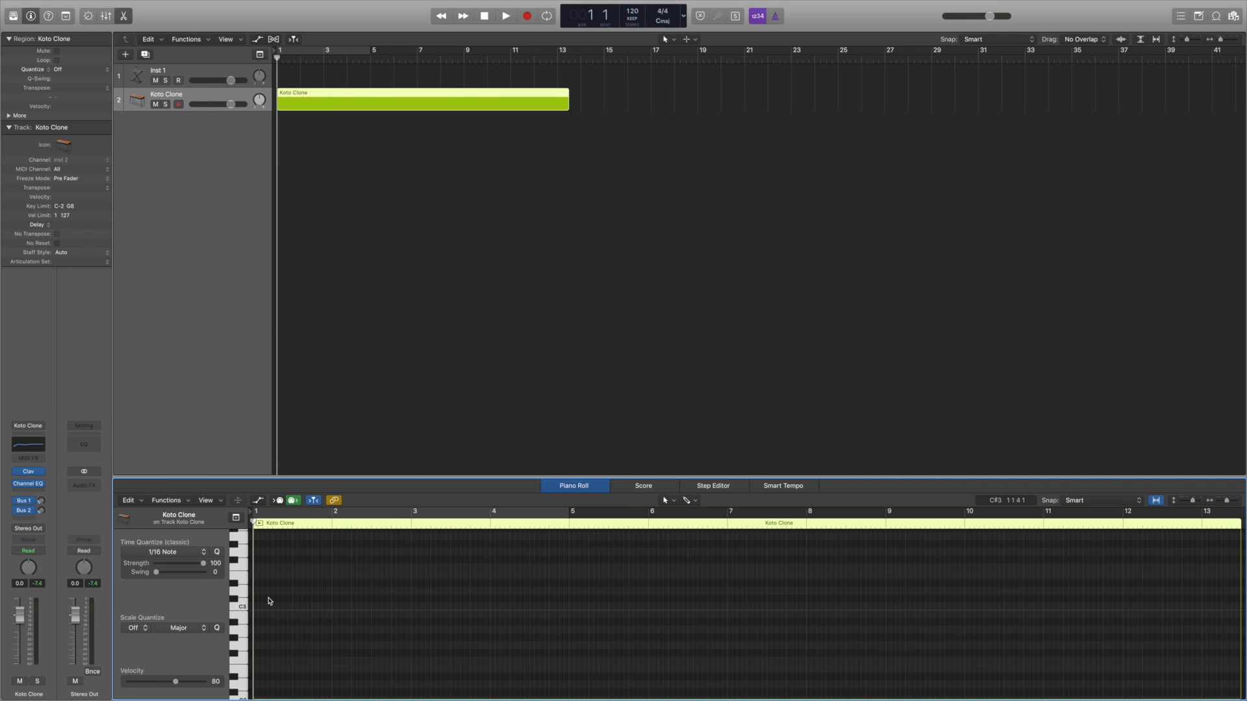
left_click(269, 598)
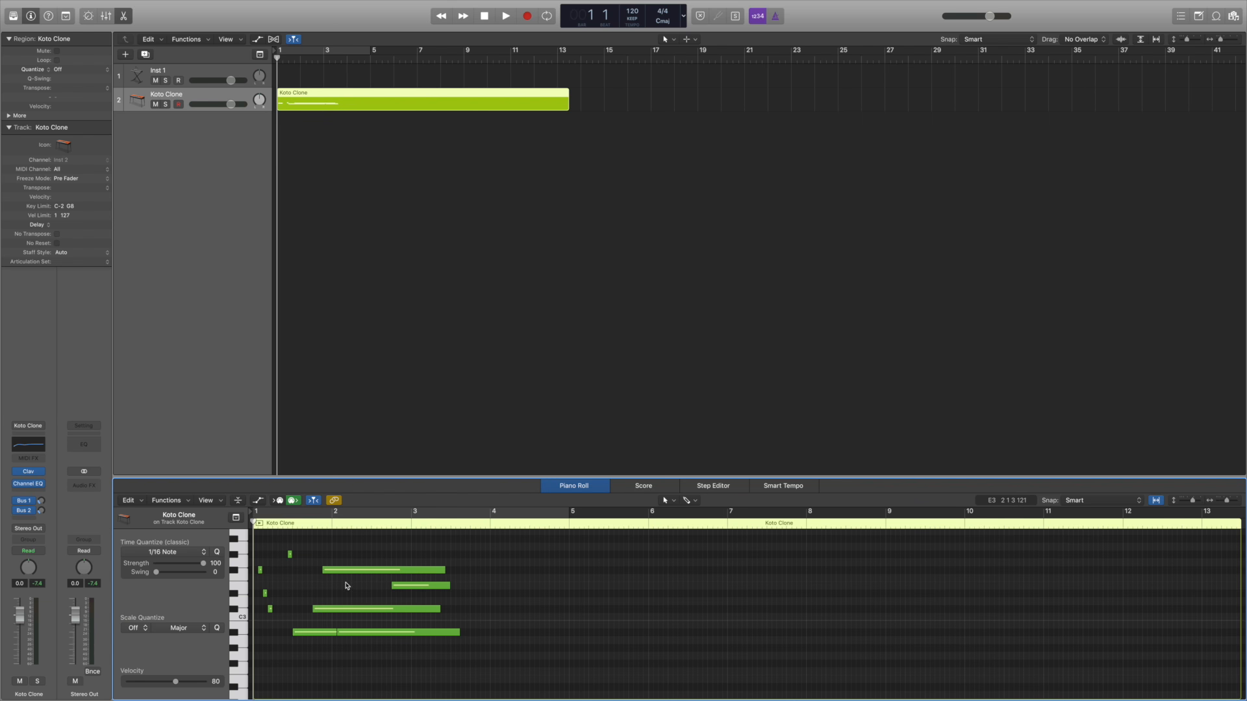
mouse_move(457, 549)
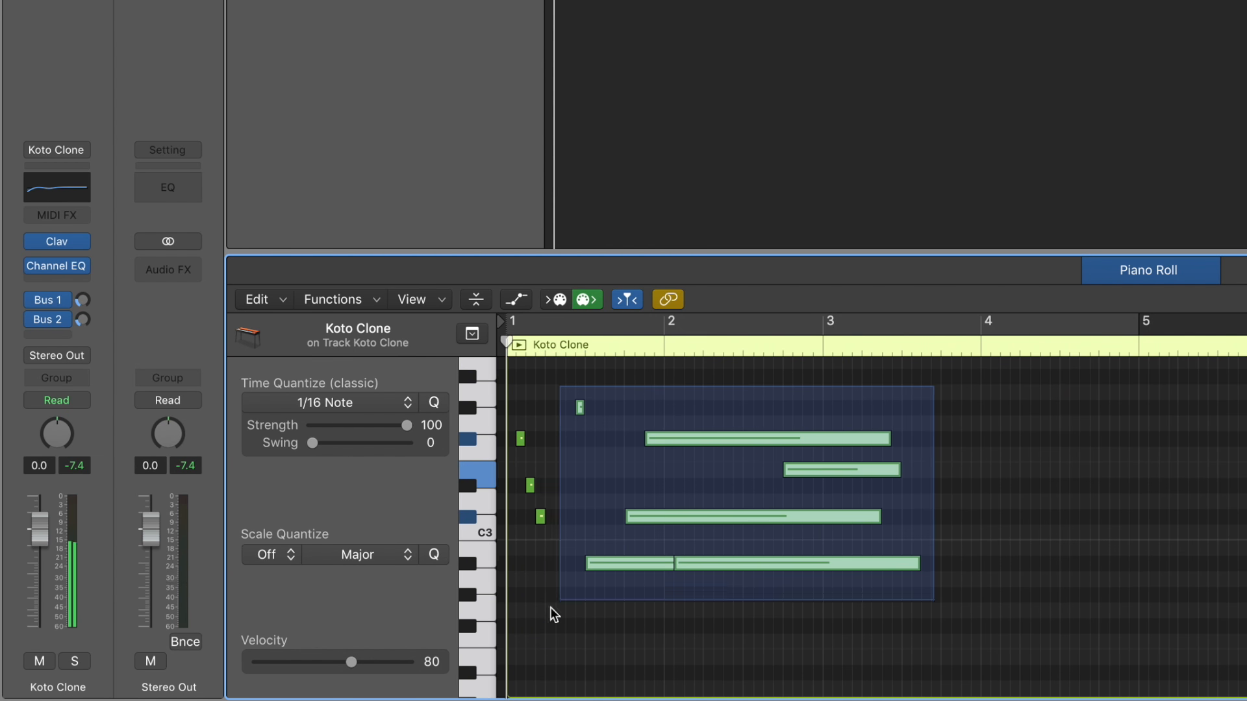
- Quantize the Koto Clone notes to 1/8 Note and select the two bottom joined notes
left_click(327, 401)
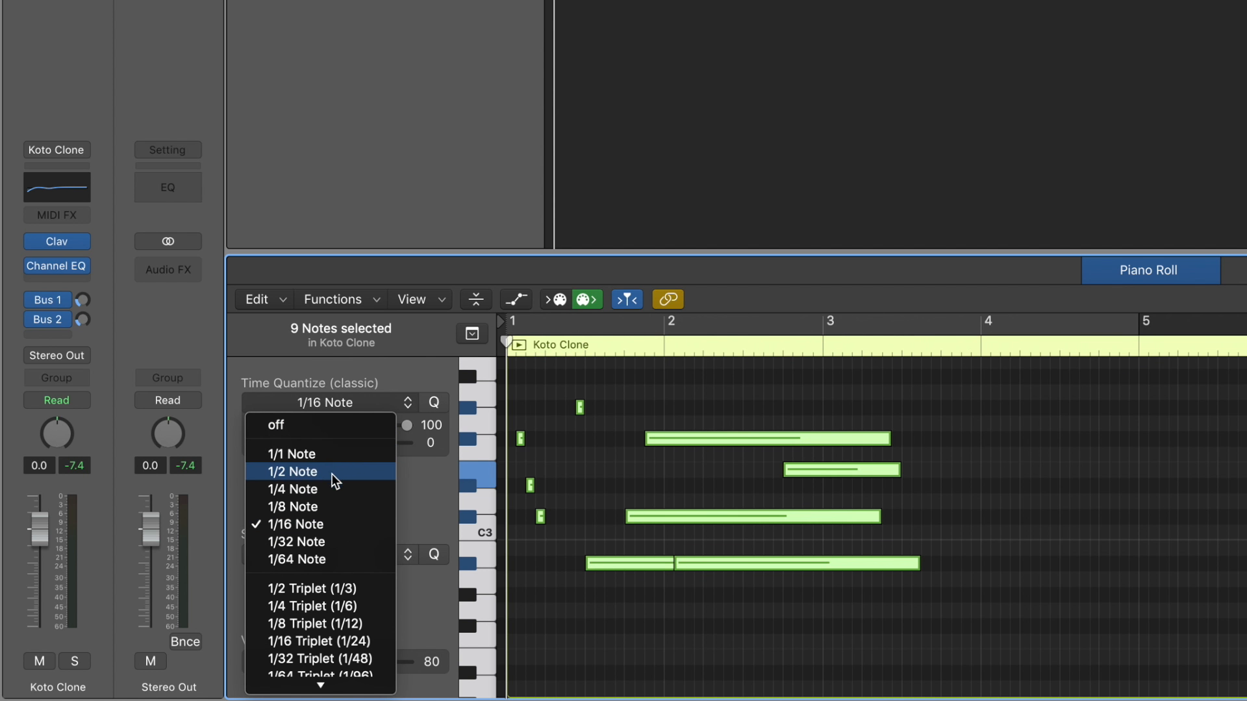
mouse_move(334, 512)
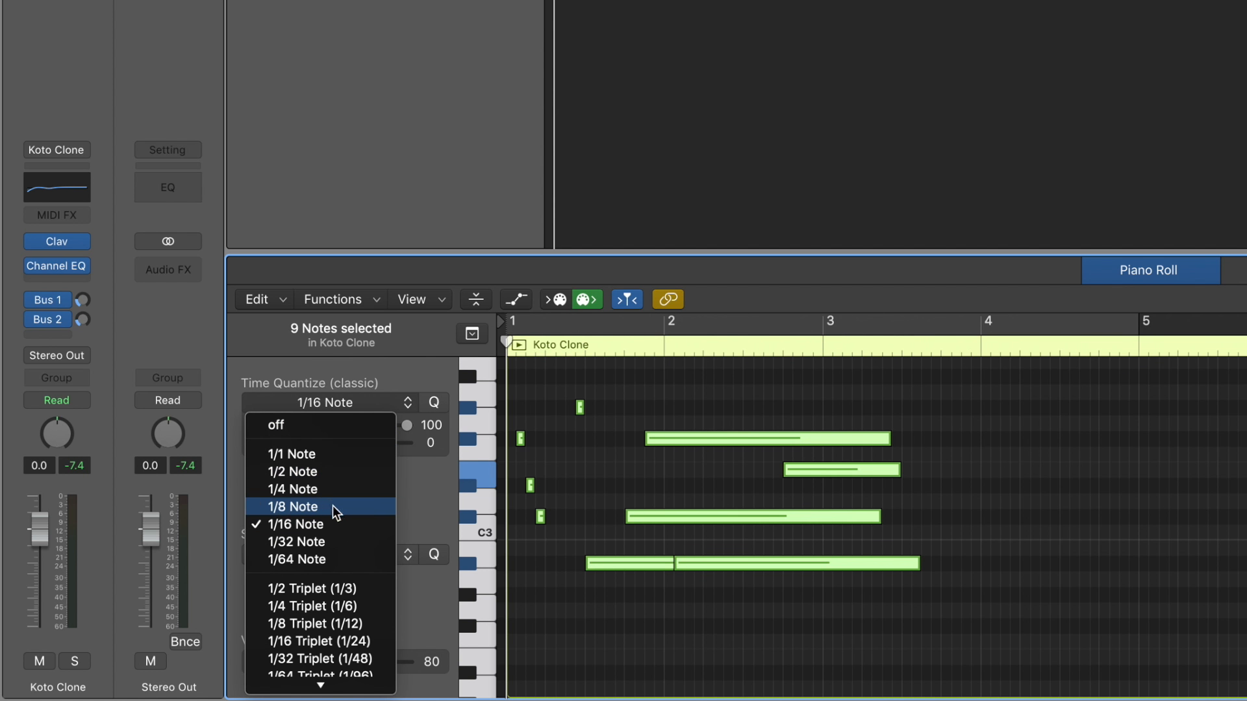
left_click(294, 507)
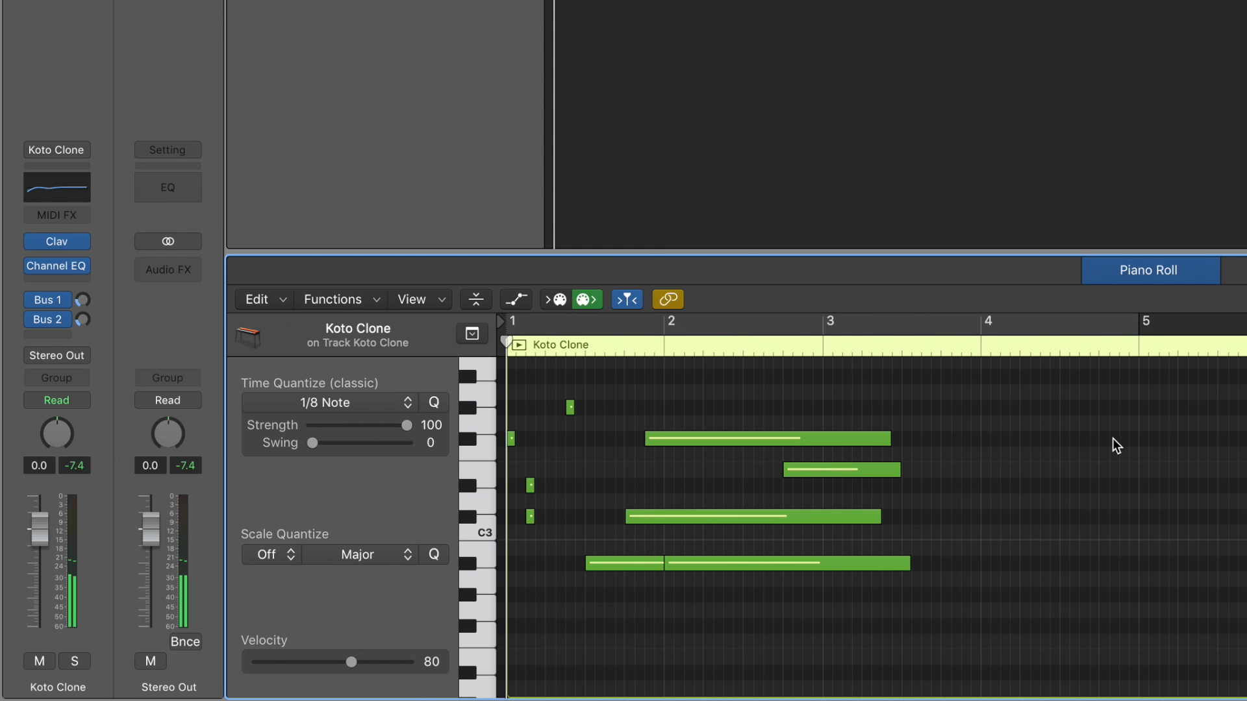
left_click(747, 563)
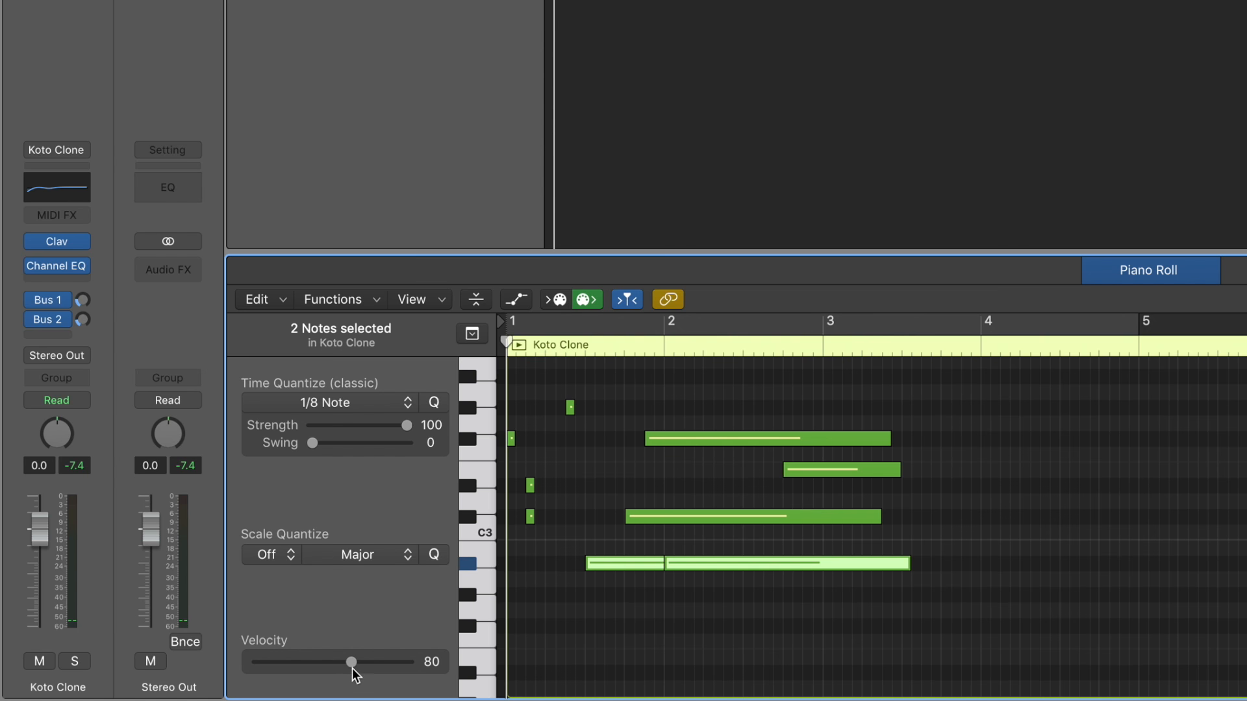
- Raise the velocity of the low long notes and copy a long note to a higher pitch
left_click_drag(352, 662, 364, 662)
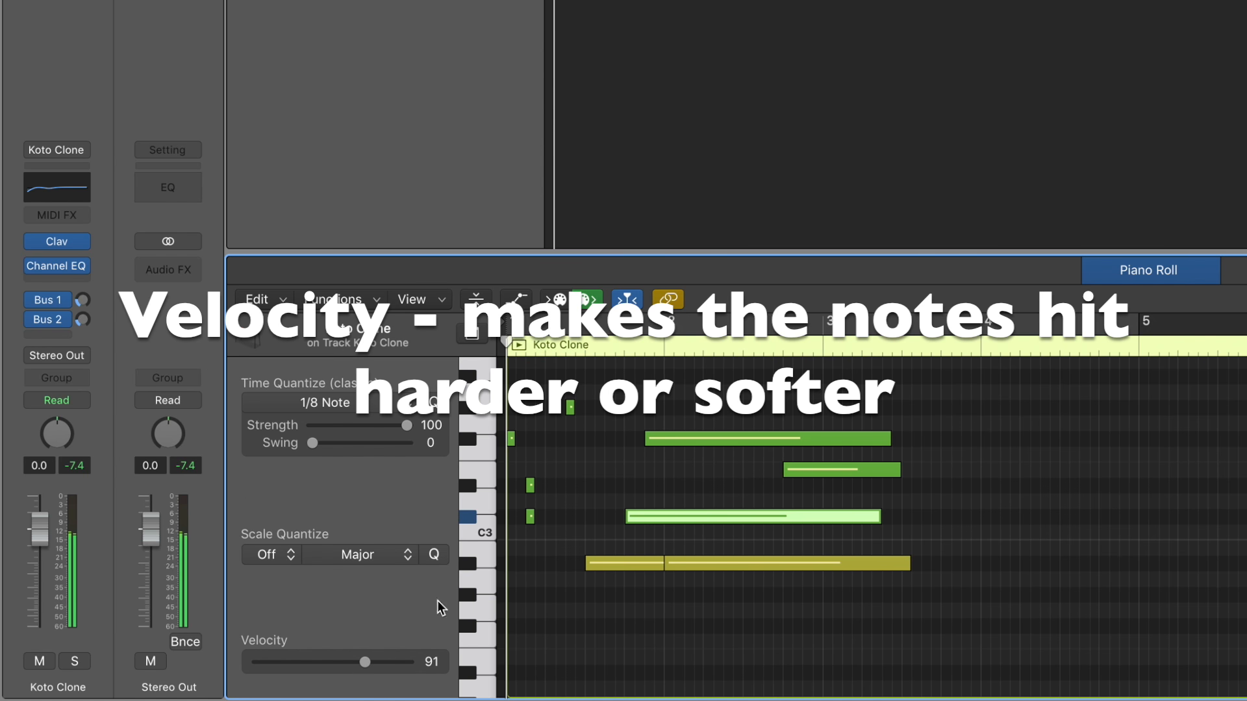
left_click_drag(365, 662, 342, 662)
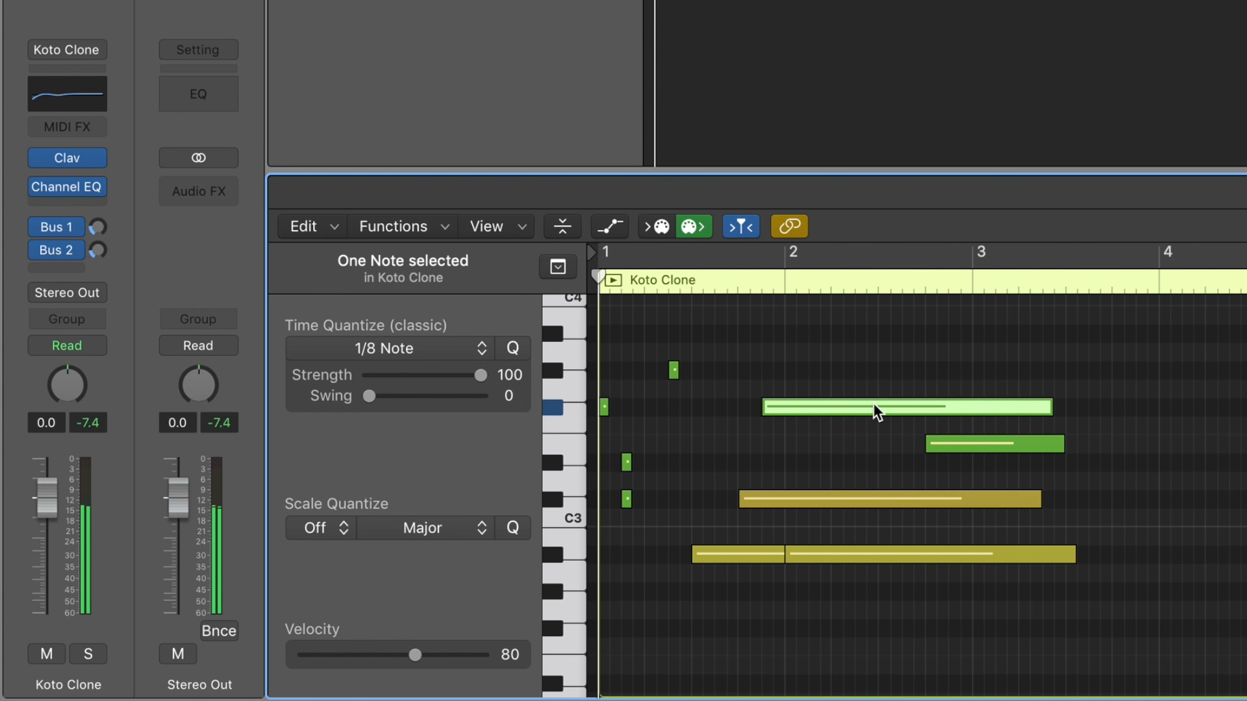
left_click_drag(875, 408, 875, 315)
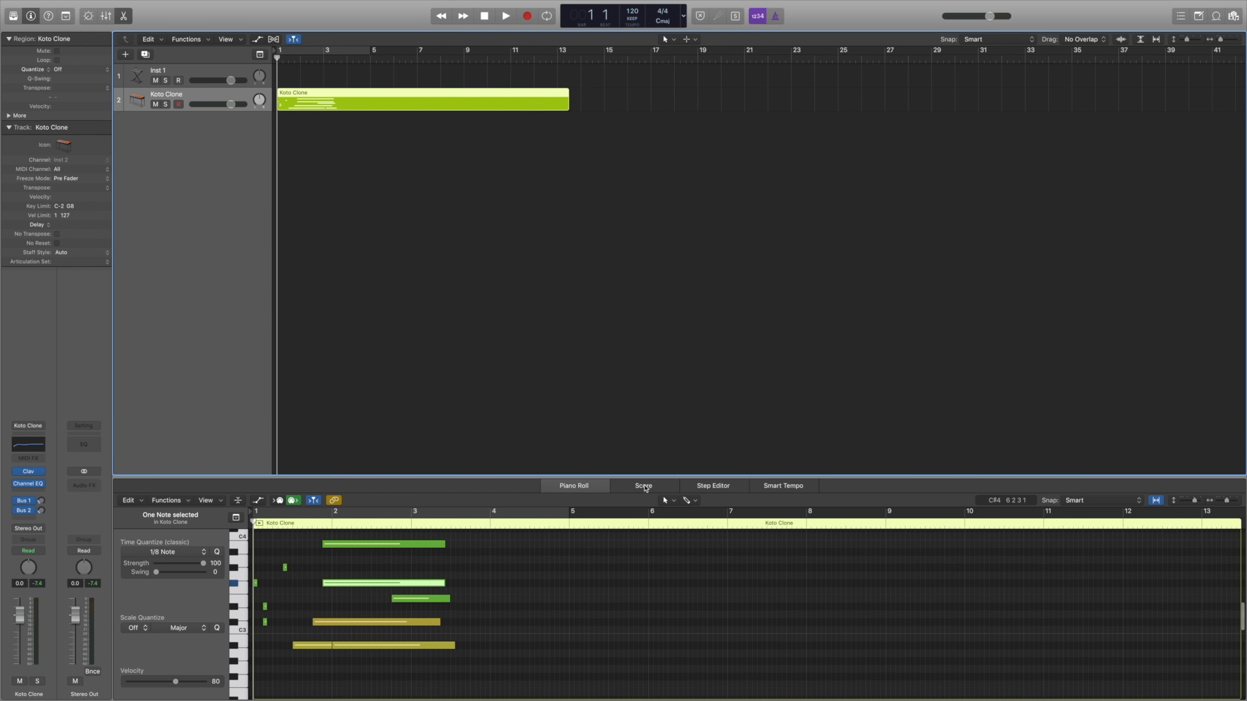
- View the Koto Clone region in the Score and Step Editor, then close the editor
left_click(643, 486)
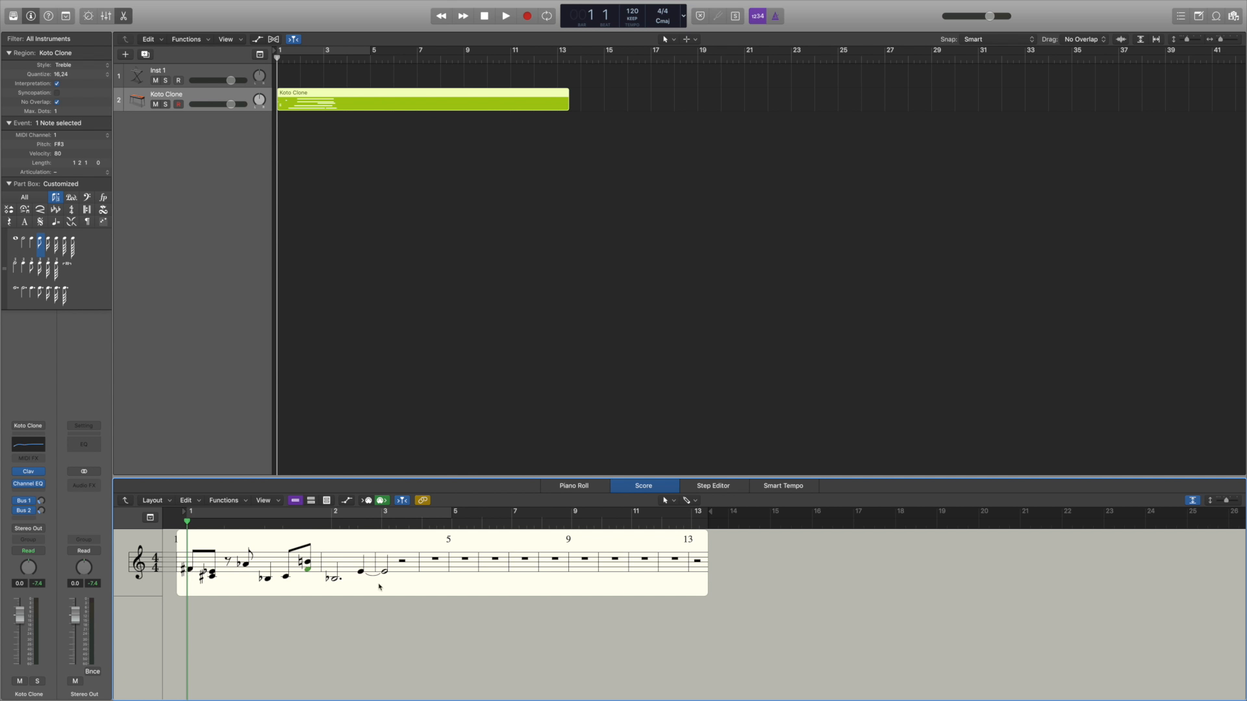
mouse_move(645, 499)
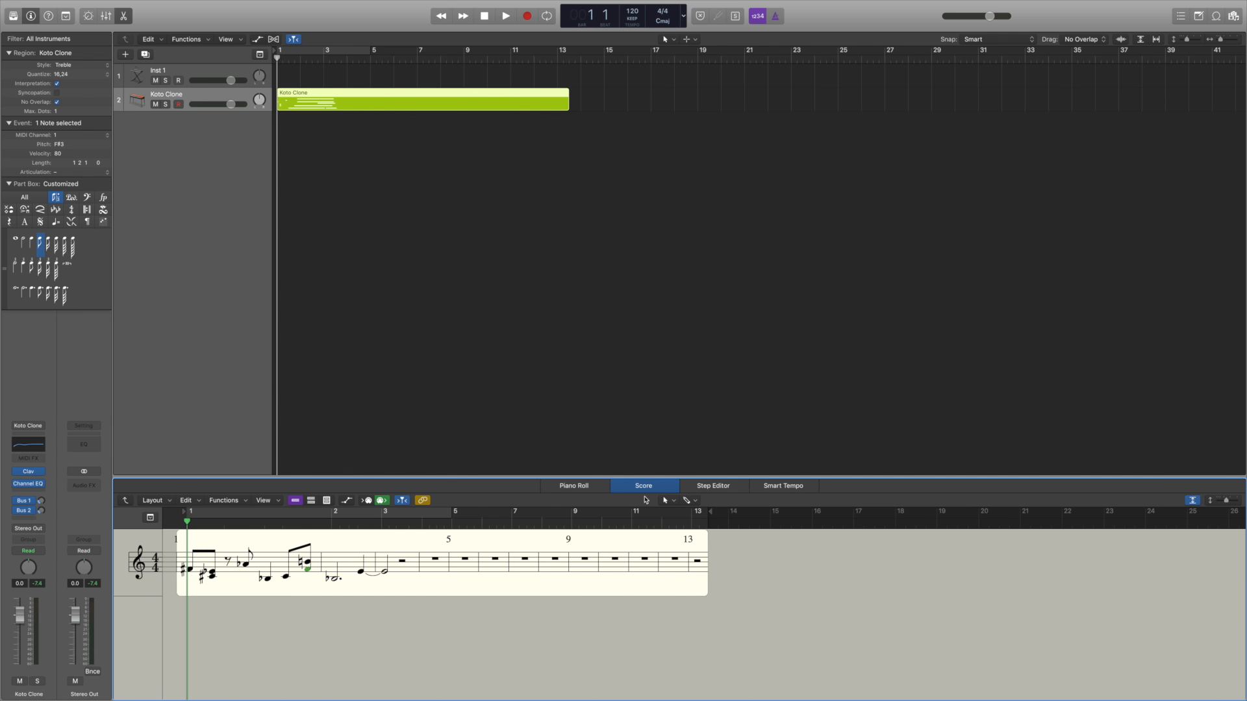
left_click(712, 486)
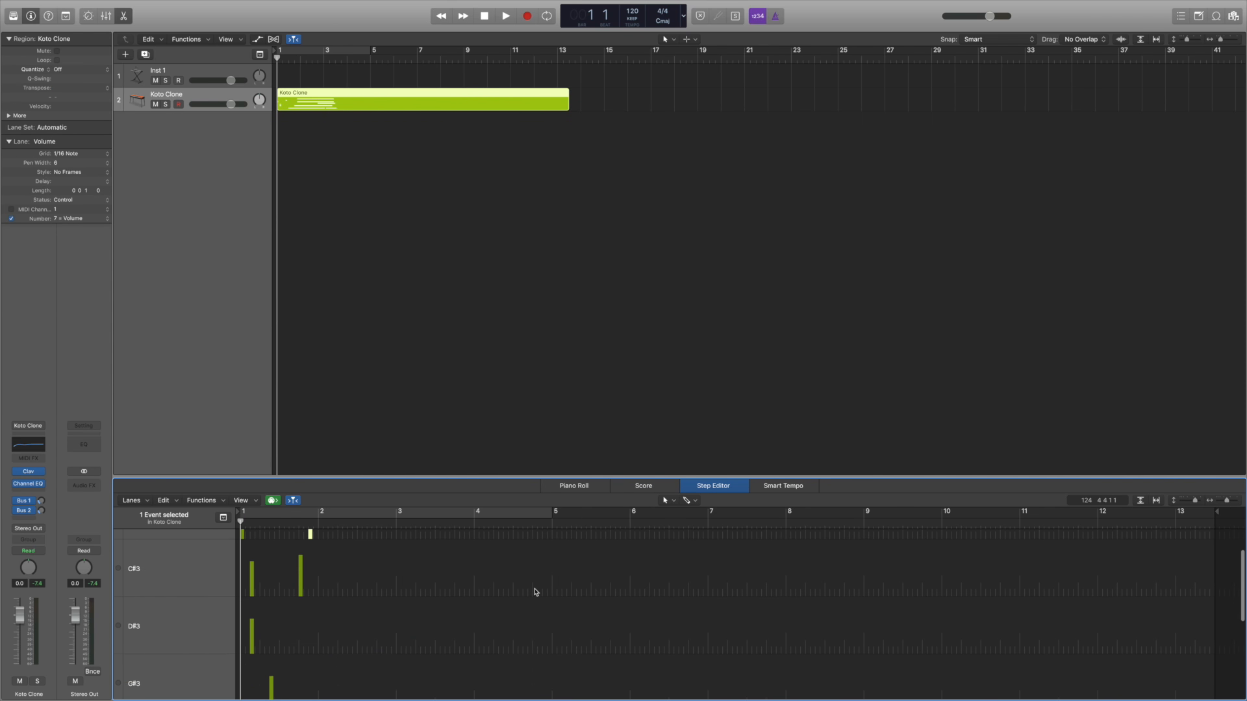
left_click(782, 486)
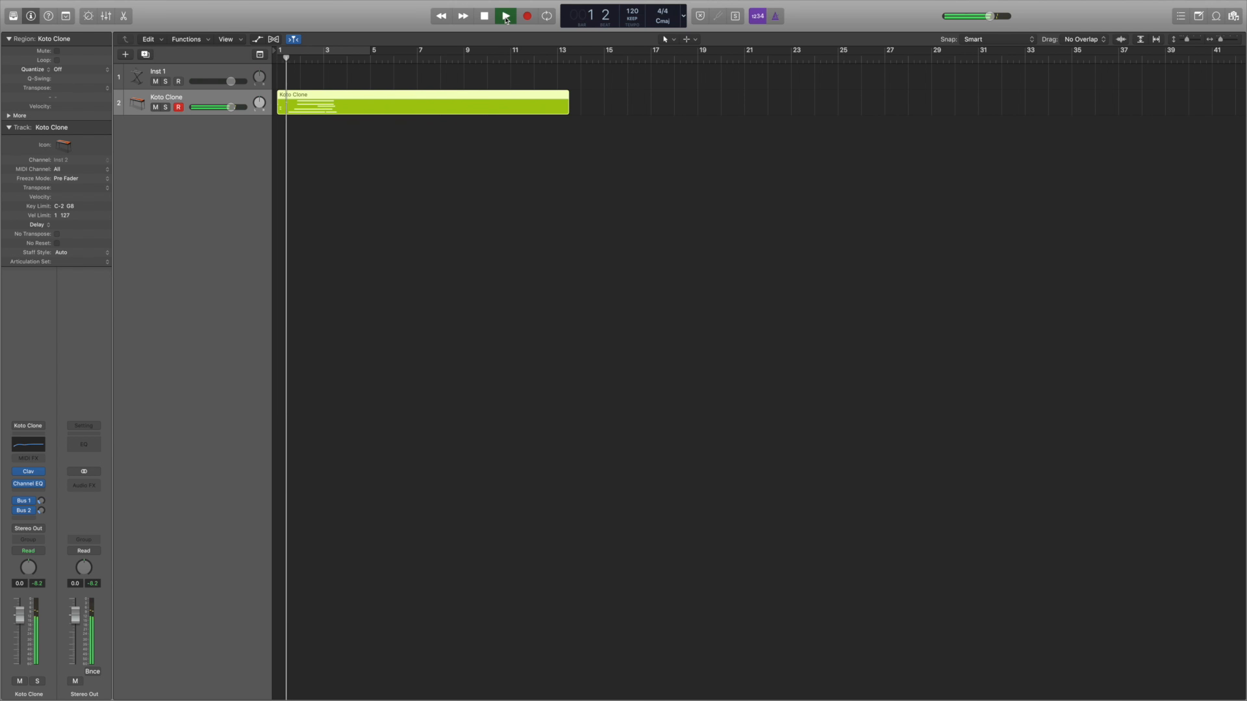
- Play and stop the song, then record a short MIDI take onto Inst 1
key("space")
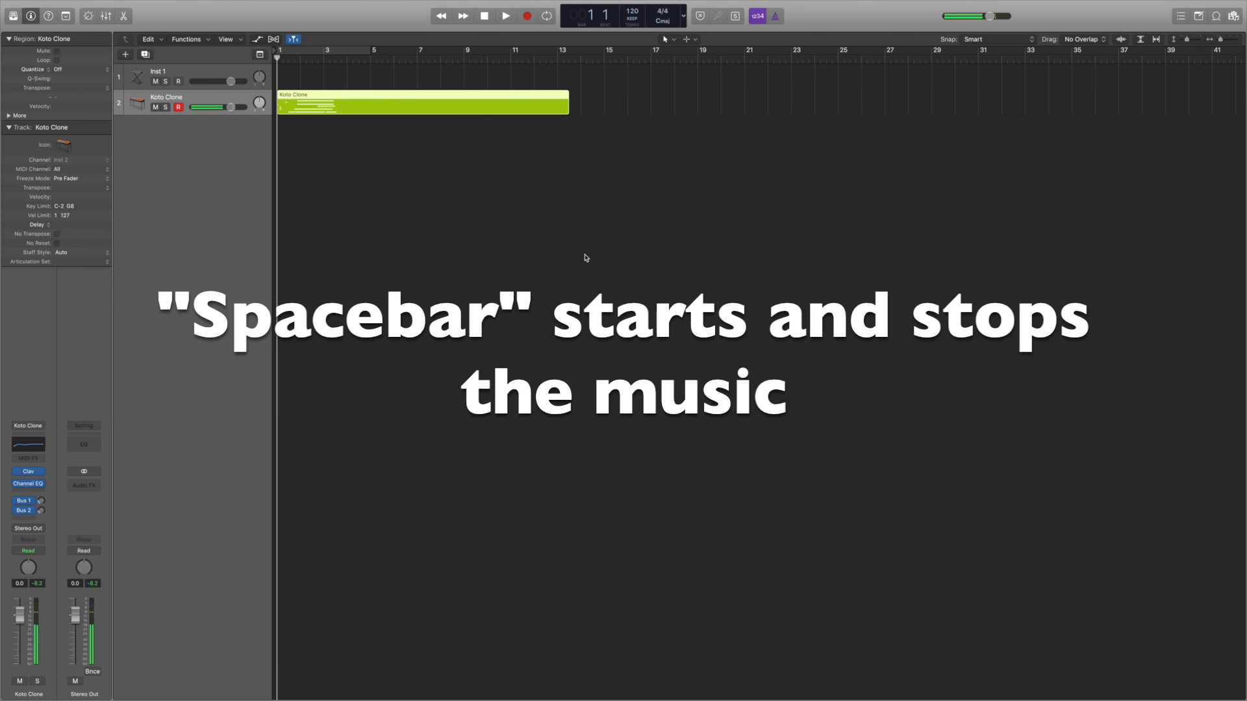
key("space")
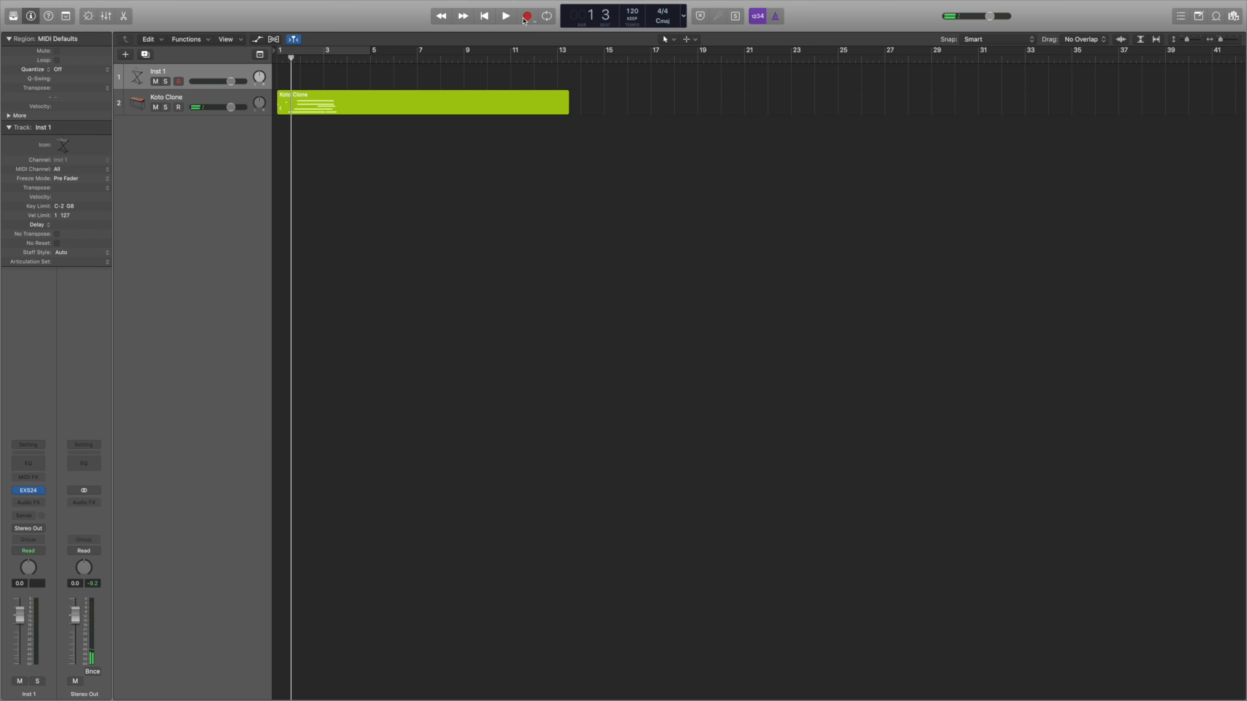
left_click(527, 15)
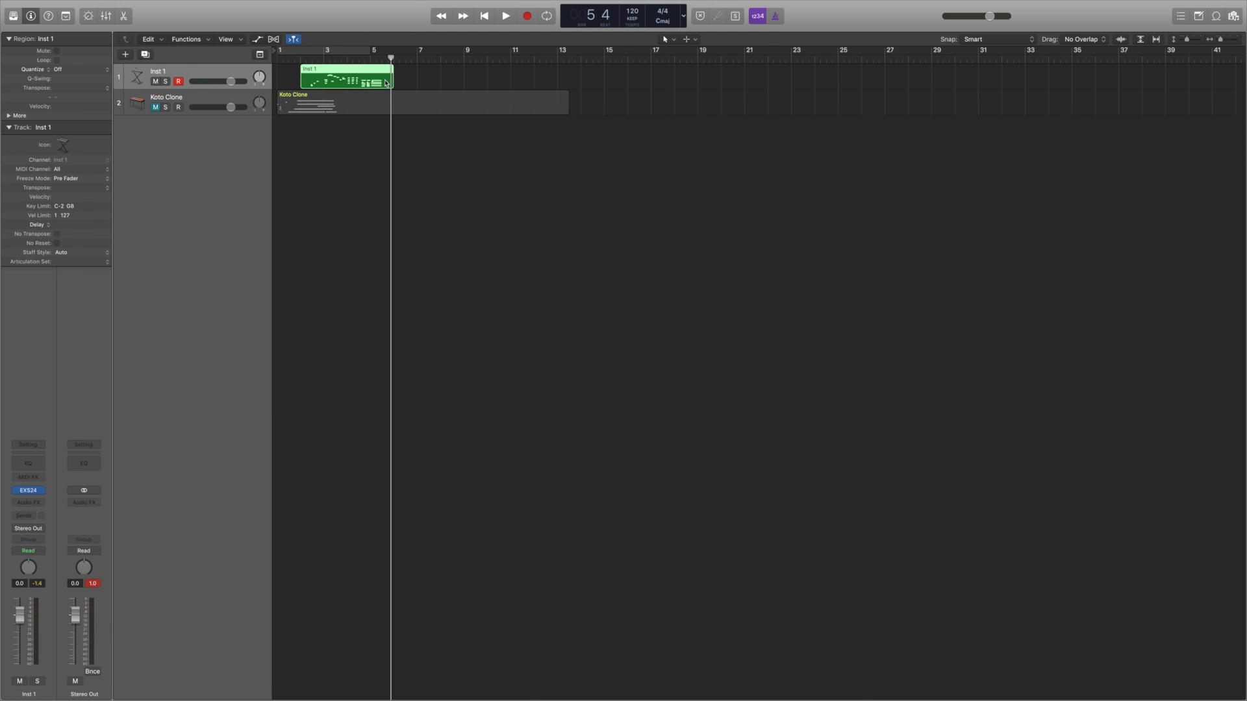
left_click_drag(390, 76, 422, 76)
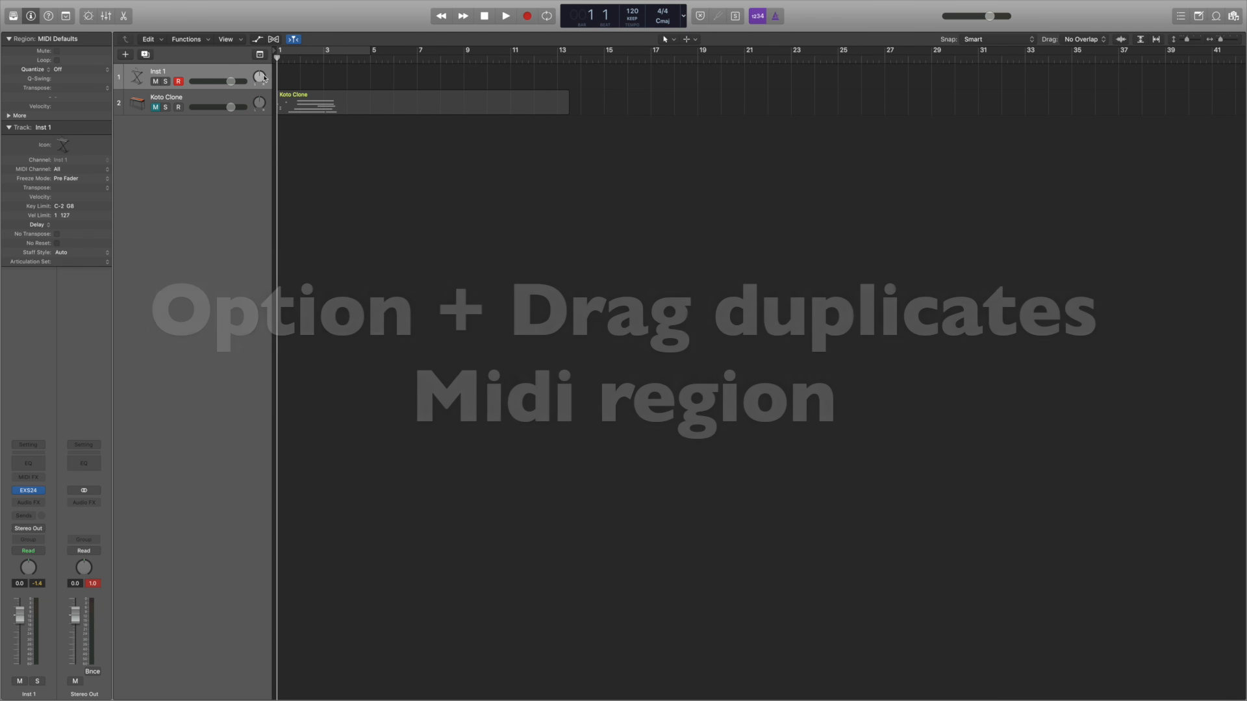
- Set a cycle range in the ruler and toggle looping playback on and off
left_click_drag(280, 50, 654, 49)
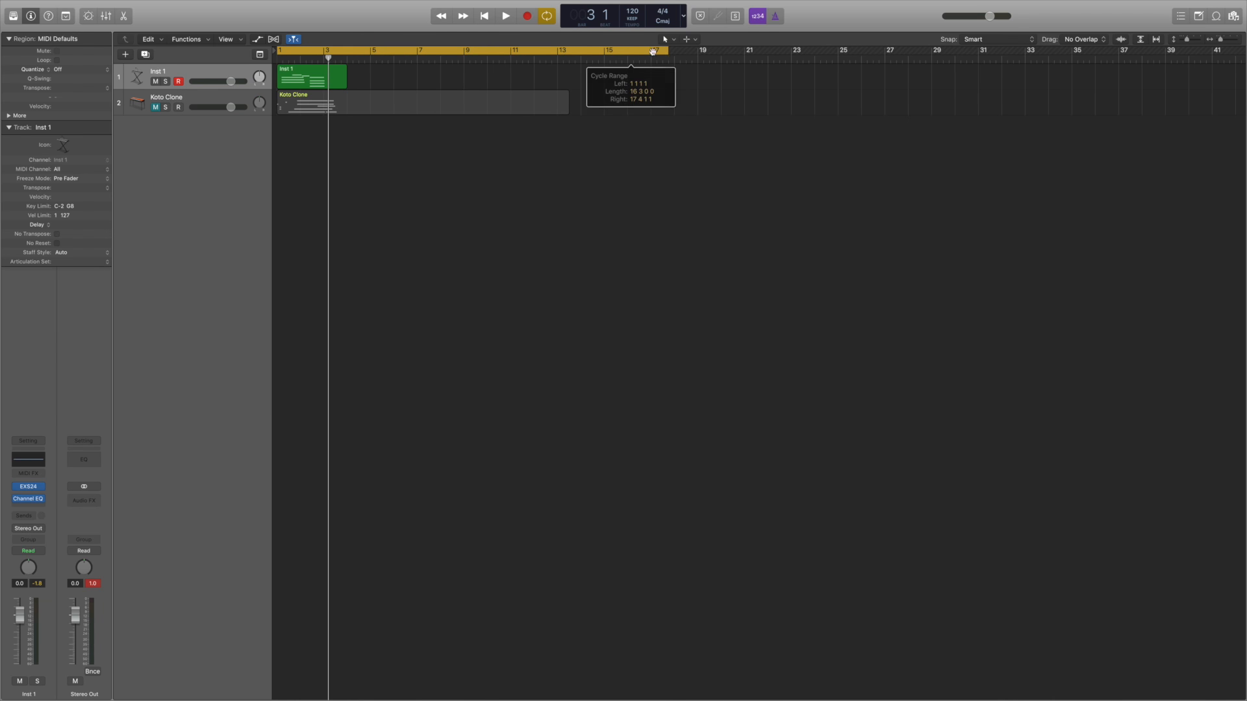
left_click_drag(652, 49, 561, 49)
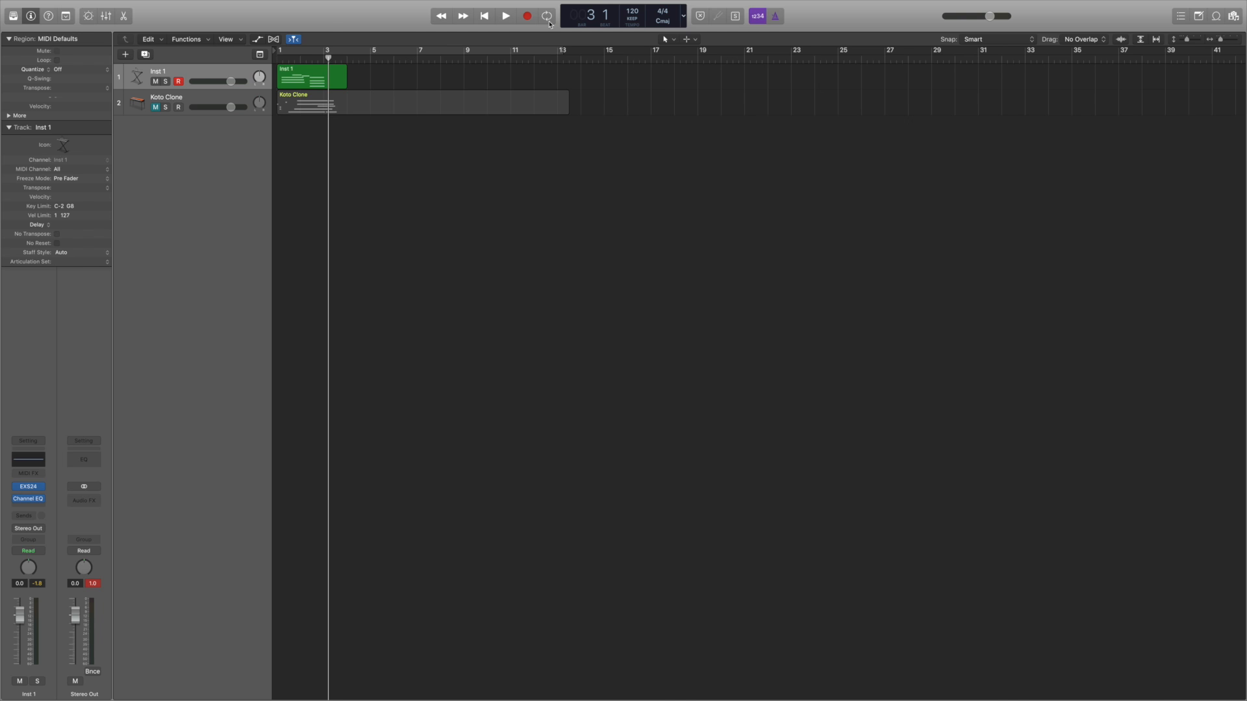
left_click(547, 15)
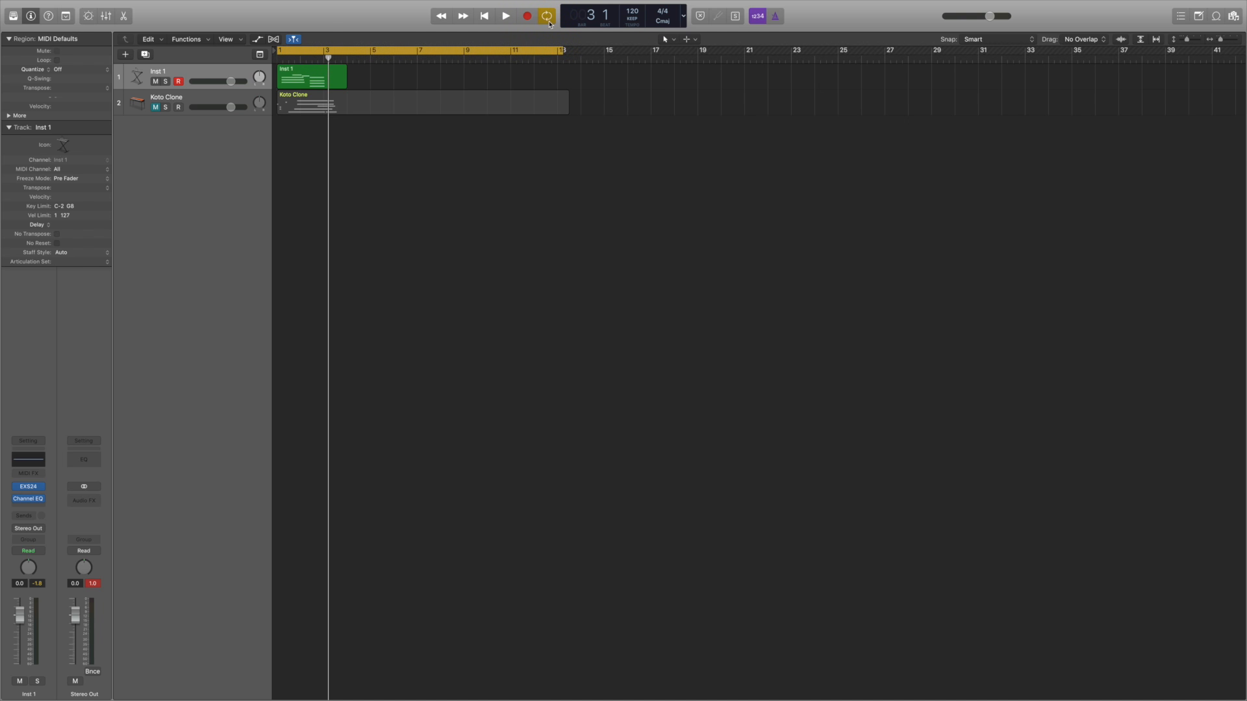
key("c")
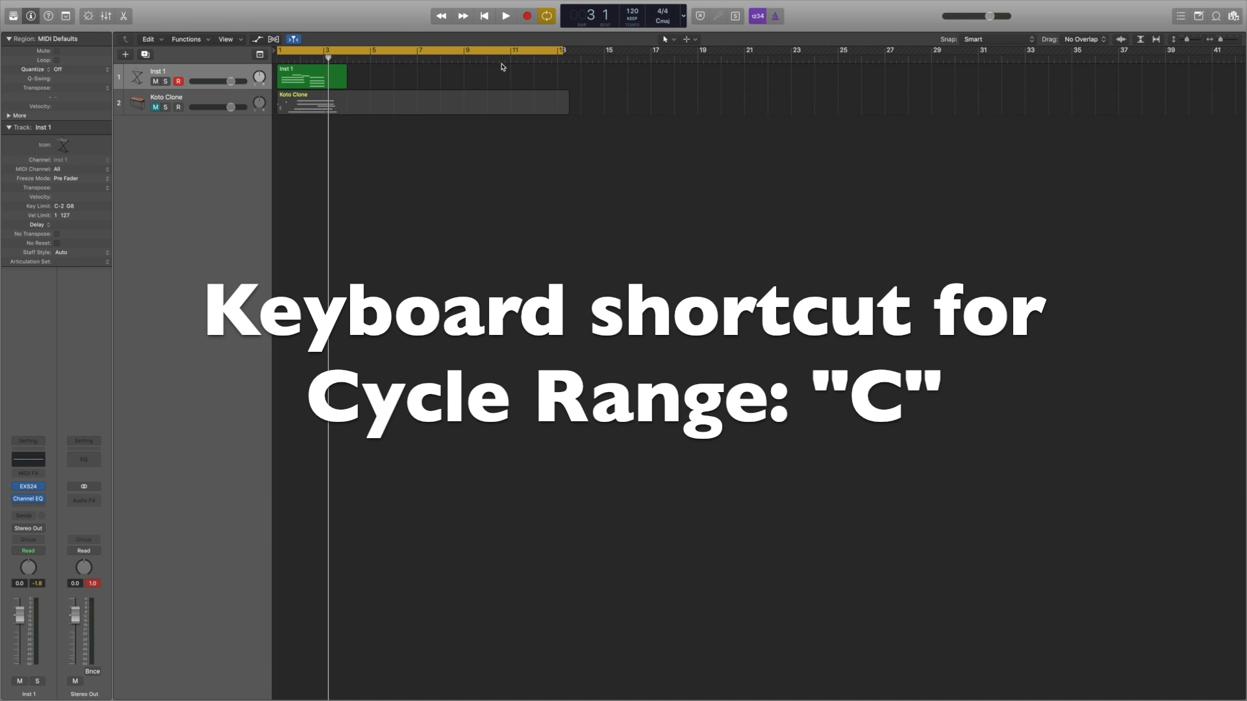
key("c")
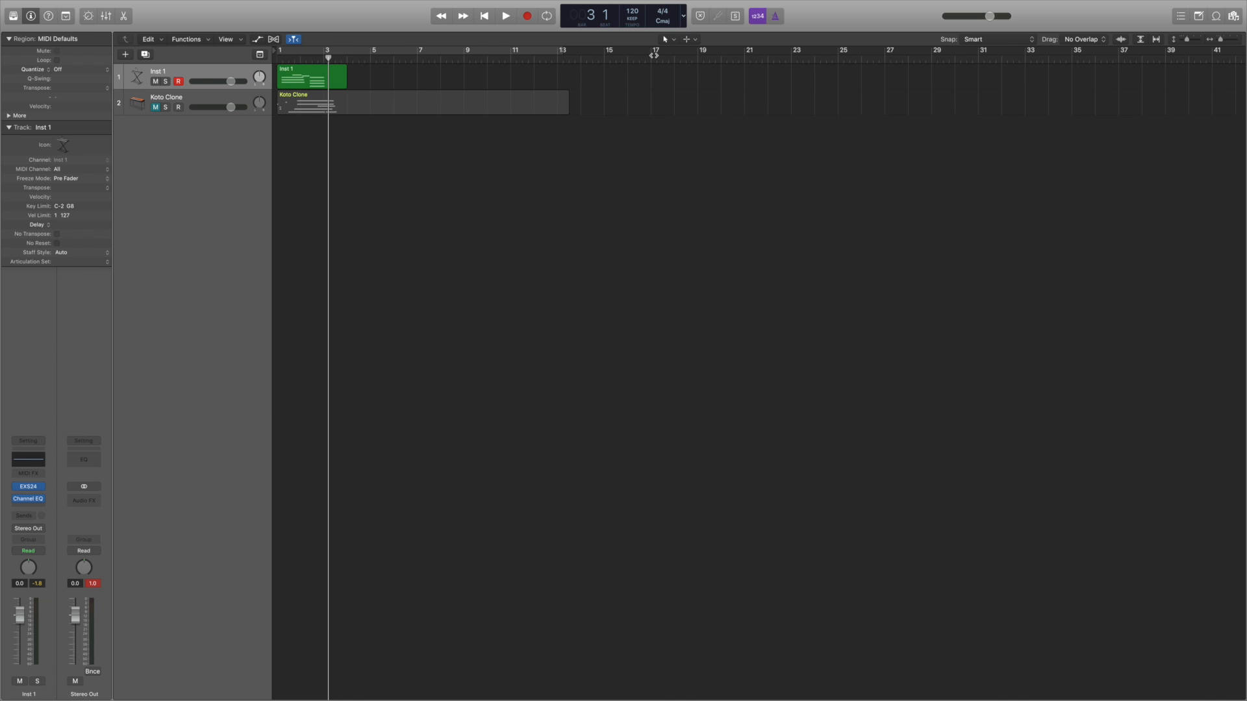
mouse_move(1042, 52)
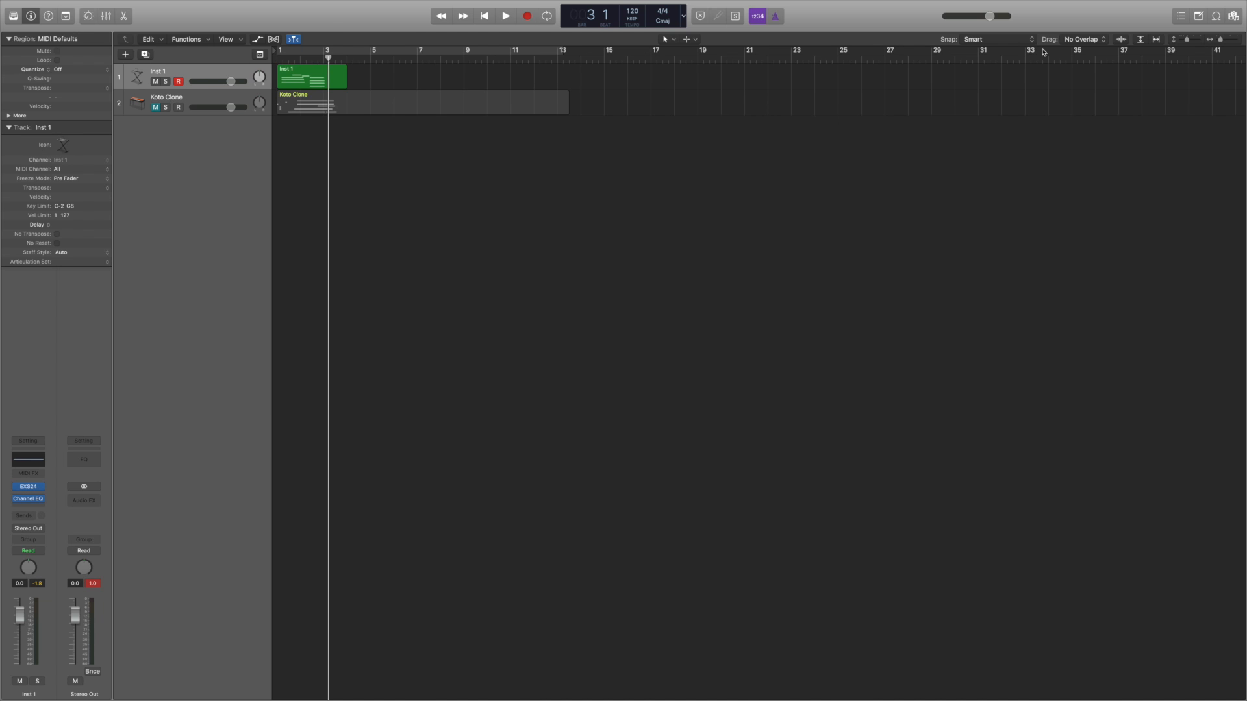
- Extend the Inst 1 region to bar 5 and show the LCD display format options
left_click_drag(627, 49, 652, 50)
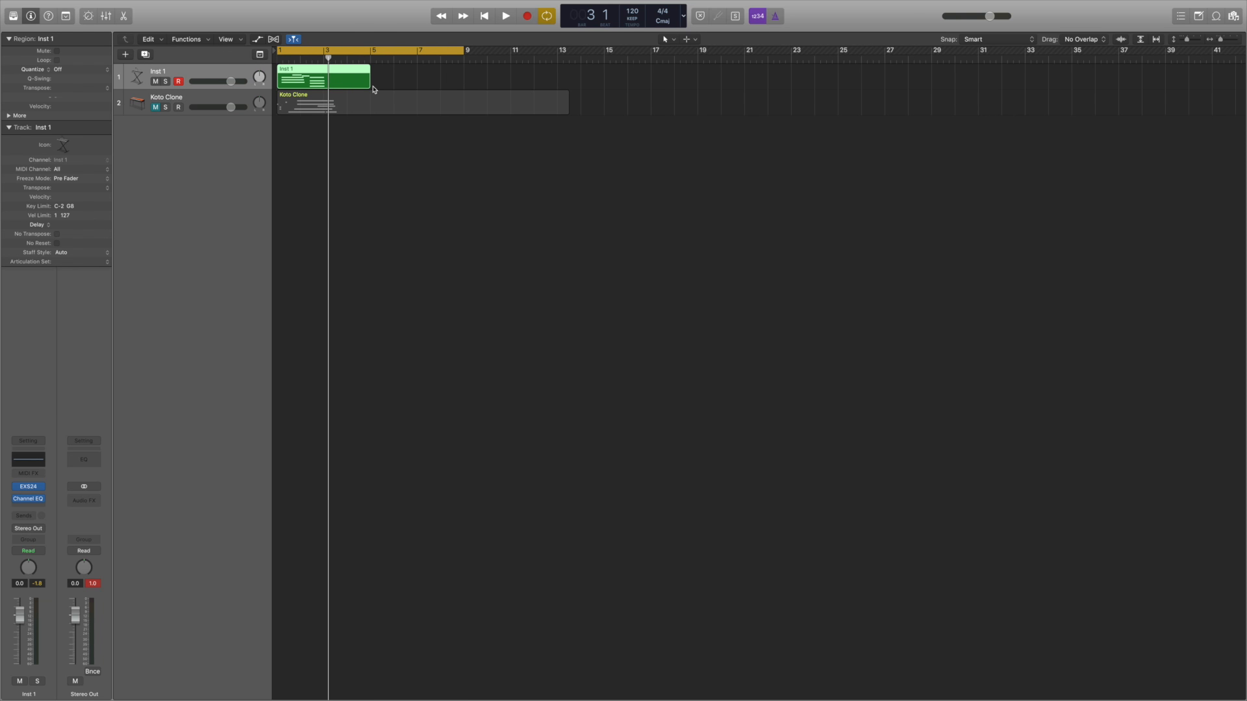
left_click(506, 15)
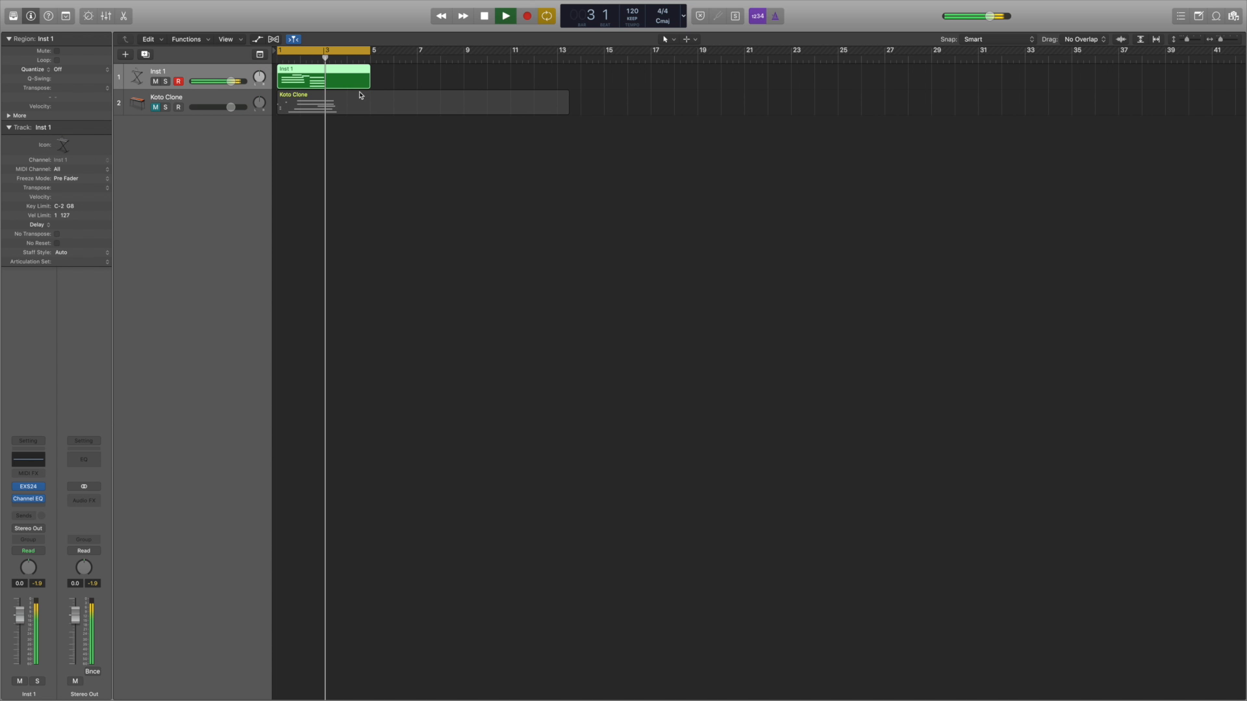
left_click(506, 15)
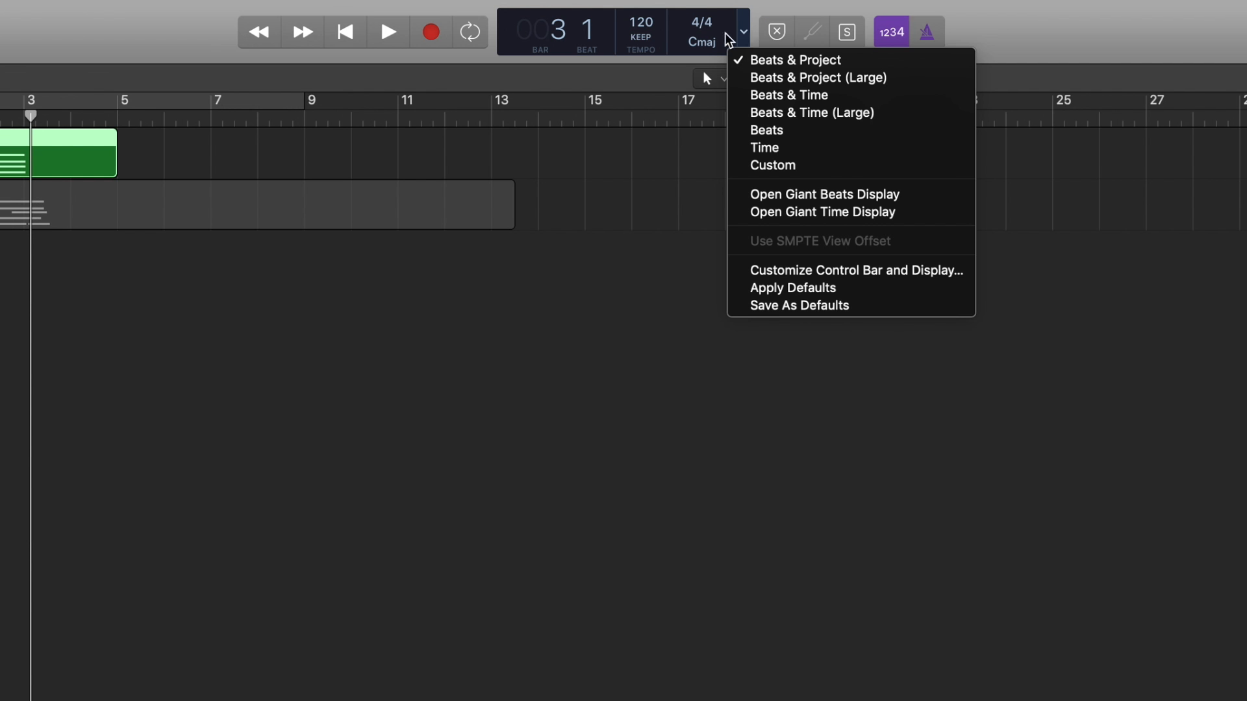
mouse_move(799, 305)
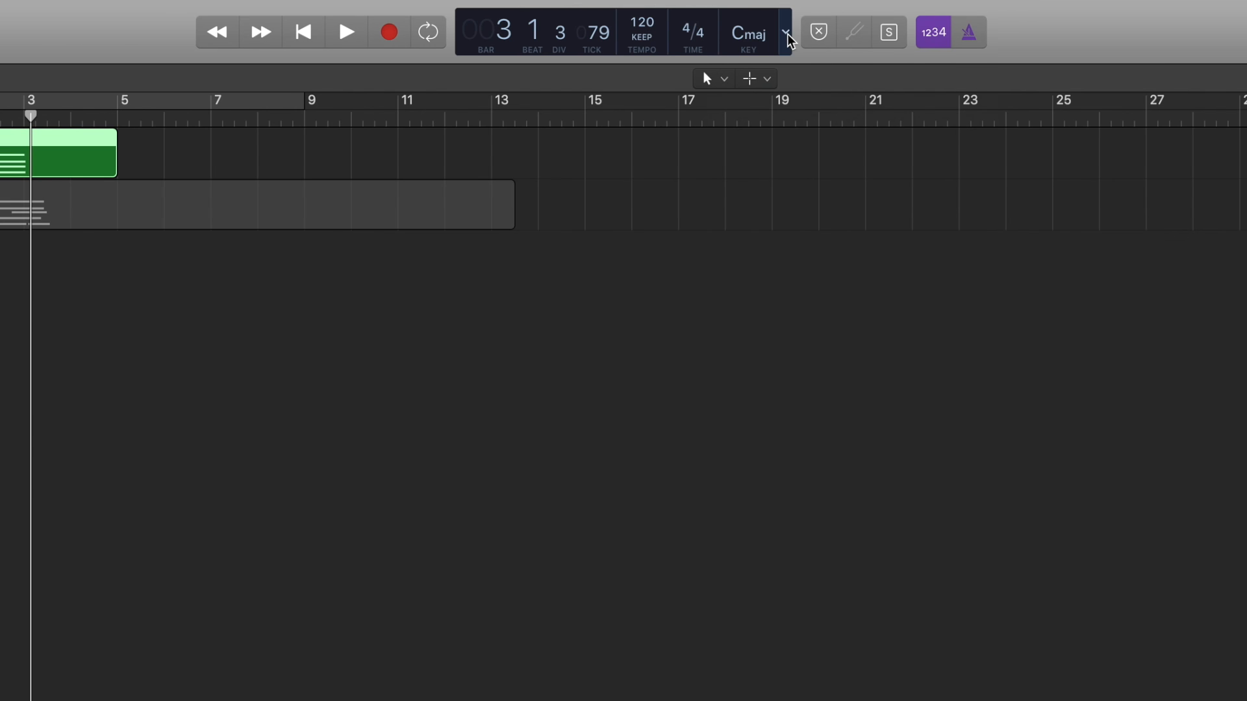
left_click(786, 34)
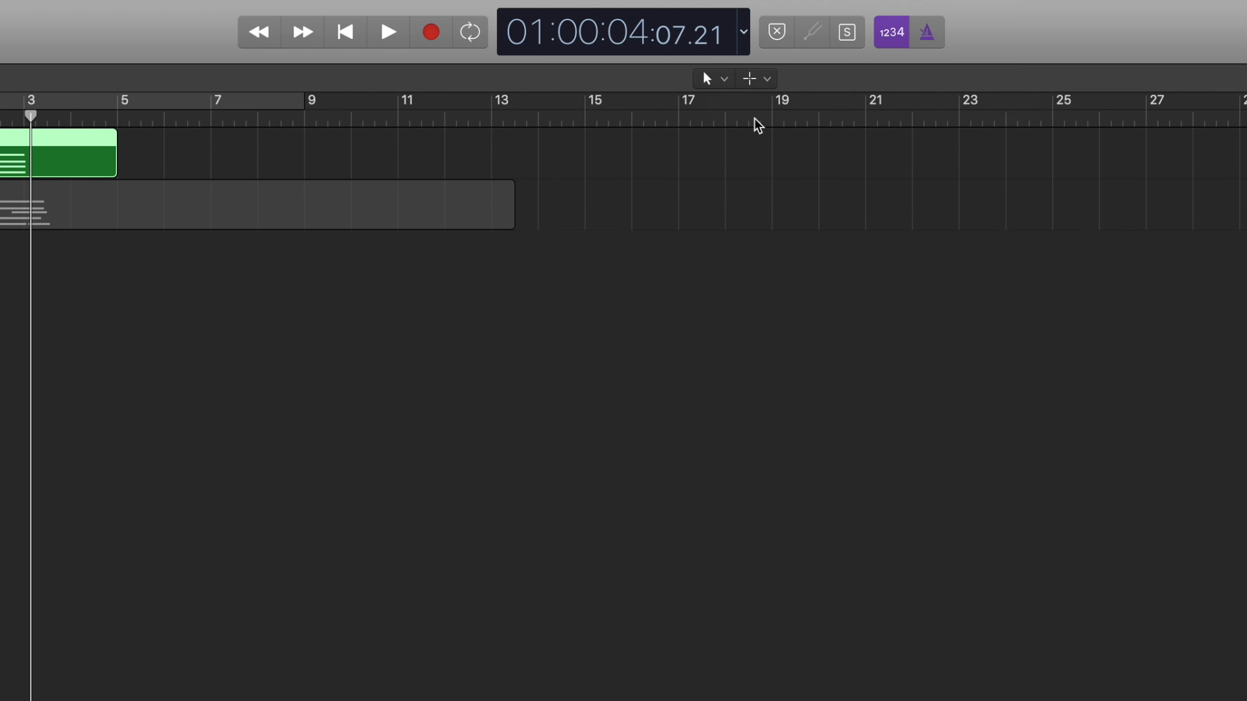
left_click(741, 31)
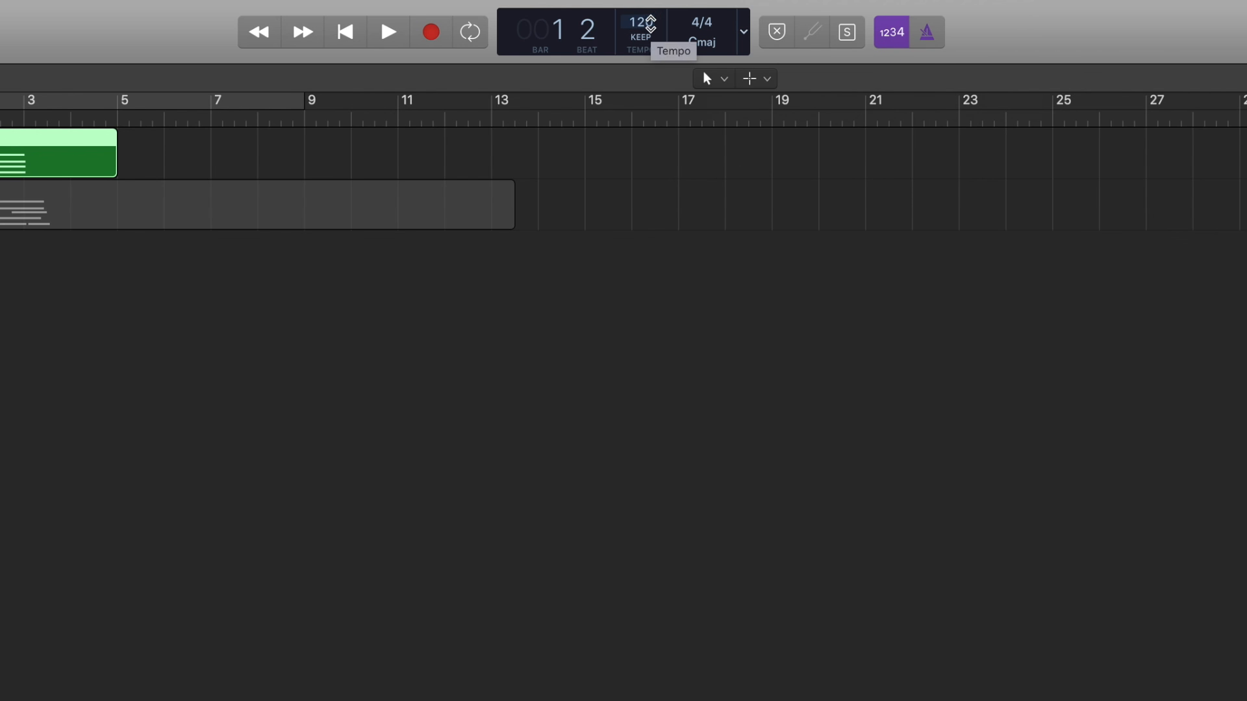
- Drag the LCD tempo down from 120 to 80 BPM and bring the inspector back
left_click_drag(636, 21, 637, 72)
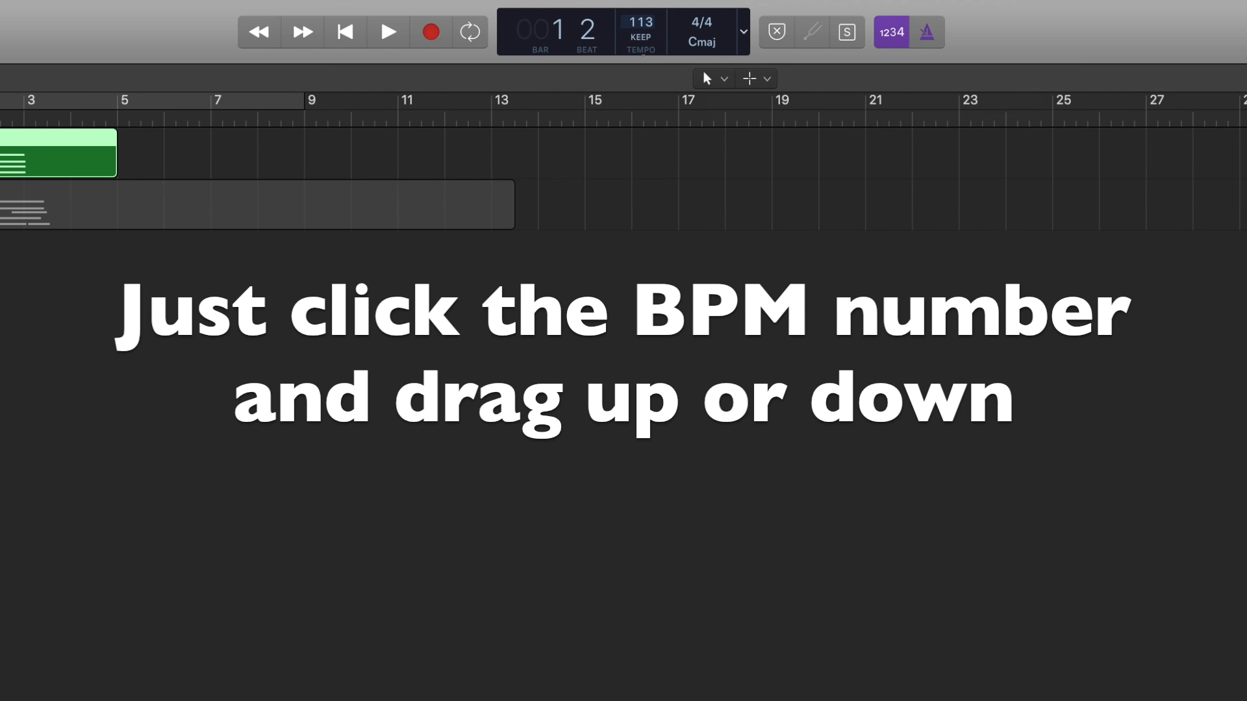
left_click_drag(640, 21, 640, 8)
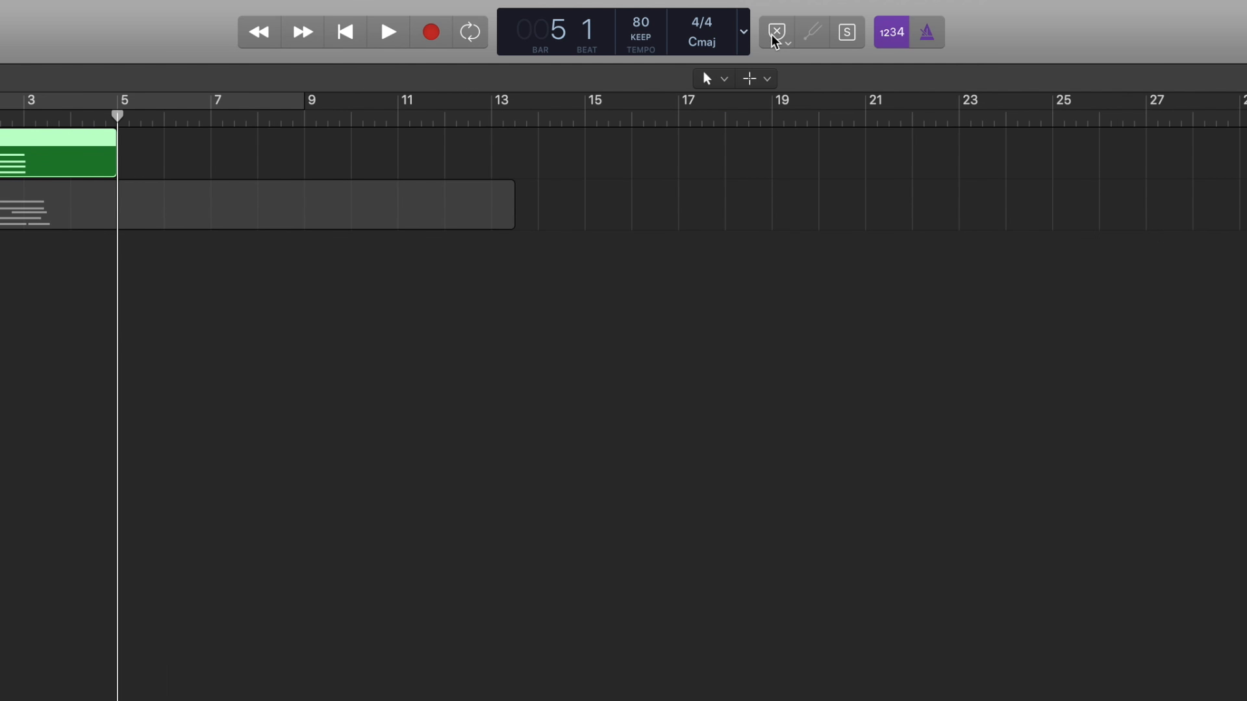
mouse_move(778, 46)
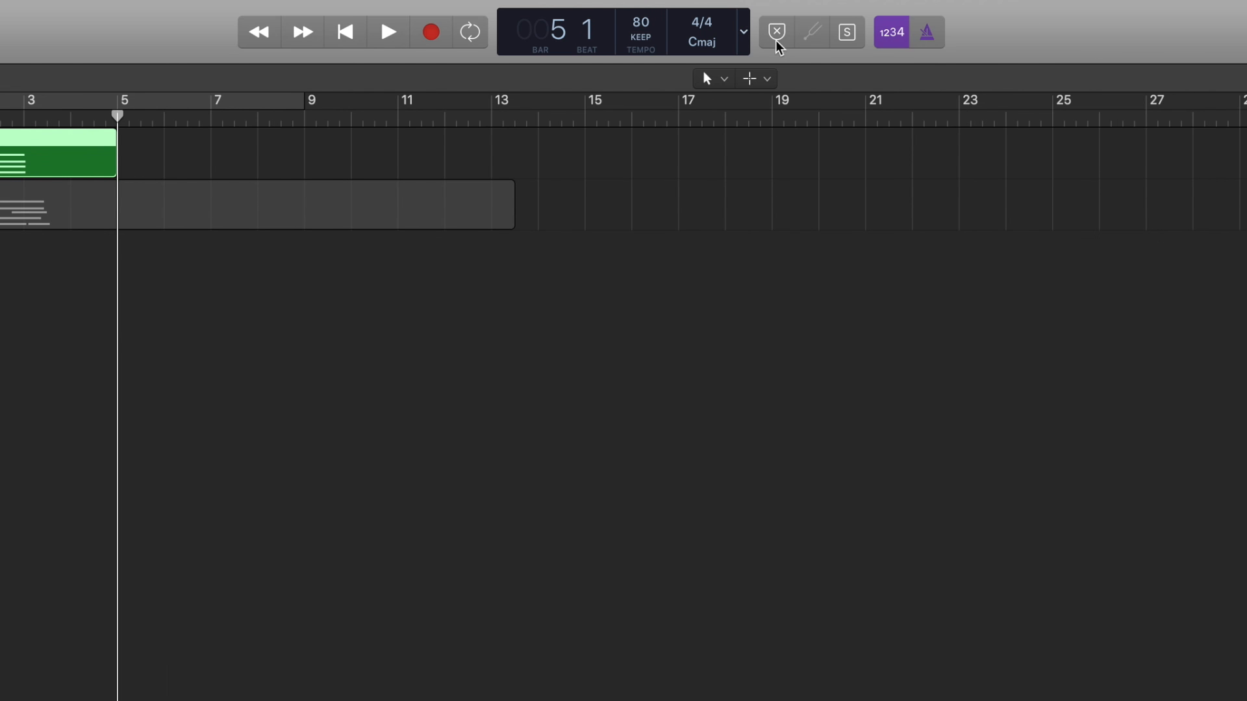
left_click(844, 31)
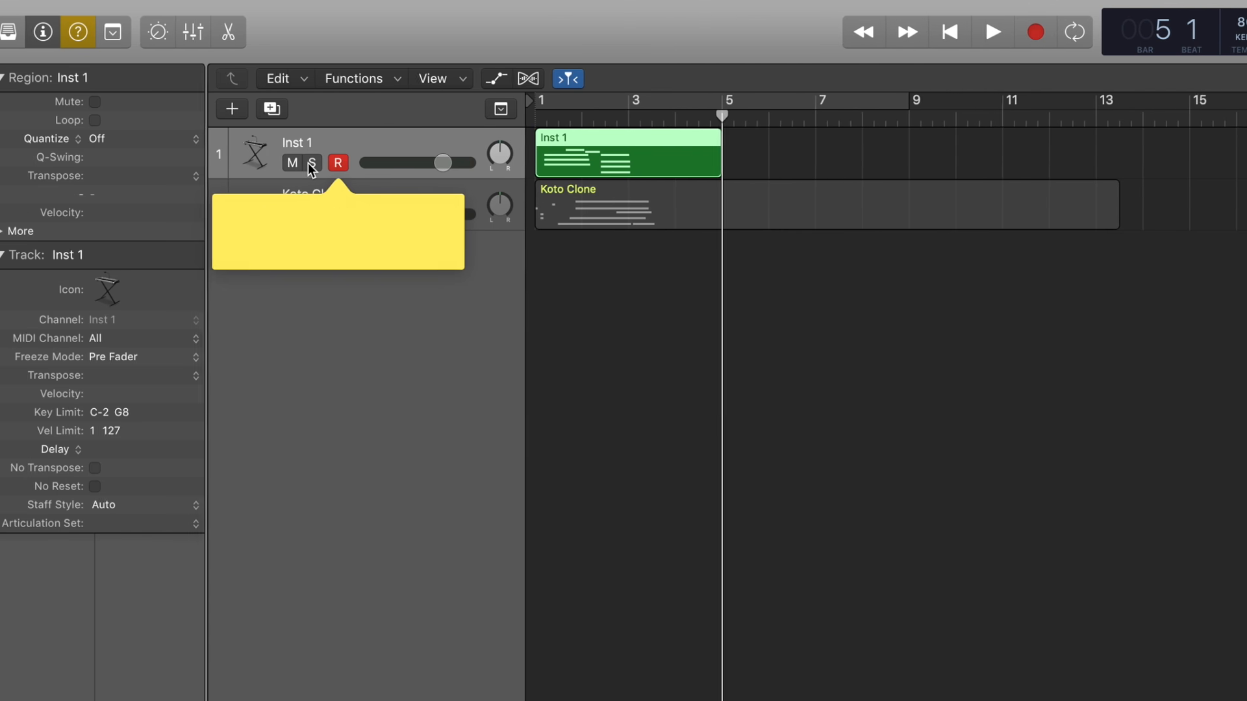
- Use the track header Solo and Mute buttons so Koto Clone is muted and Inst 1 audible
left_click(330, 163)
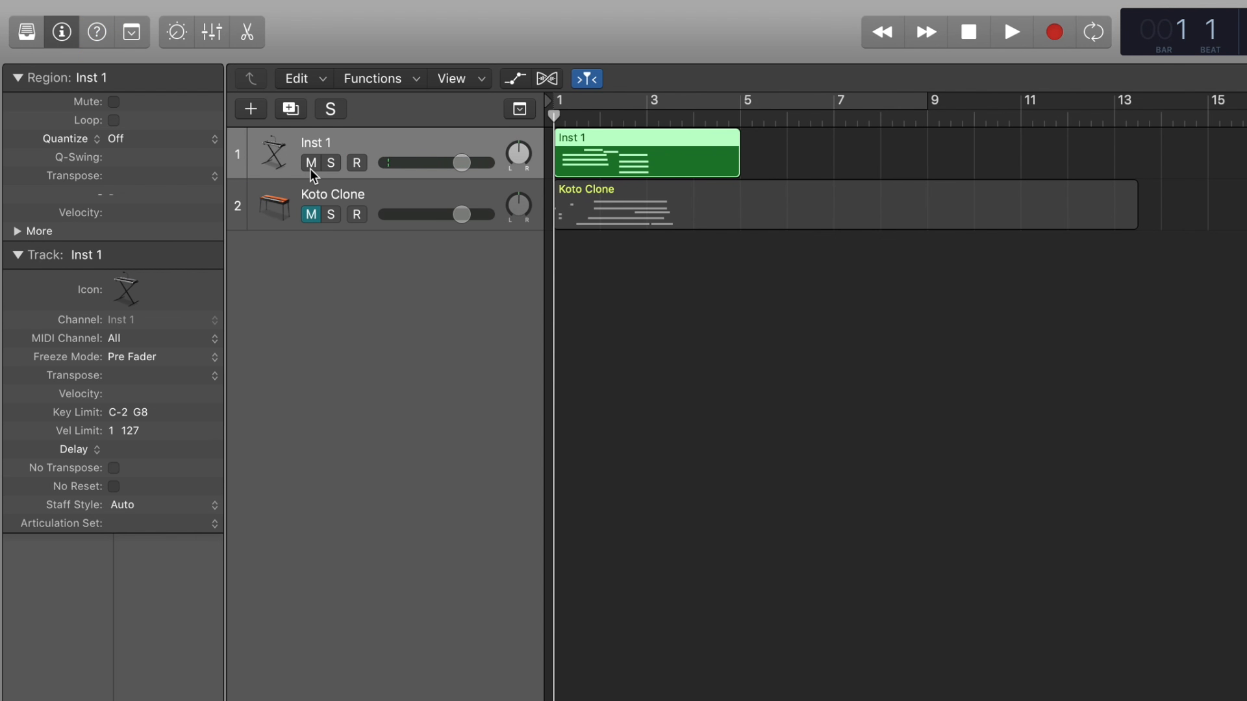
left_click(311, 163)
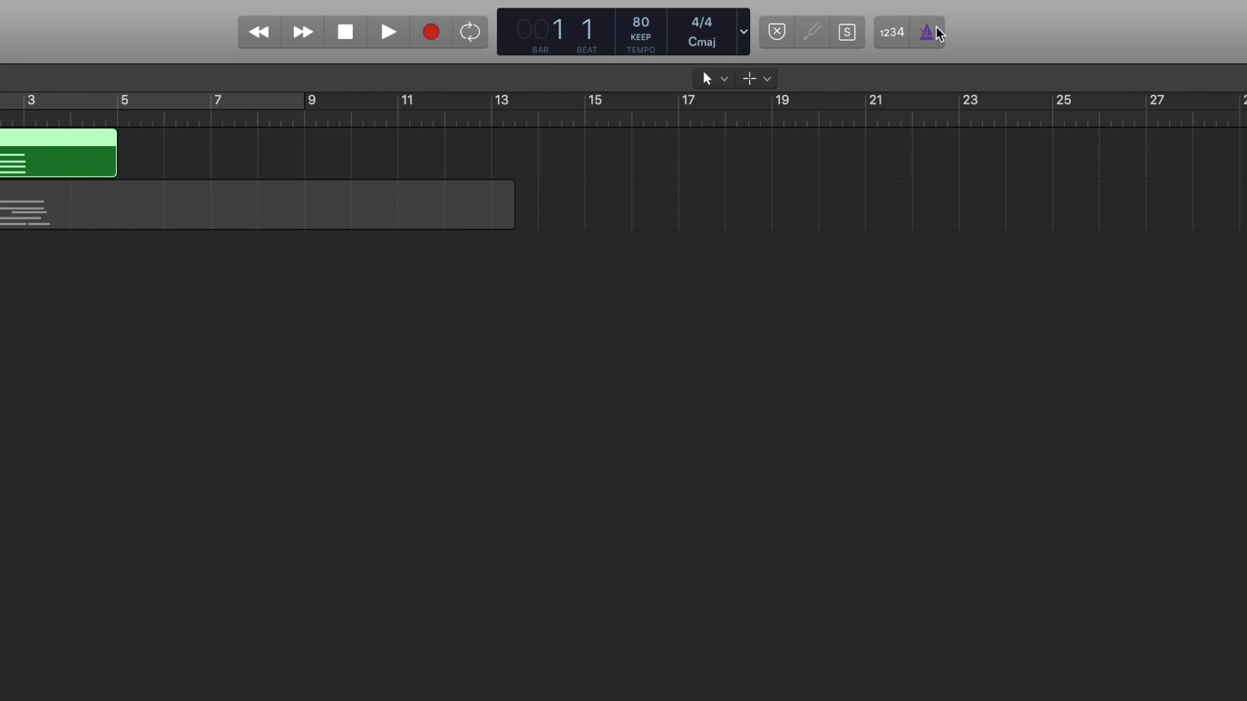
- Turn on the metronome click and move the playhead to around bar 11
left_click(925, 32)
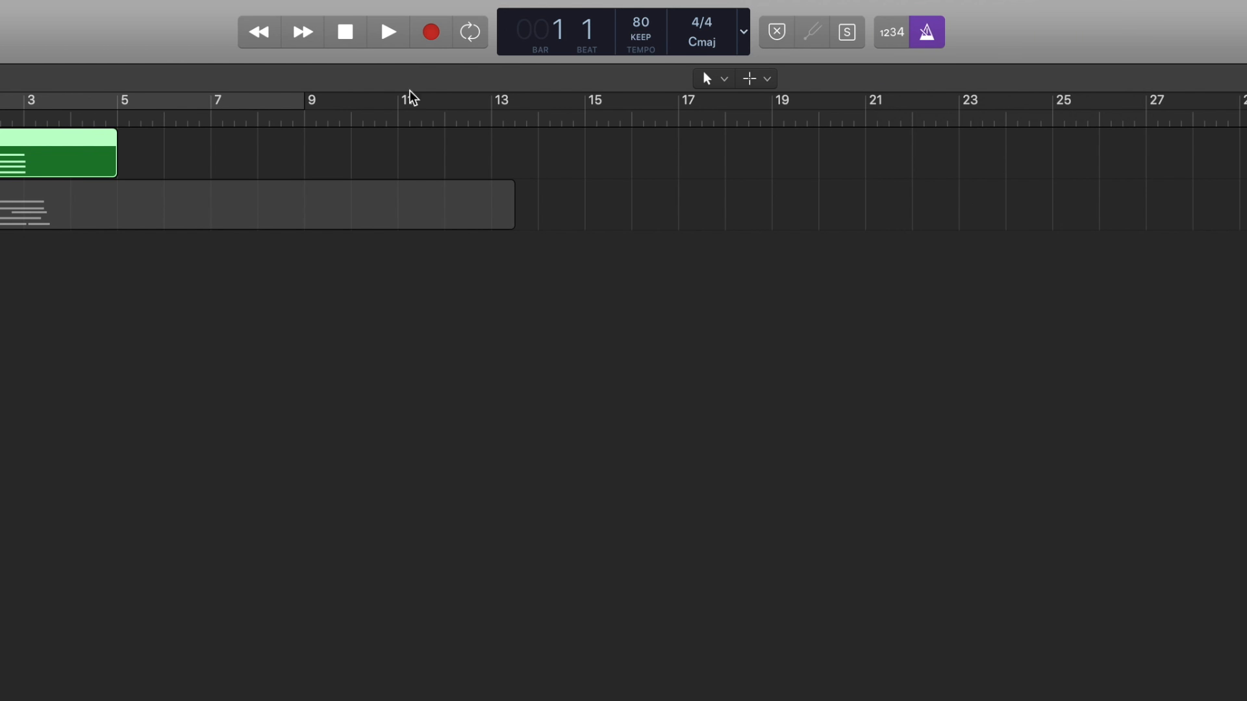
left_click(389, 32)
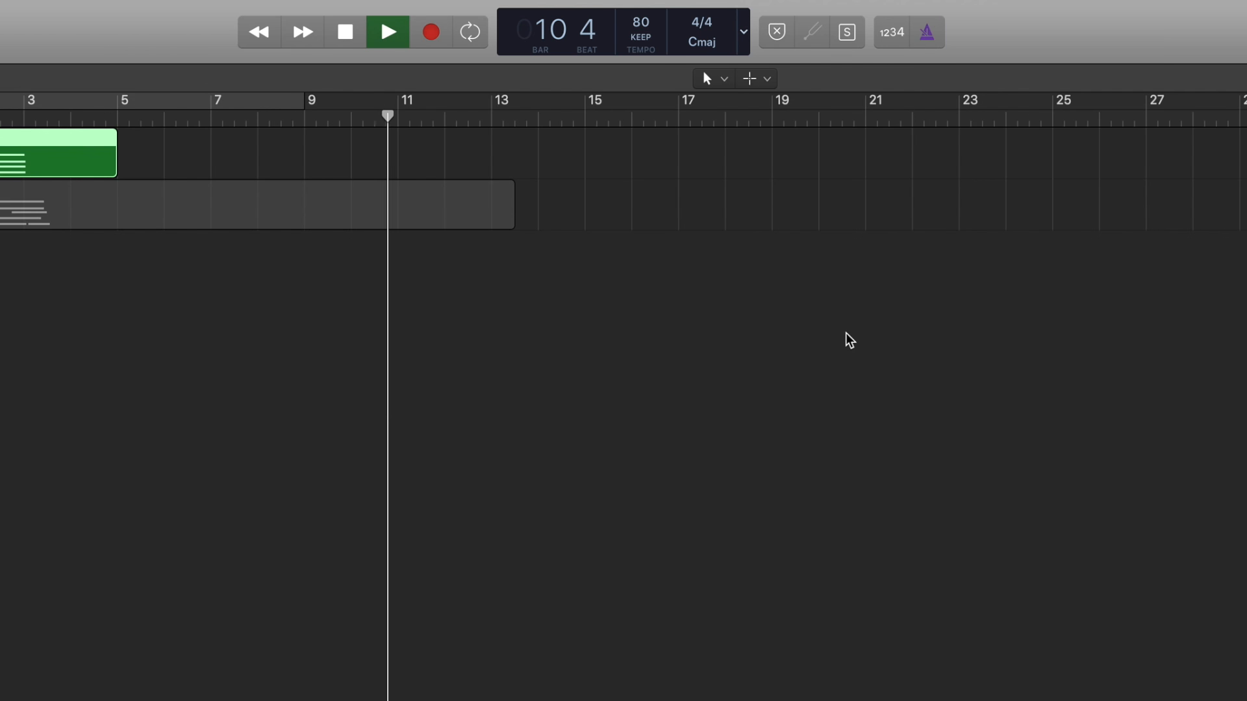
left_click(925, 32)
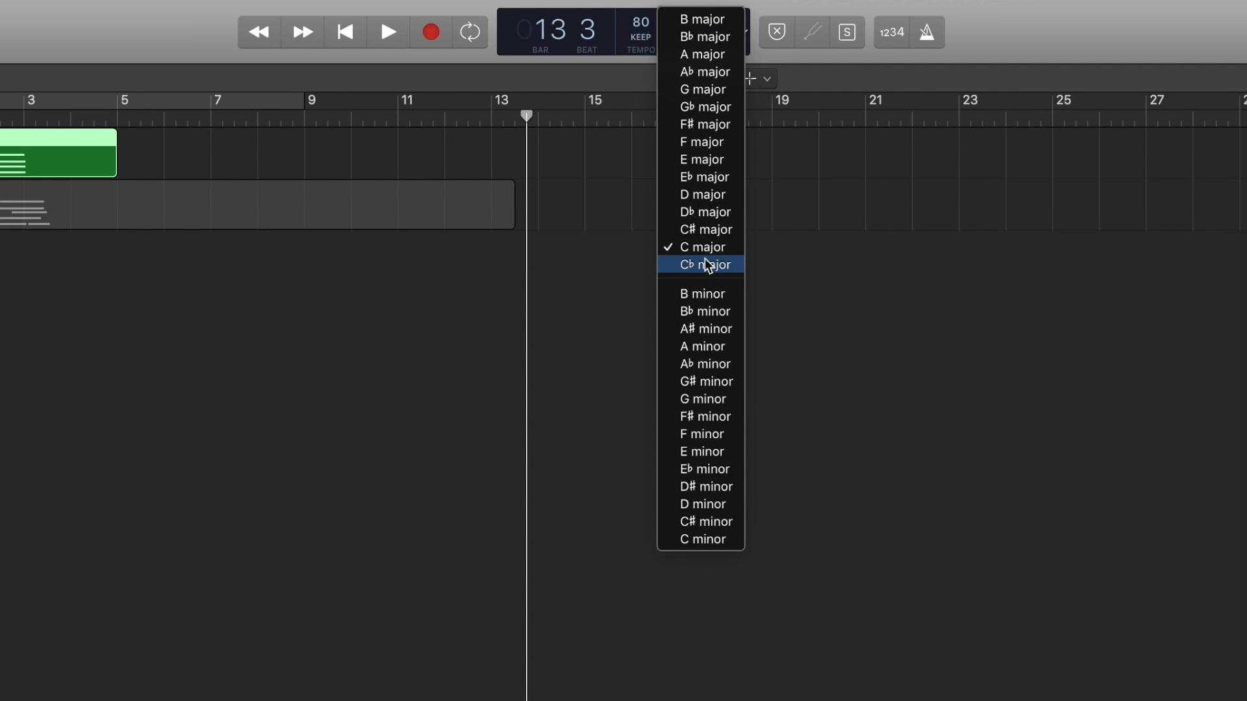
mouse_move(702, 346)
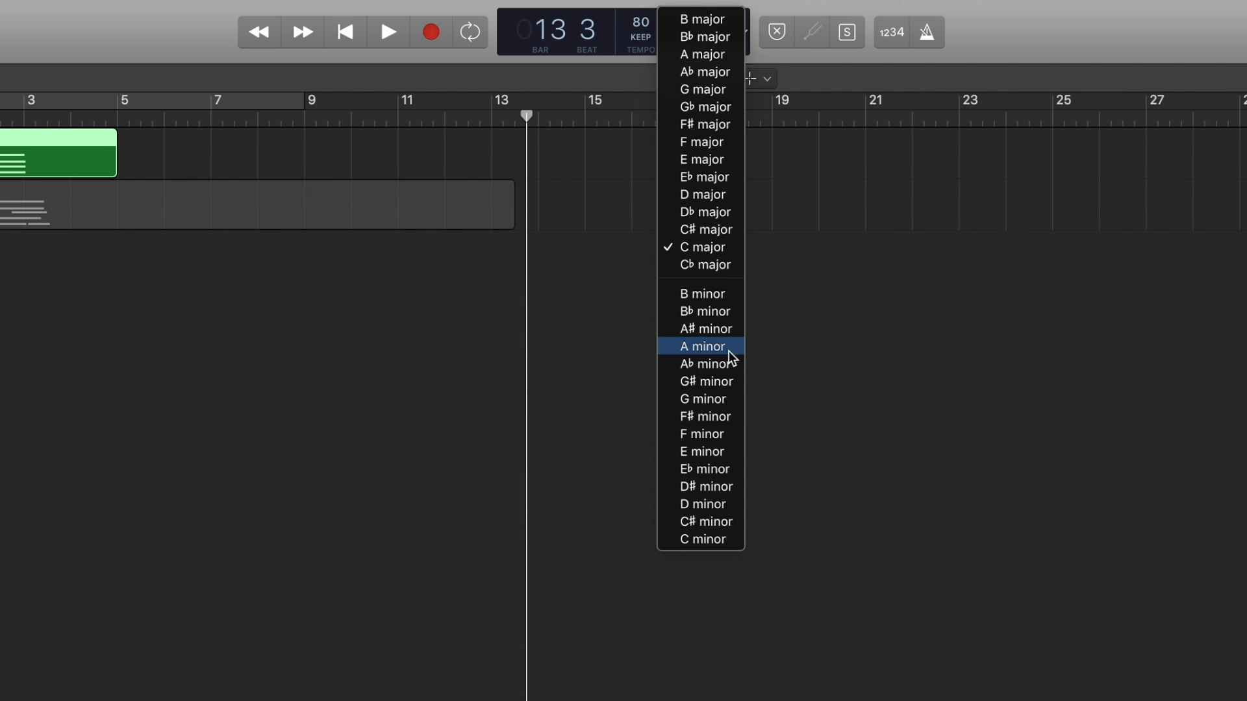
- Choose A minor as the project key and reopen the key signature list
left_click(701, 346)
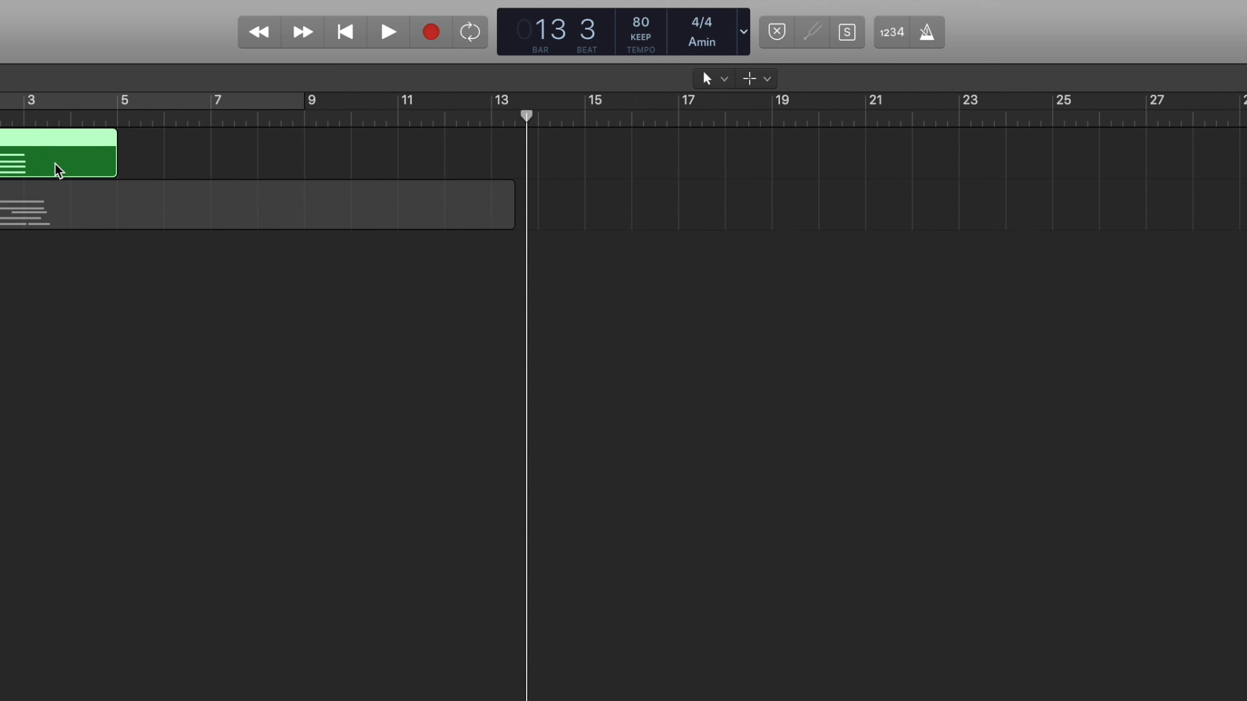
mouse_move(224, 289)
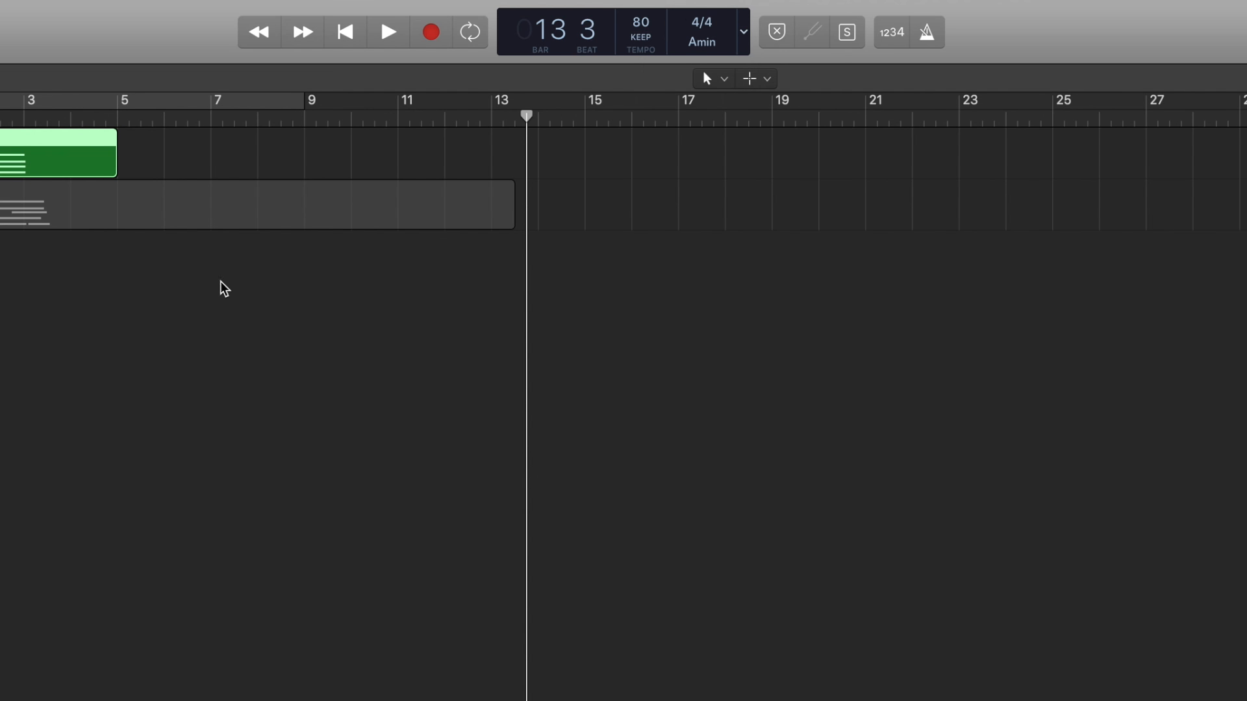
left_click(701, 41)
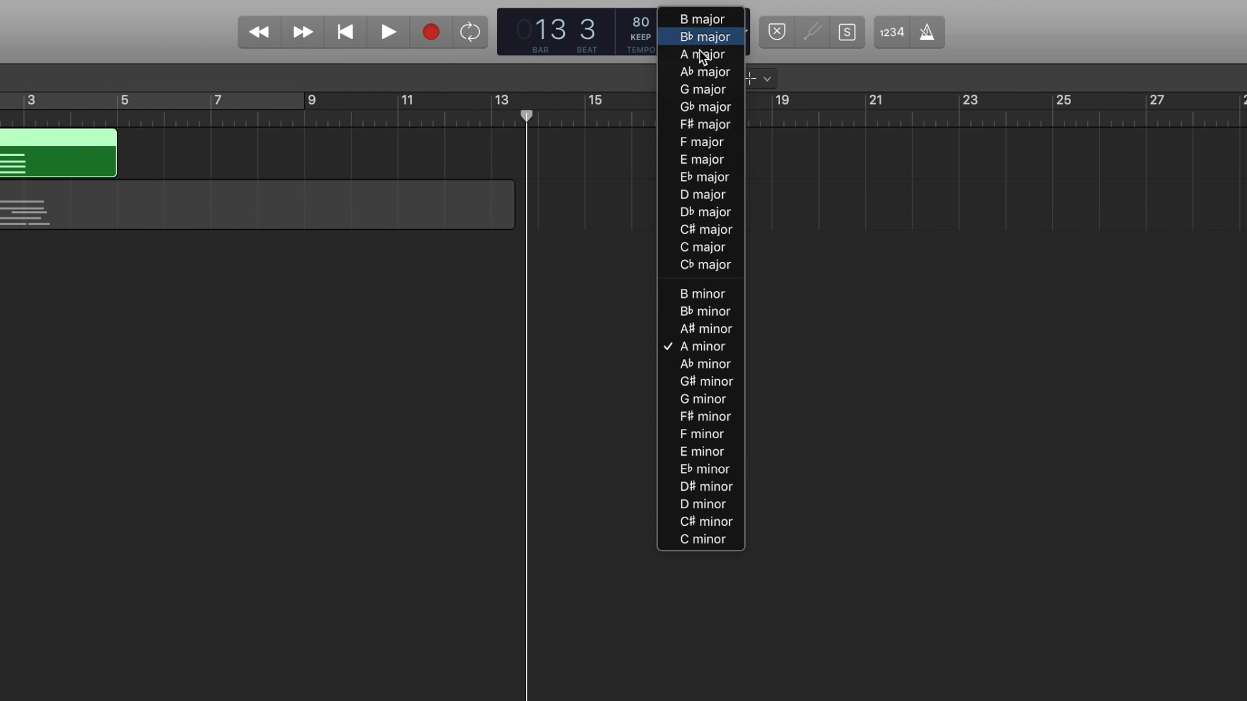
mouse_move(700, 346)
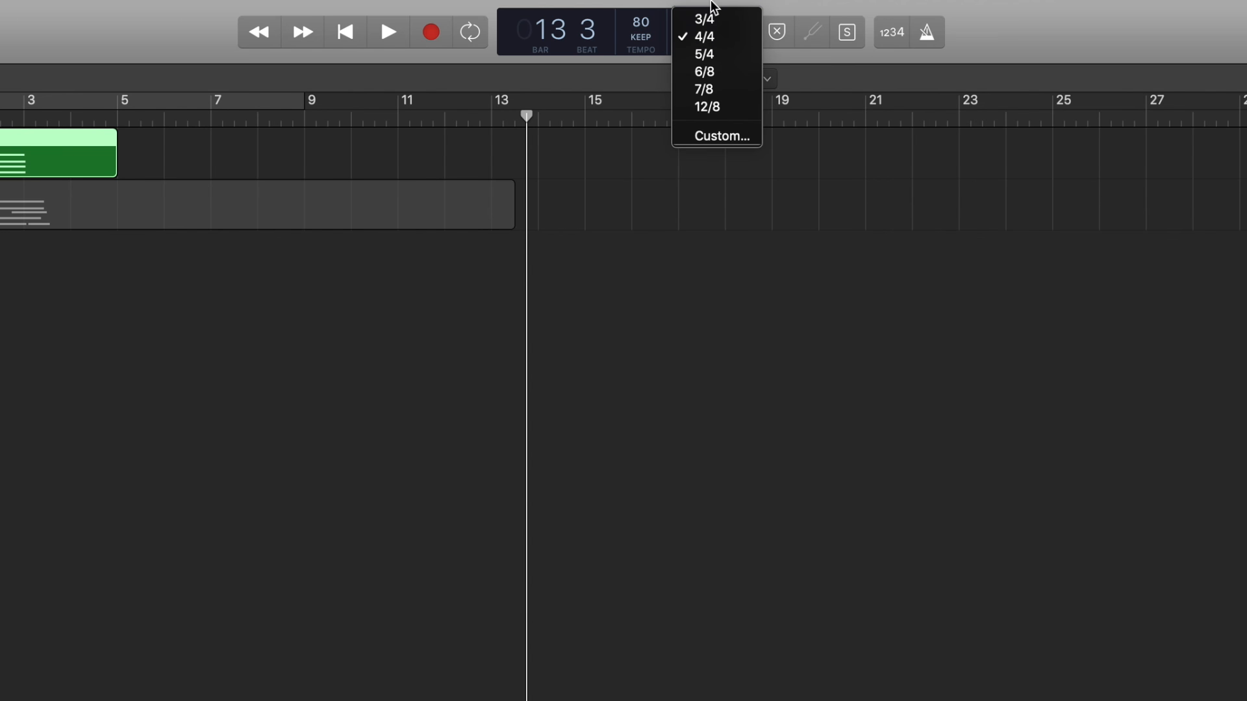
mouse_move(732, 37)
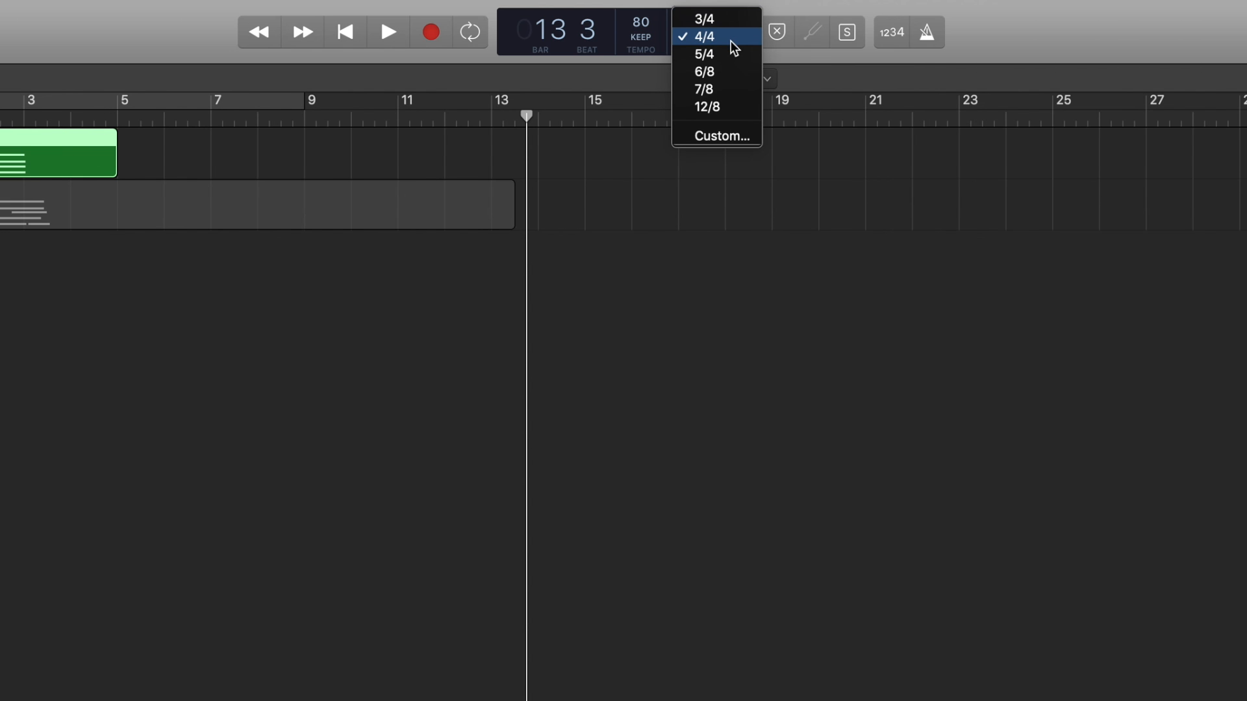
mouse_move(720, 135)
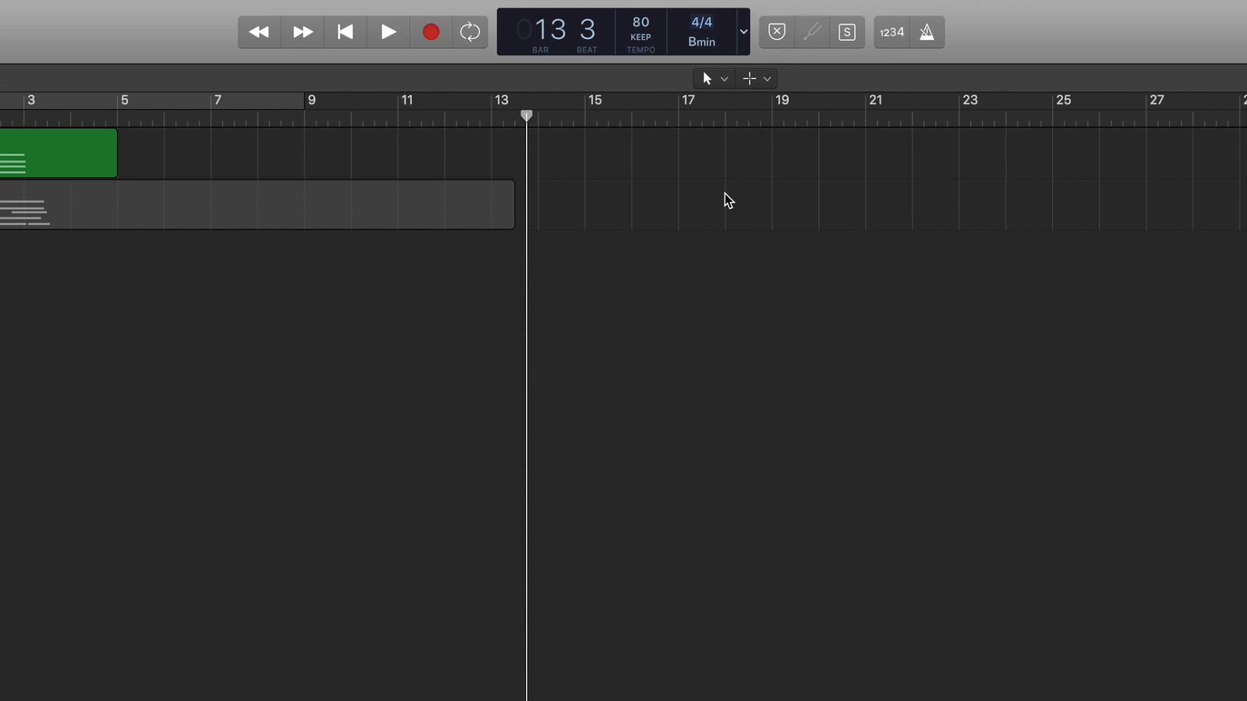
- Drag the master volume slider to -0.6 dB, keeping the 4/4 time signature
left_click_drag(875, 22, 907, 21)
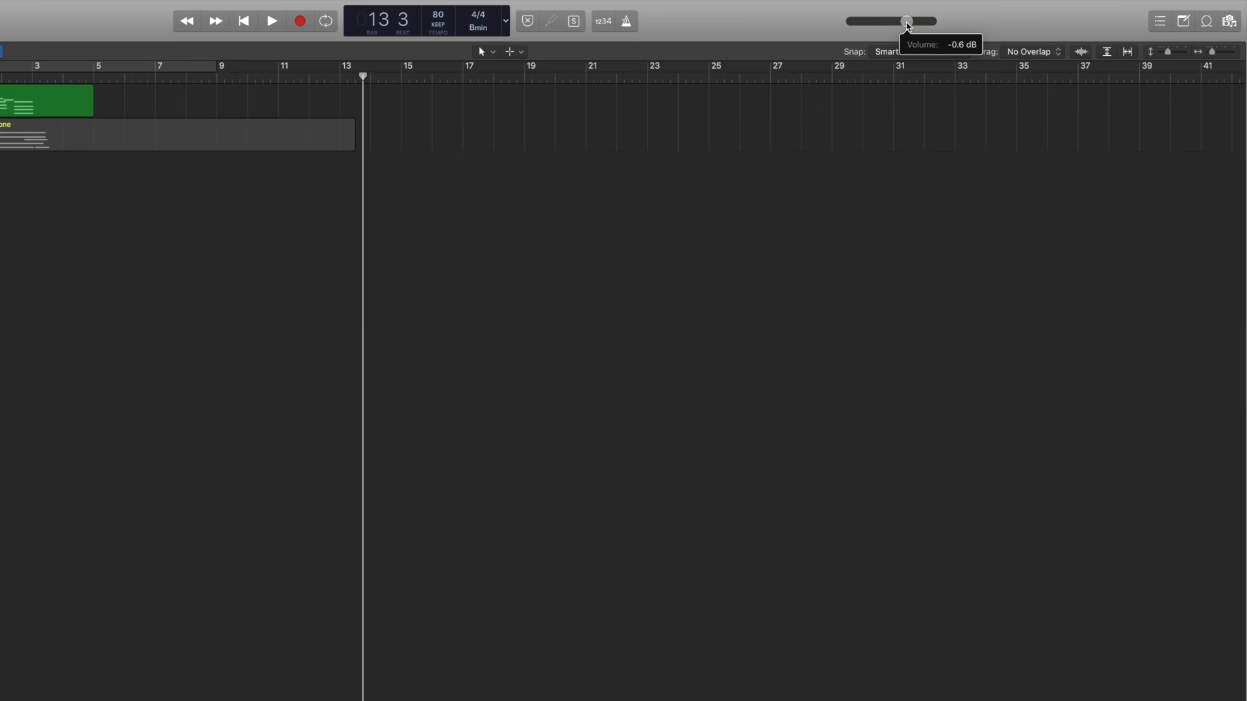
- Raise the control bar's master volume slider above its earlier level
left_click_drag(907, 22, 719, 32)
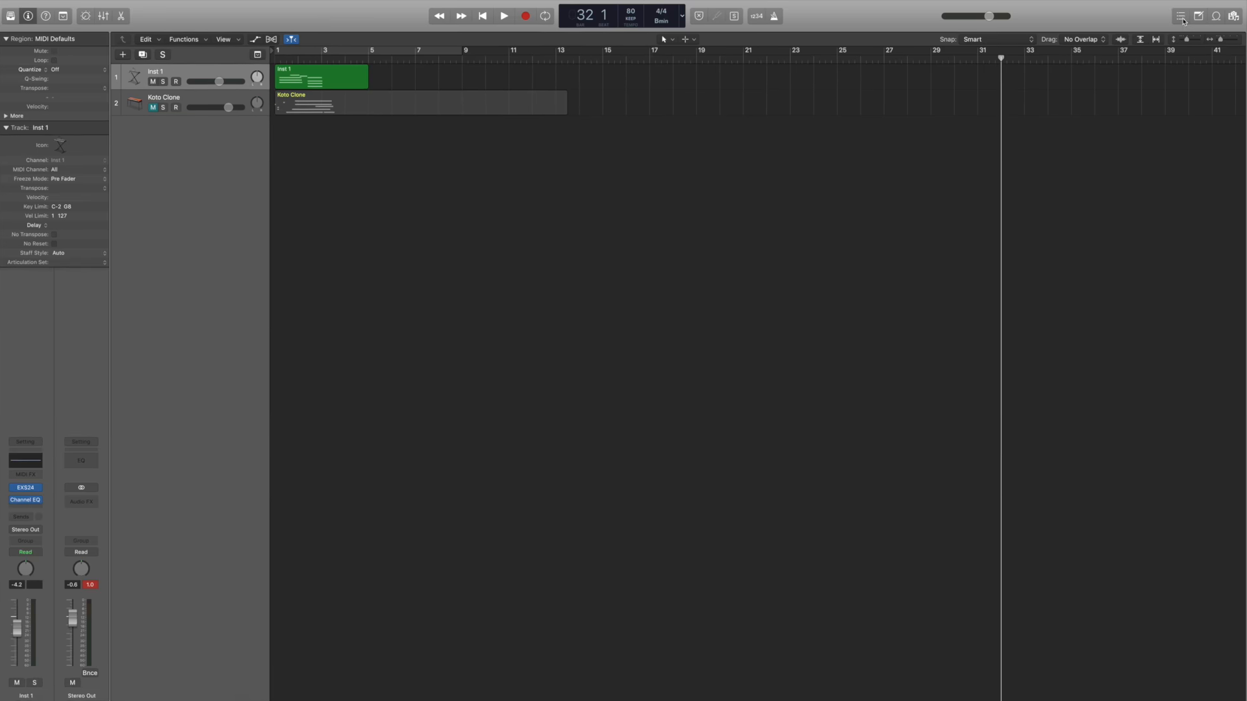
- Browse the Event, Tempo and Signature lists, the project note pad, then the loop library
left_click(1180, 16)
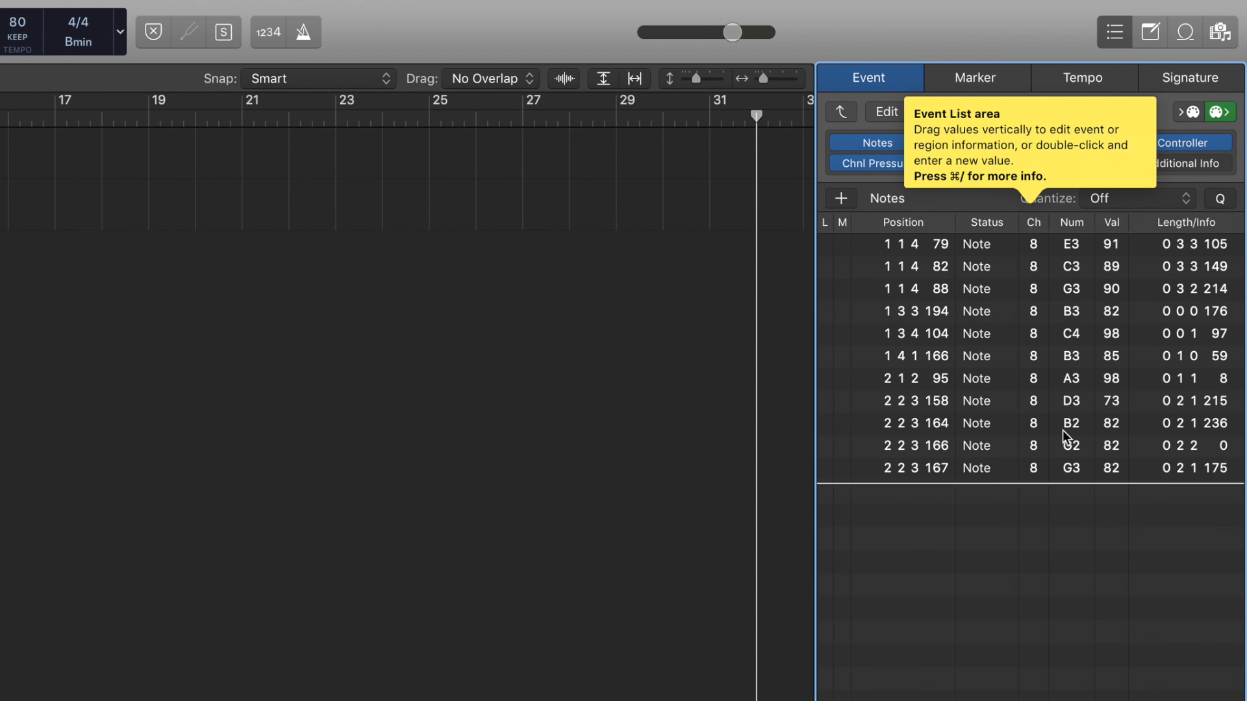
left_click(1081, 78)
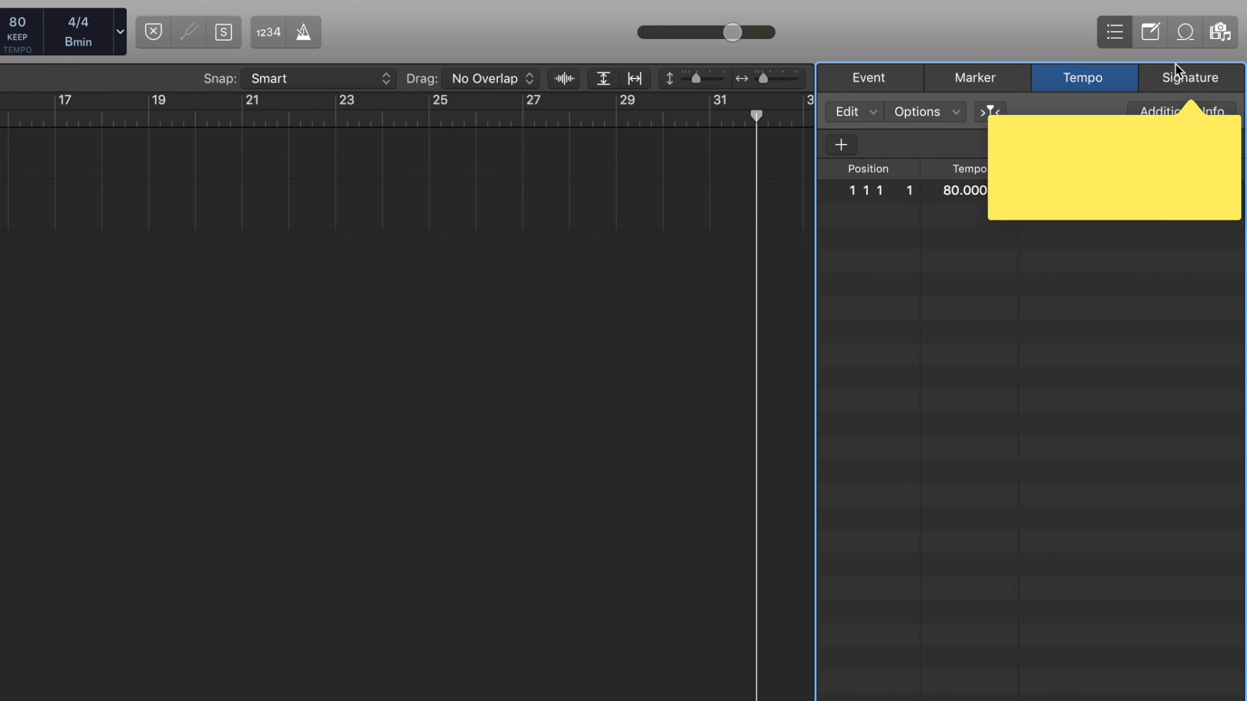
left_click(1190, 78)
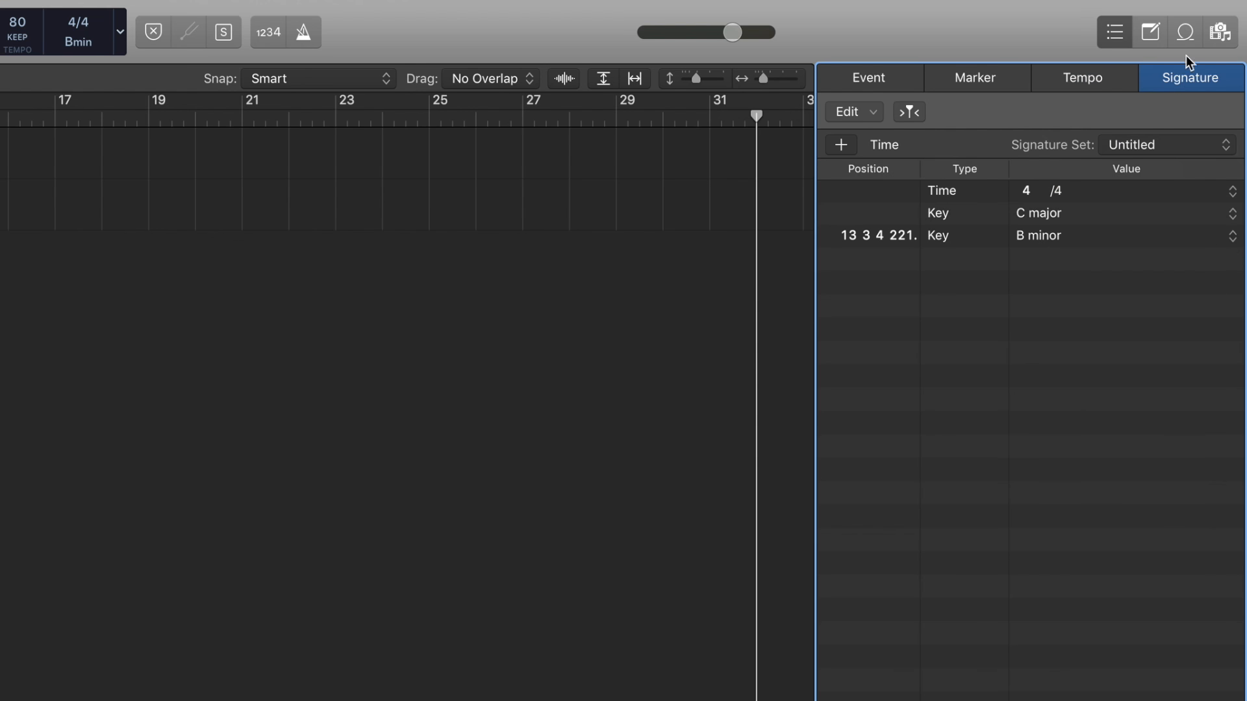
left_click(1148, 32)
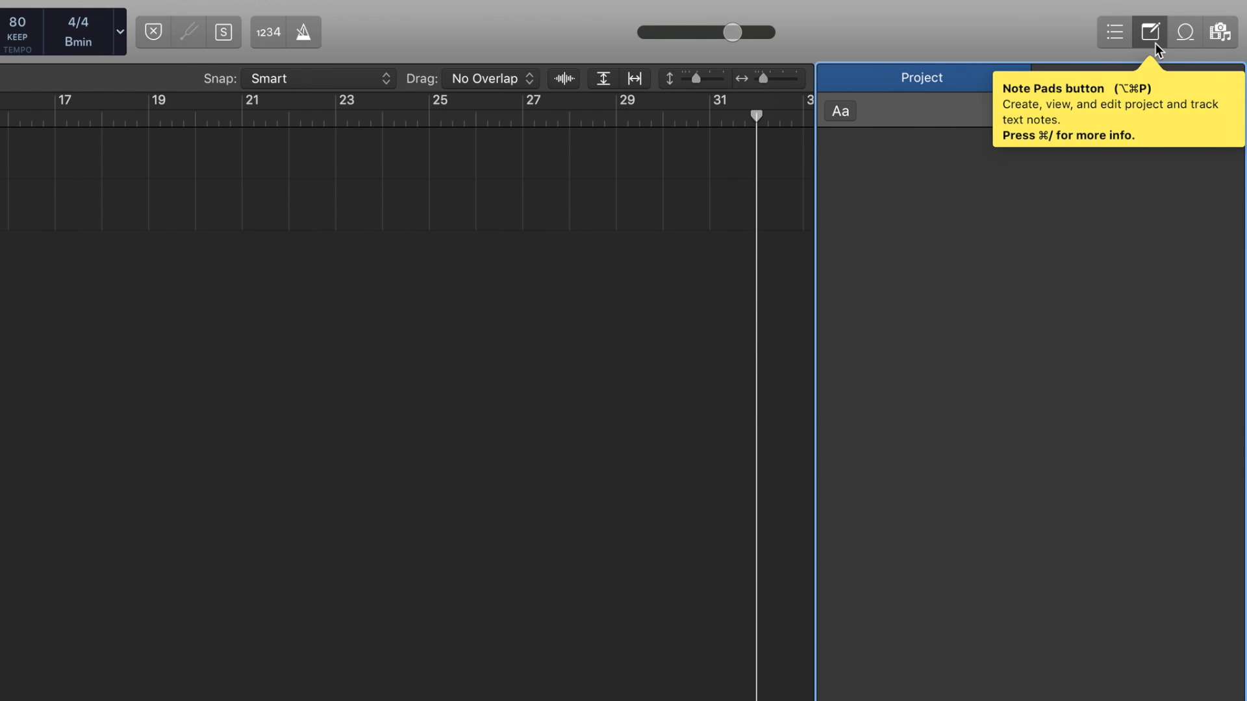
left_click(1184, 32)
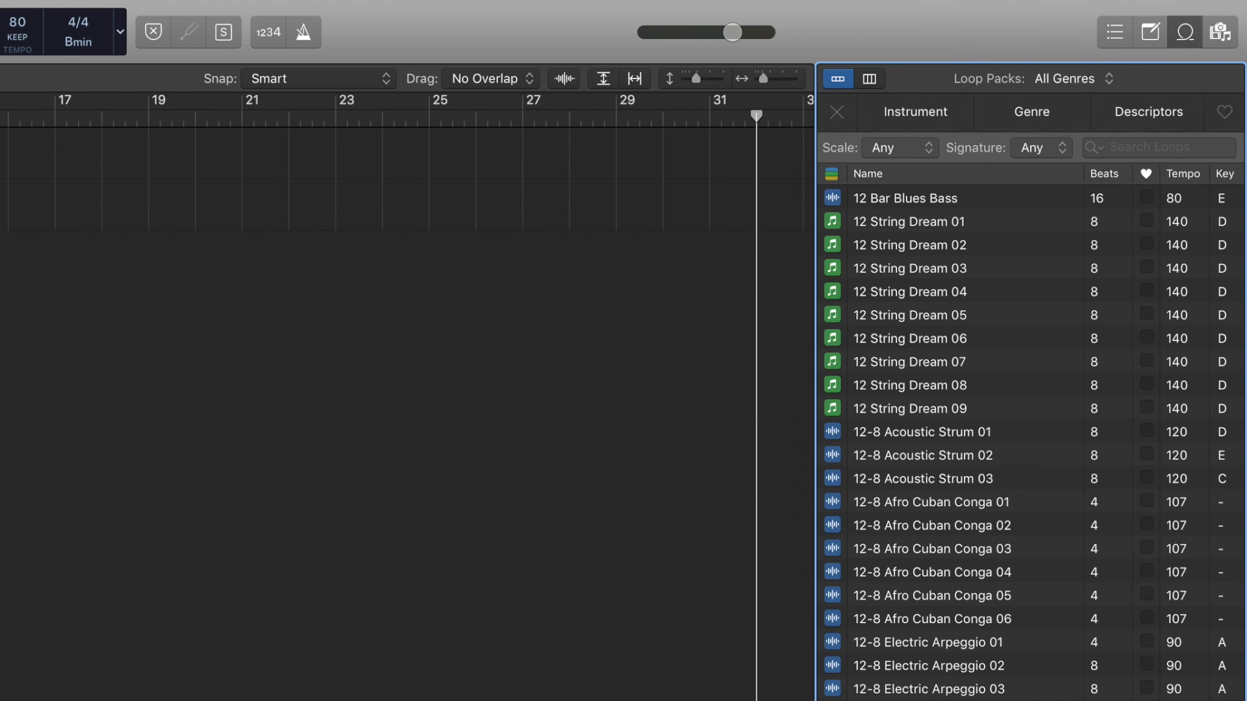
- Preview 12-8 Electric Arpeggio 10, then filter loops by Instrument and audition Shaker 03
scroll("down", 3)
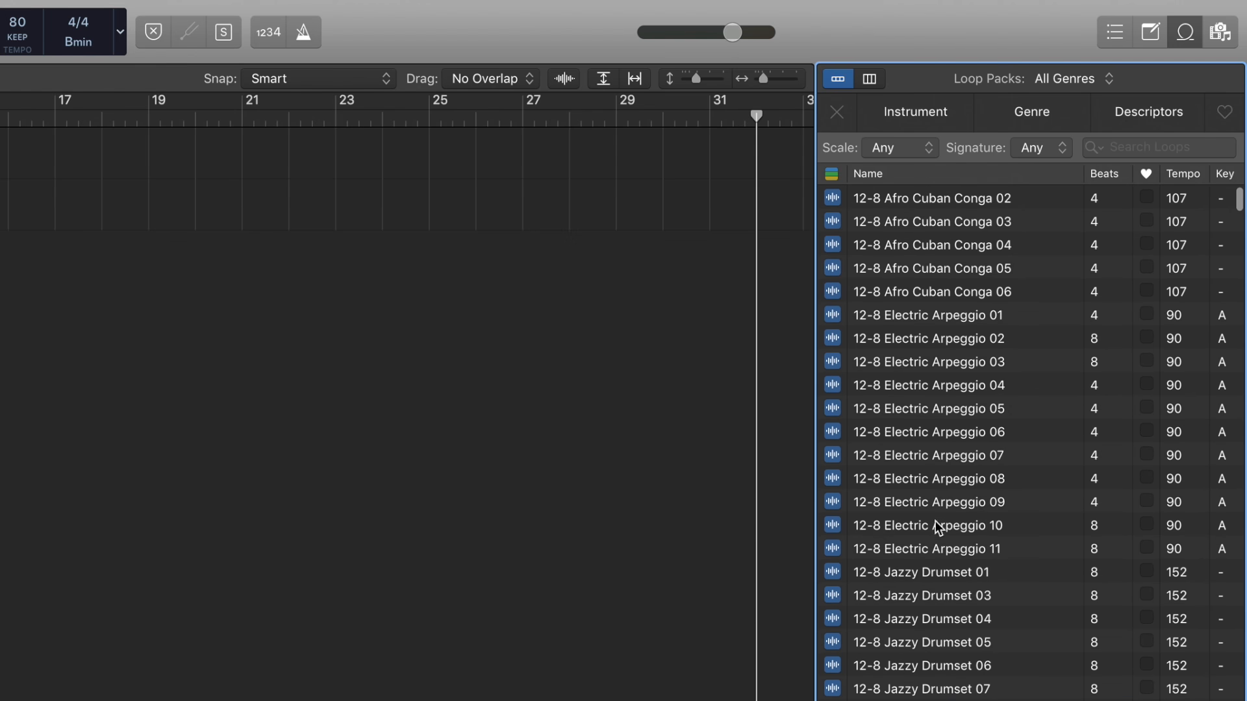
left_click(928, 525)
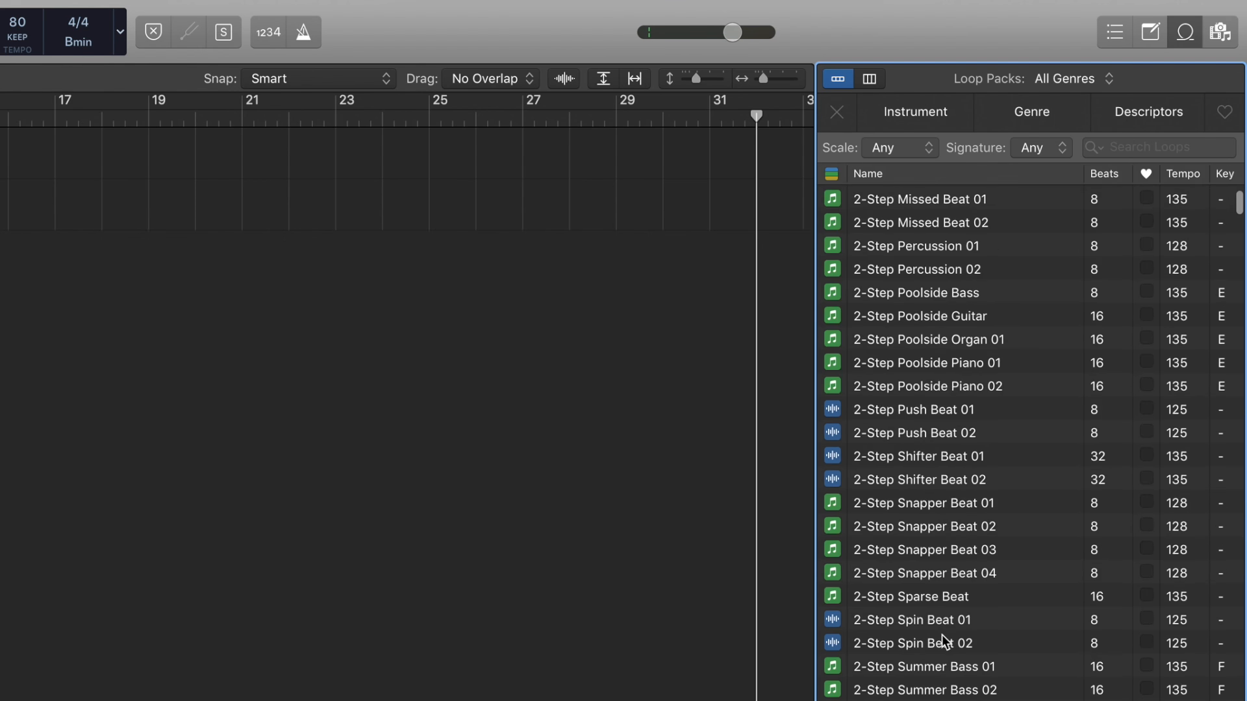
scroll("down", 3)
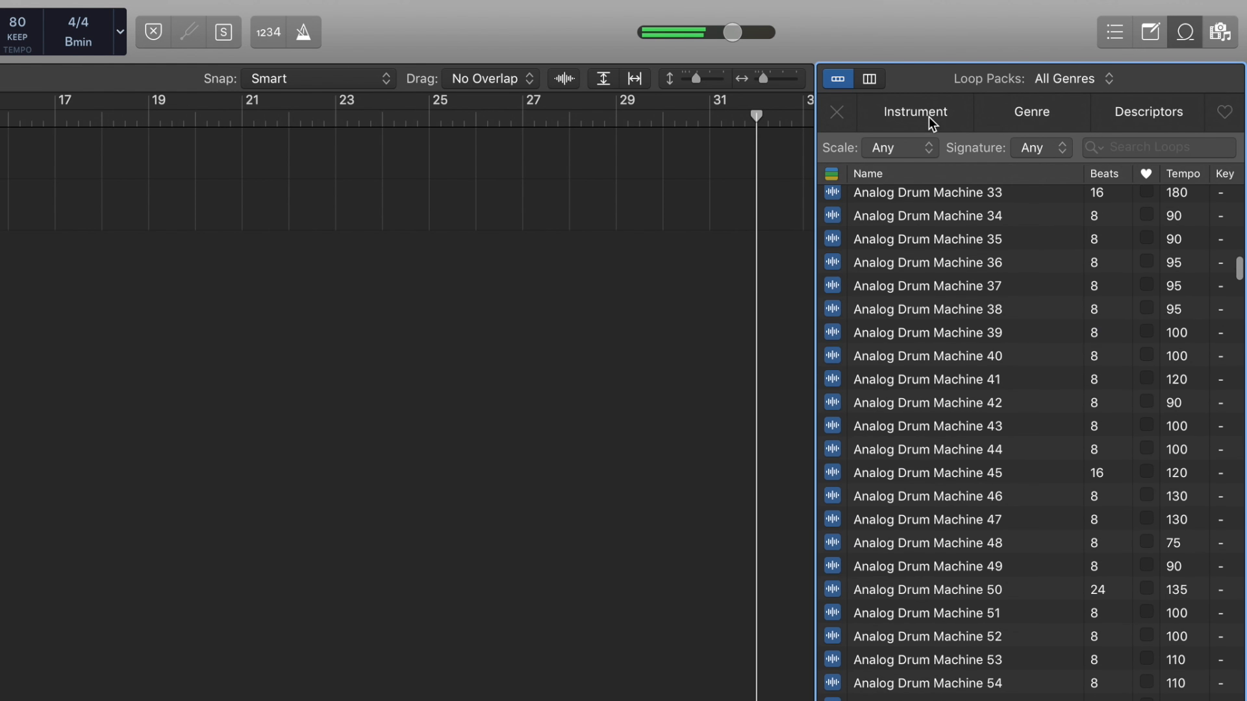
left_click(914, 111)
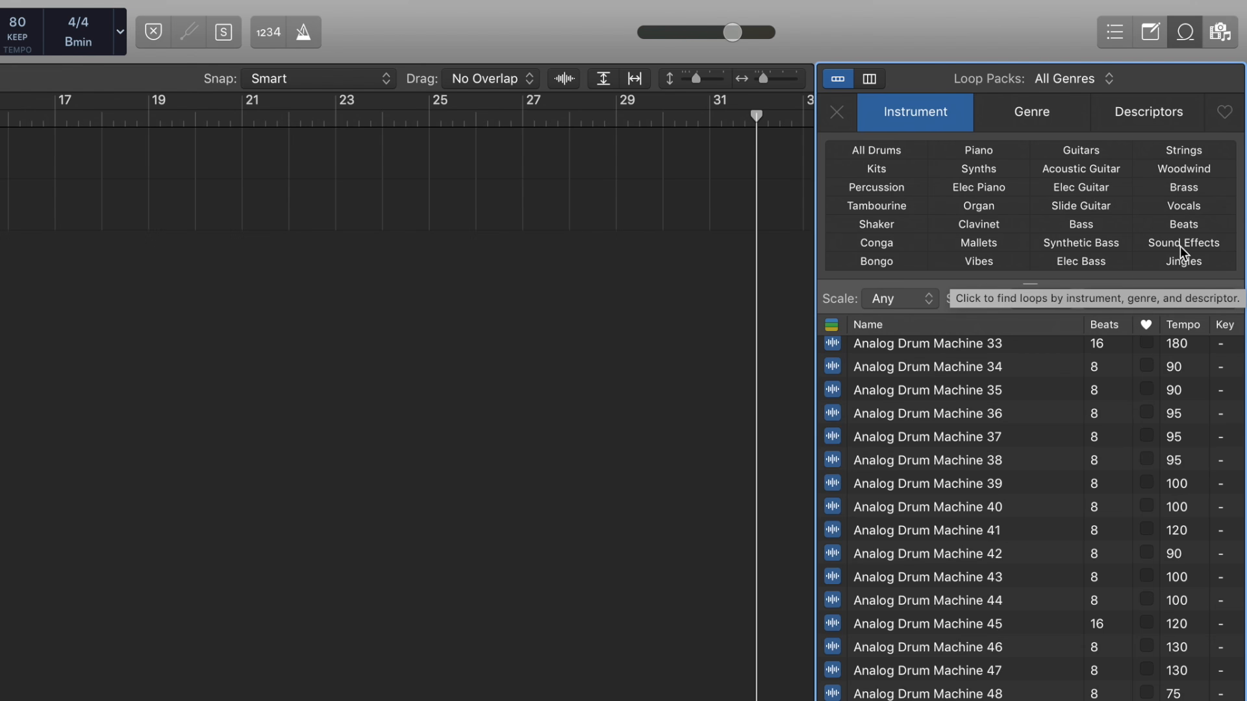
mouse_move(1076, 159)
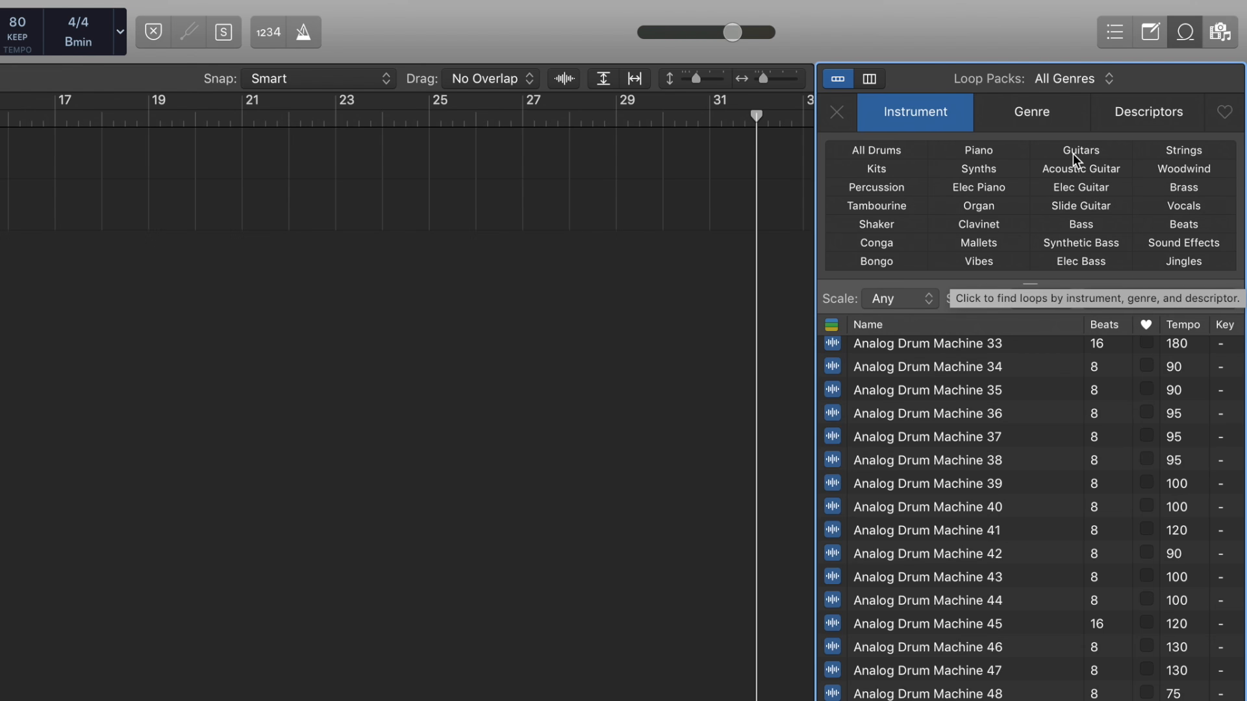
mouse_move(889, 229)
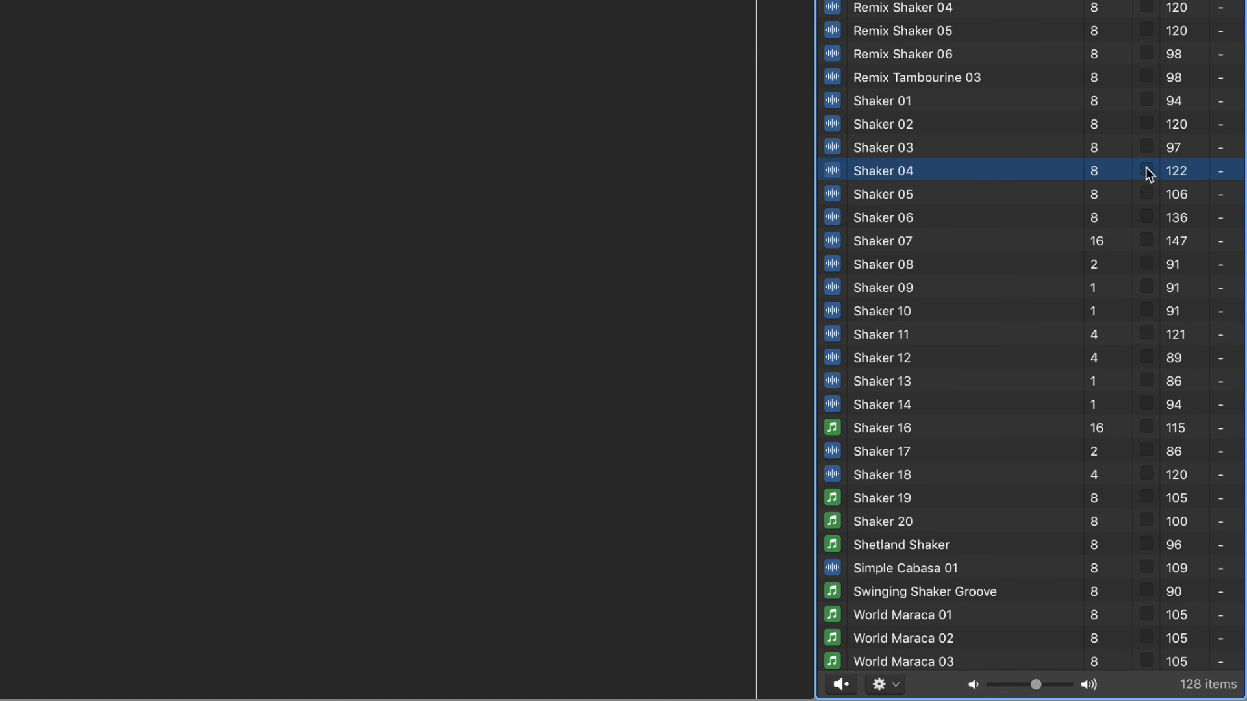
left_click(883, 147)
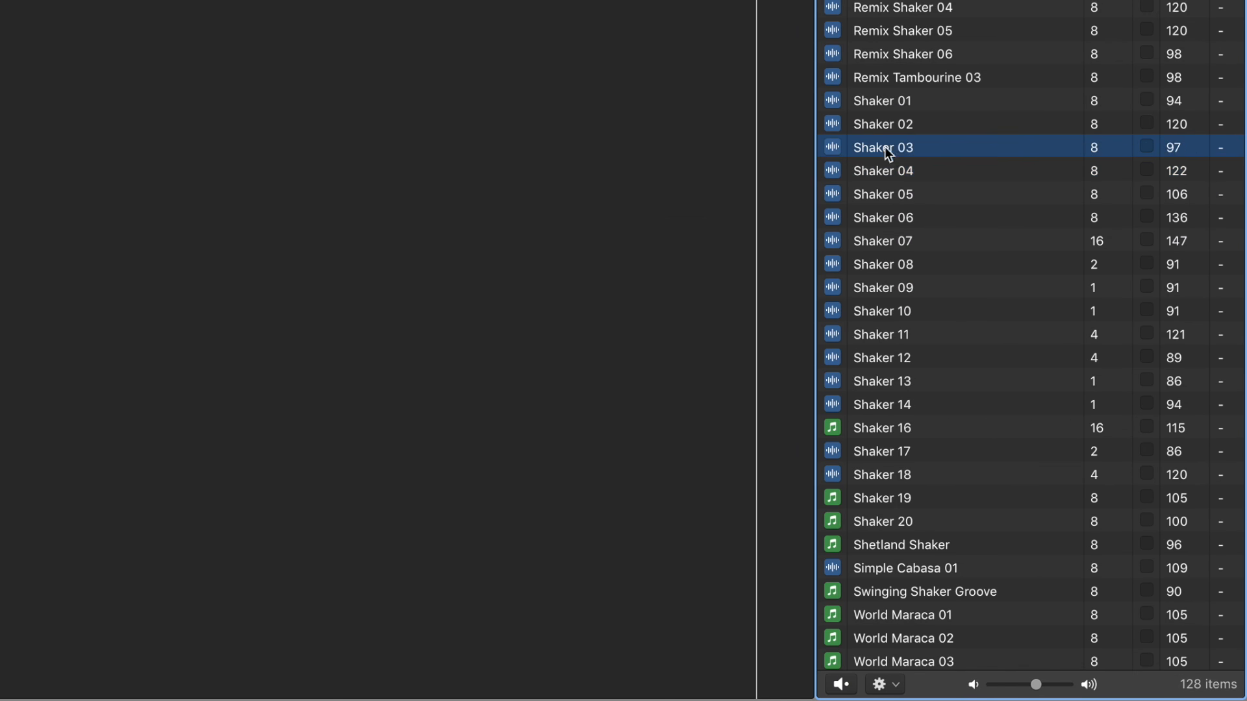
mouse_move(842, 159)
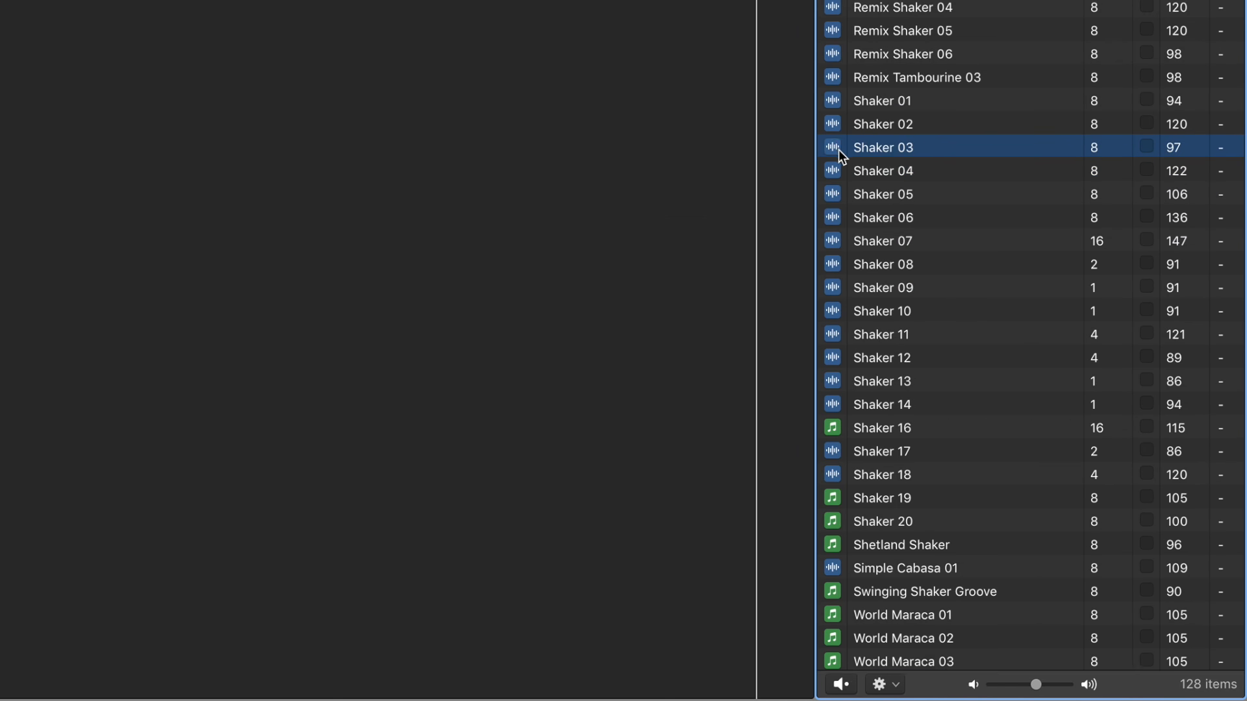
mouse_move(905, 153)
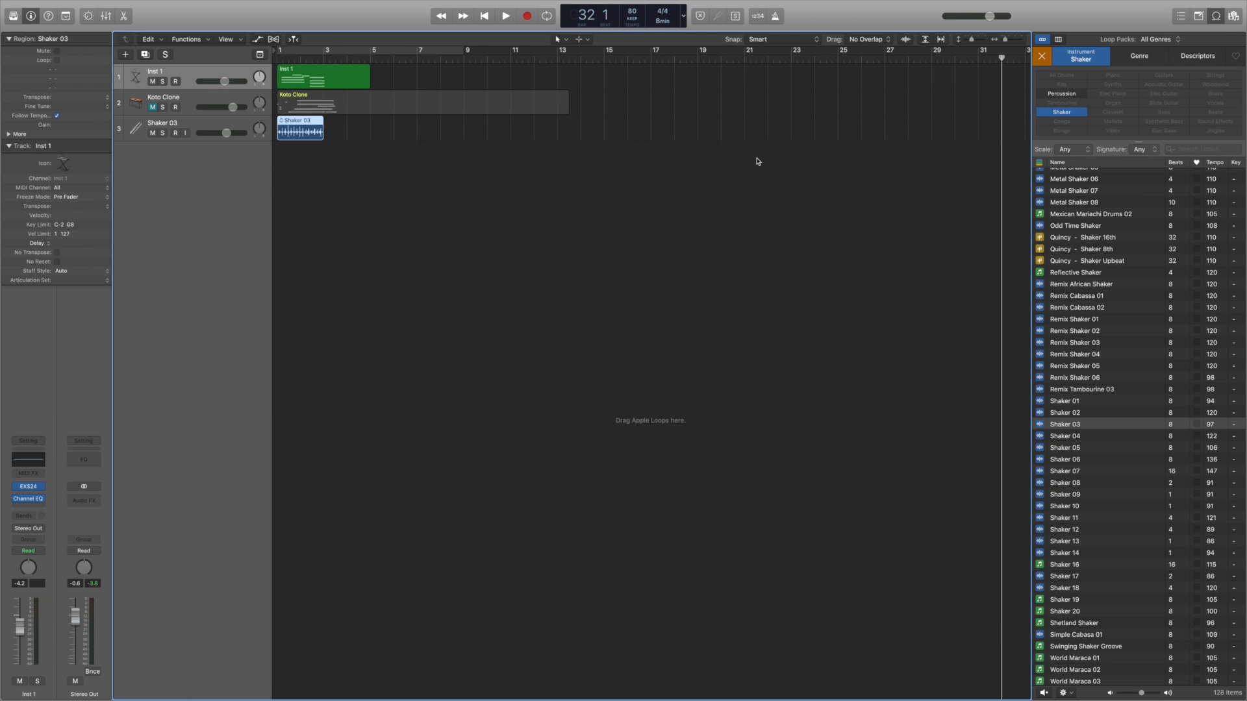
mouse_move(308, 137)
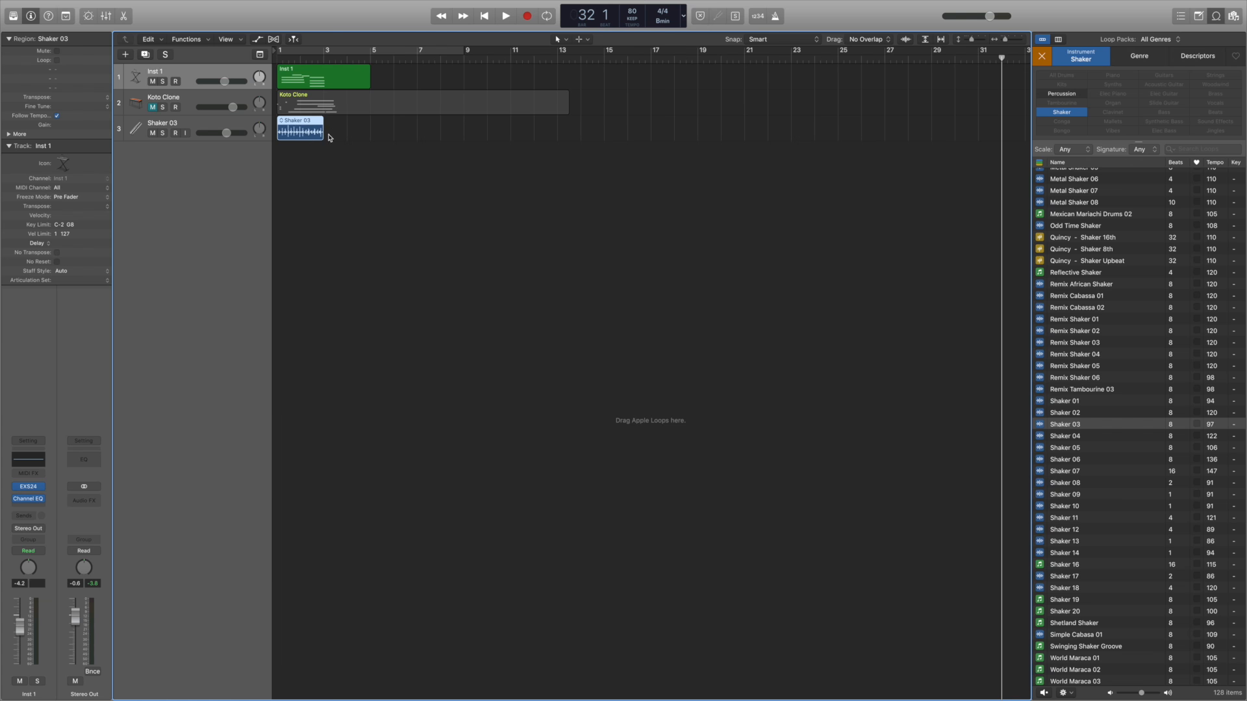
mouse_move(339, 139)
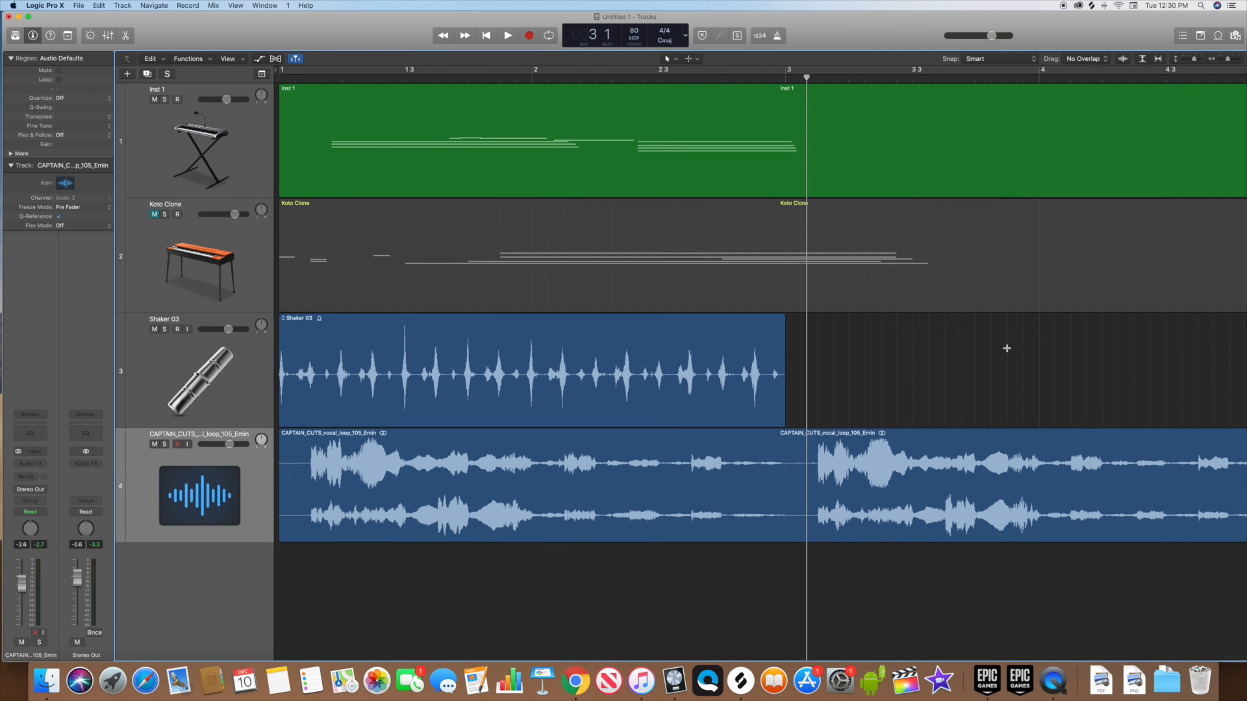
left_click(666, 58)
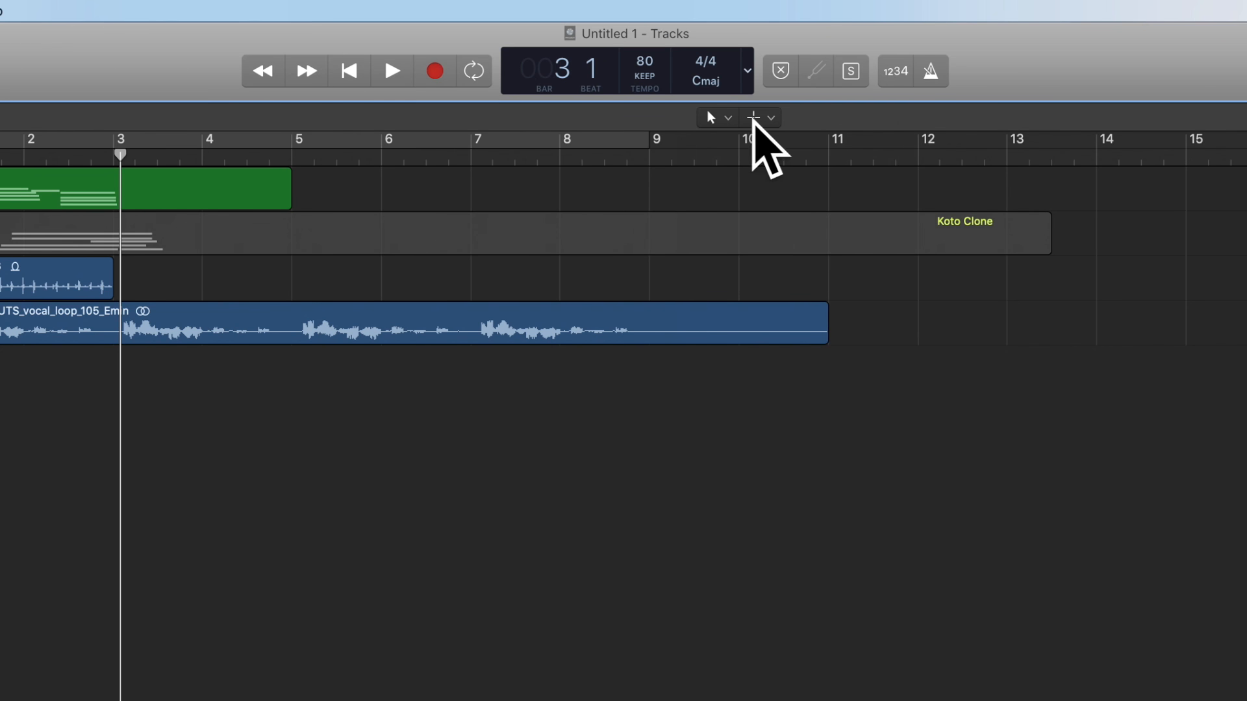
left_click(727, 117)
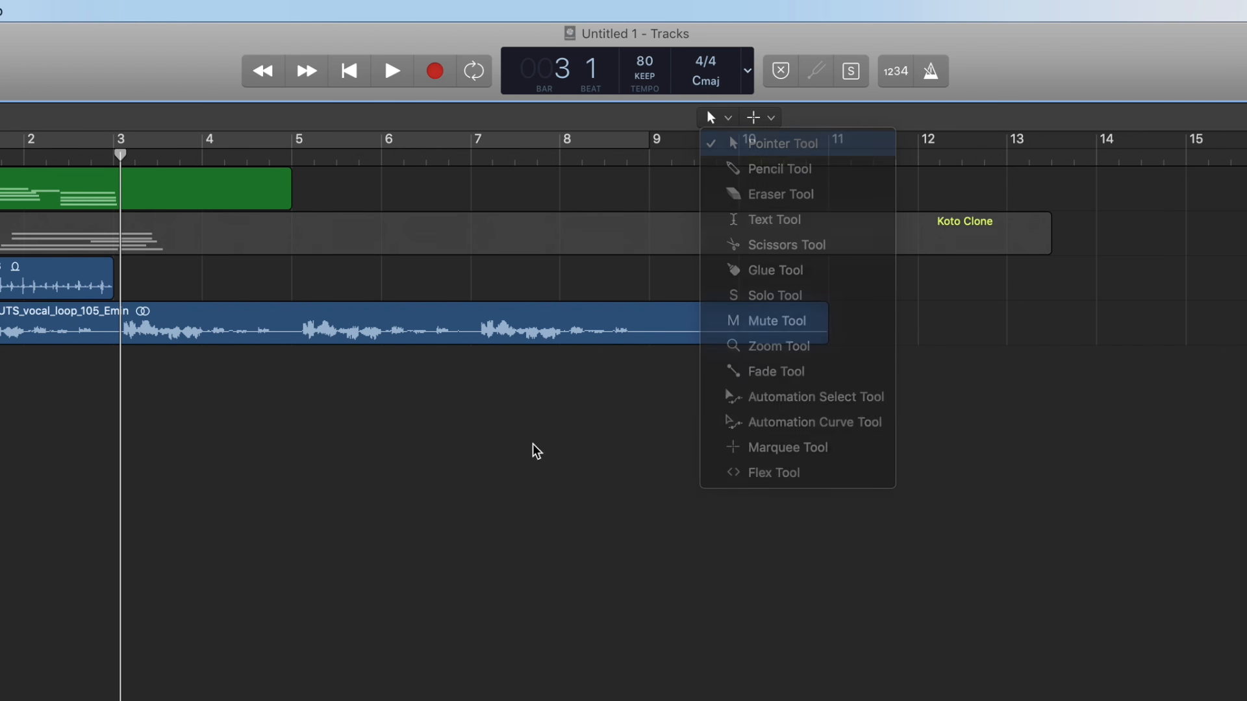
mouse_move(780, 169)
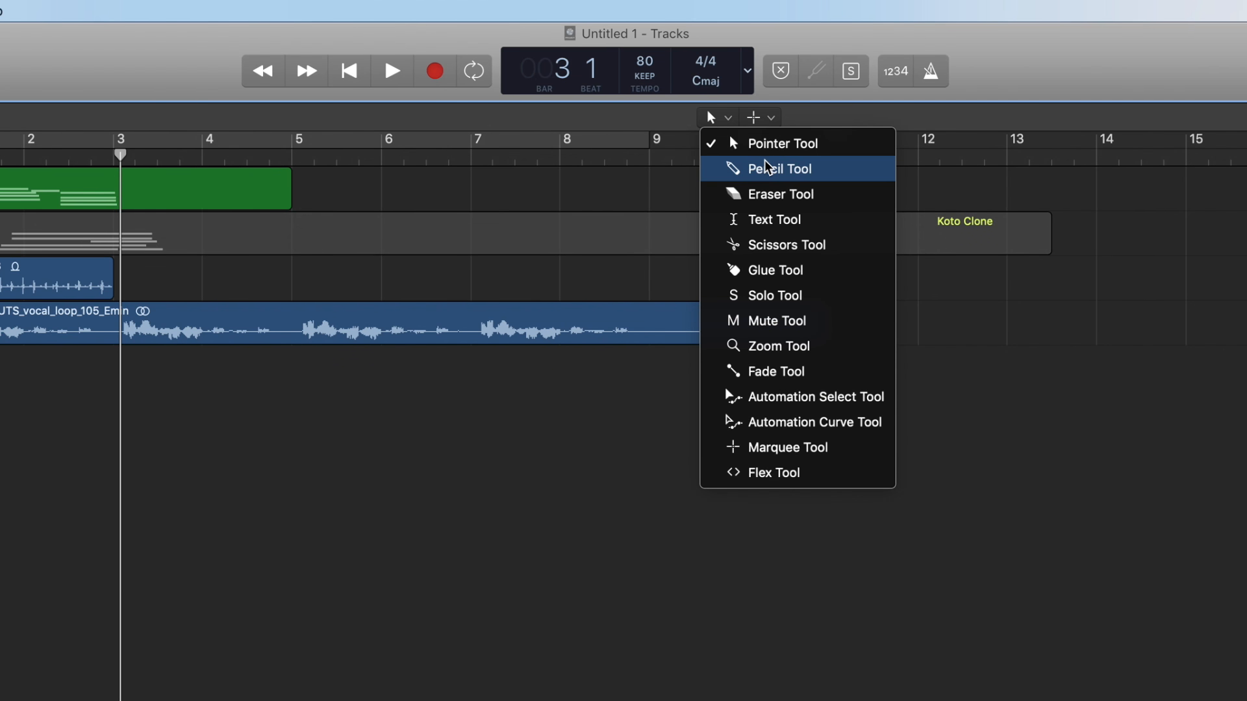
mouse_move(786, 194)
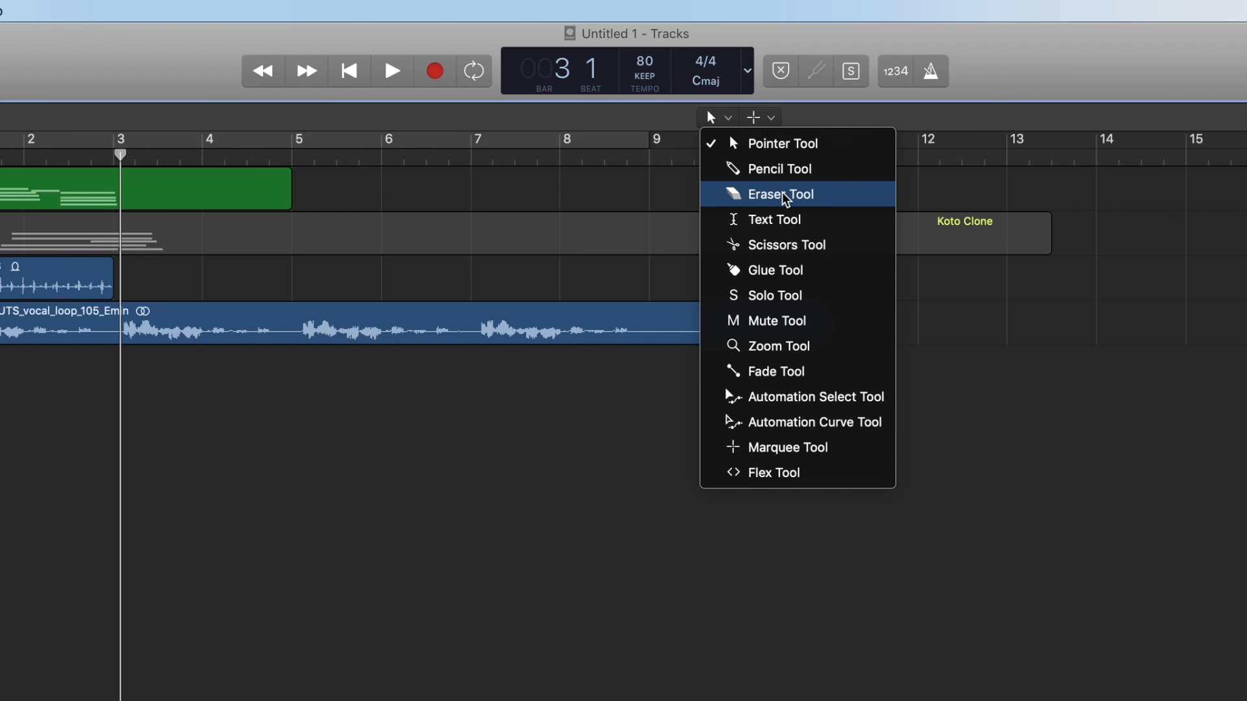
left_click(784, 194)
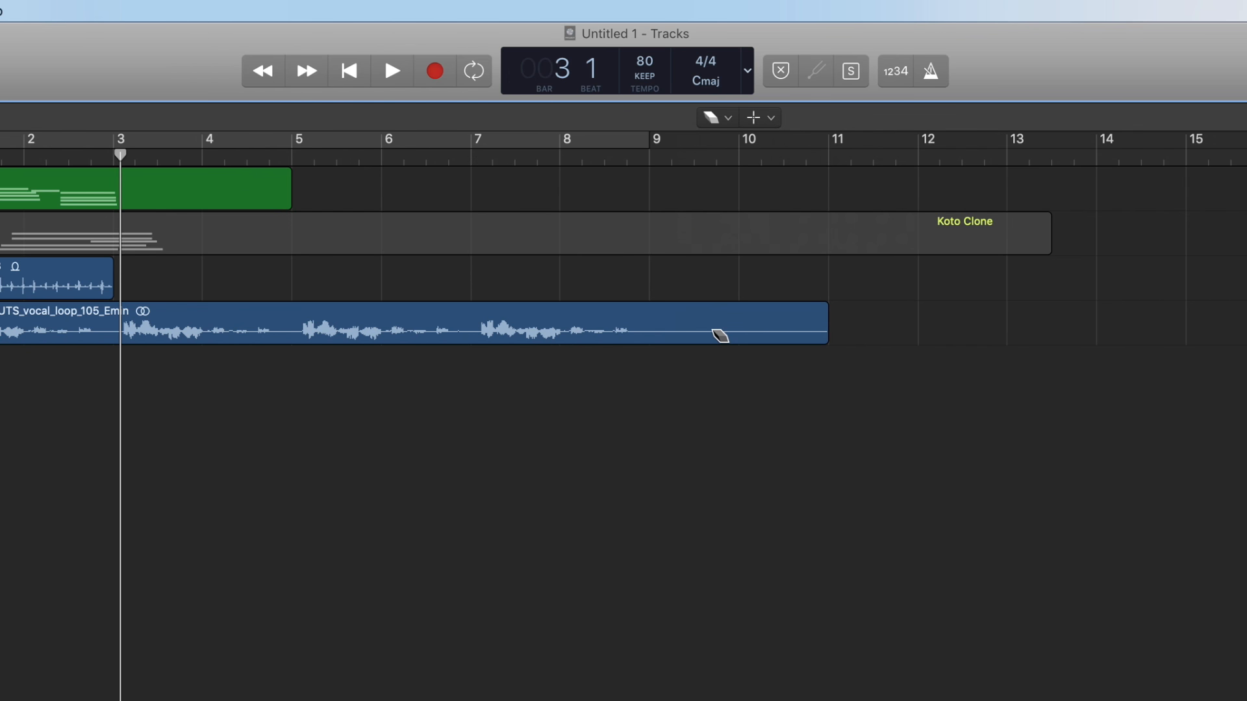
left_click(710, 117)
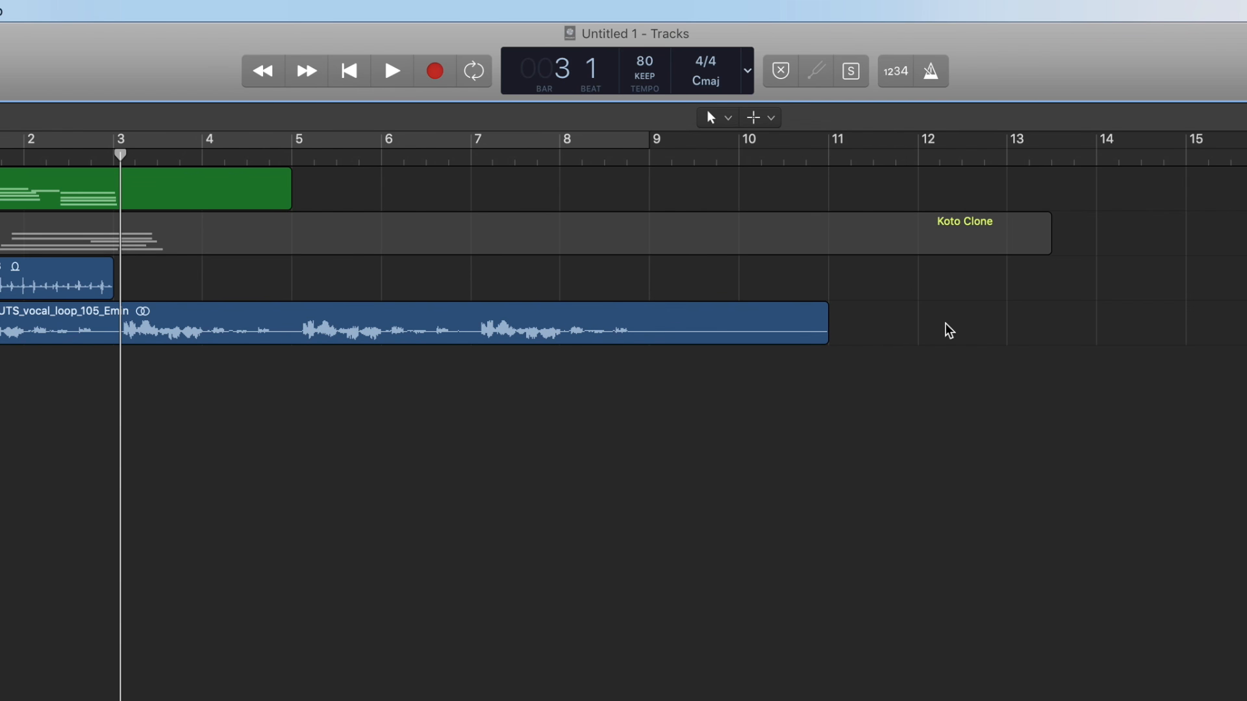
left_click(660, 326)
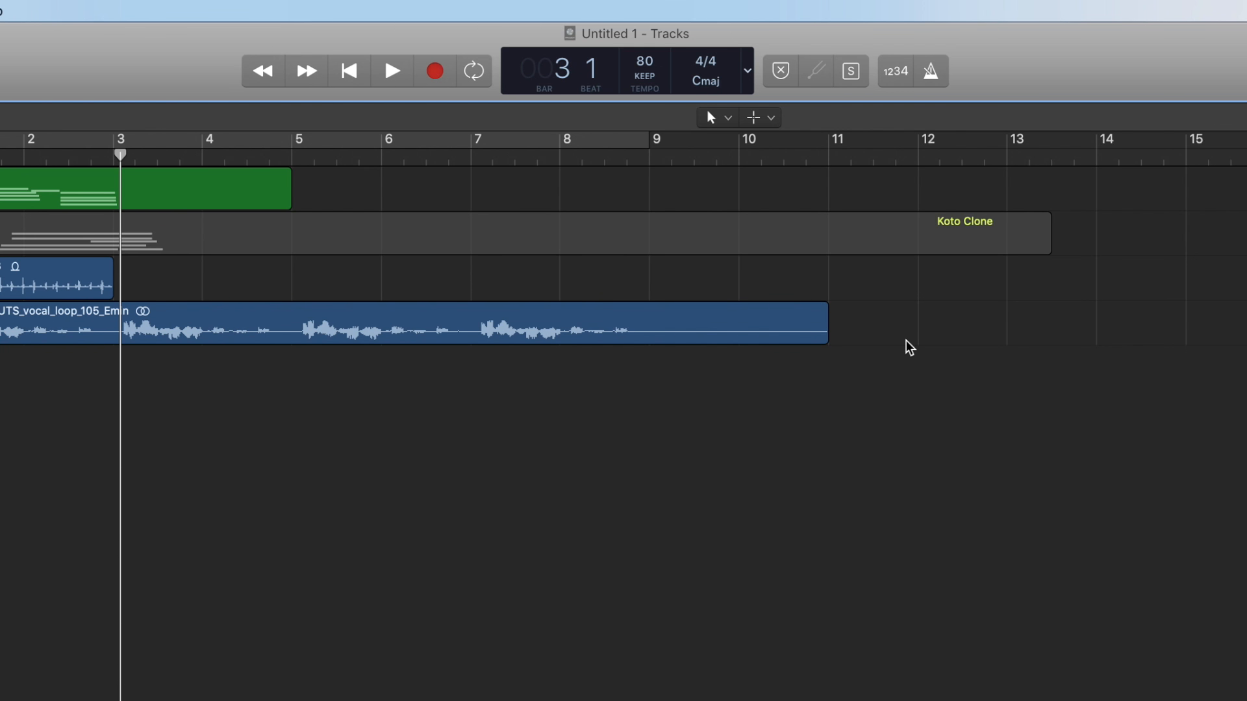
key("cmd+z")
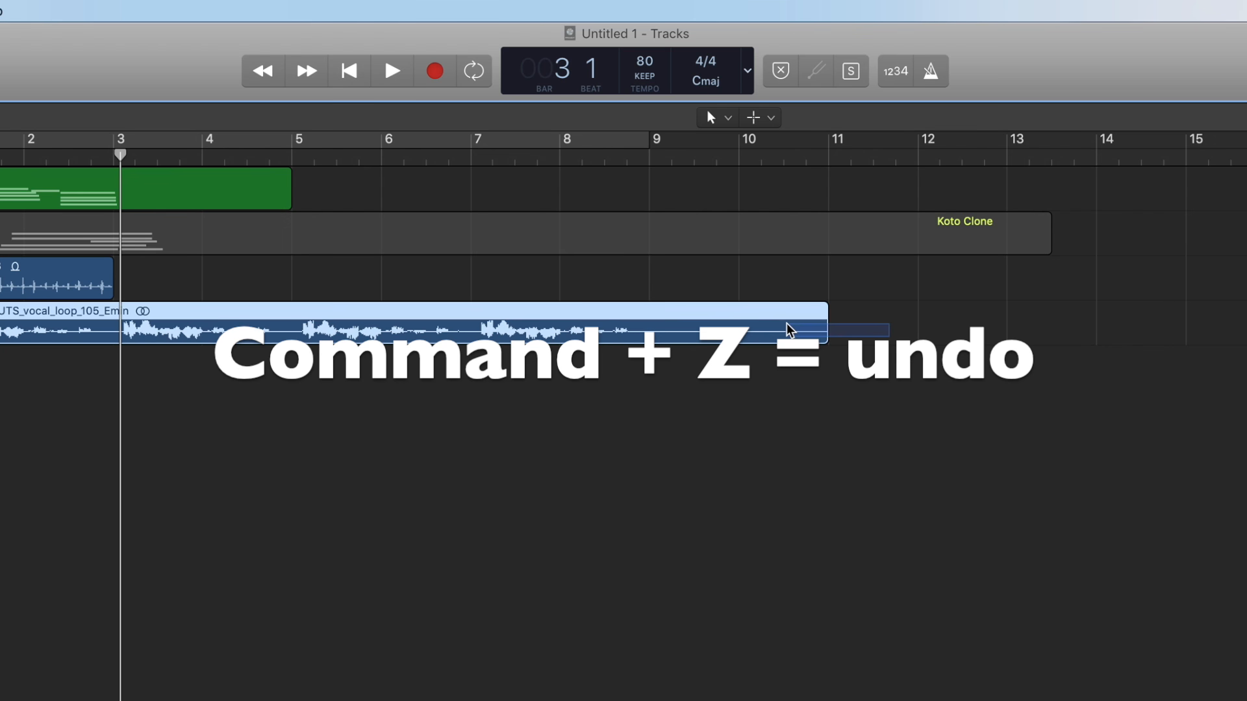
key("cmd+z")
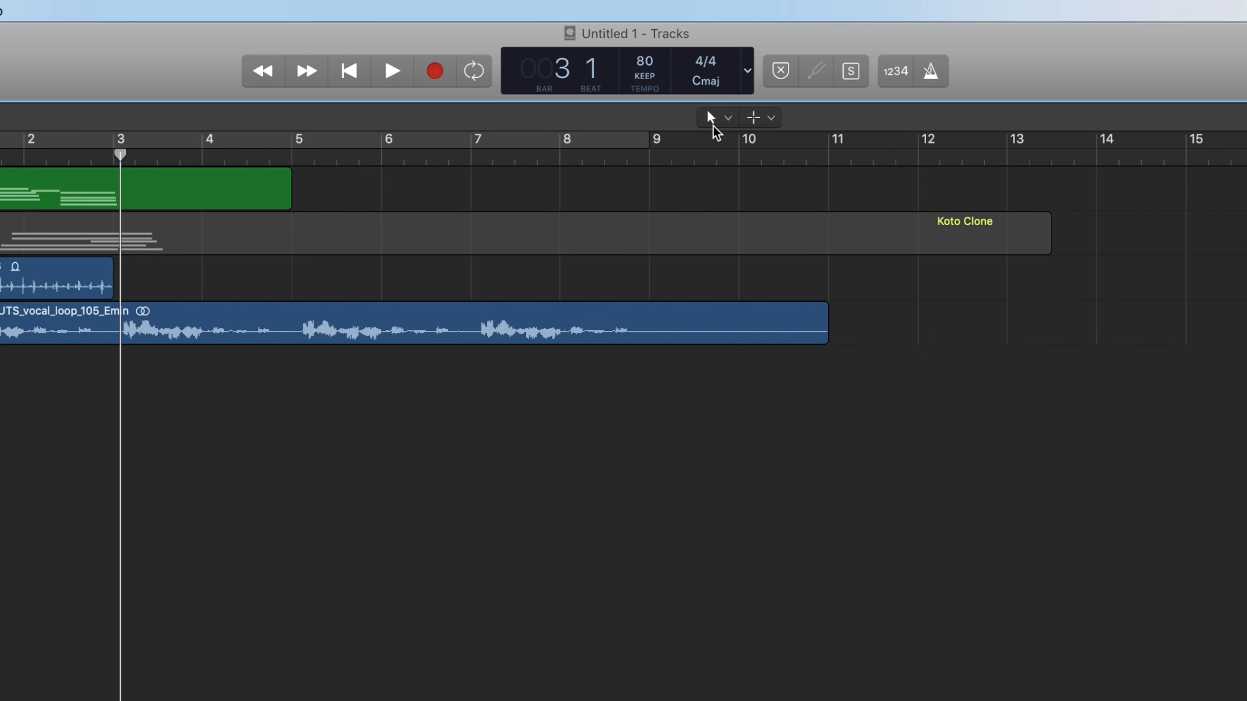
- Show Volume automation on all tracks and select the Automation Curve Tool
left_click(729, 118)
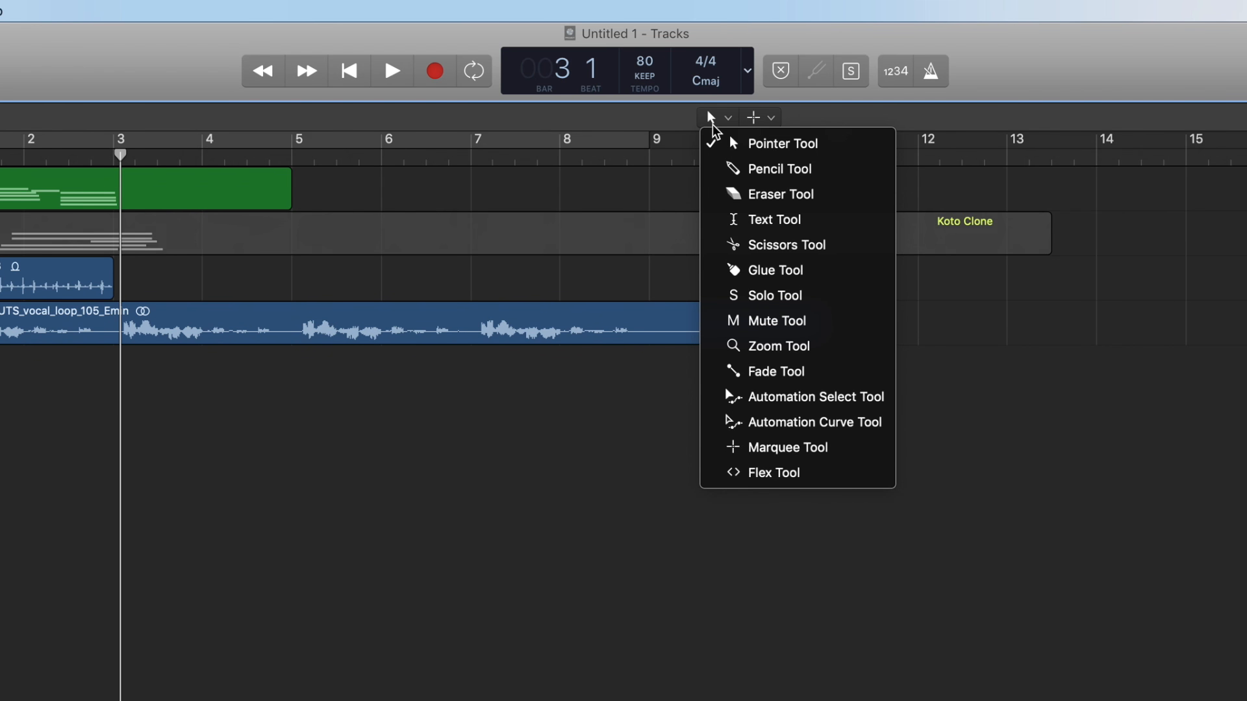
mouse_move(808, 169)
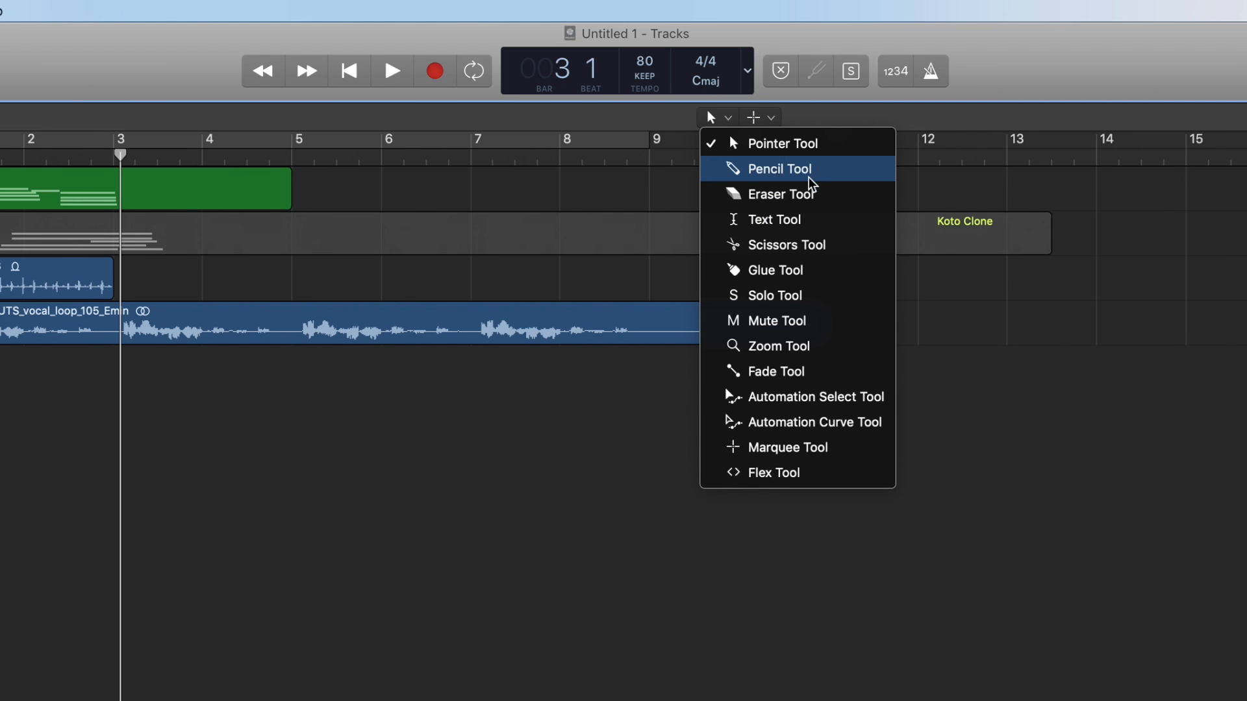
mouse_move(825, 248)
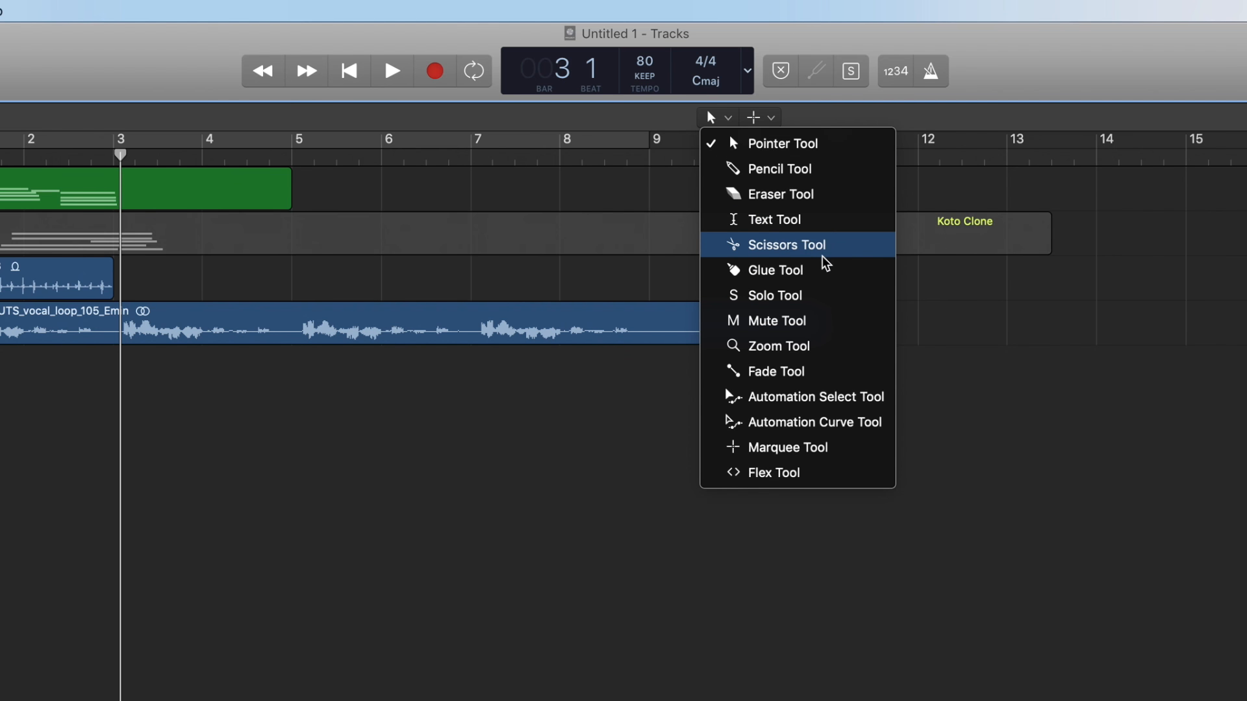
mouse_move(822, 320)
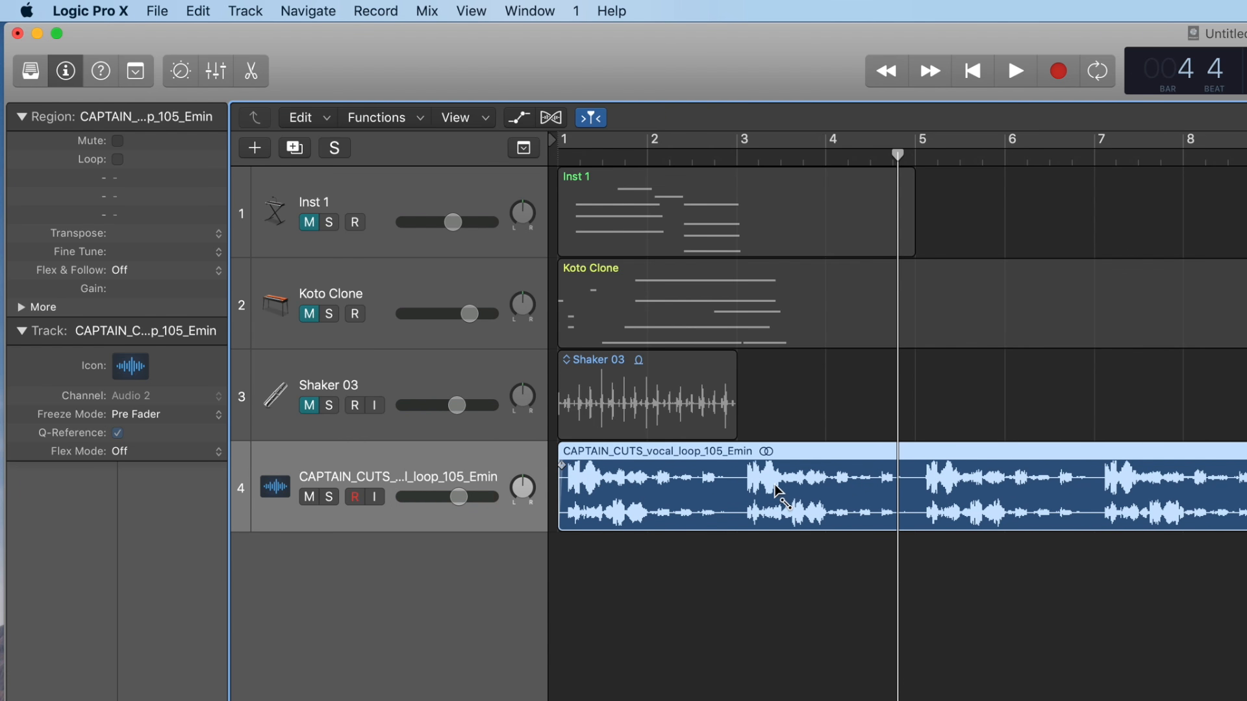
mouse_move(778, 492)
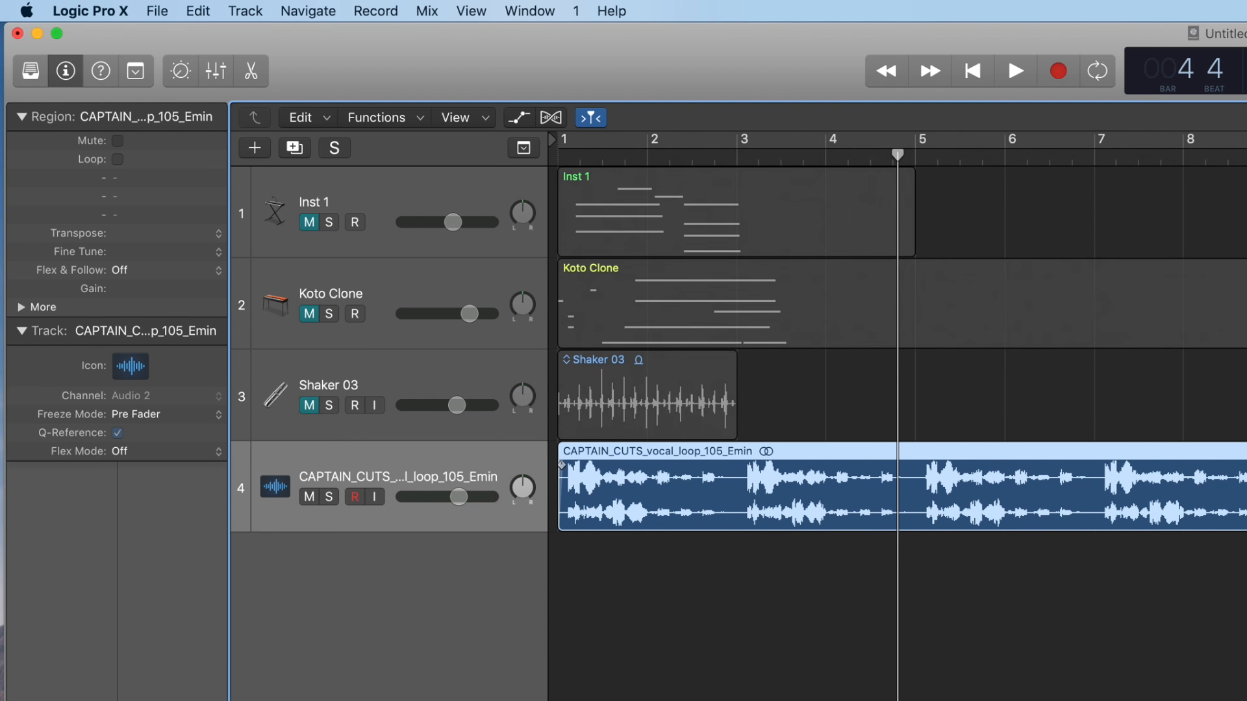
left_click(710, 117)
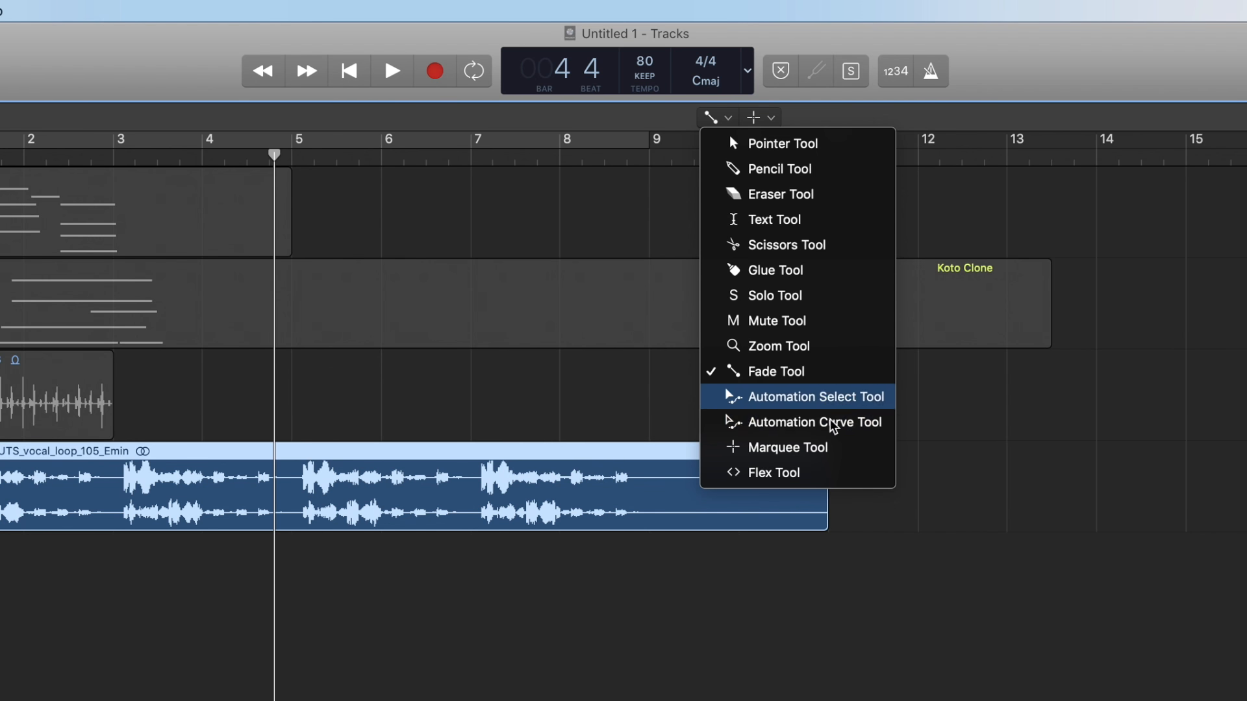
mouse_move(822, 414)
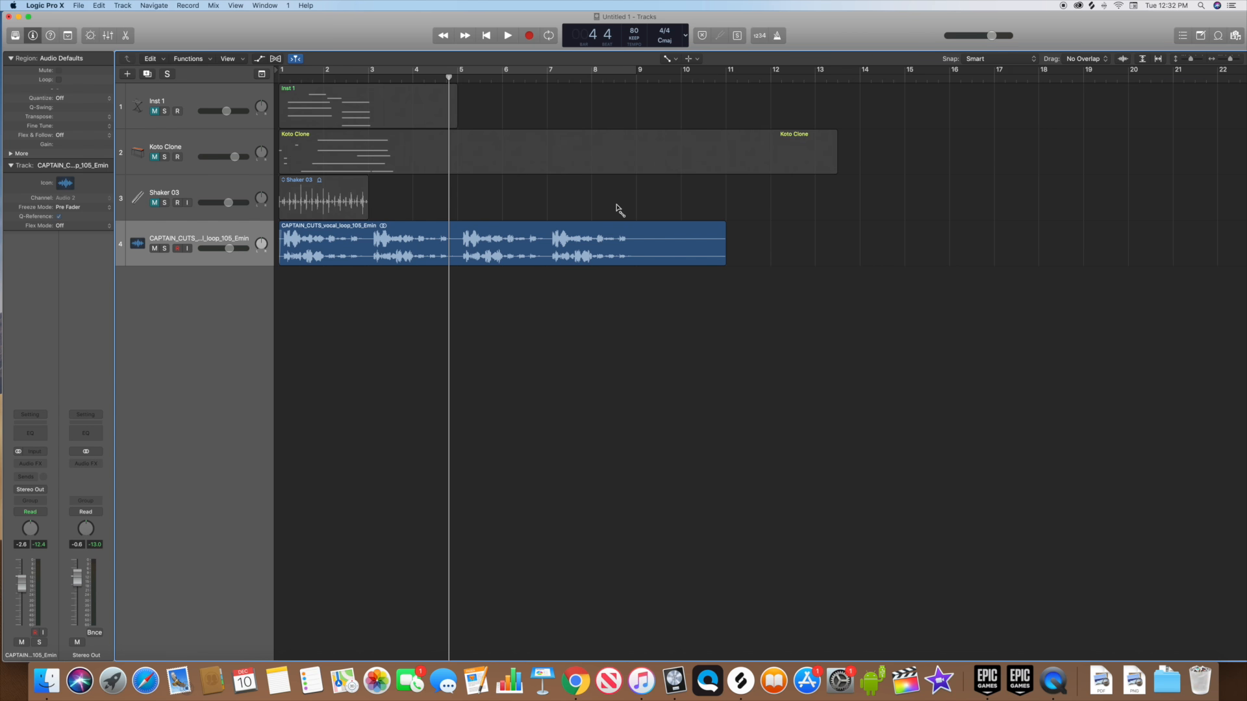
key("a")
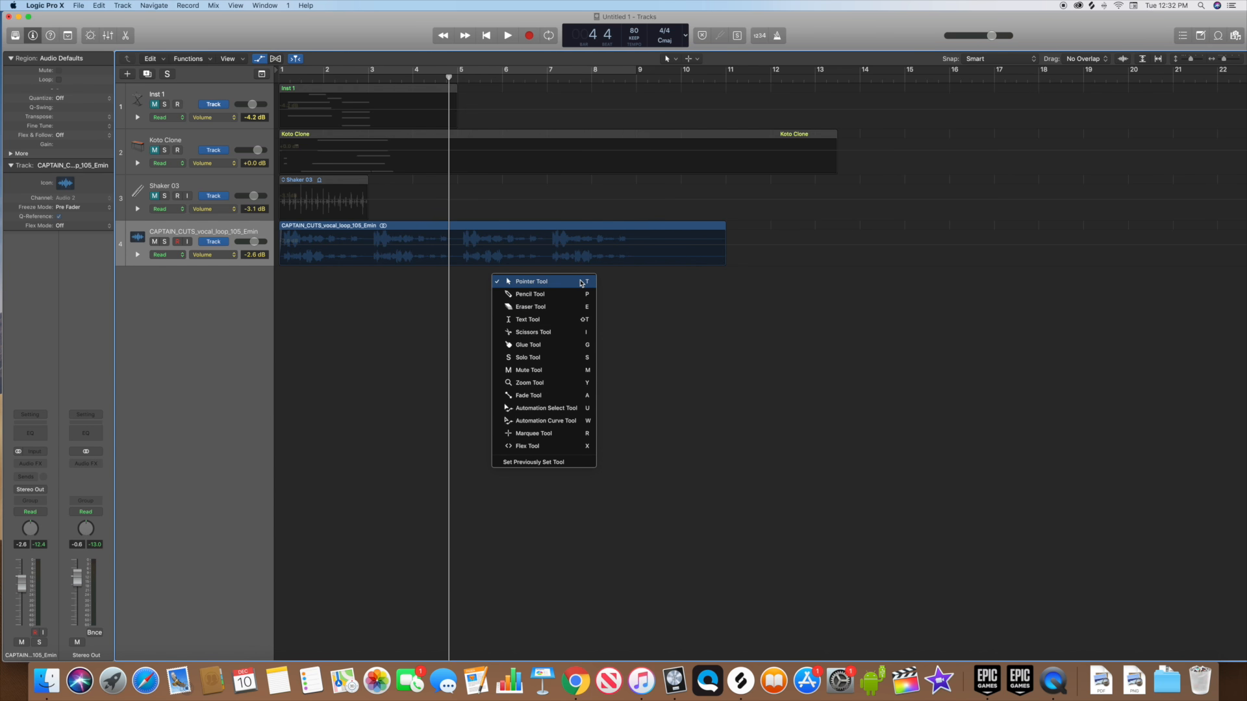
left_click(531, 282)
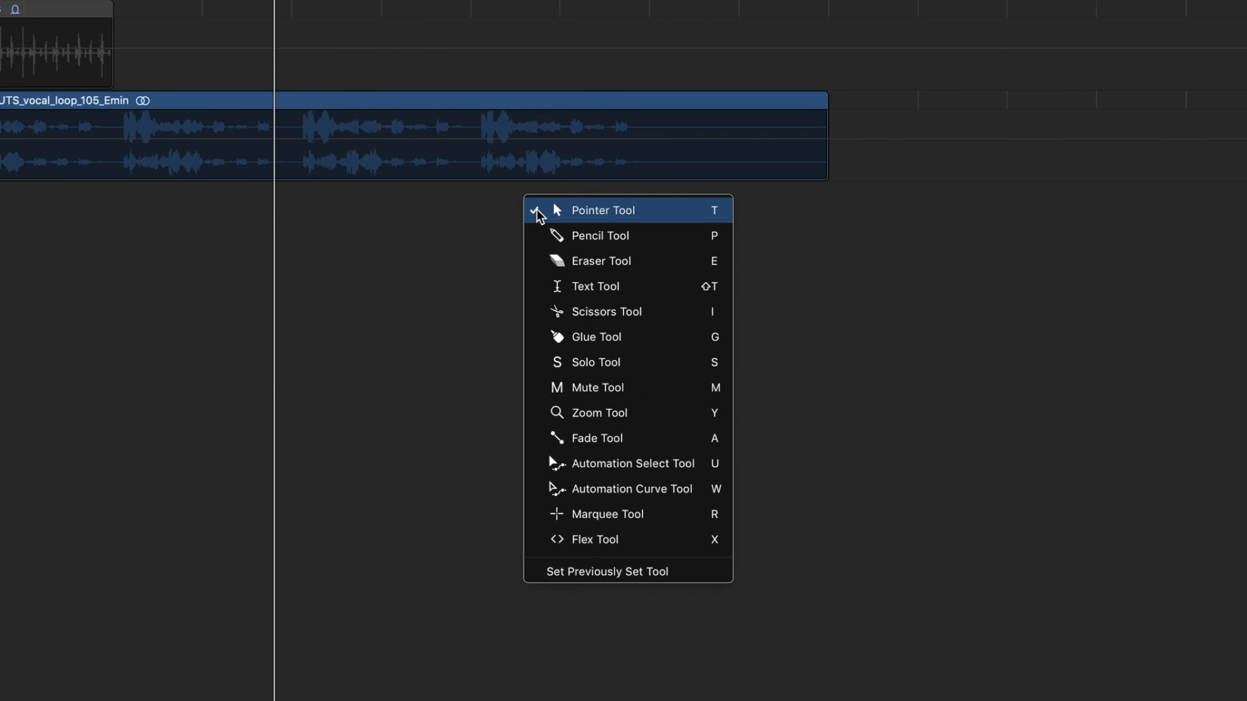
mouse_move(628, 488)
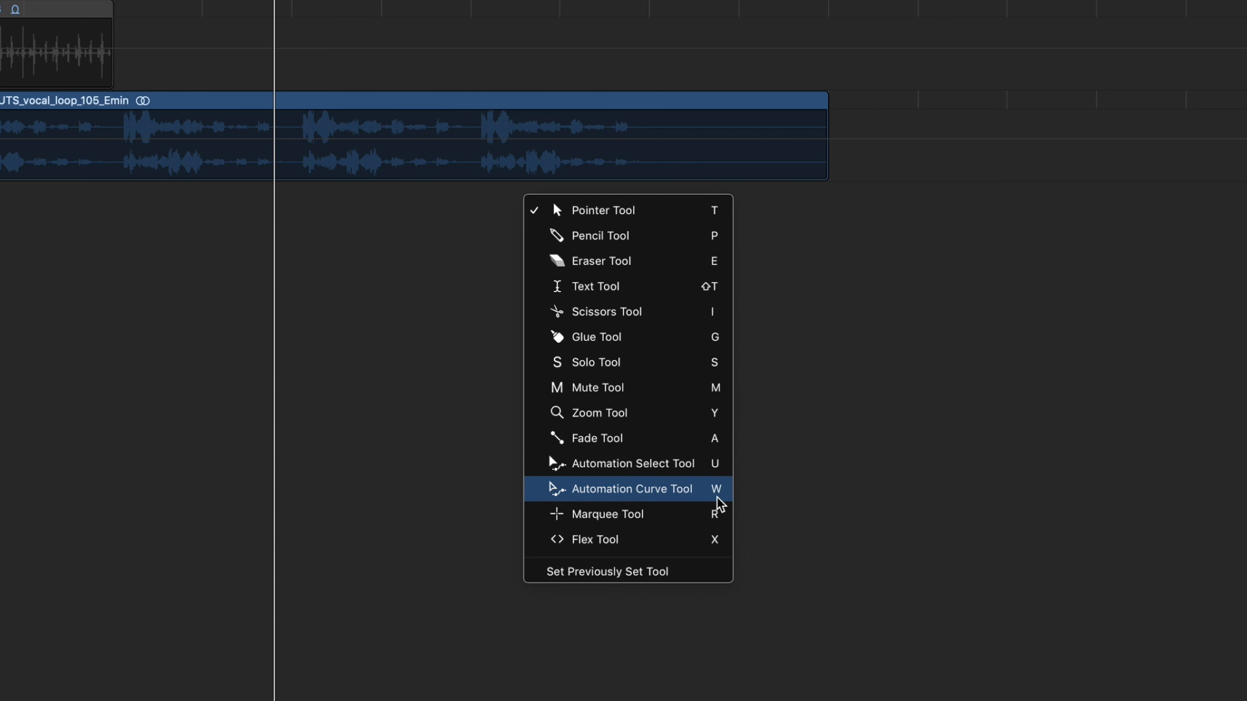
mouse_move(714, 501)
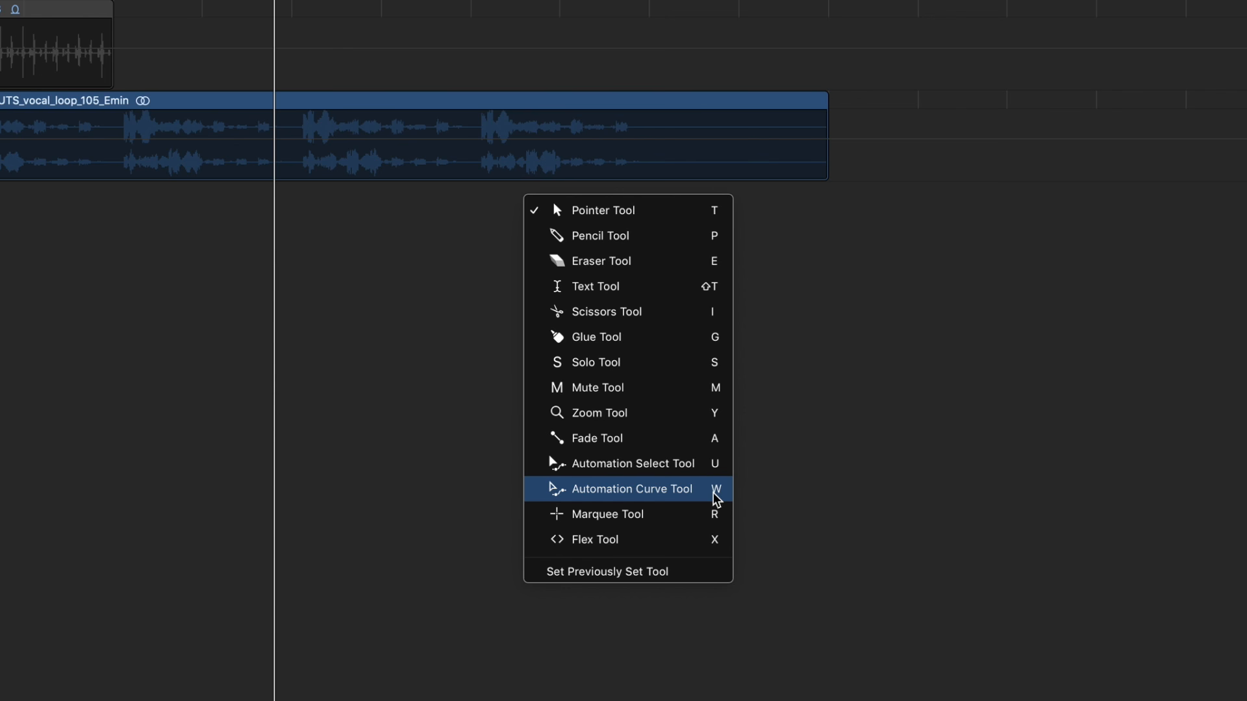
left_click(632, 489)
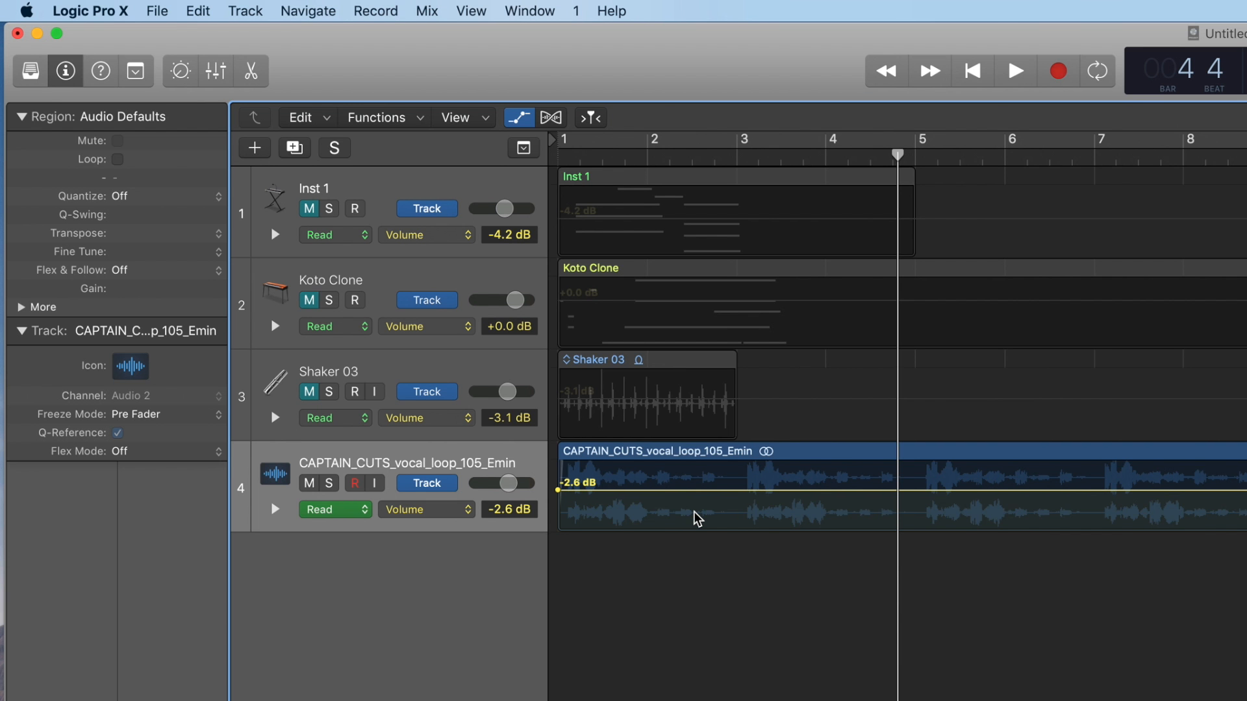
mouse_move(466, 530)
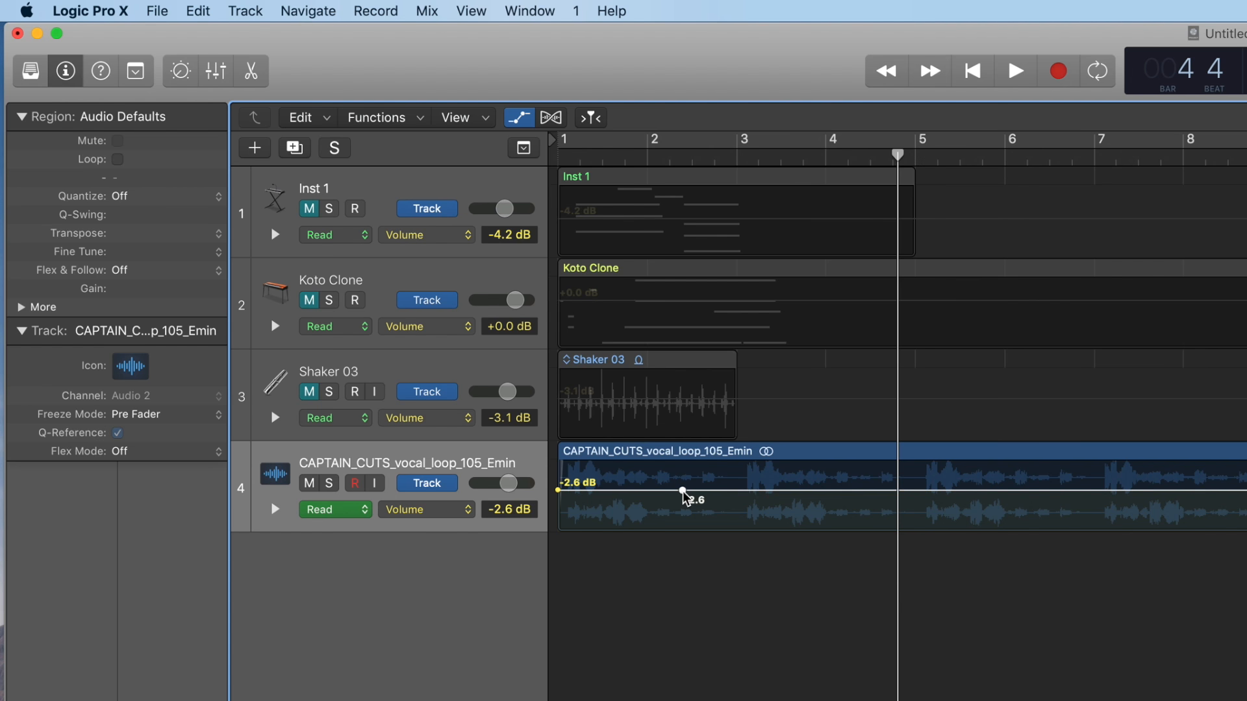
- Ramp the vocal volume from -14.1 to +4.4 dB as a curve, then restore the Pointer Tool
left_click_drag(682, 493, 681, 488)
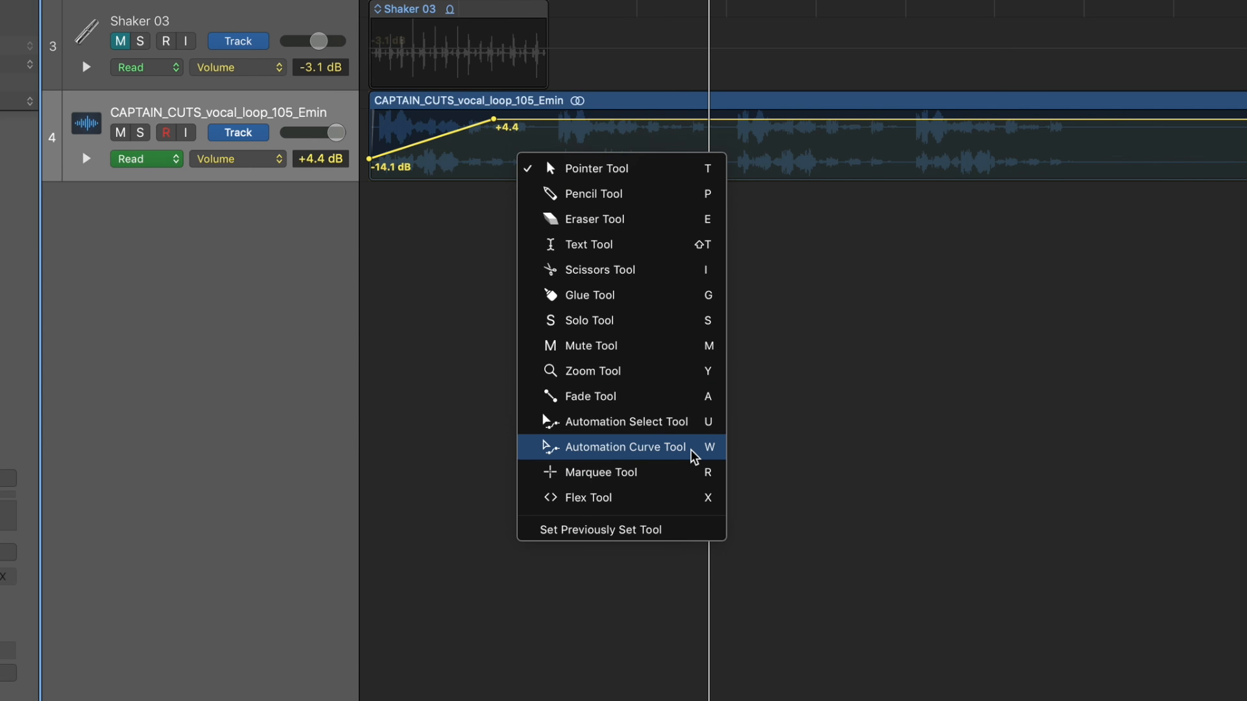
left_click(624, 446)
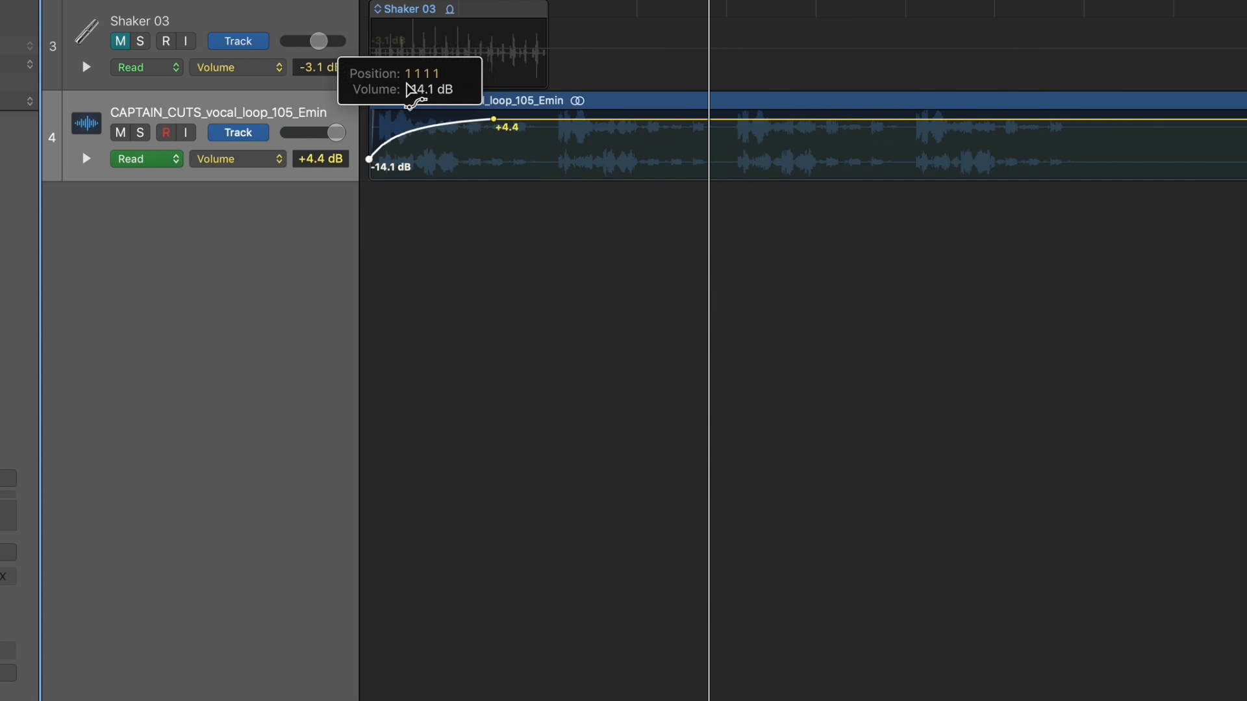
left_click_drag(413, 96, 481, 175)
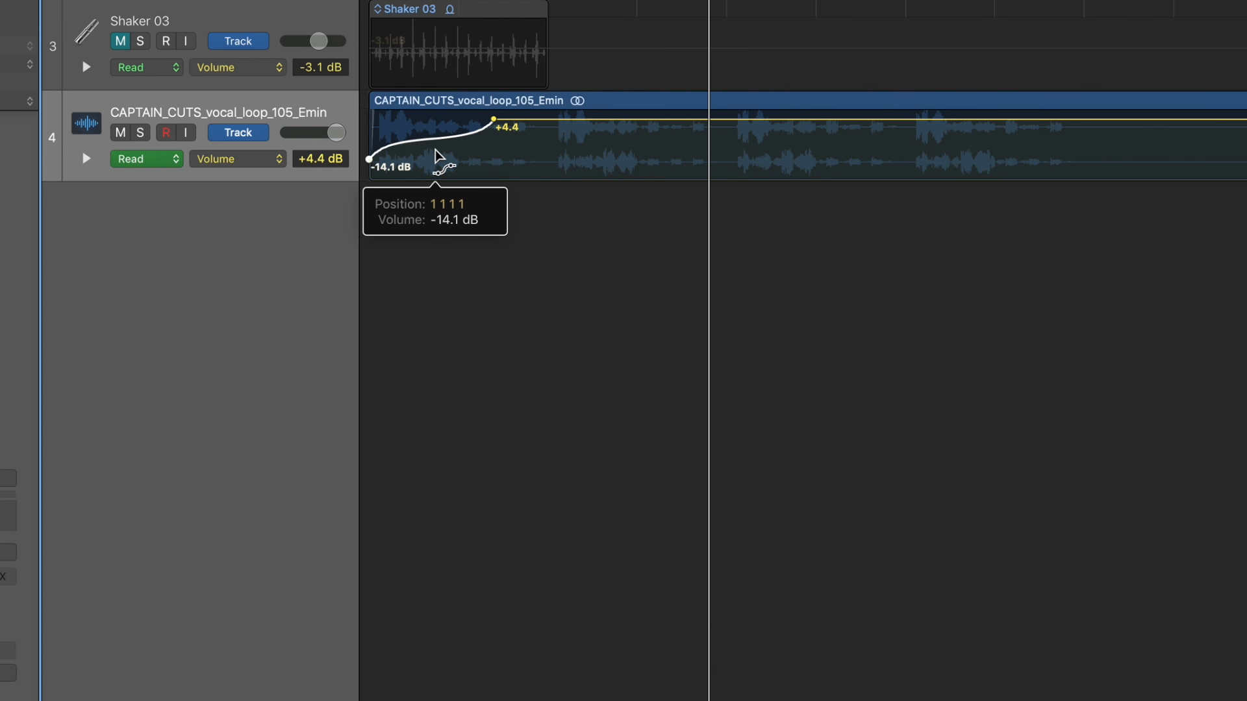
right_click(706, 223)
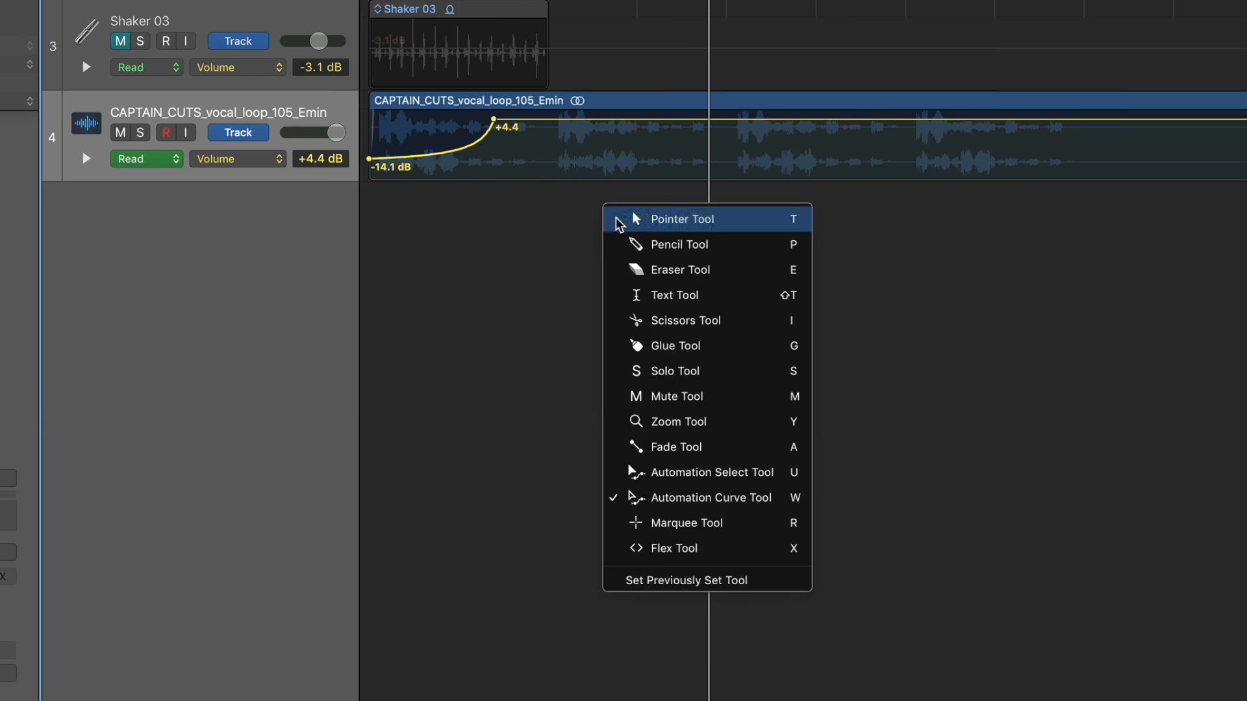
left_click(682, 219)
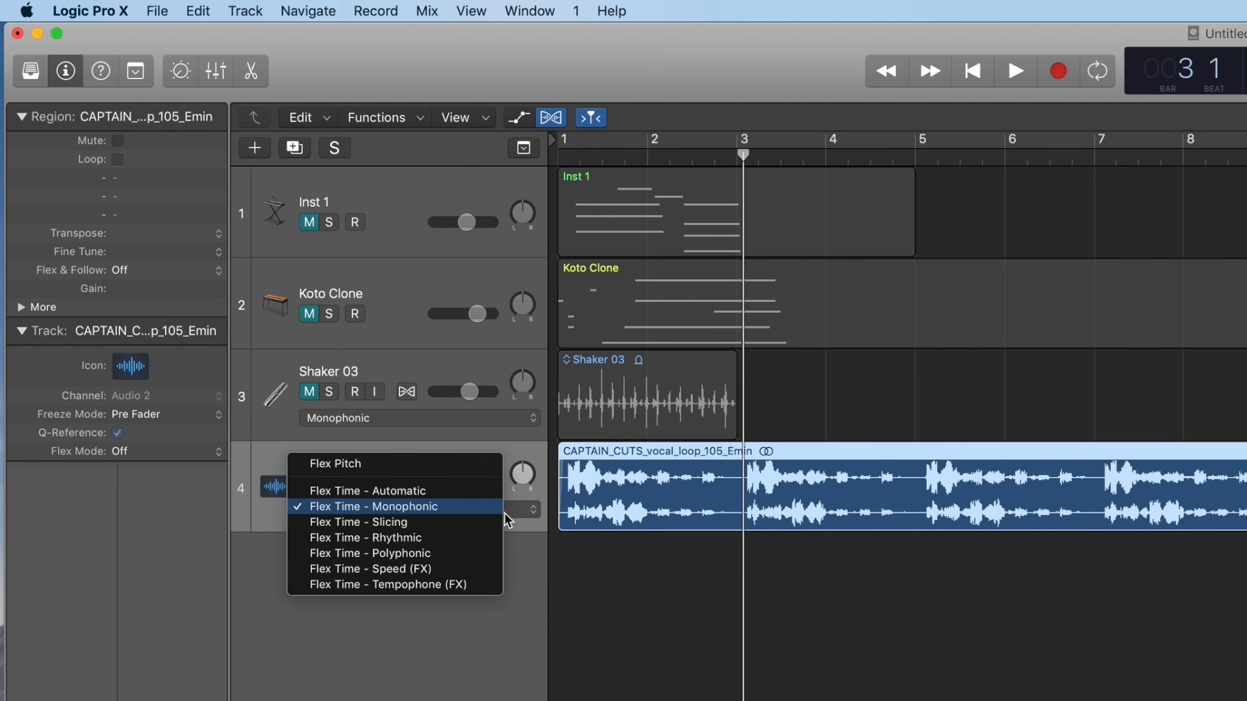
mouse_move(430, 527)
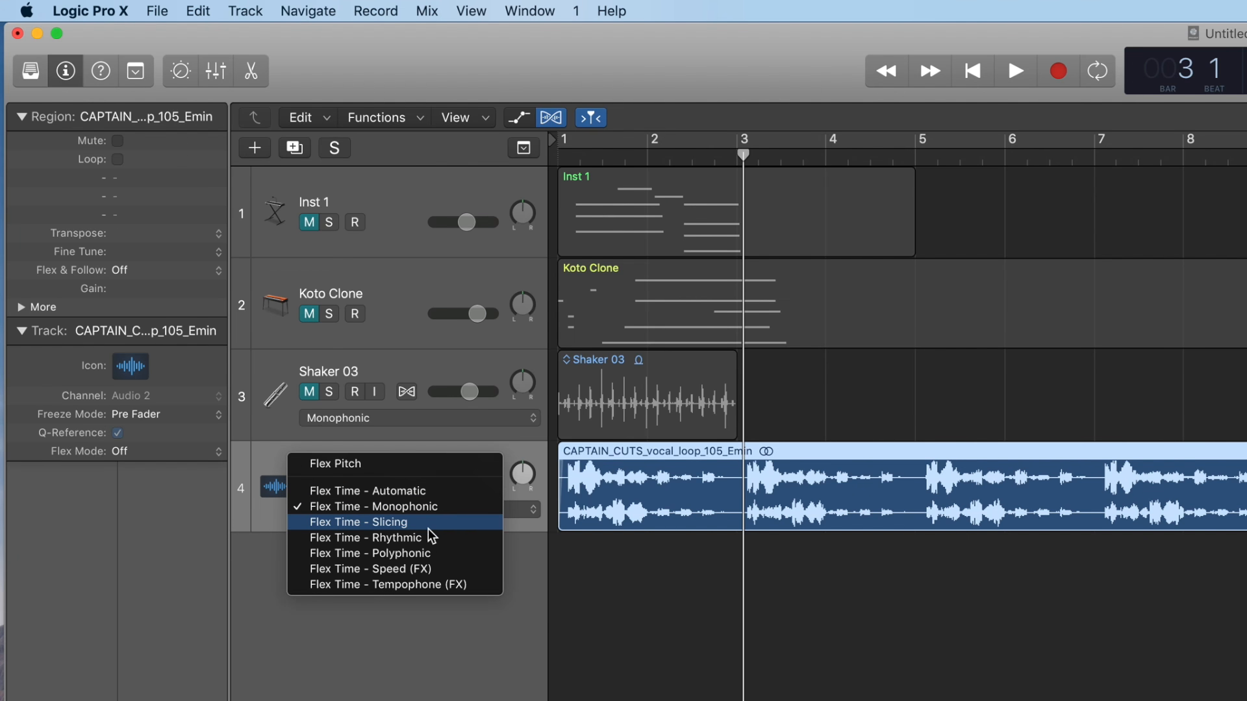
mouse_move(436, 545)
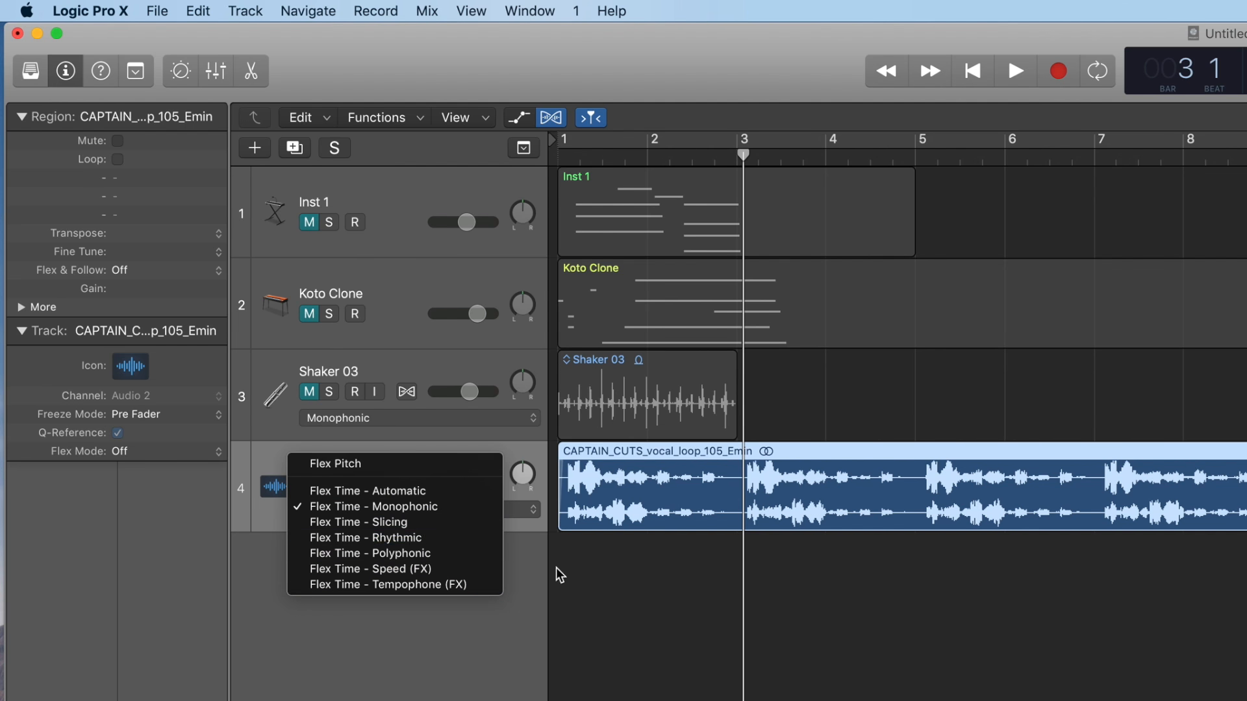
- Set the vocal track to Rhythmic flex mode and quantize its region to 1/8 Note
left_click(372, 507)
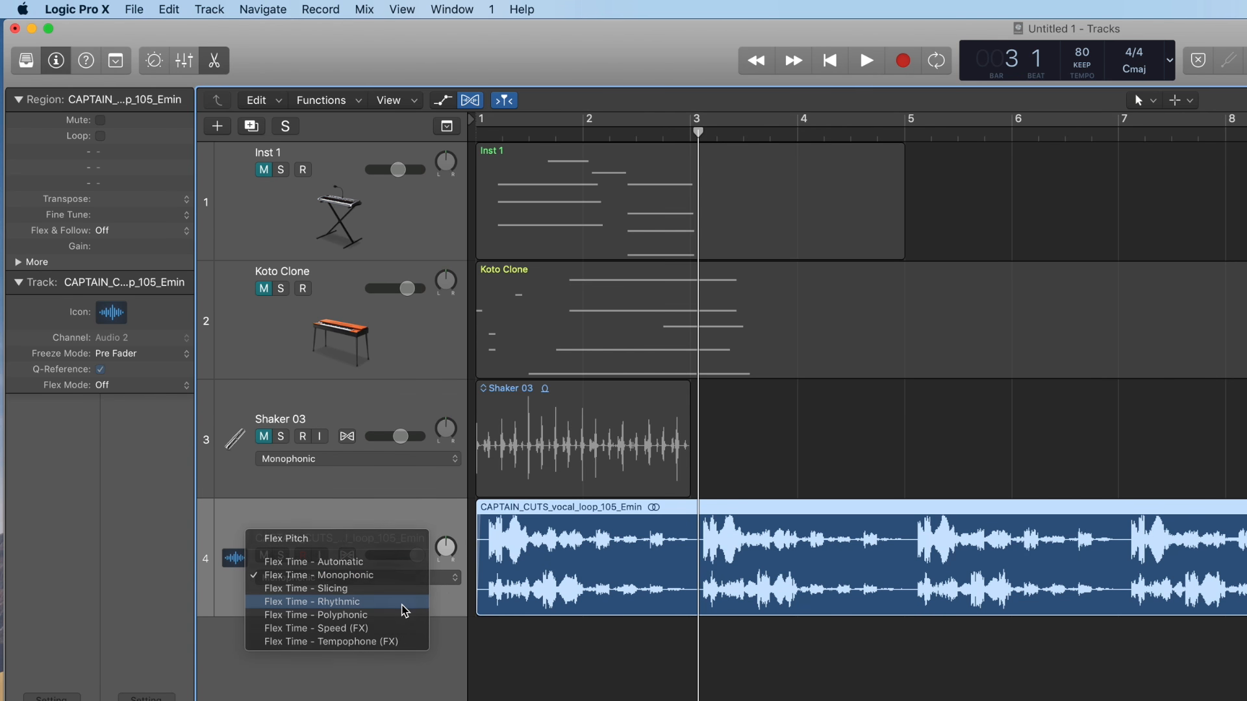
left_click(312, 601)
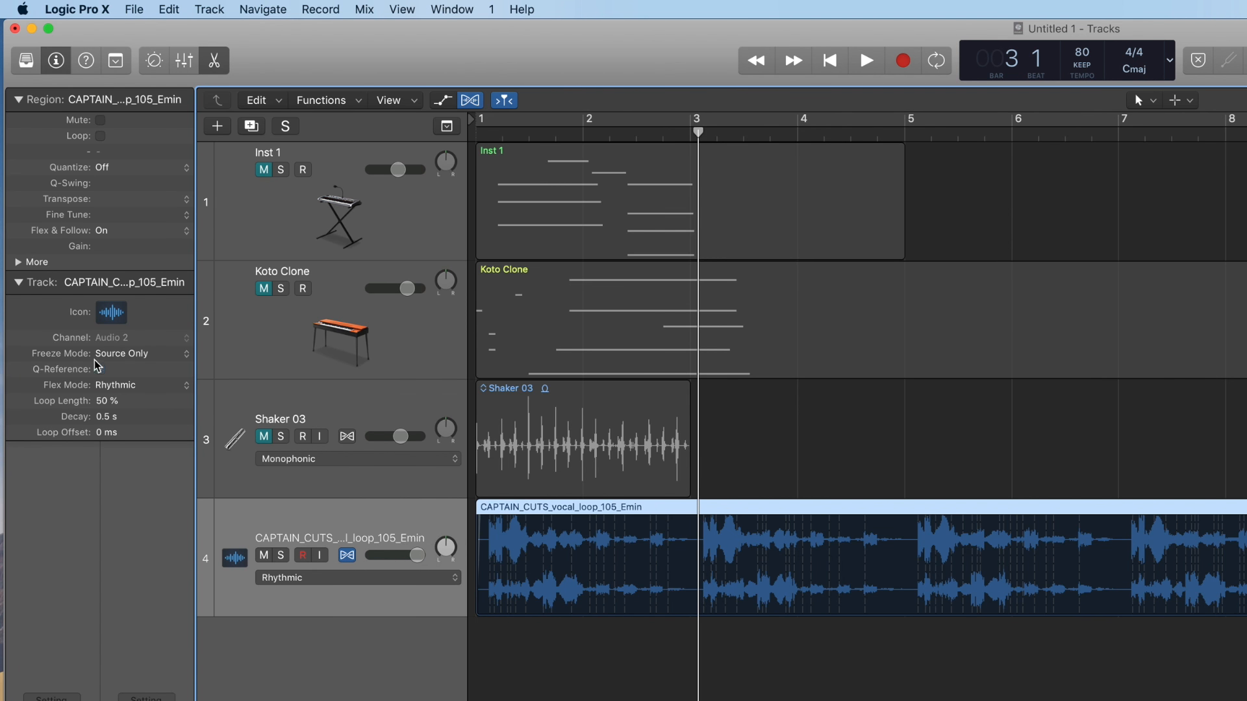
left_click(36, 262)
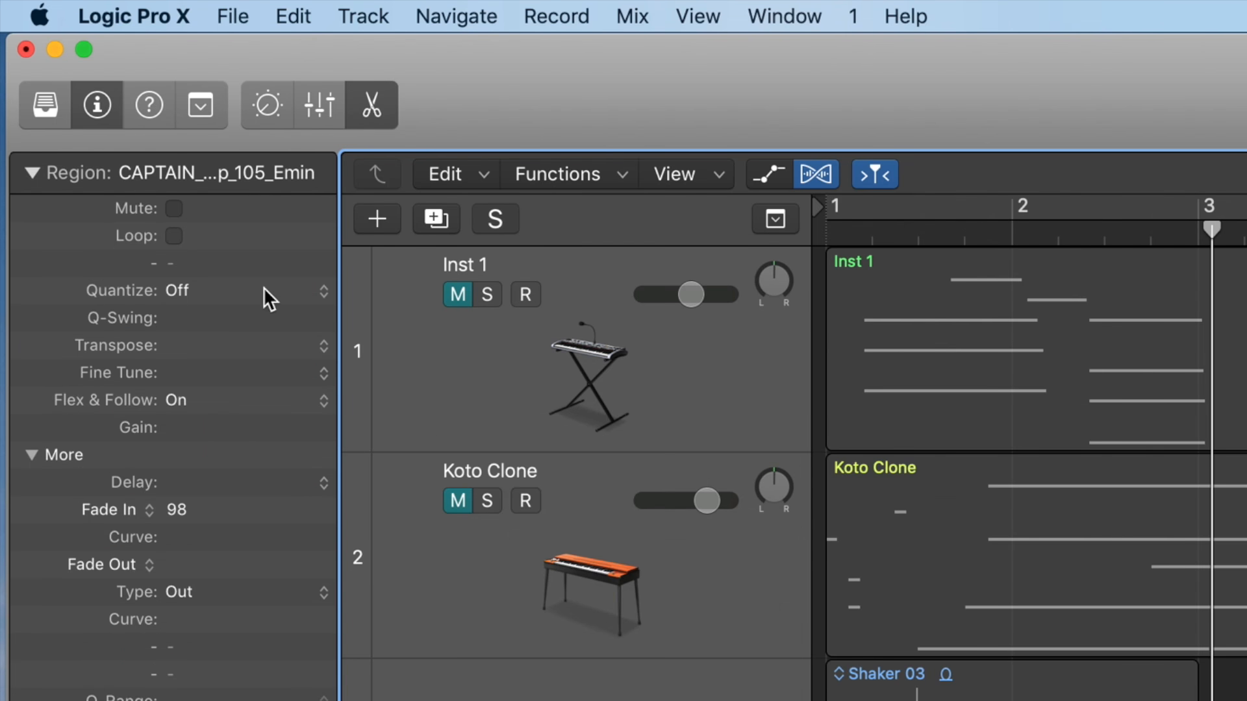
left_click(176, 290)
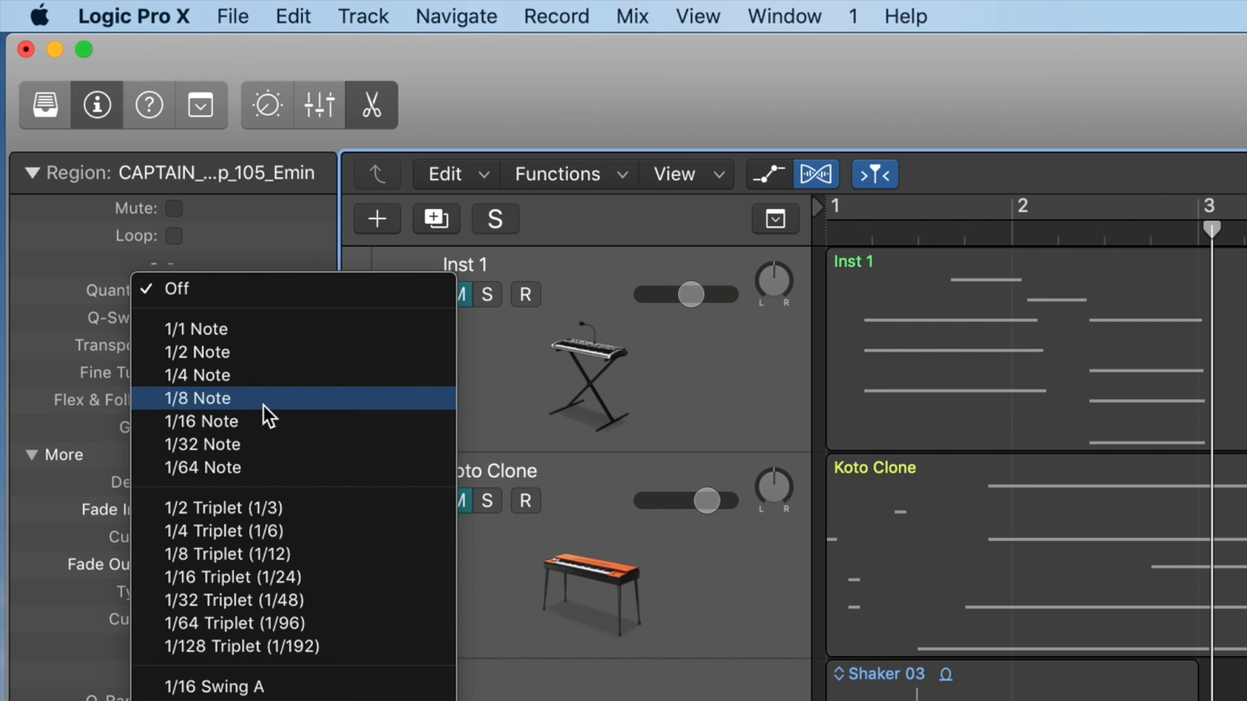
left_click(196, 398)
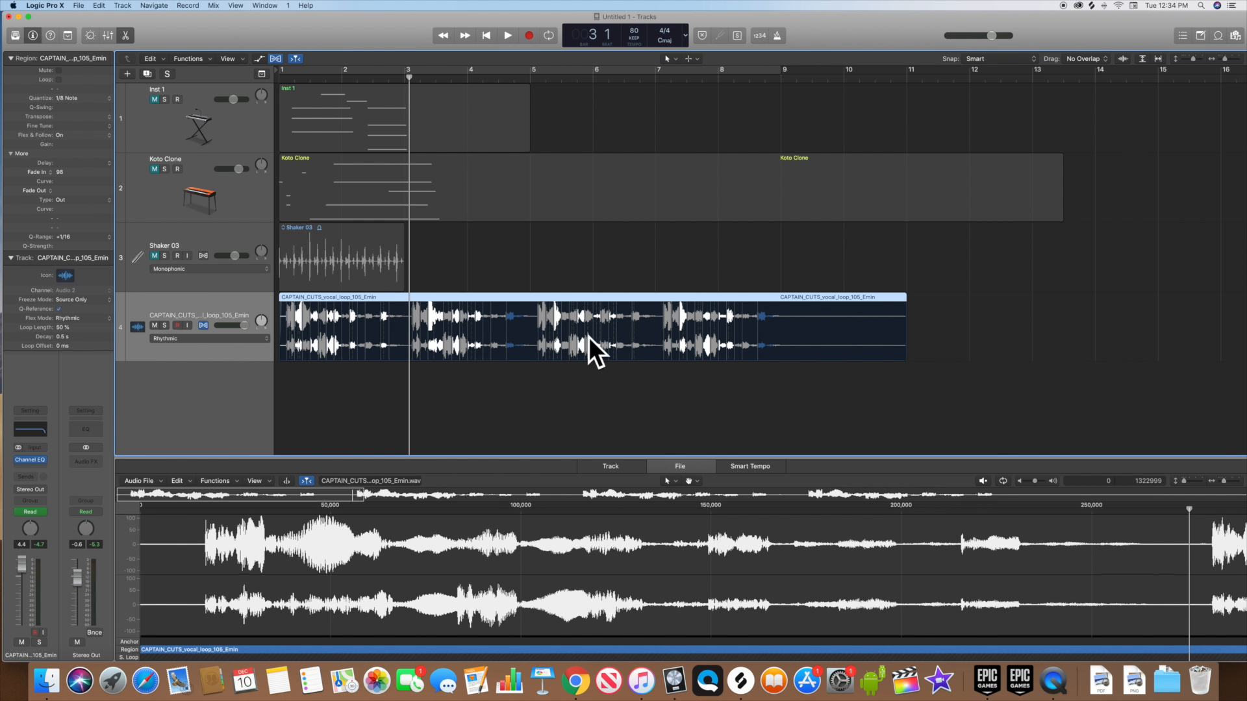
mouse_move(502, 267)
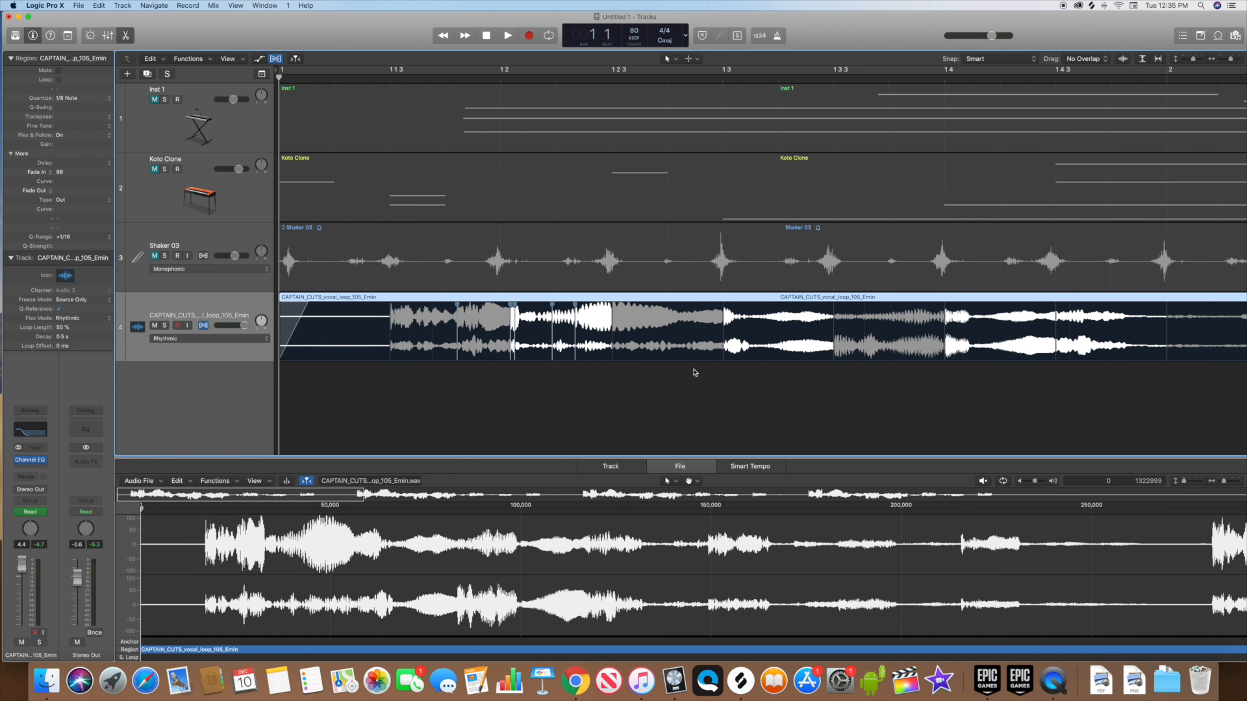
mouse_move(1222, 108)
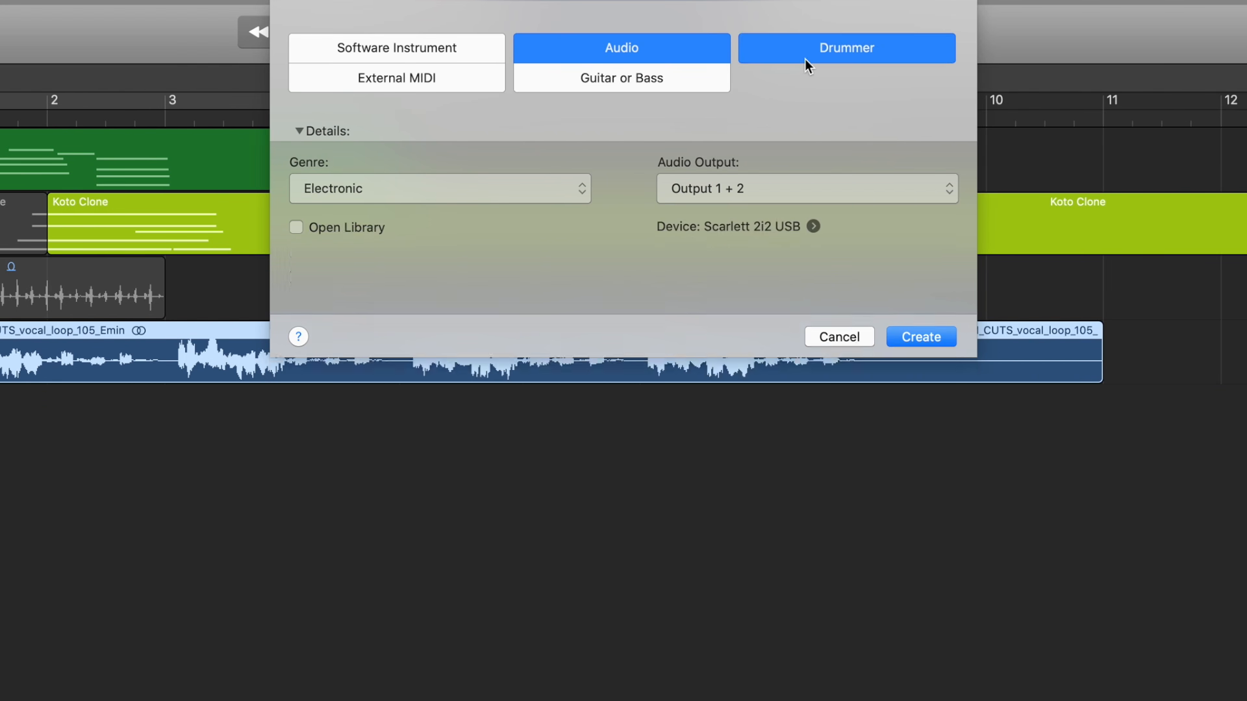
- Create a new Drummer track from the New Tracks dialog
left_click(846, 47)
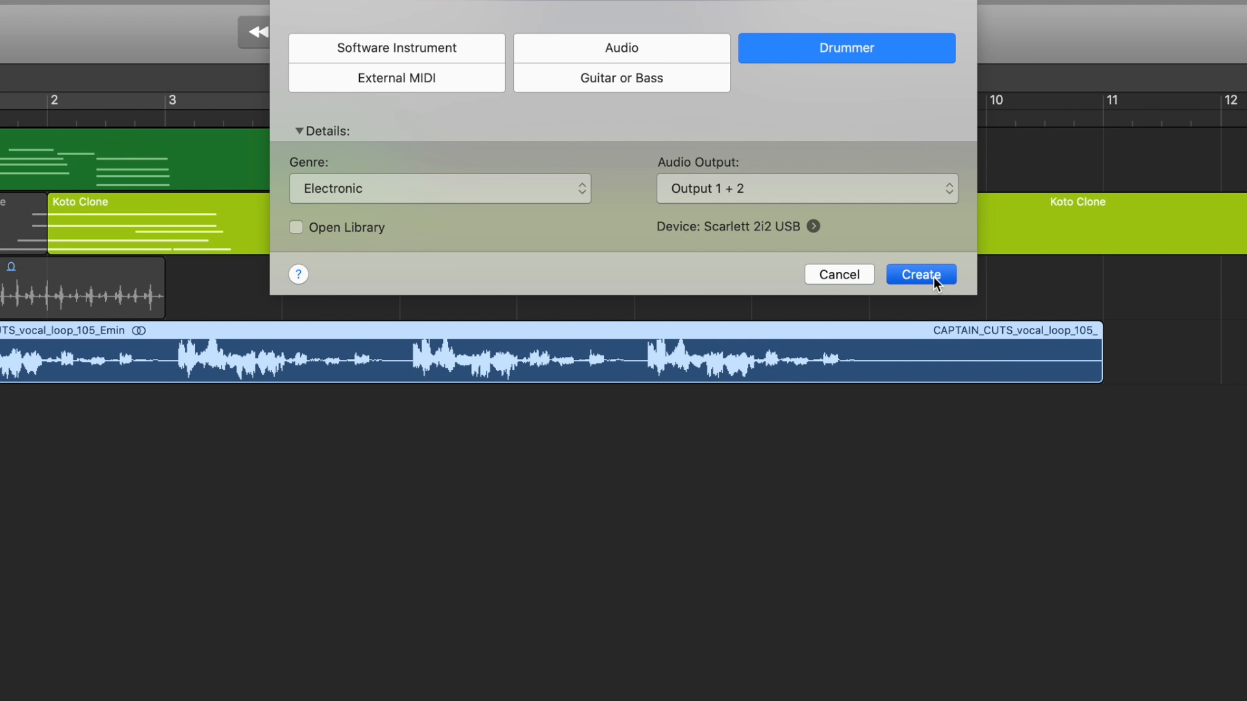
left_click(920, 274)
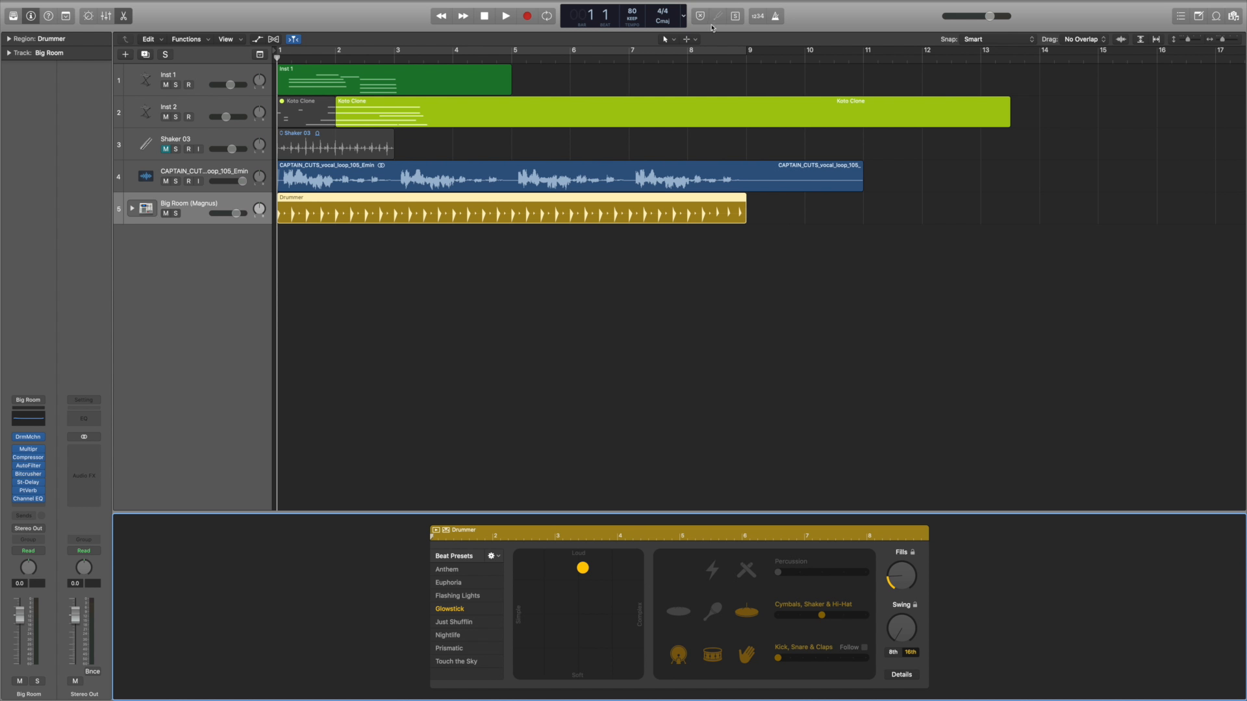
mouse_move(625, 267)
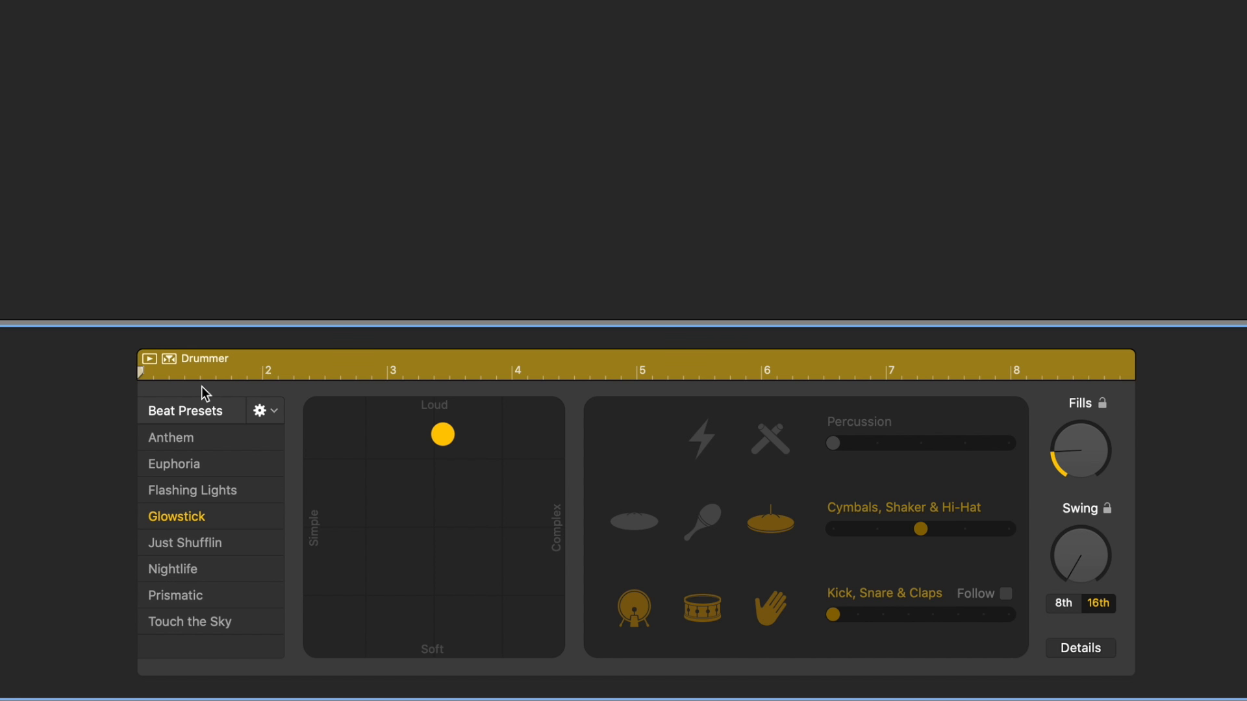
- Audition Anthem, Euphoria, Nightlife and Just Shufflin presets while adjusting the instrument sliders
left_click(170, 437)
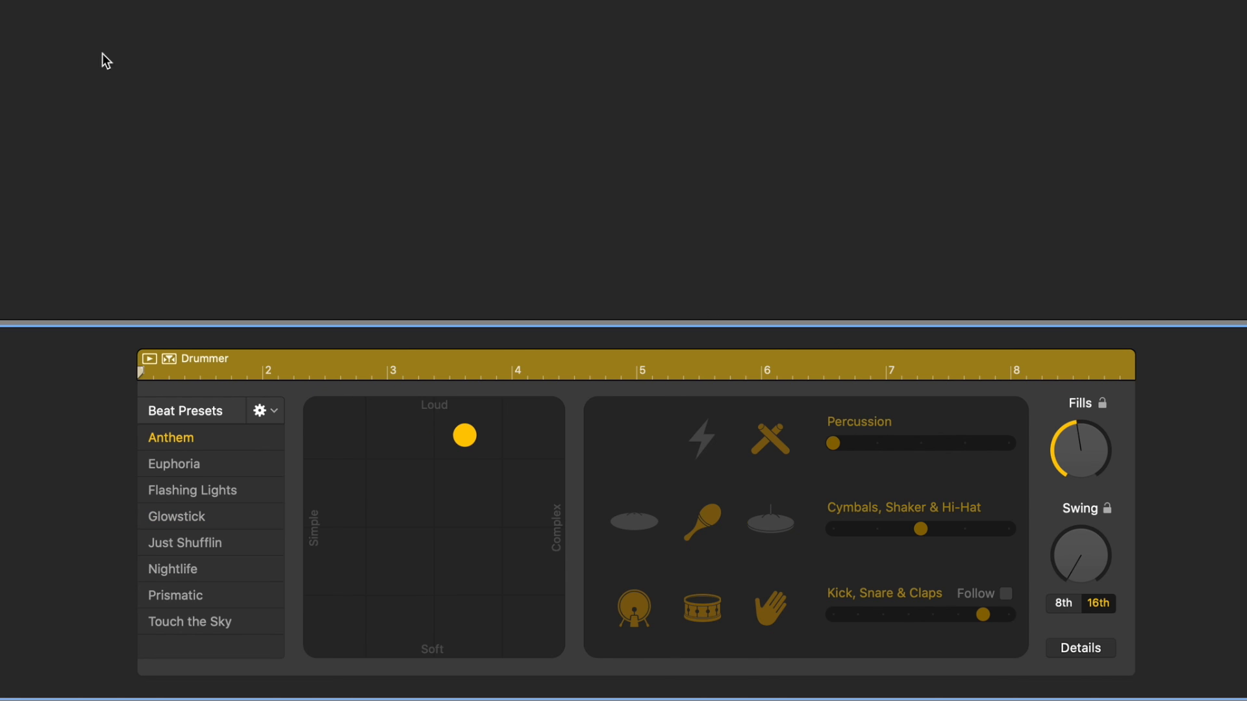
left_click(174, 464)
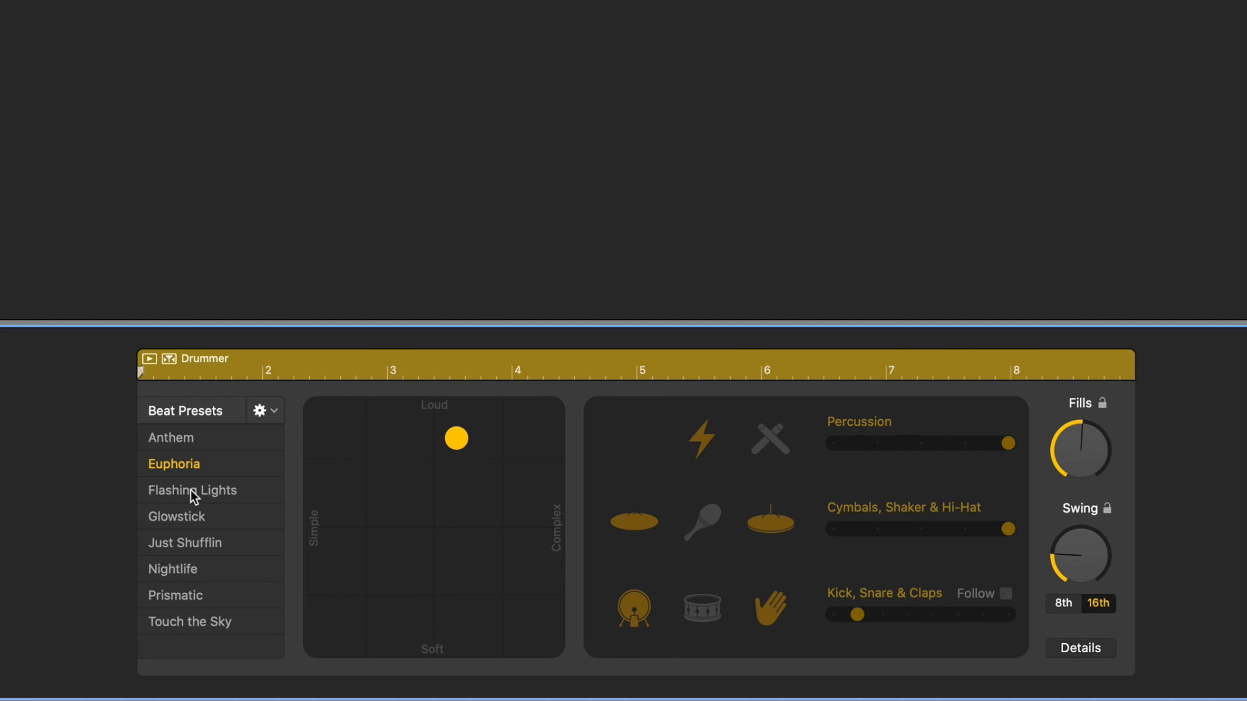
left_click(173, 569)
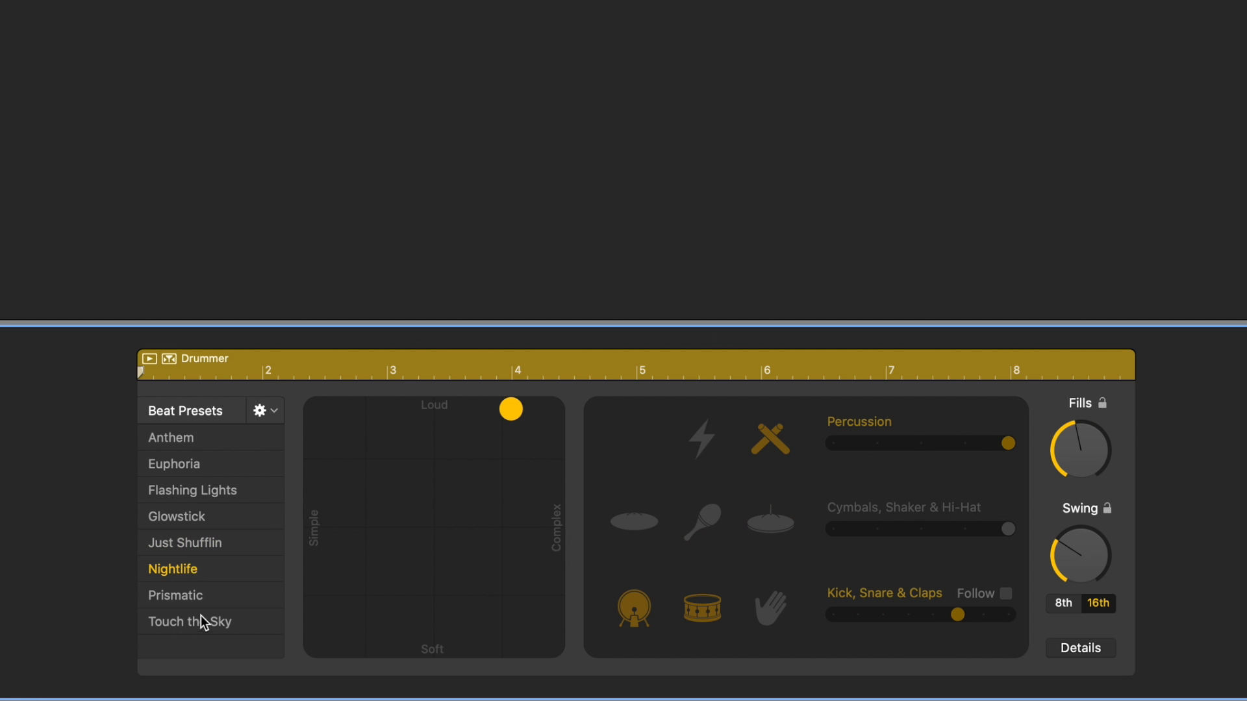
mouse_move(204, 622)
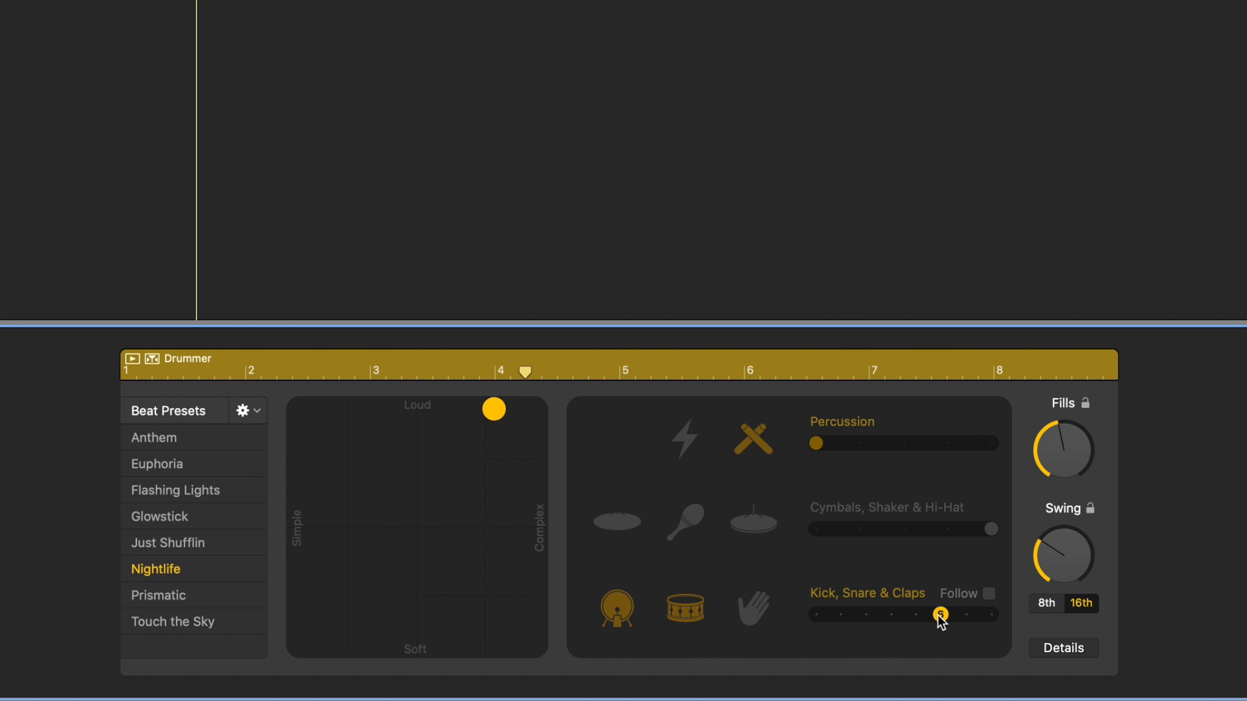
left_click_drag(939, 614, 890, 614)
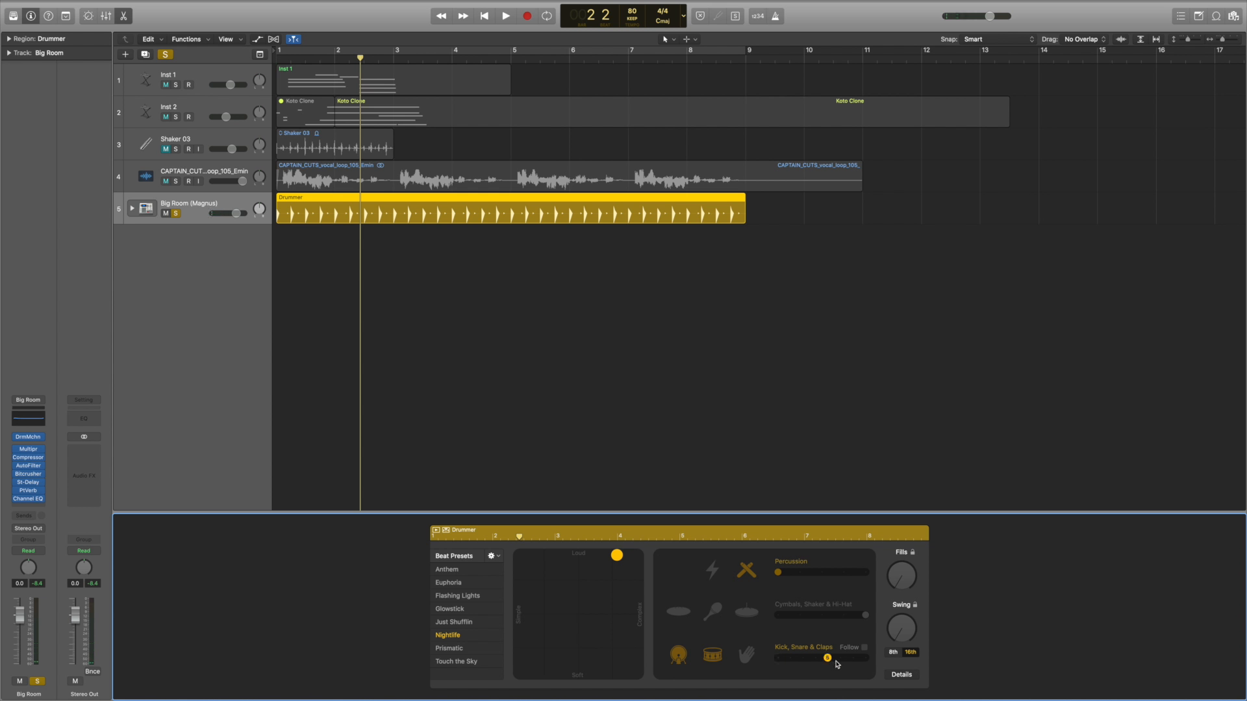
left_click(453, 622)
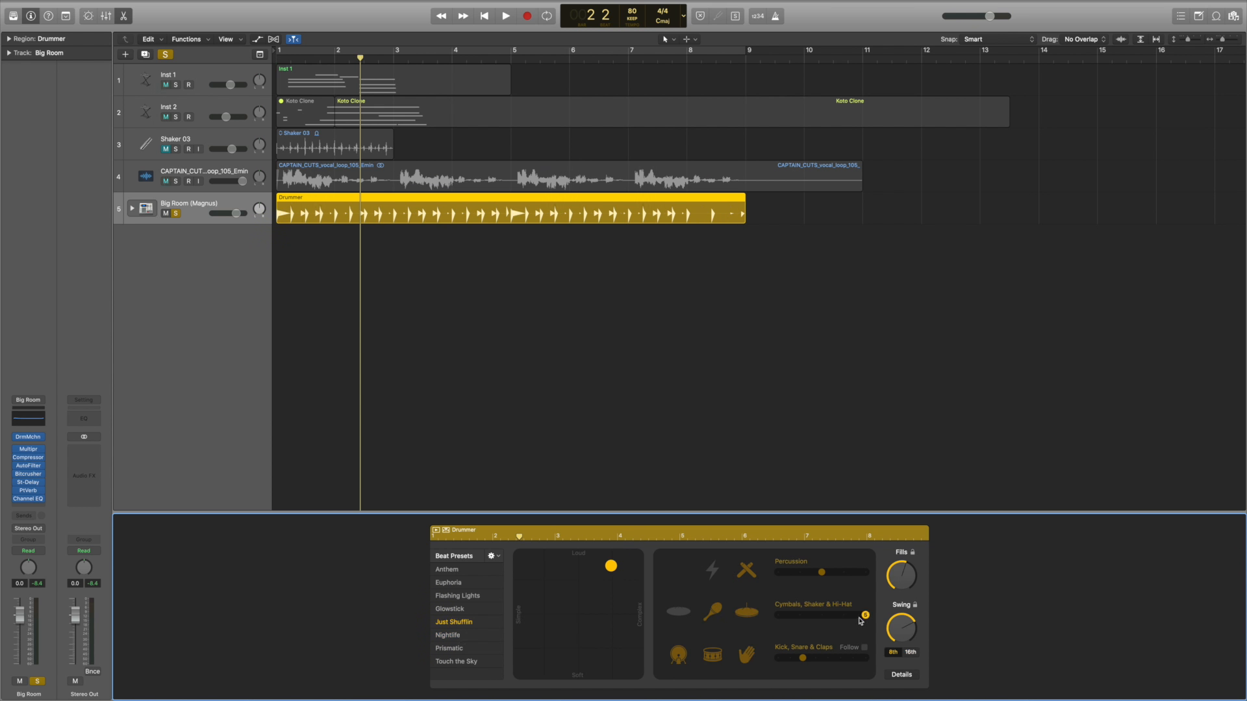
left_click_drag(863, 615, 778, 615)
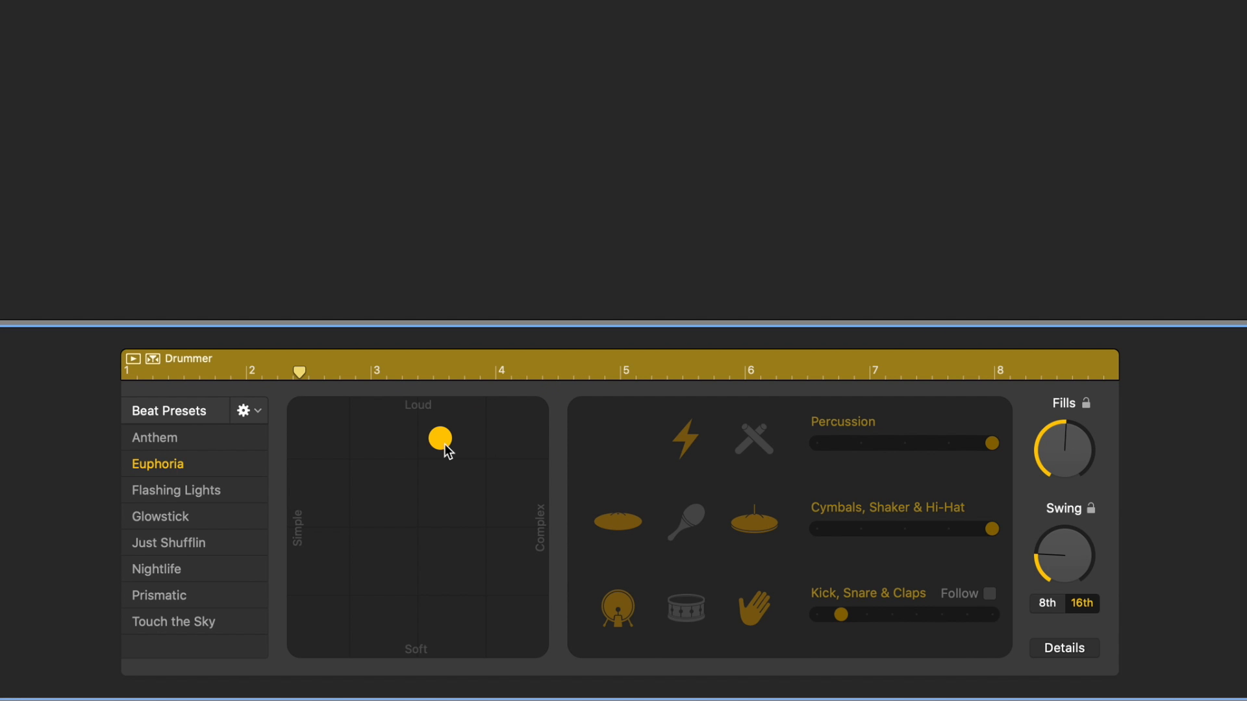
- Sweep the Loud/Soft–Simple/Complex puck through its extremes, settling on a fairly loud, simple feel
left_click_drag(440, 439, 312, 538)
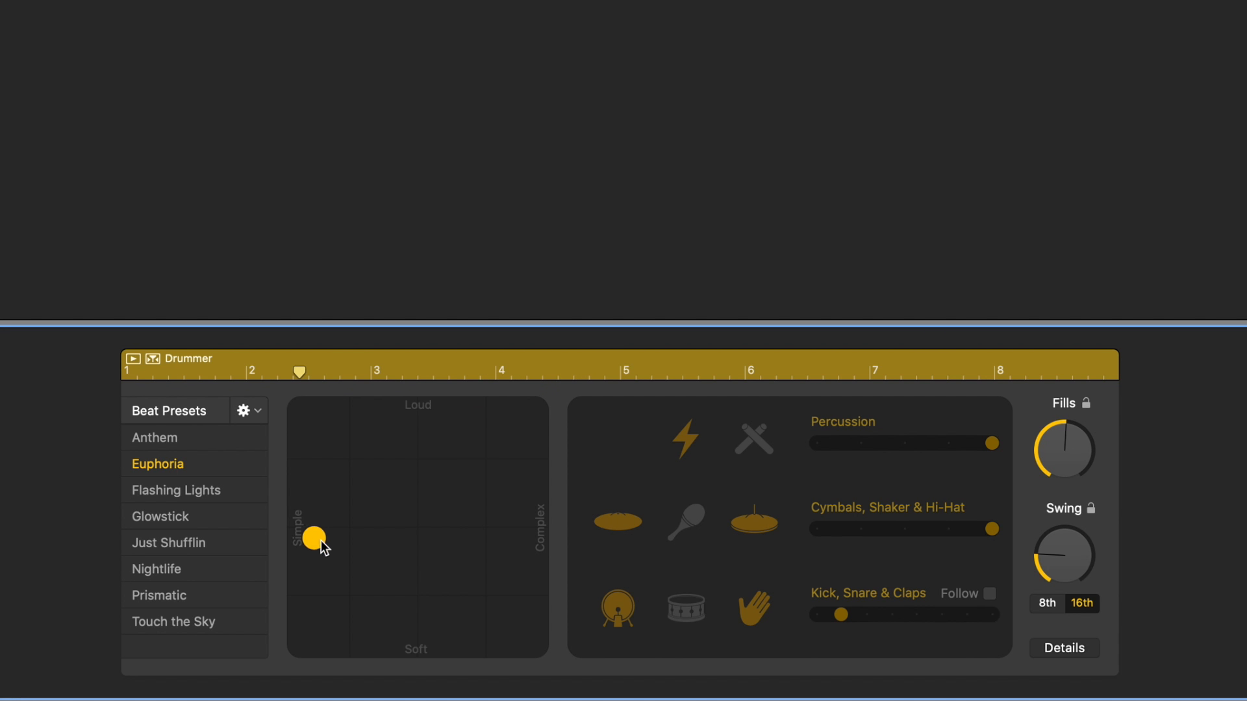
left_click_drag(312, 538, 502, 532)
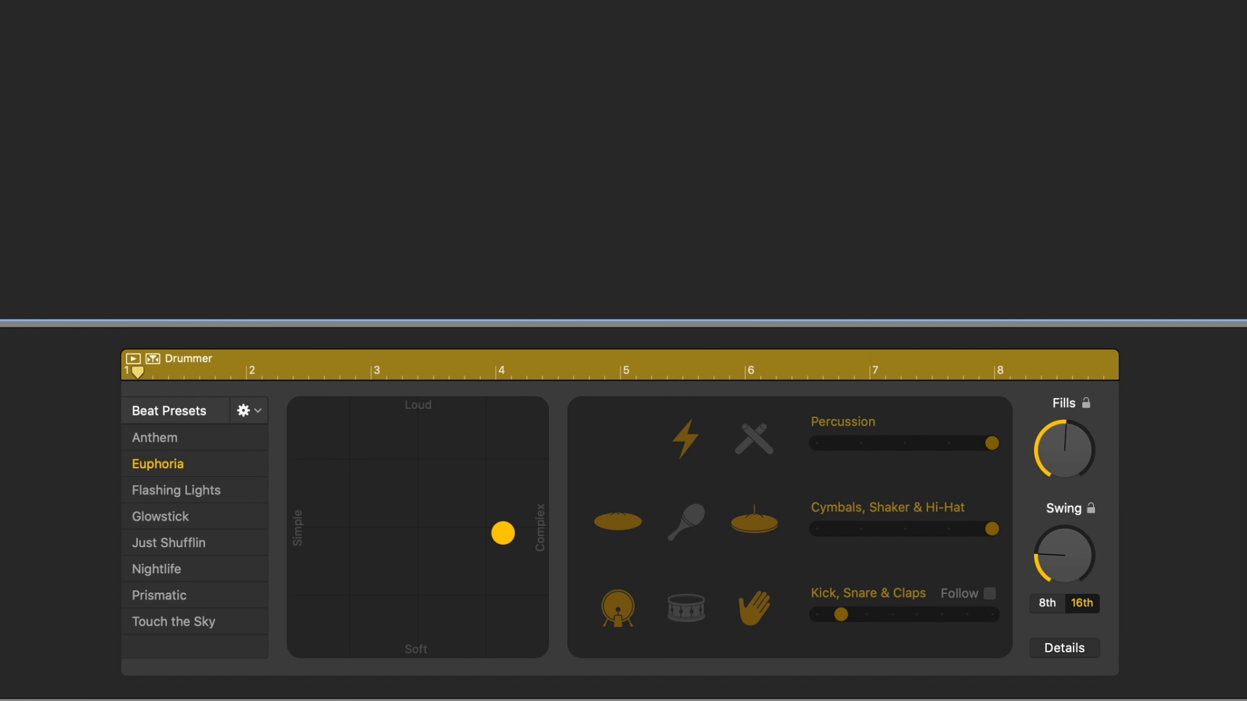
left_click_drag(502, 532, 535, 527)
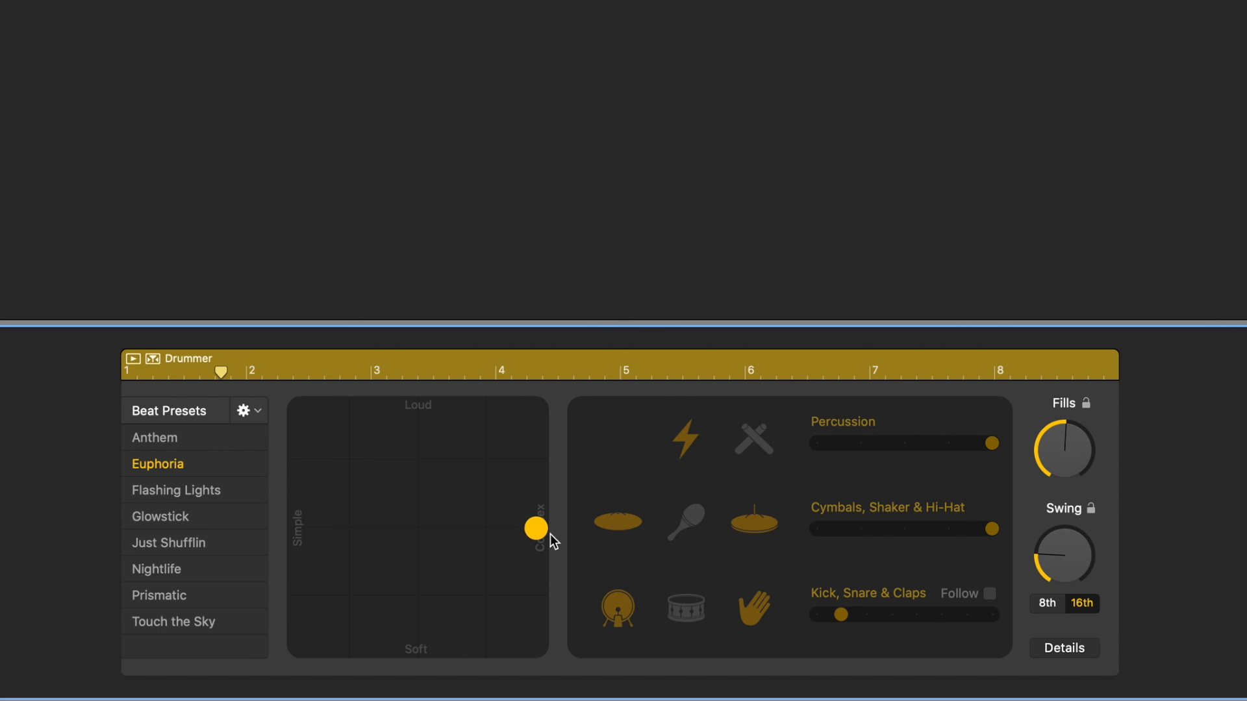
left_click_drag(535, 528, 407, 644)
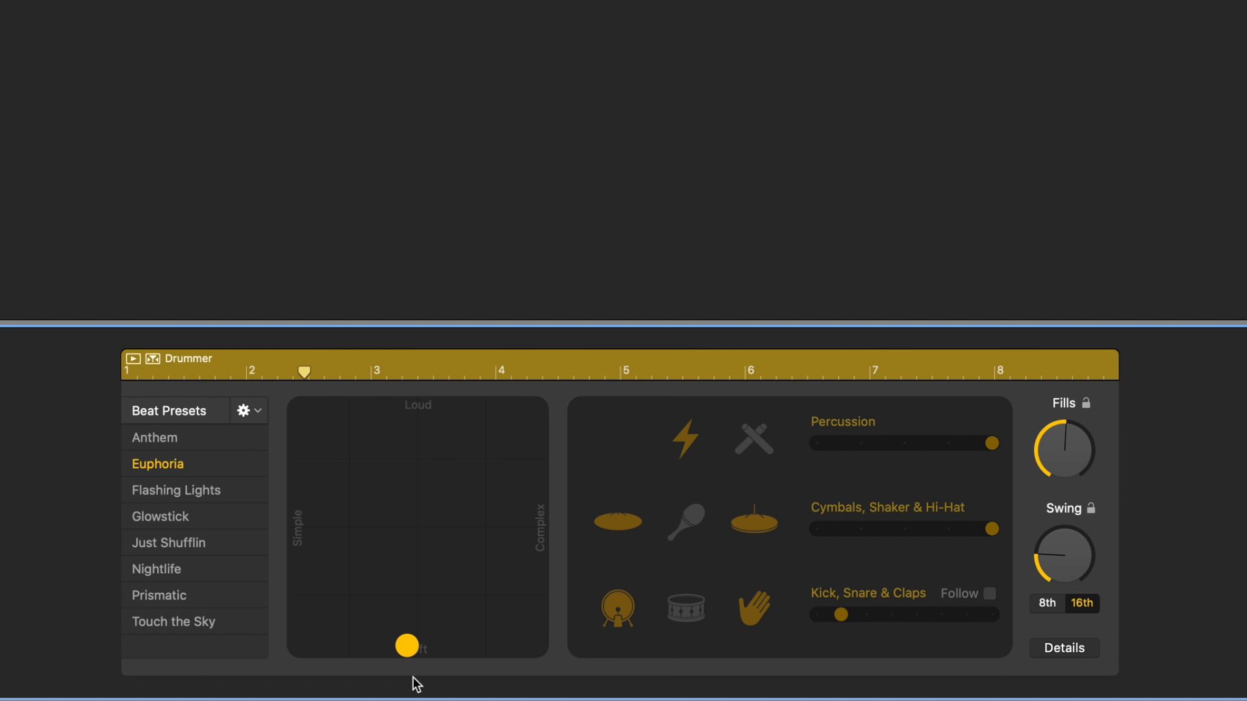
left_click_drag(406, 645, 415, 645)
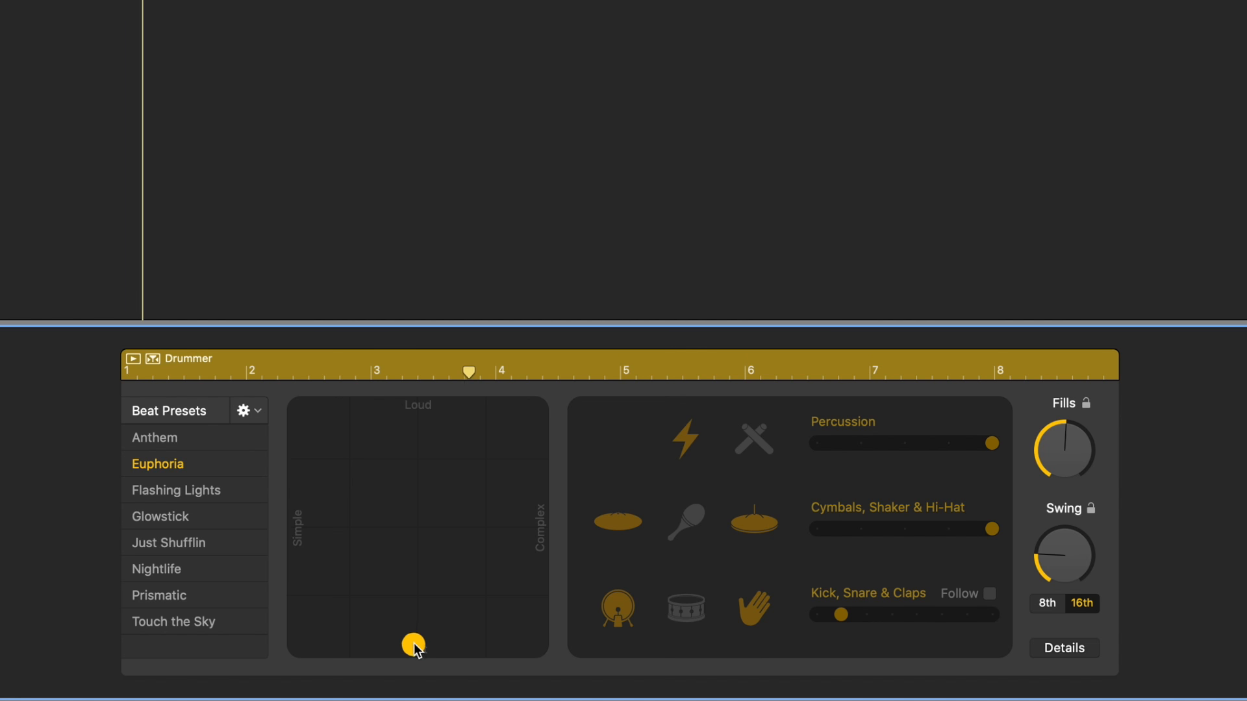
left_click_drag(414, 644, 300, 524)
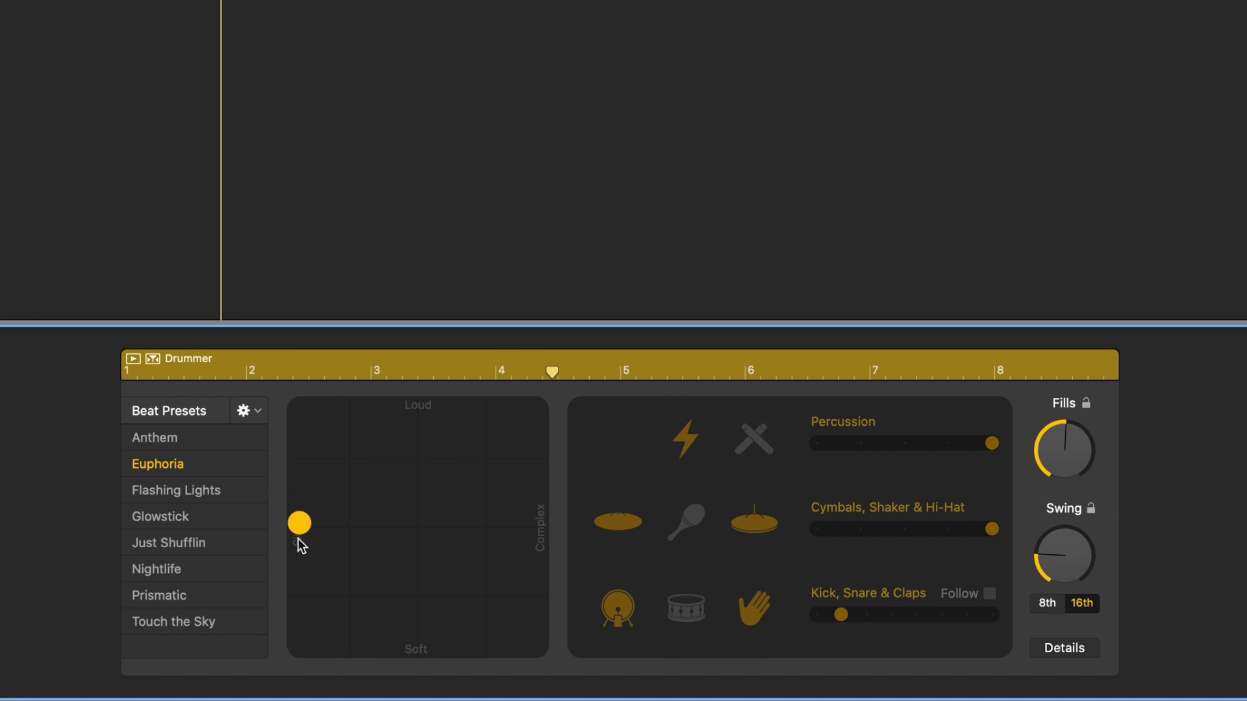
left_click_drag(300, 524, 448, 486)
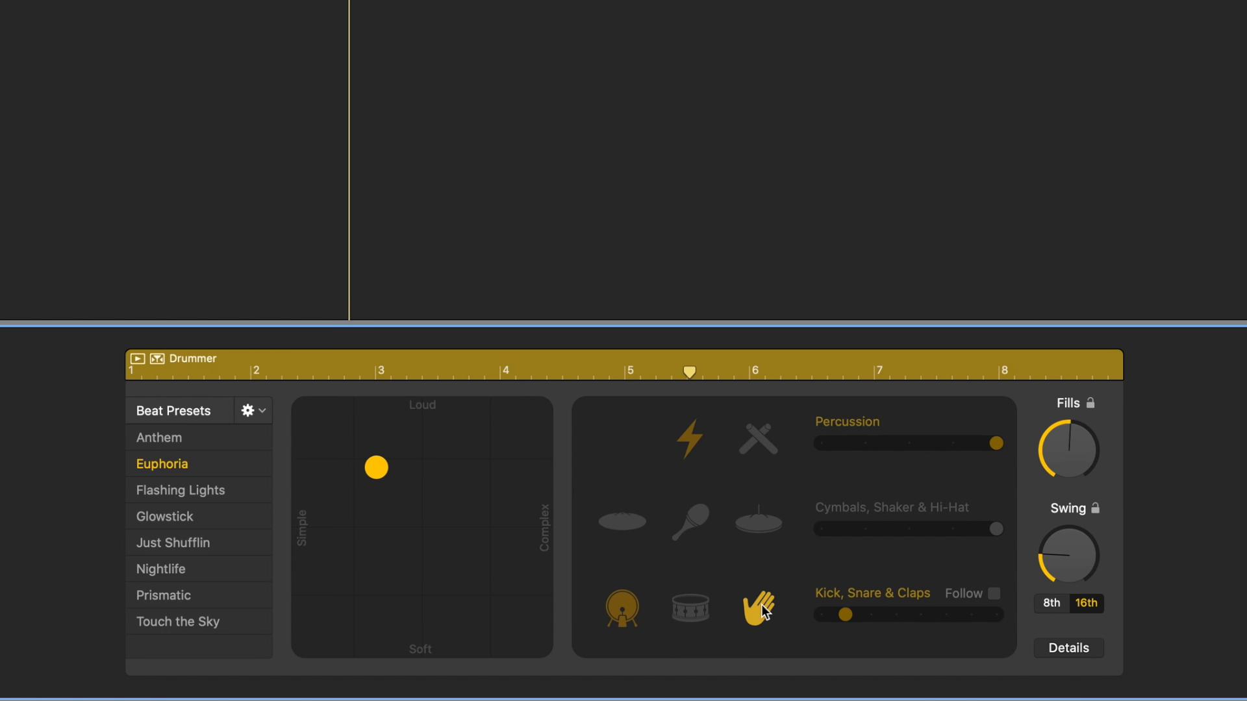
- Toggle kit pieces so shaker, snare and claps play, with cymbals and kick off
left_click(757, 522)
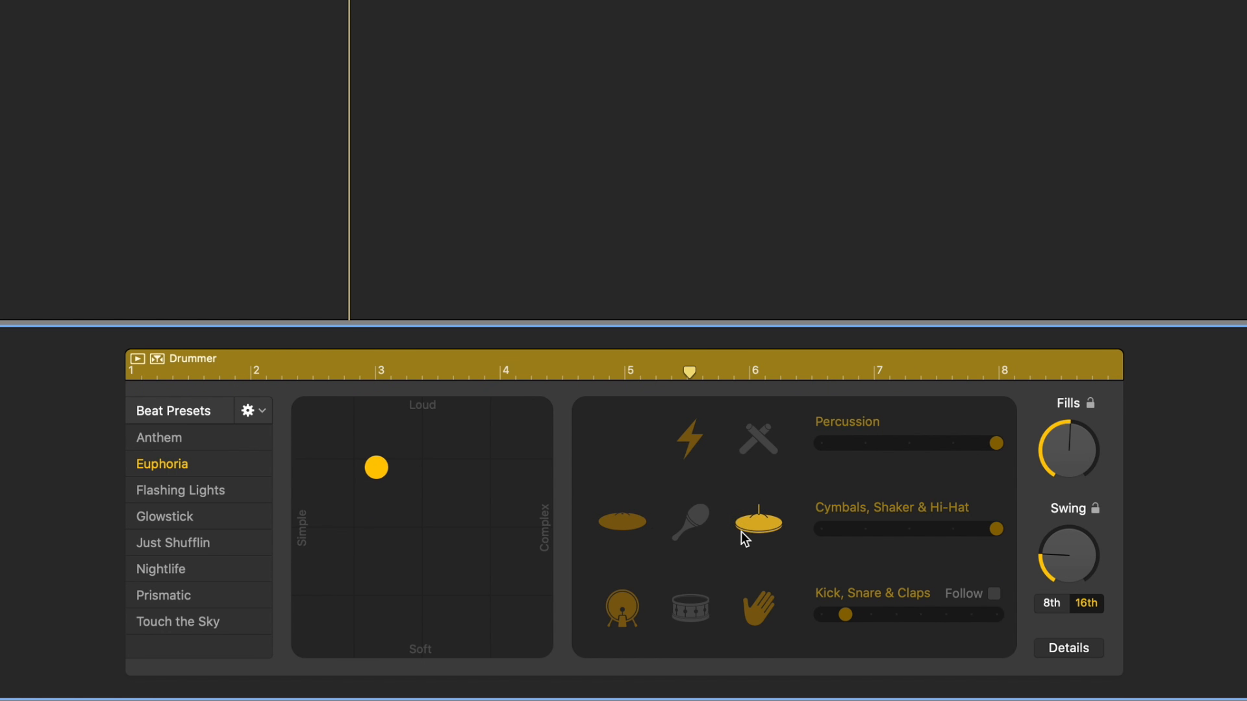
left_click(691, 522)
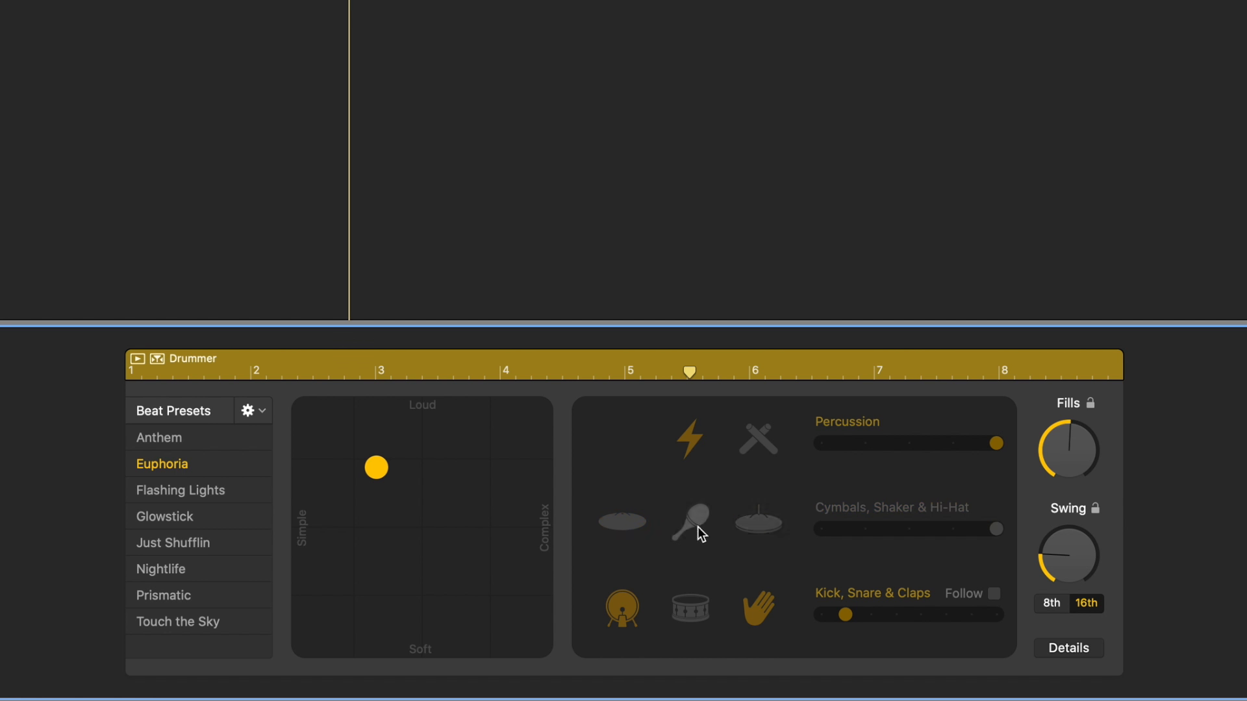
left_click(691, 522)
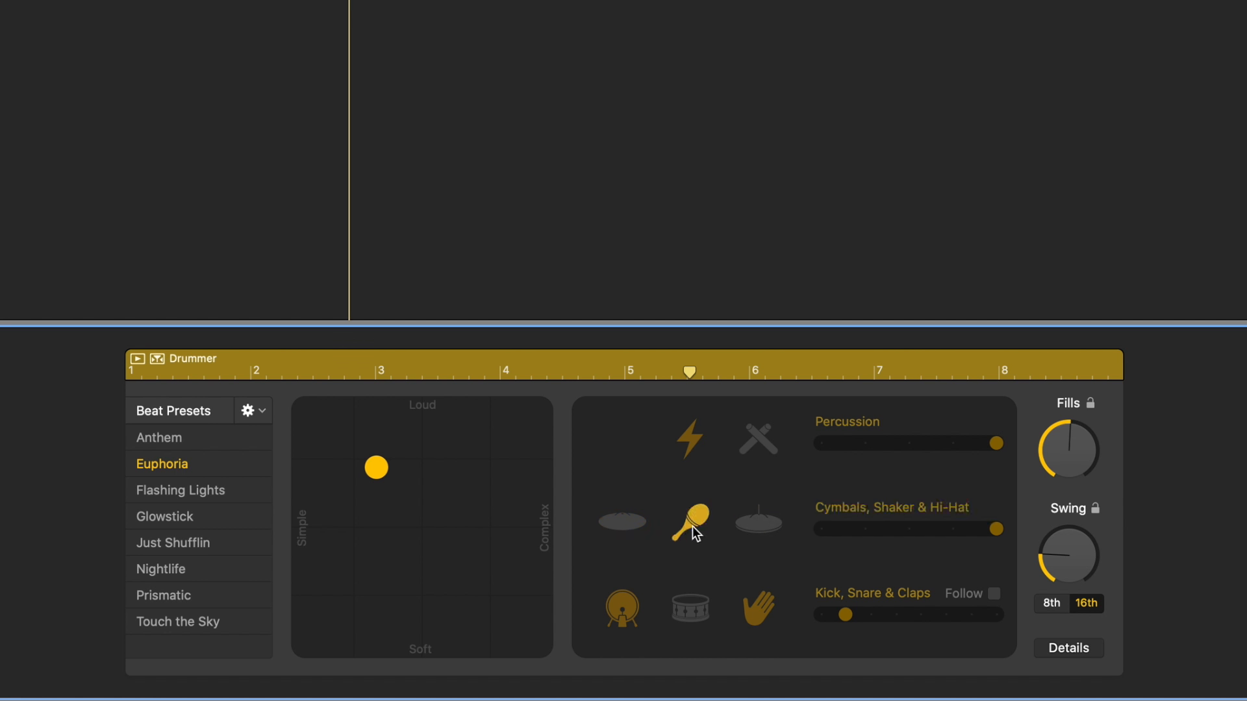
left_click(621, 608)
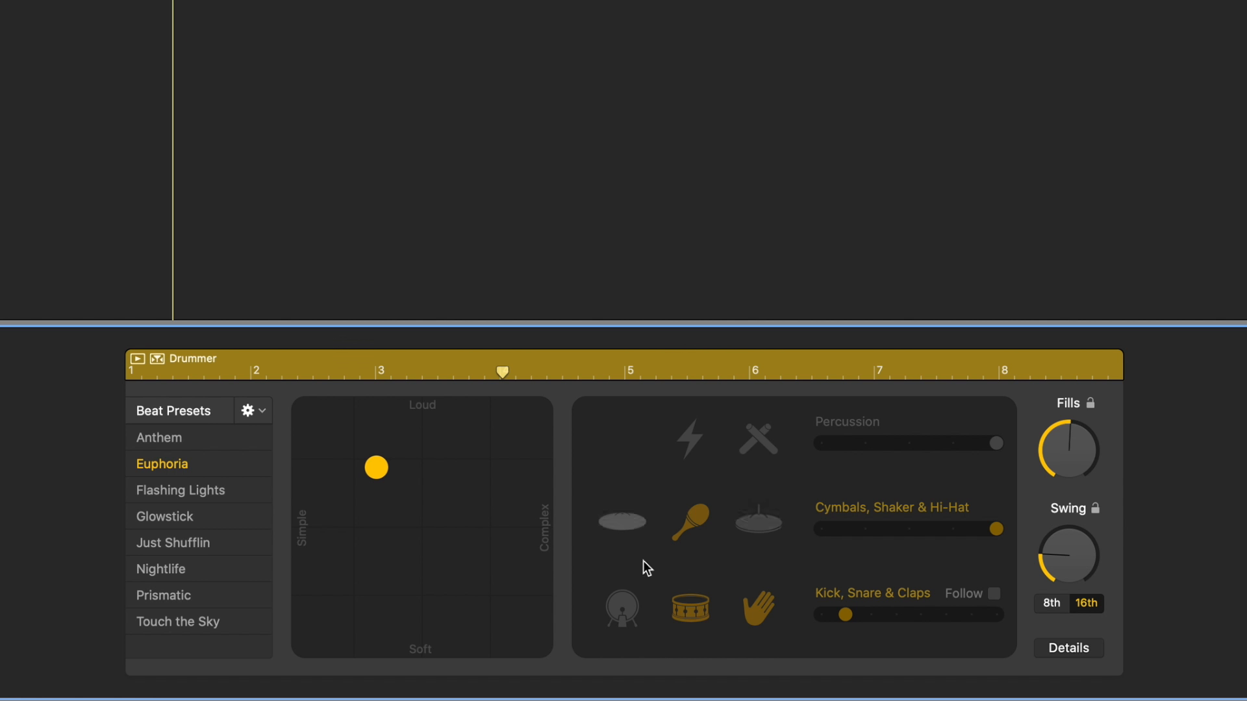
mouse_move(659, 426)
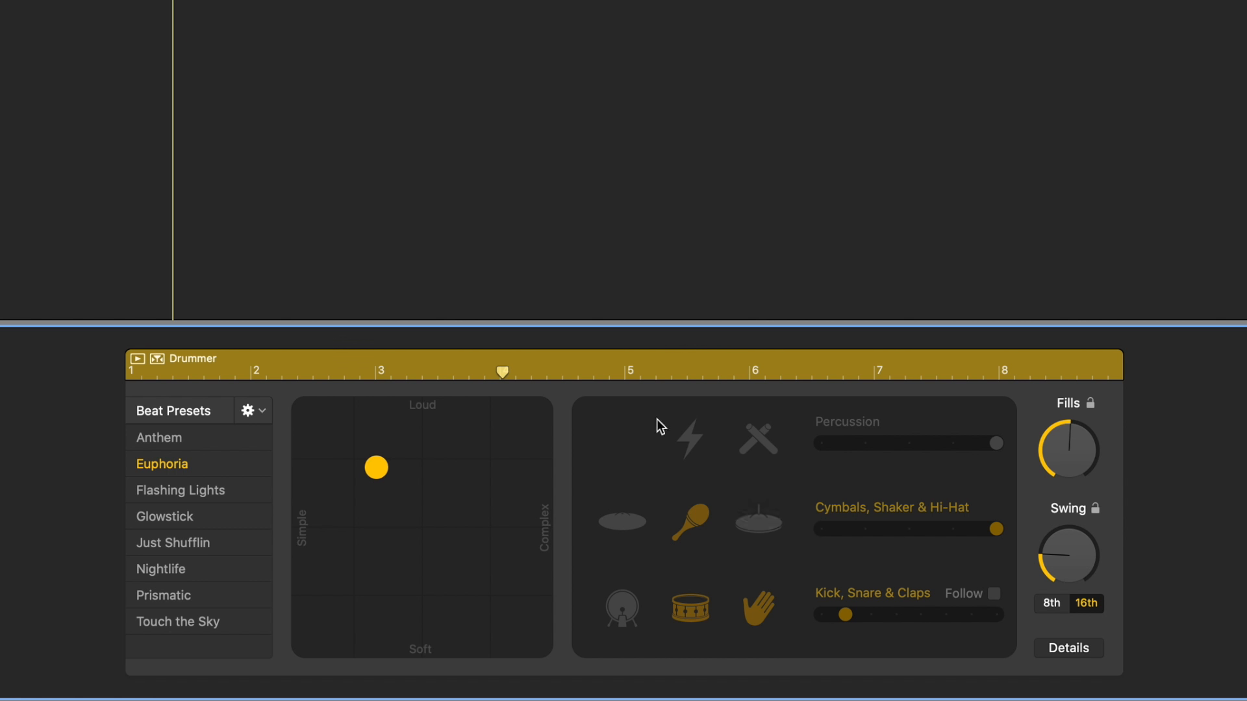